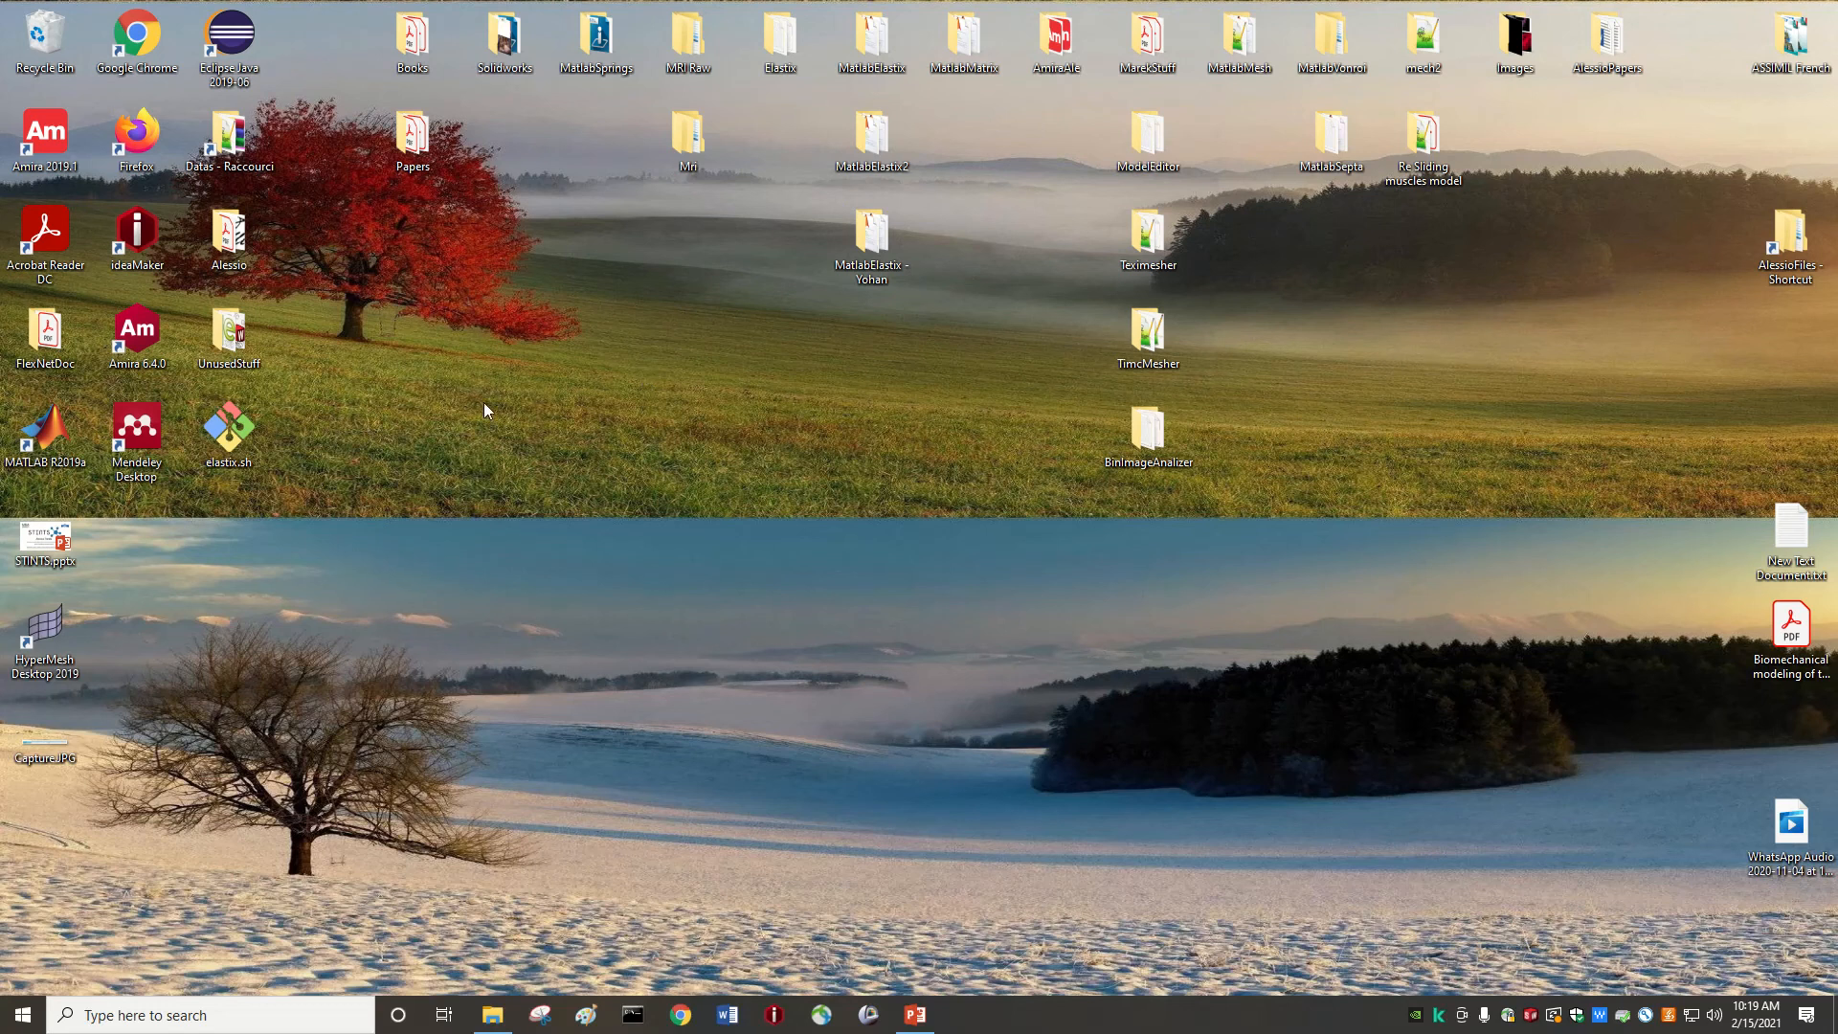
mouse_move(404, 373)
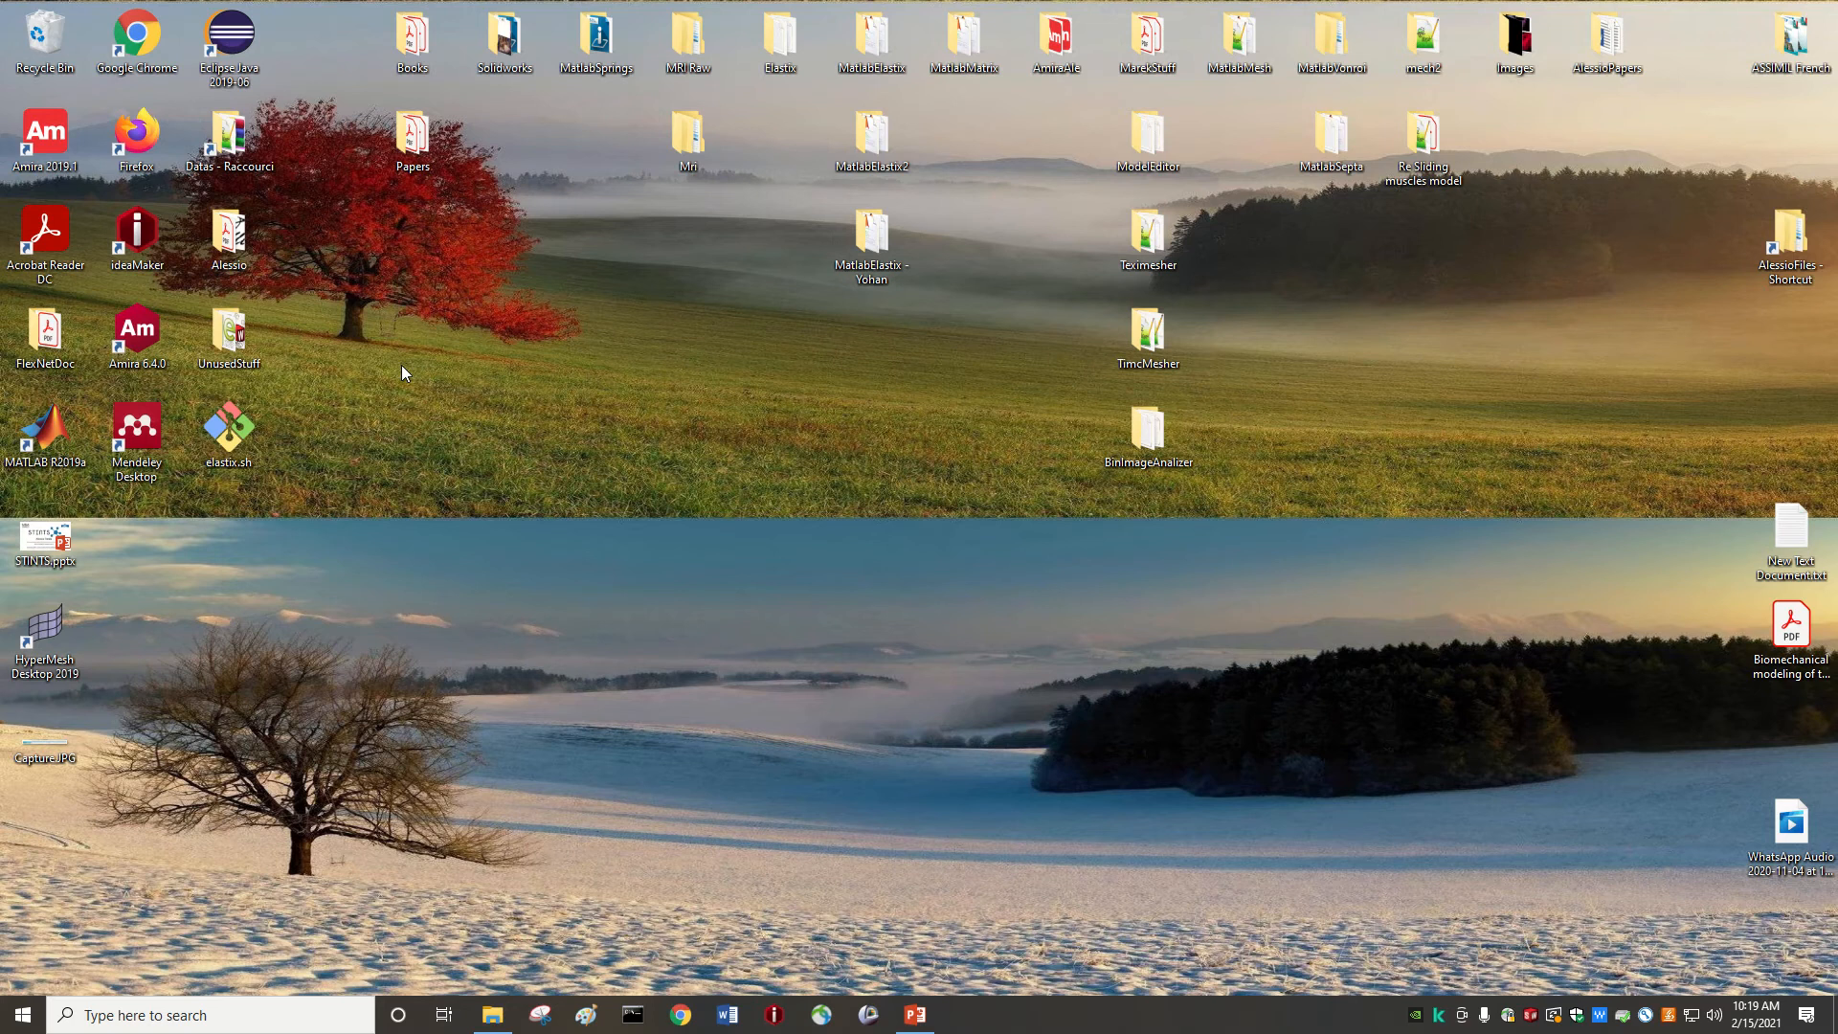
- Launch Amira 6.4.0 from its desktop shortcut
left_click(136, 327)
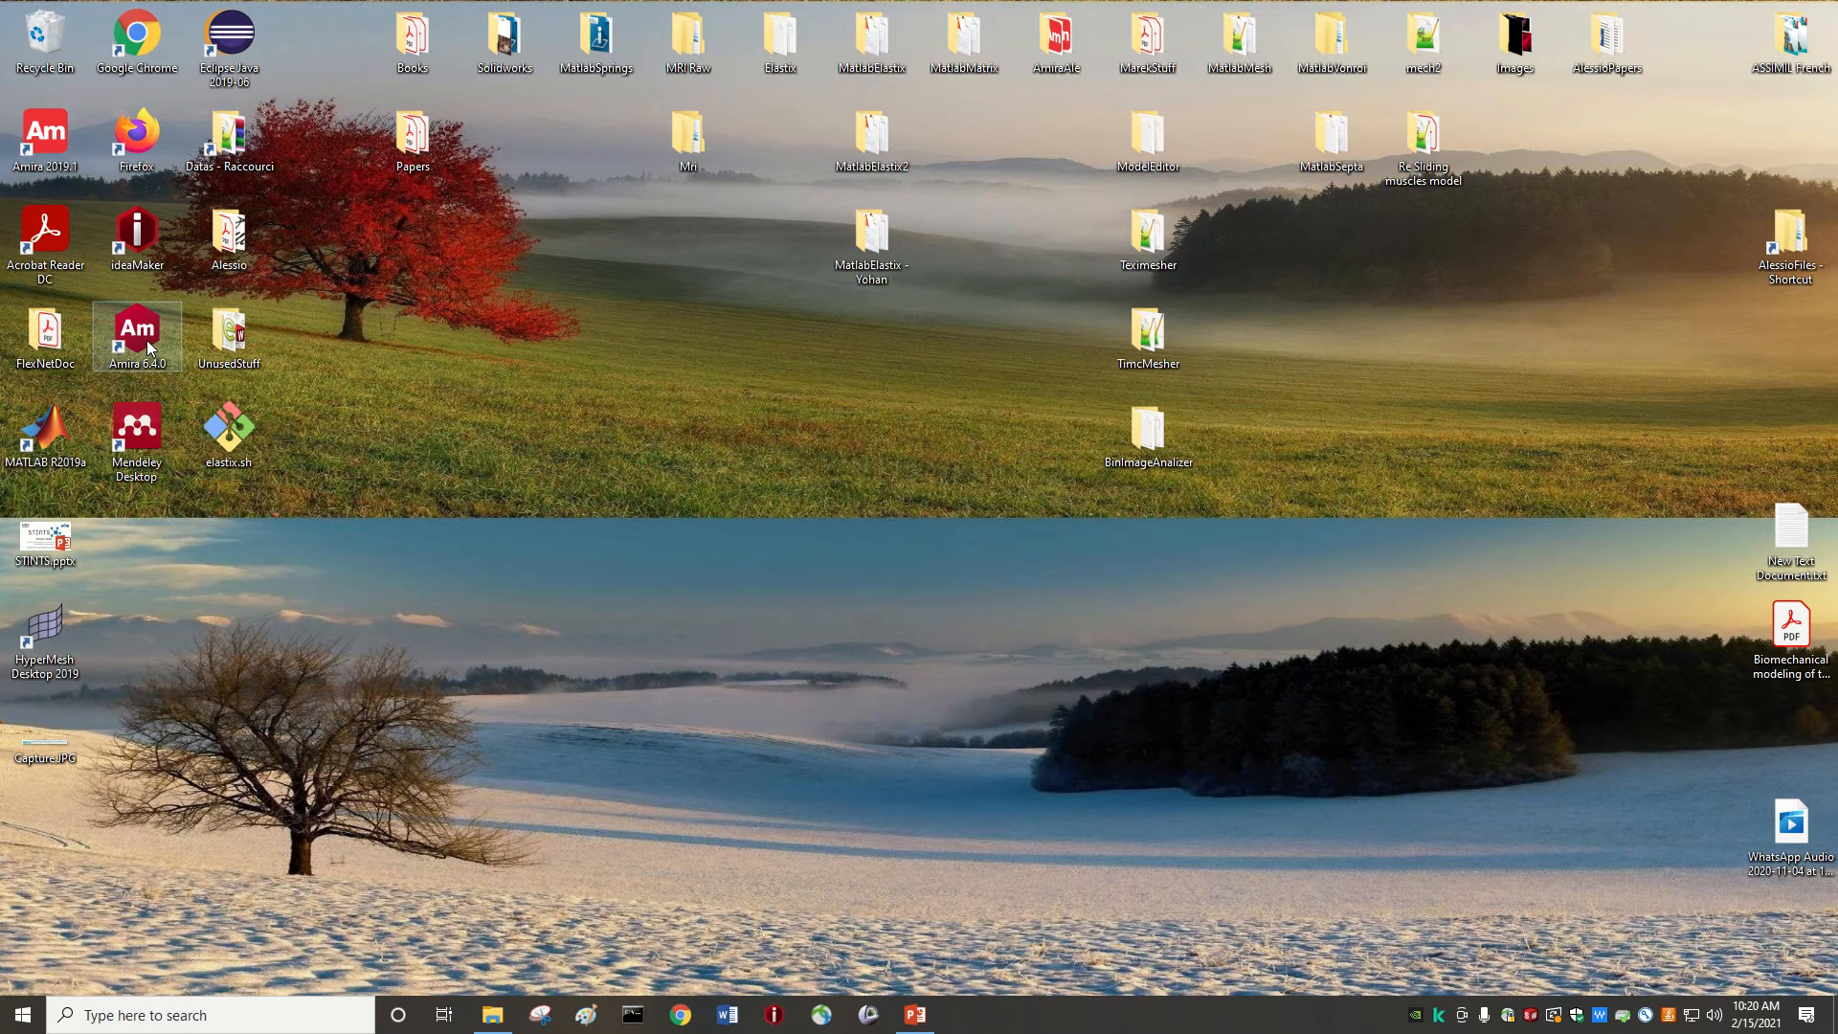
double_click(136, 331)
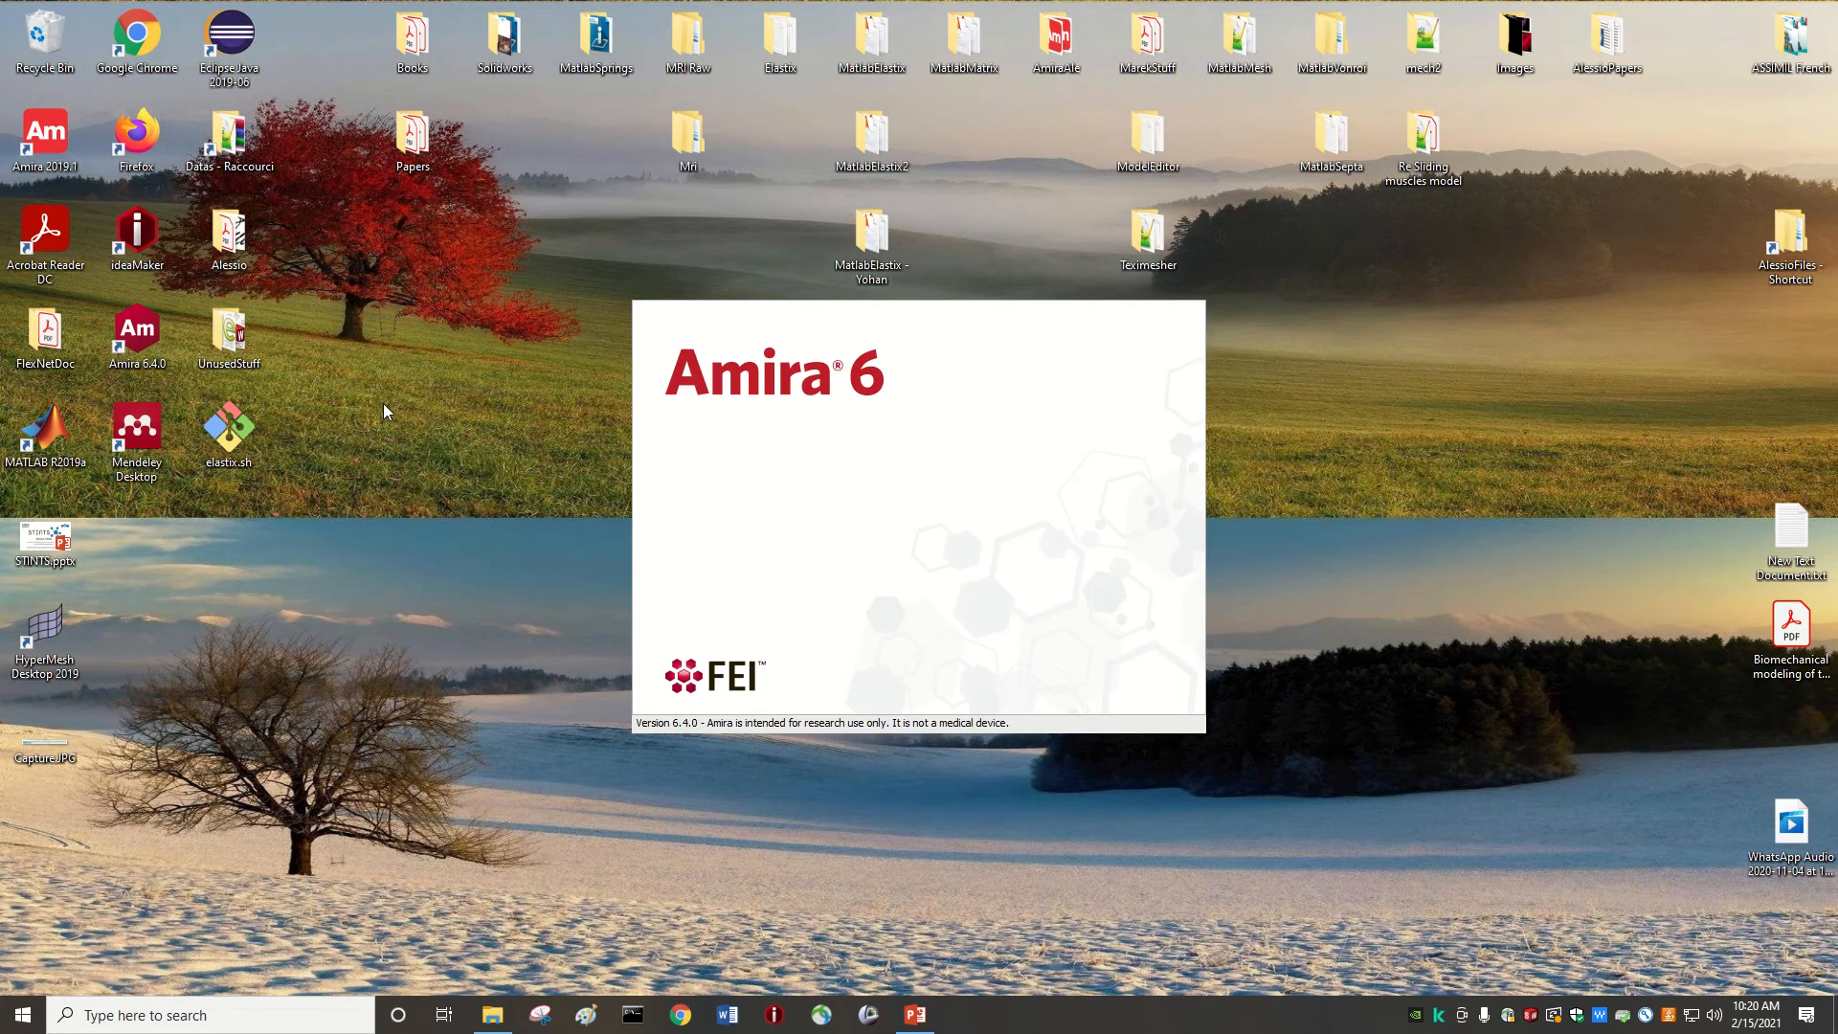
mouse_move(362, 431)
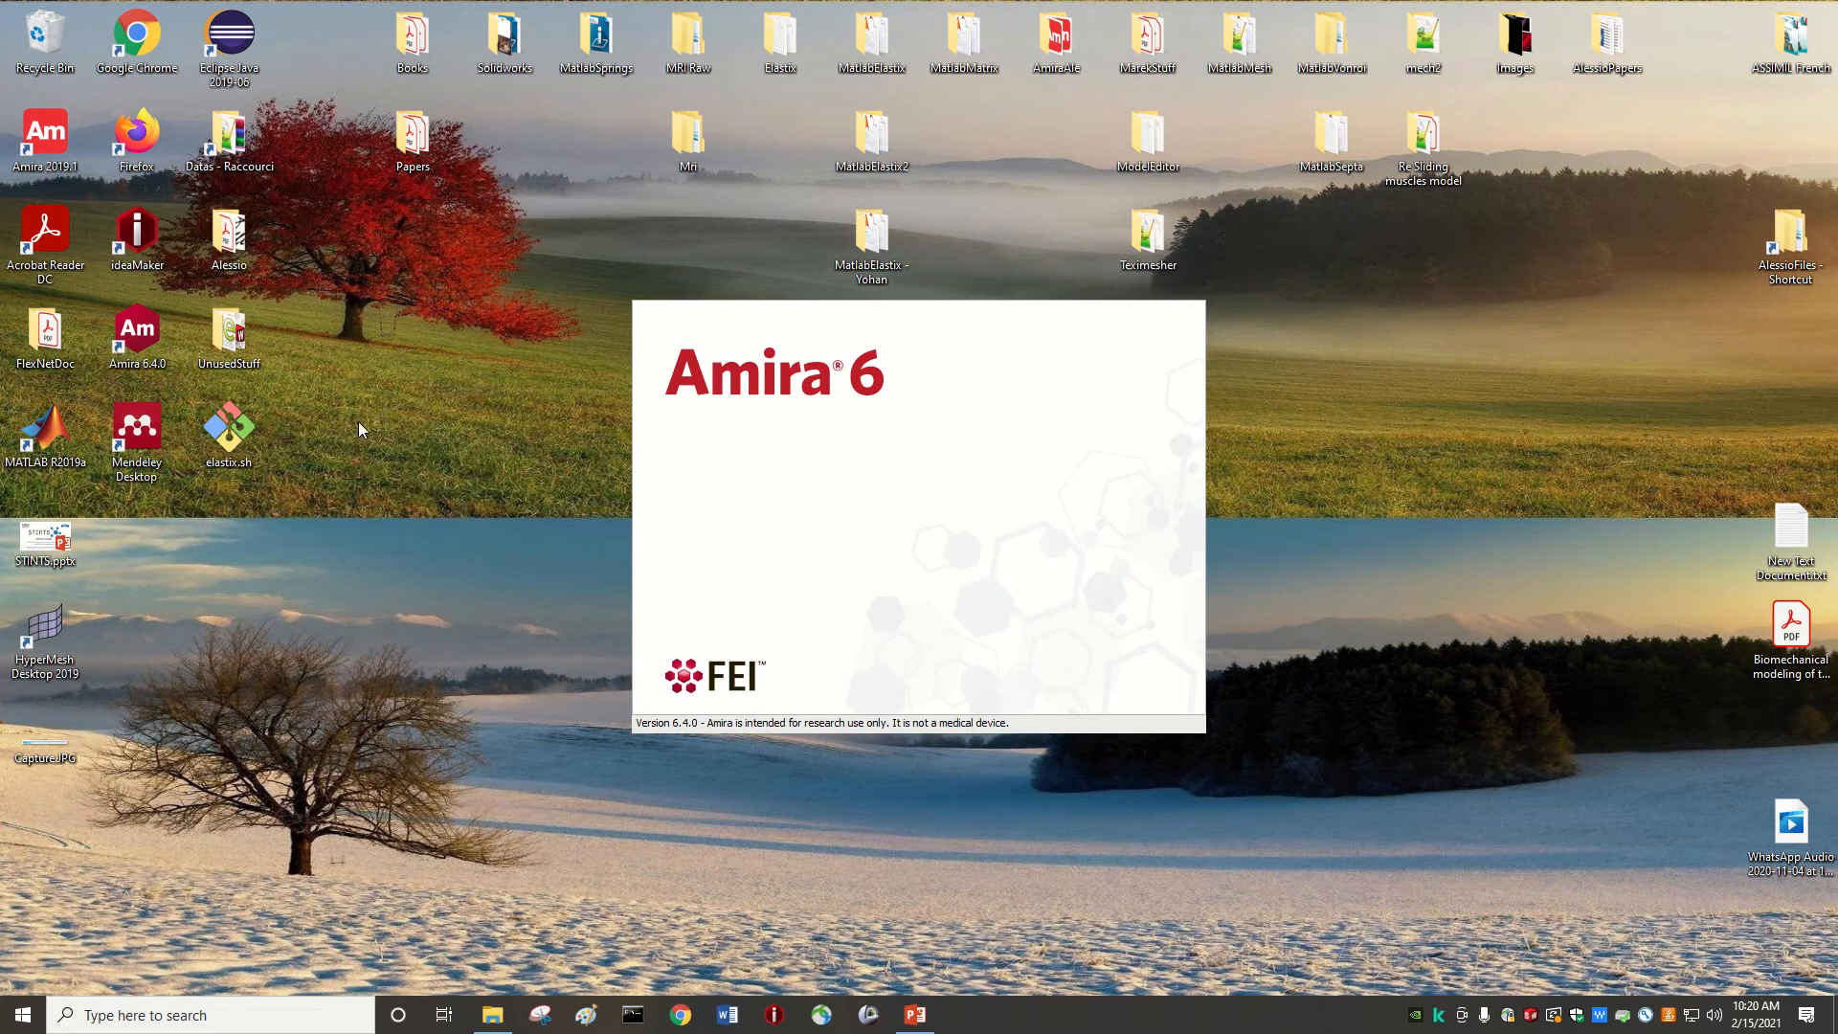
mouse_move(392, 434)
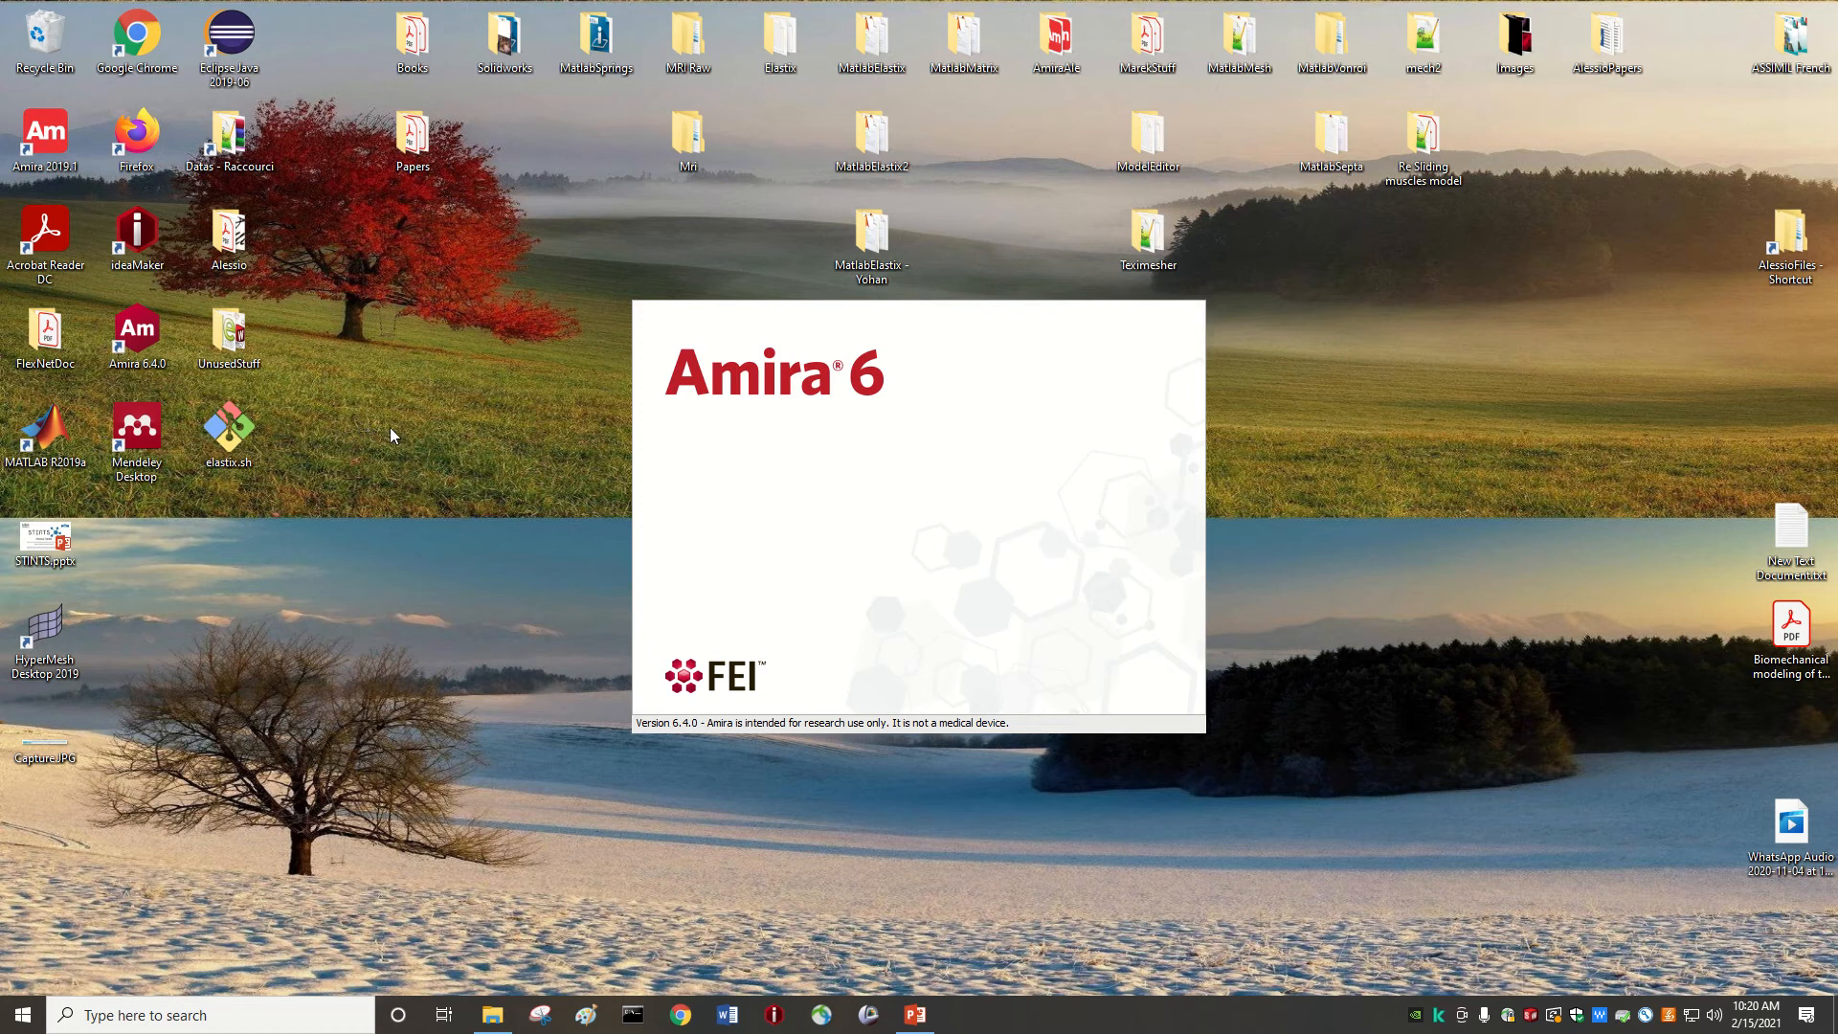
mouse_move(383, 448)
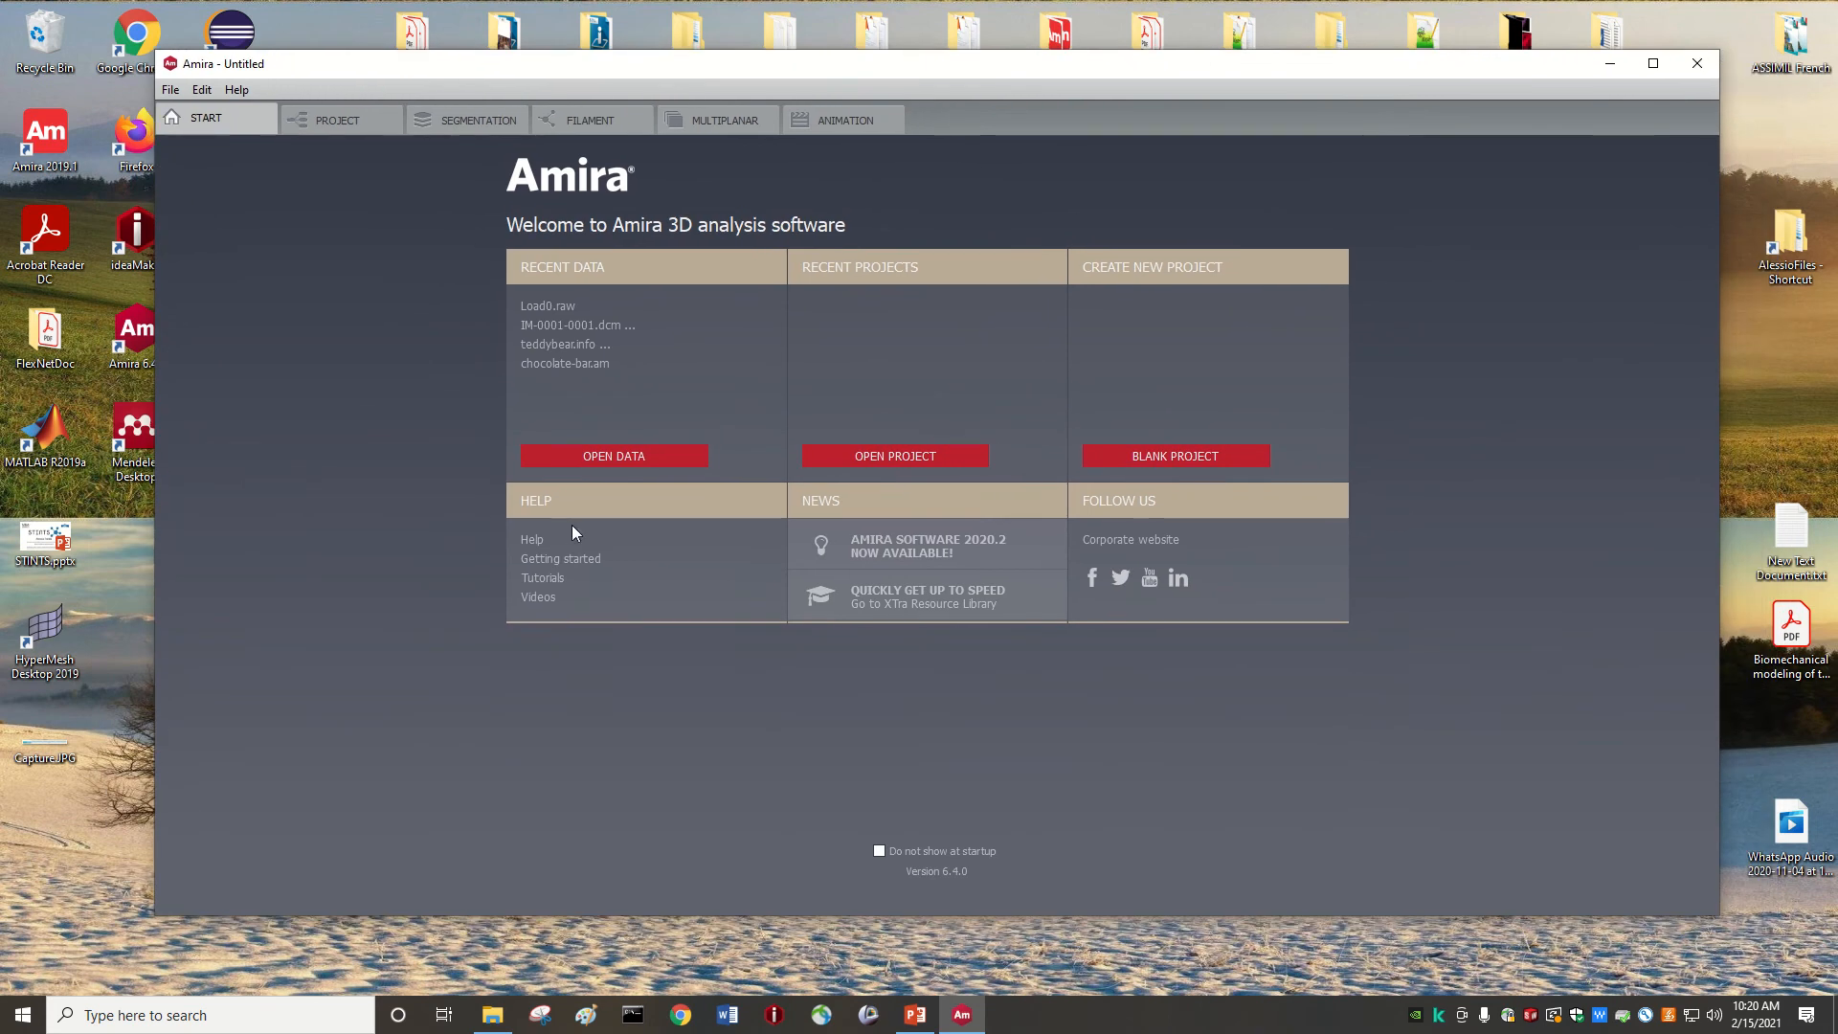
mouse_move(613, 456)
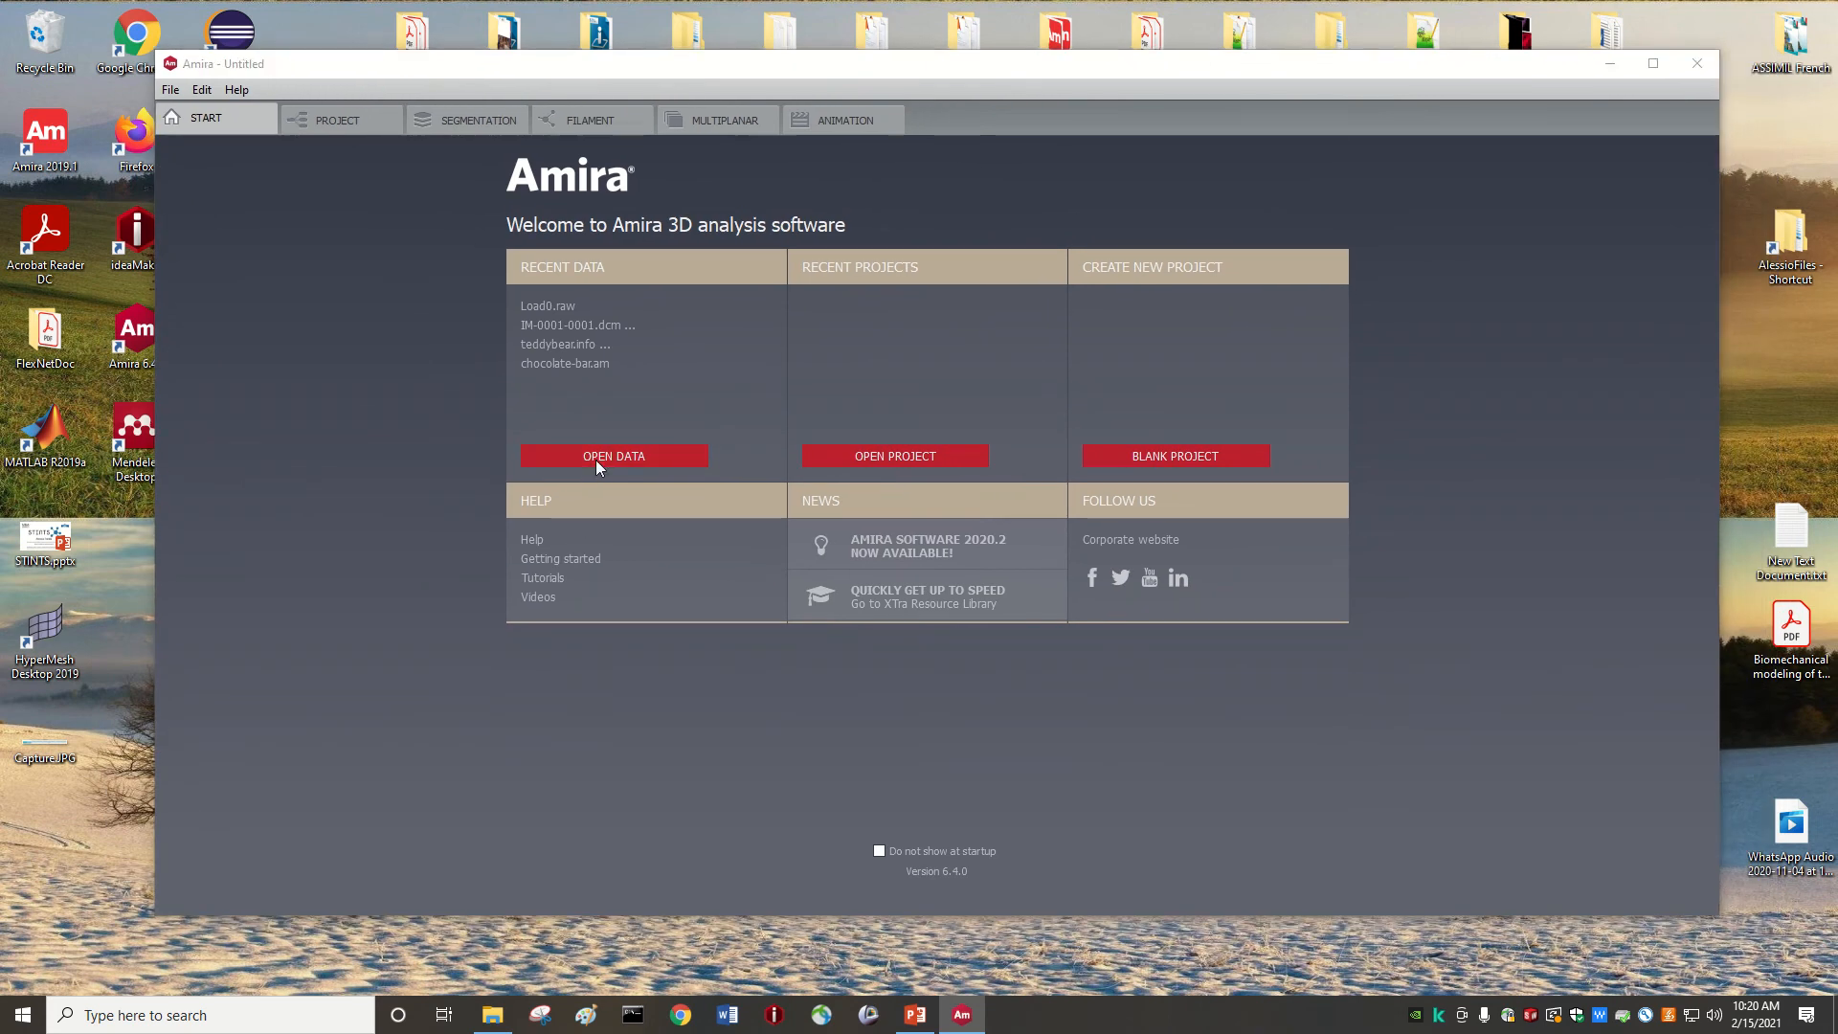
- Browse from Open Data to Desktop > Mri > Load0 > 0_3D_VIEW_PD_HR_501 series folder
left_click(612, 456)
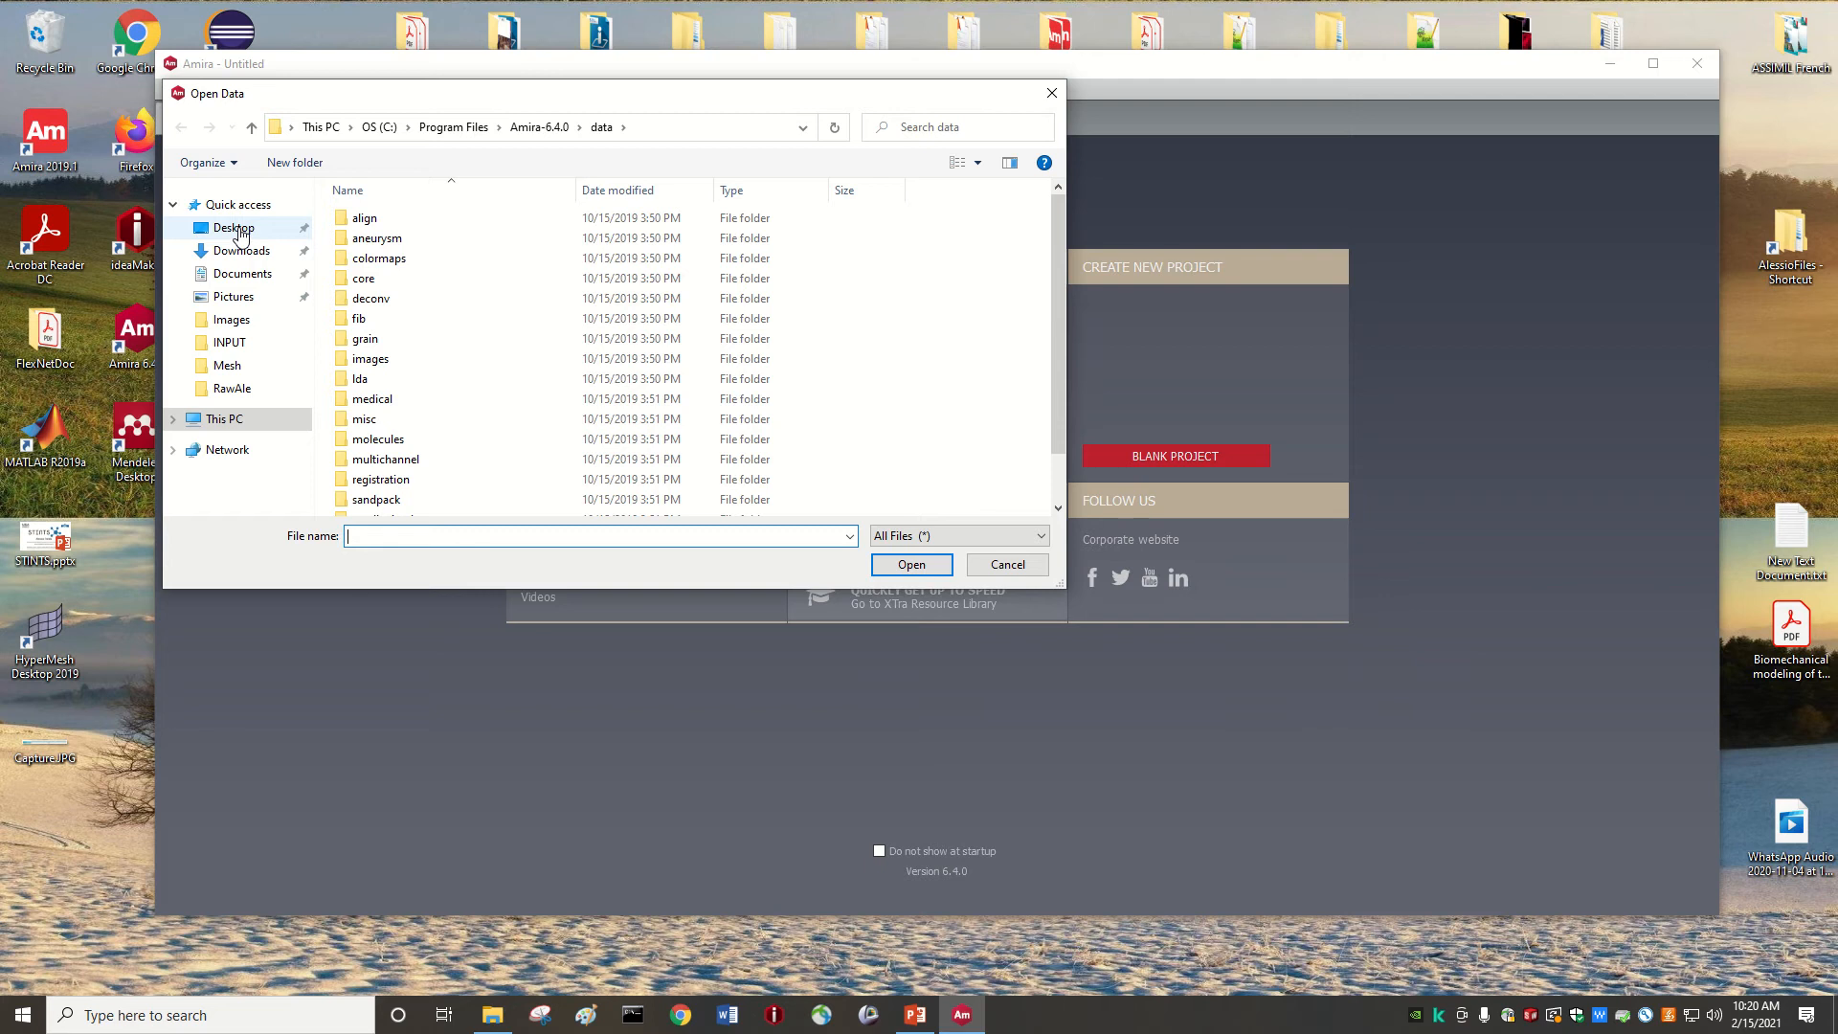
mouse_move(238, 228)
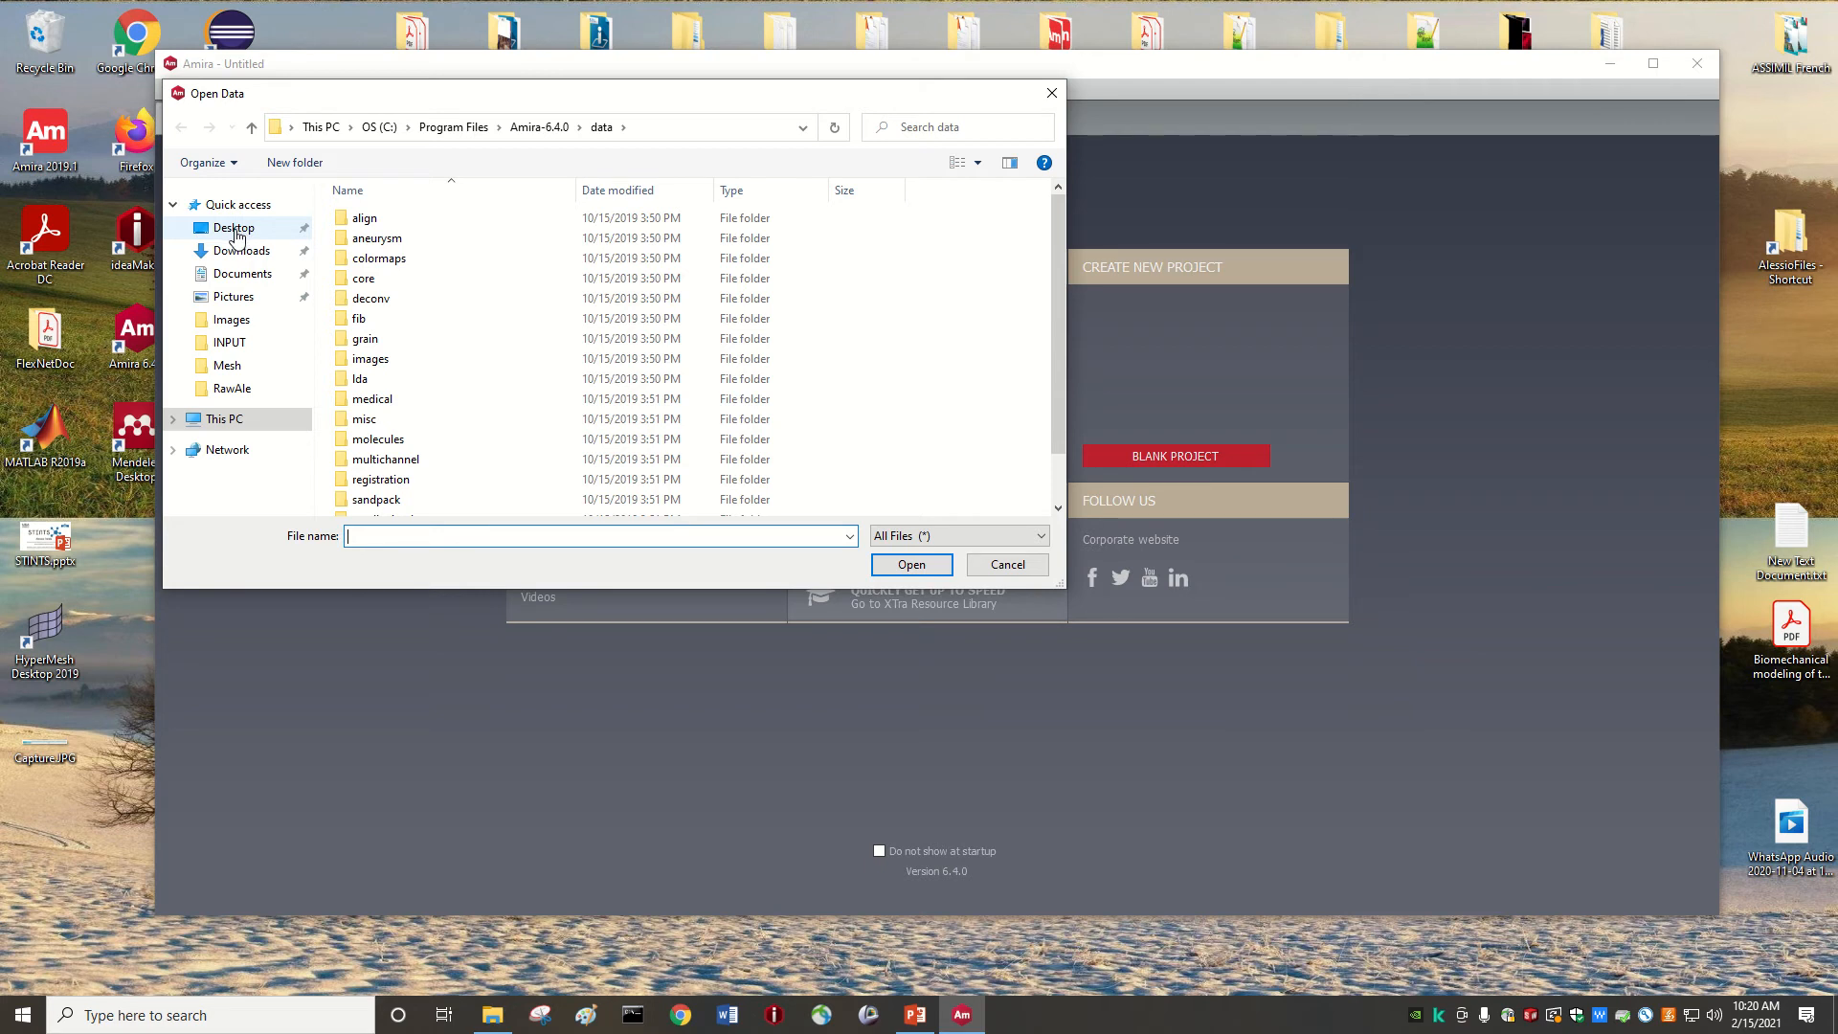
left_click(233, 228)
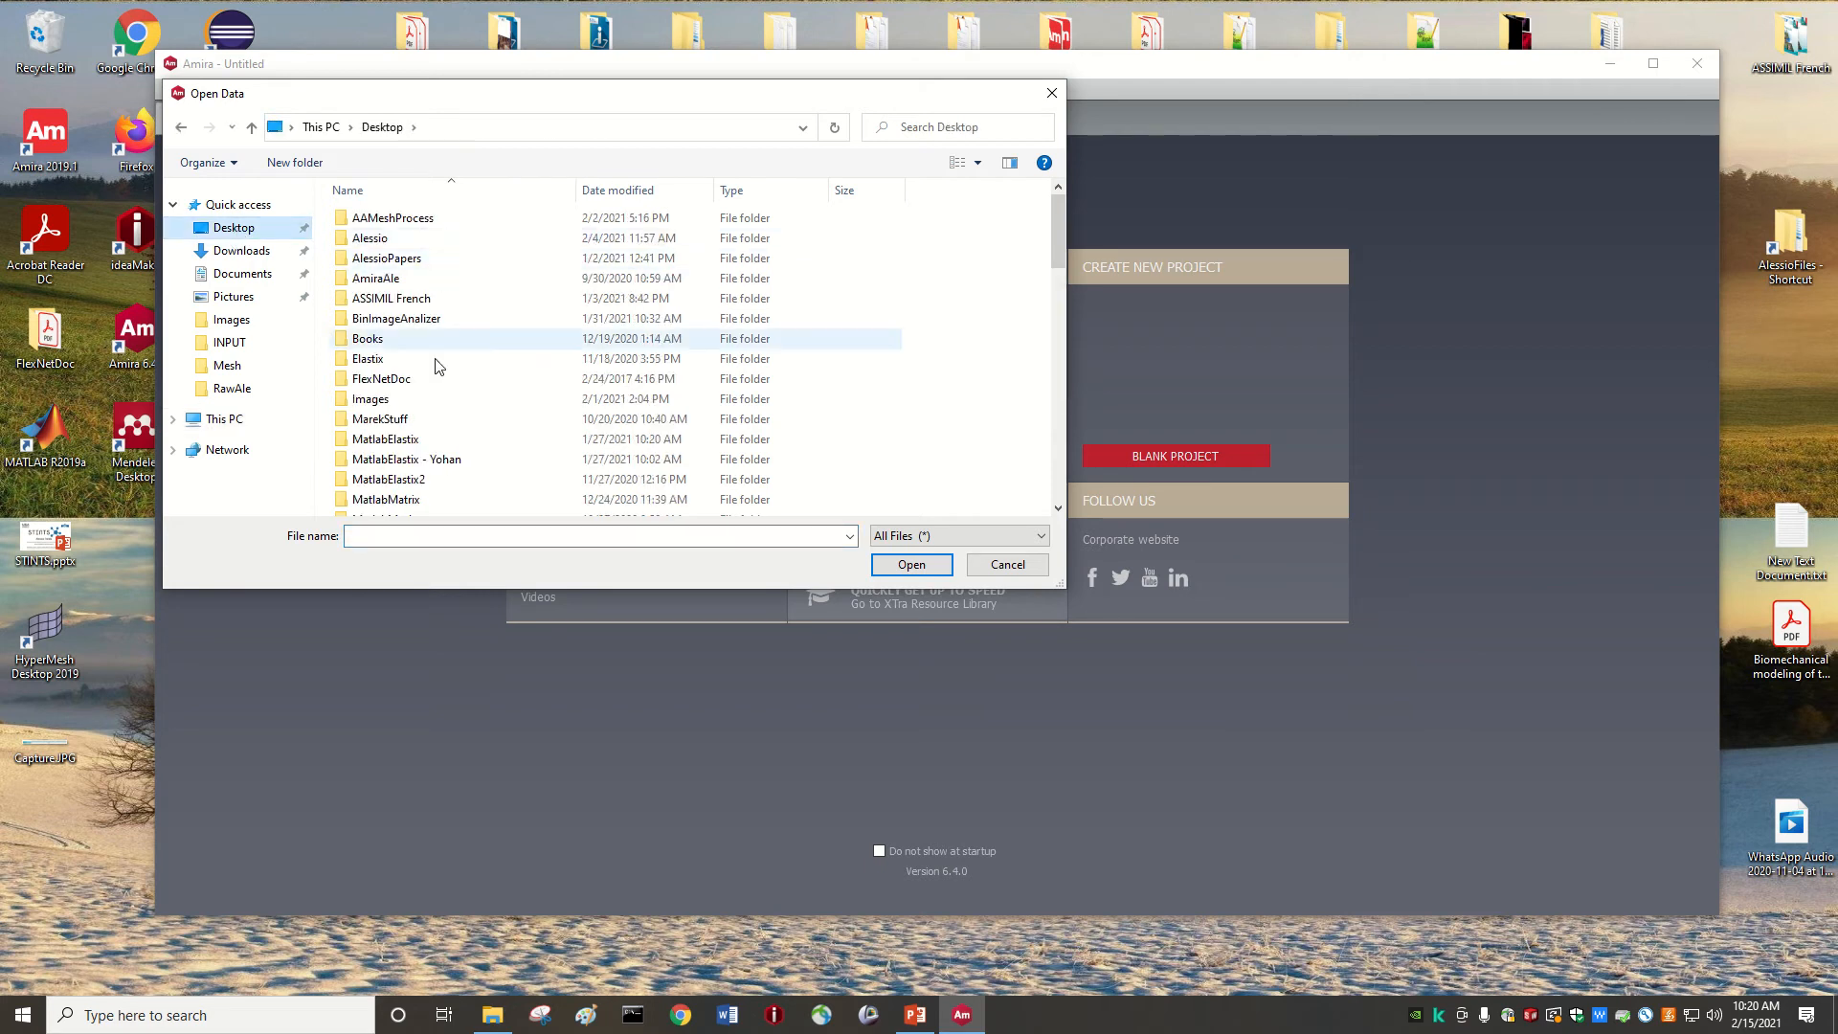
scroll("down", 3)
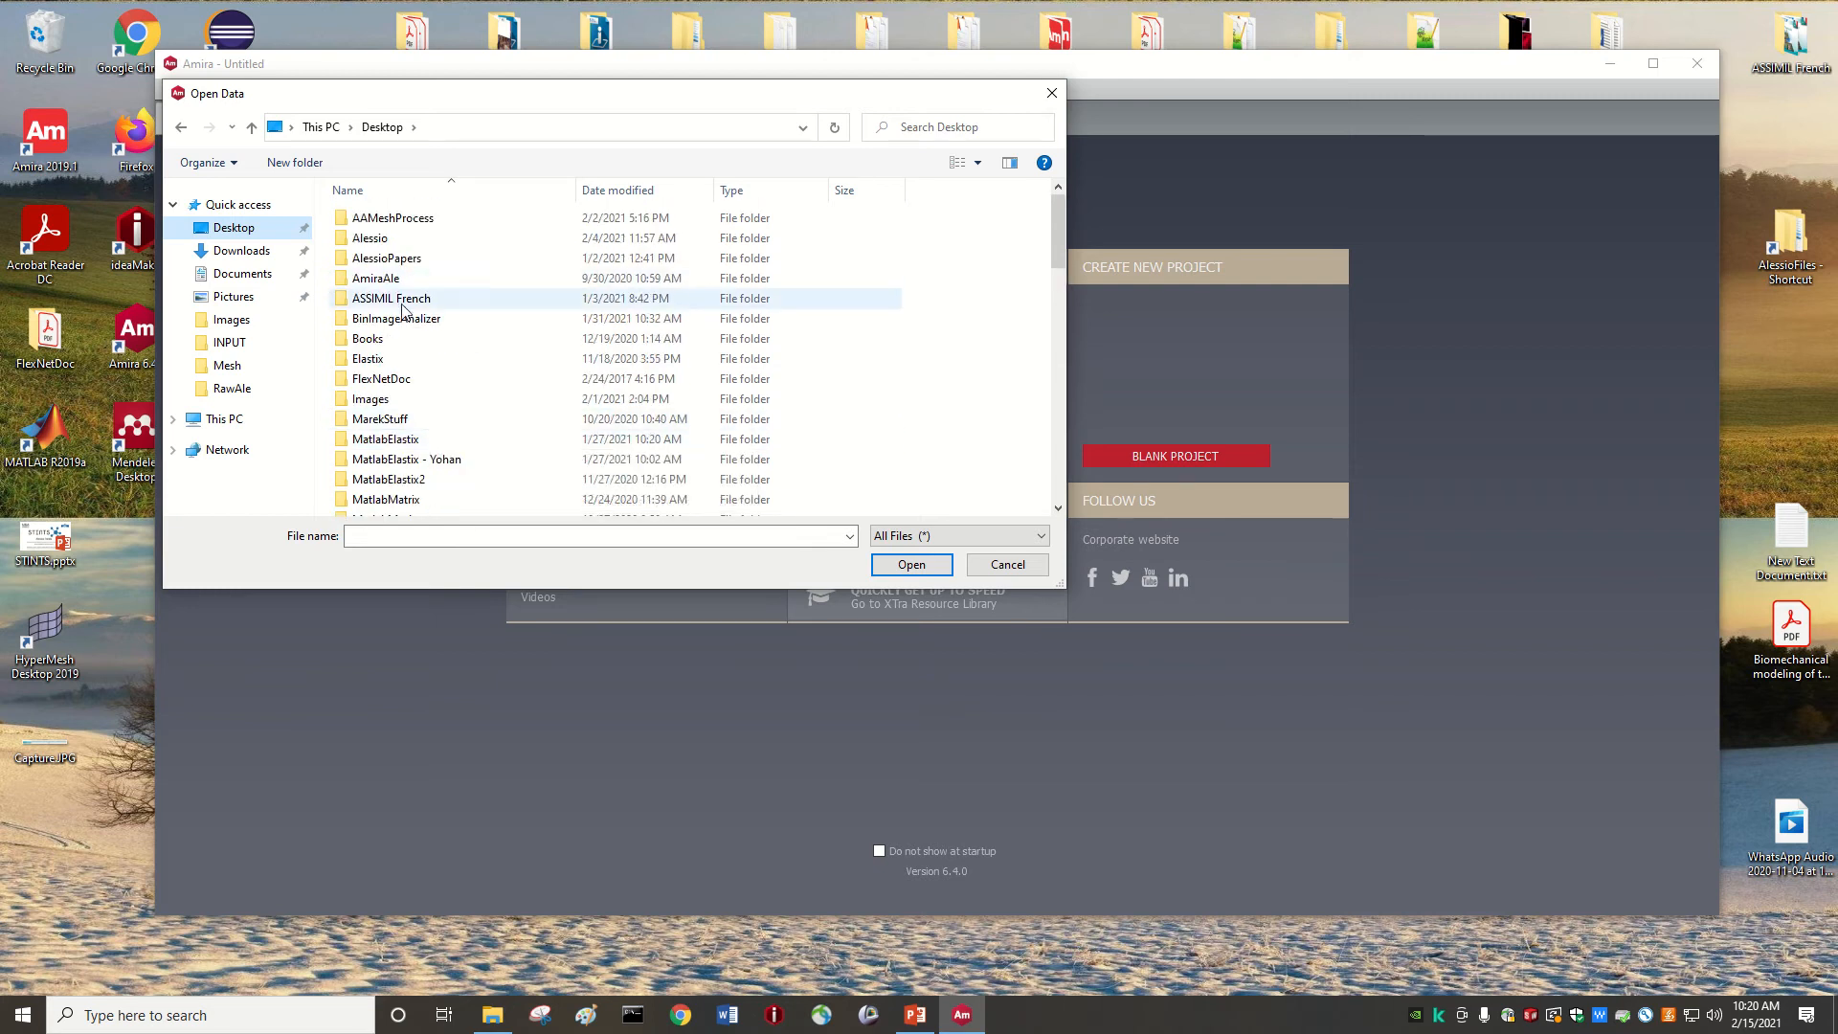
scroll("down", 3)
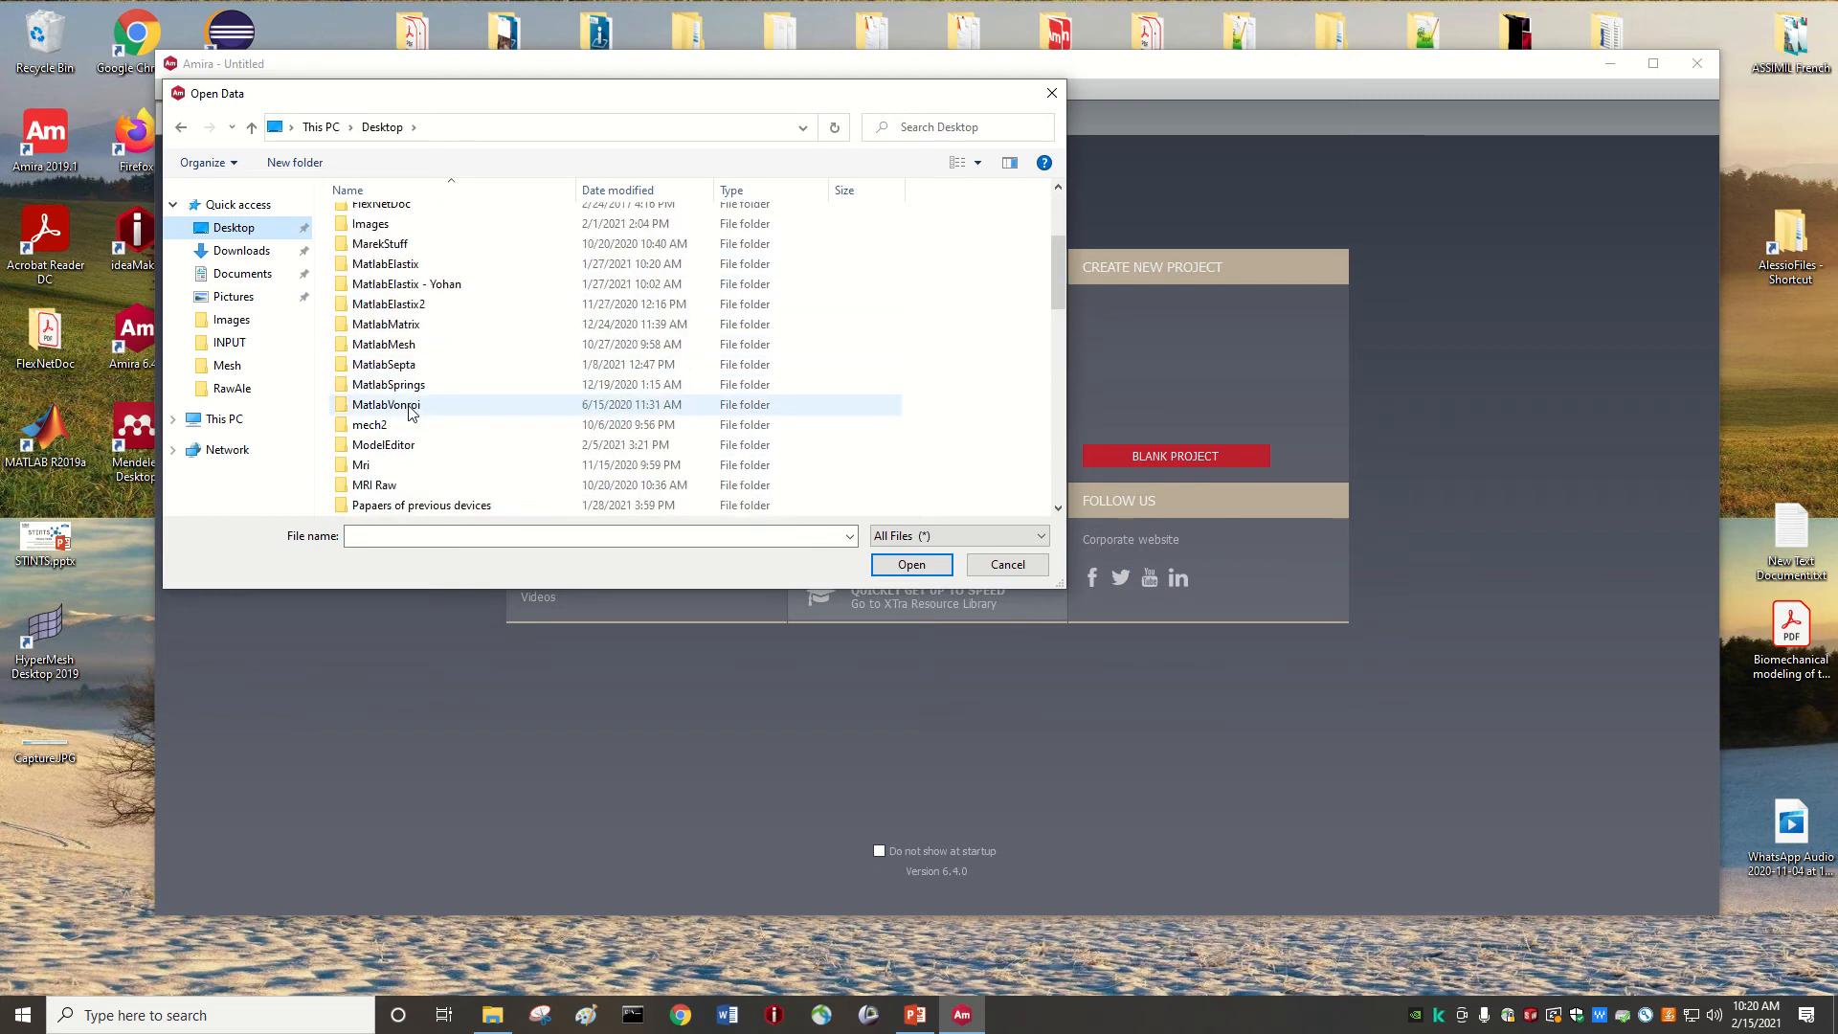
double_click(362, 463)
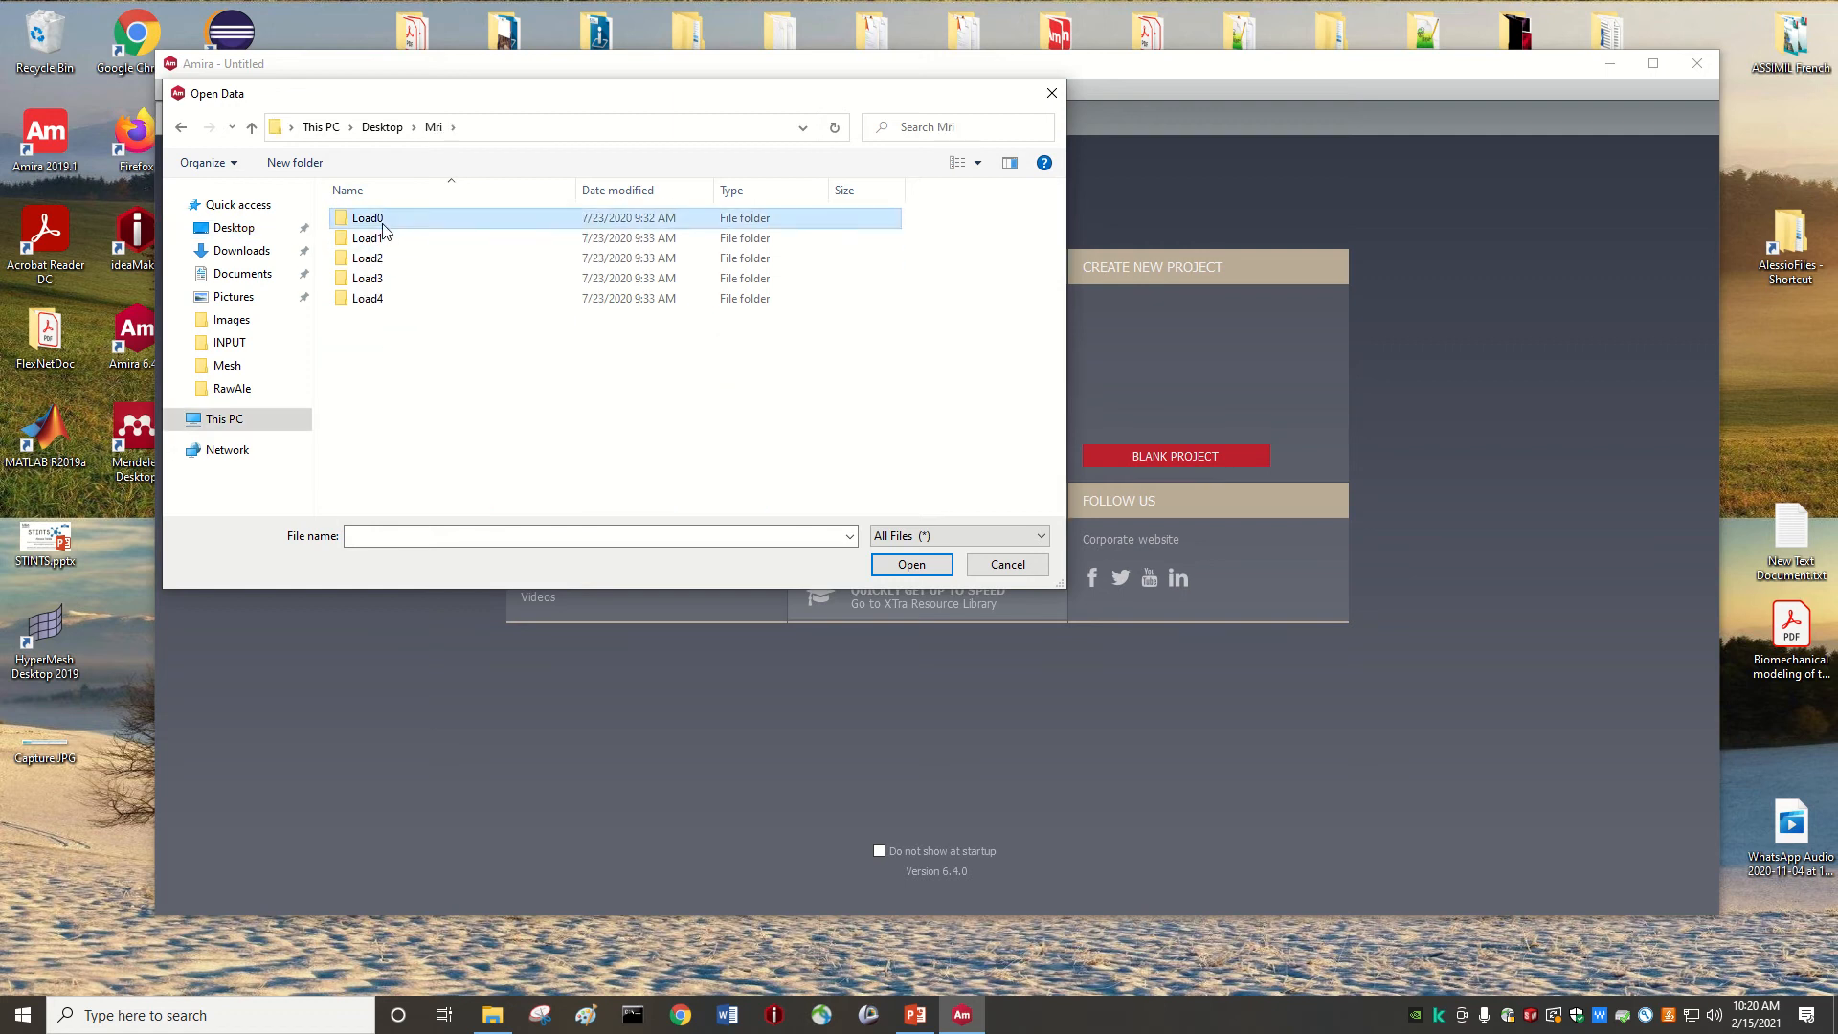
double_click(367, 216)
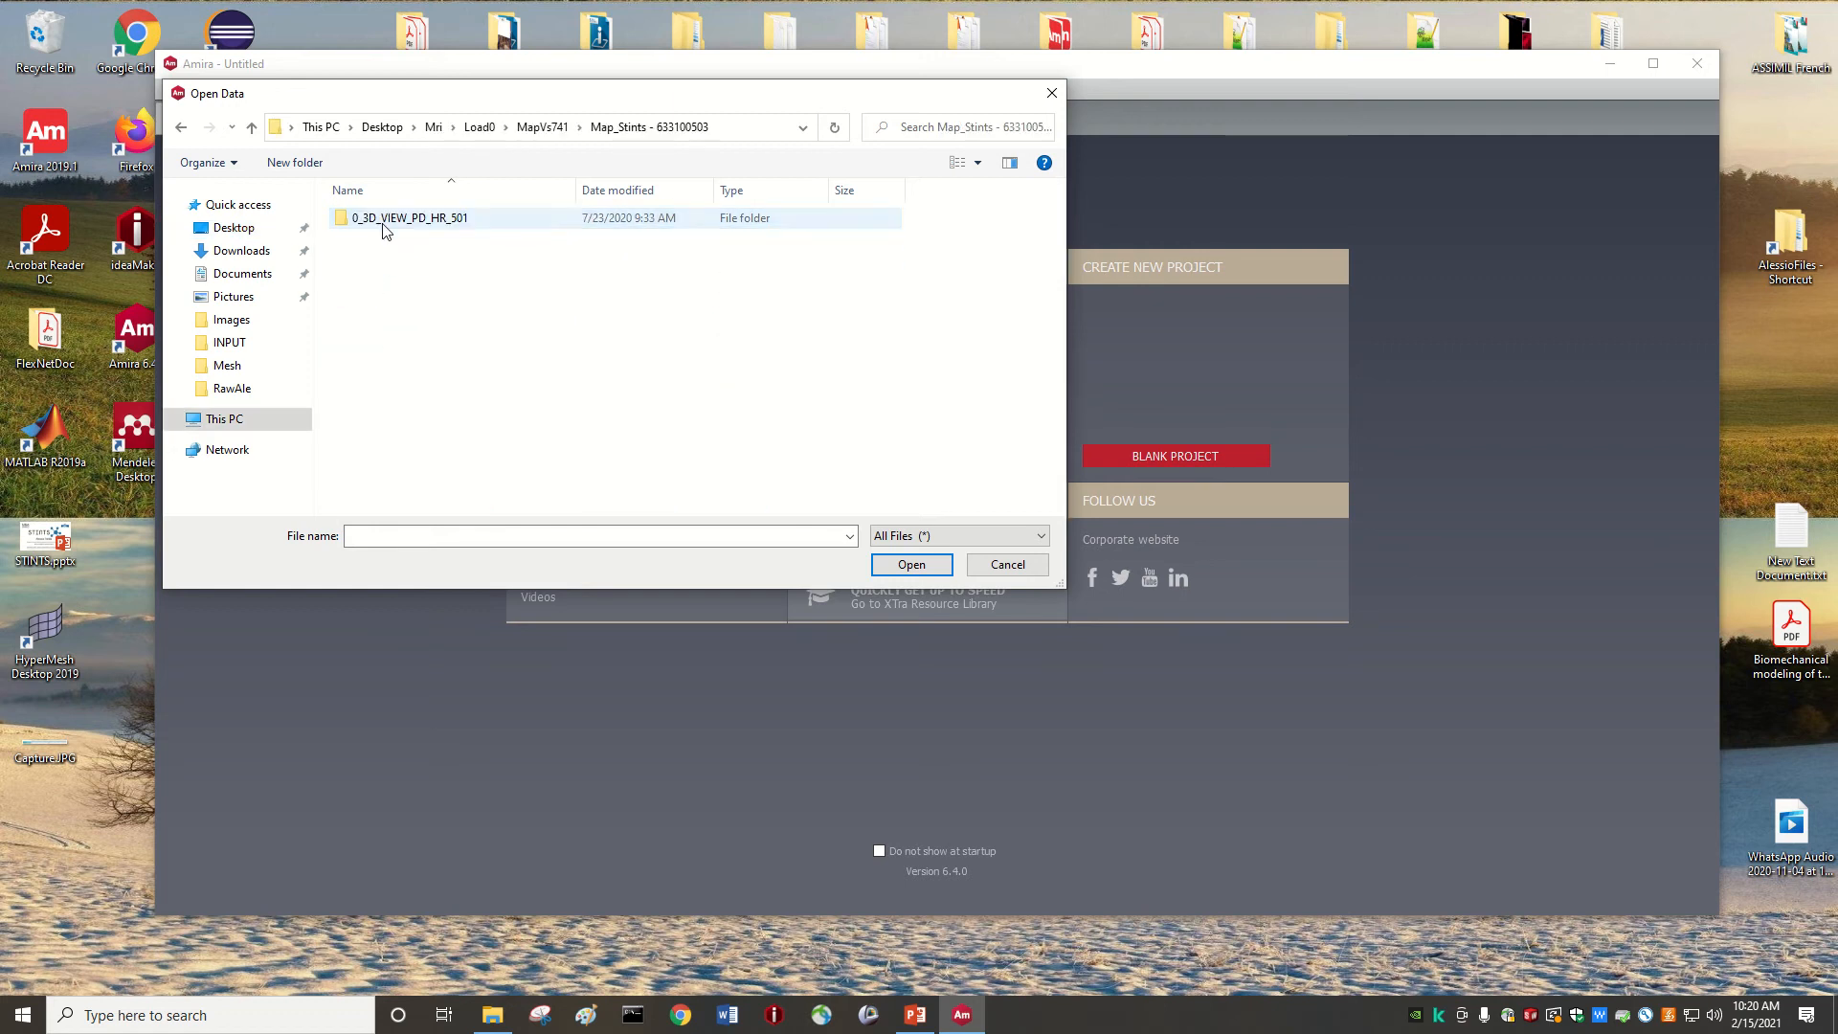
double_click(408, 216)
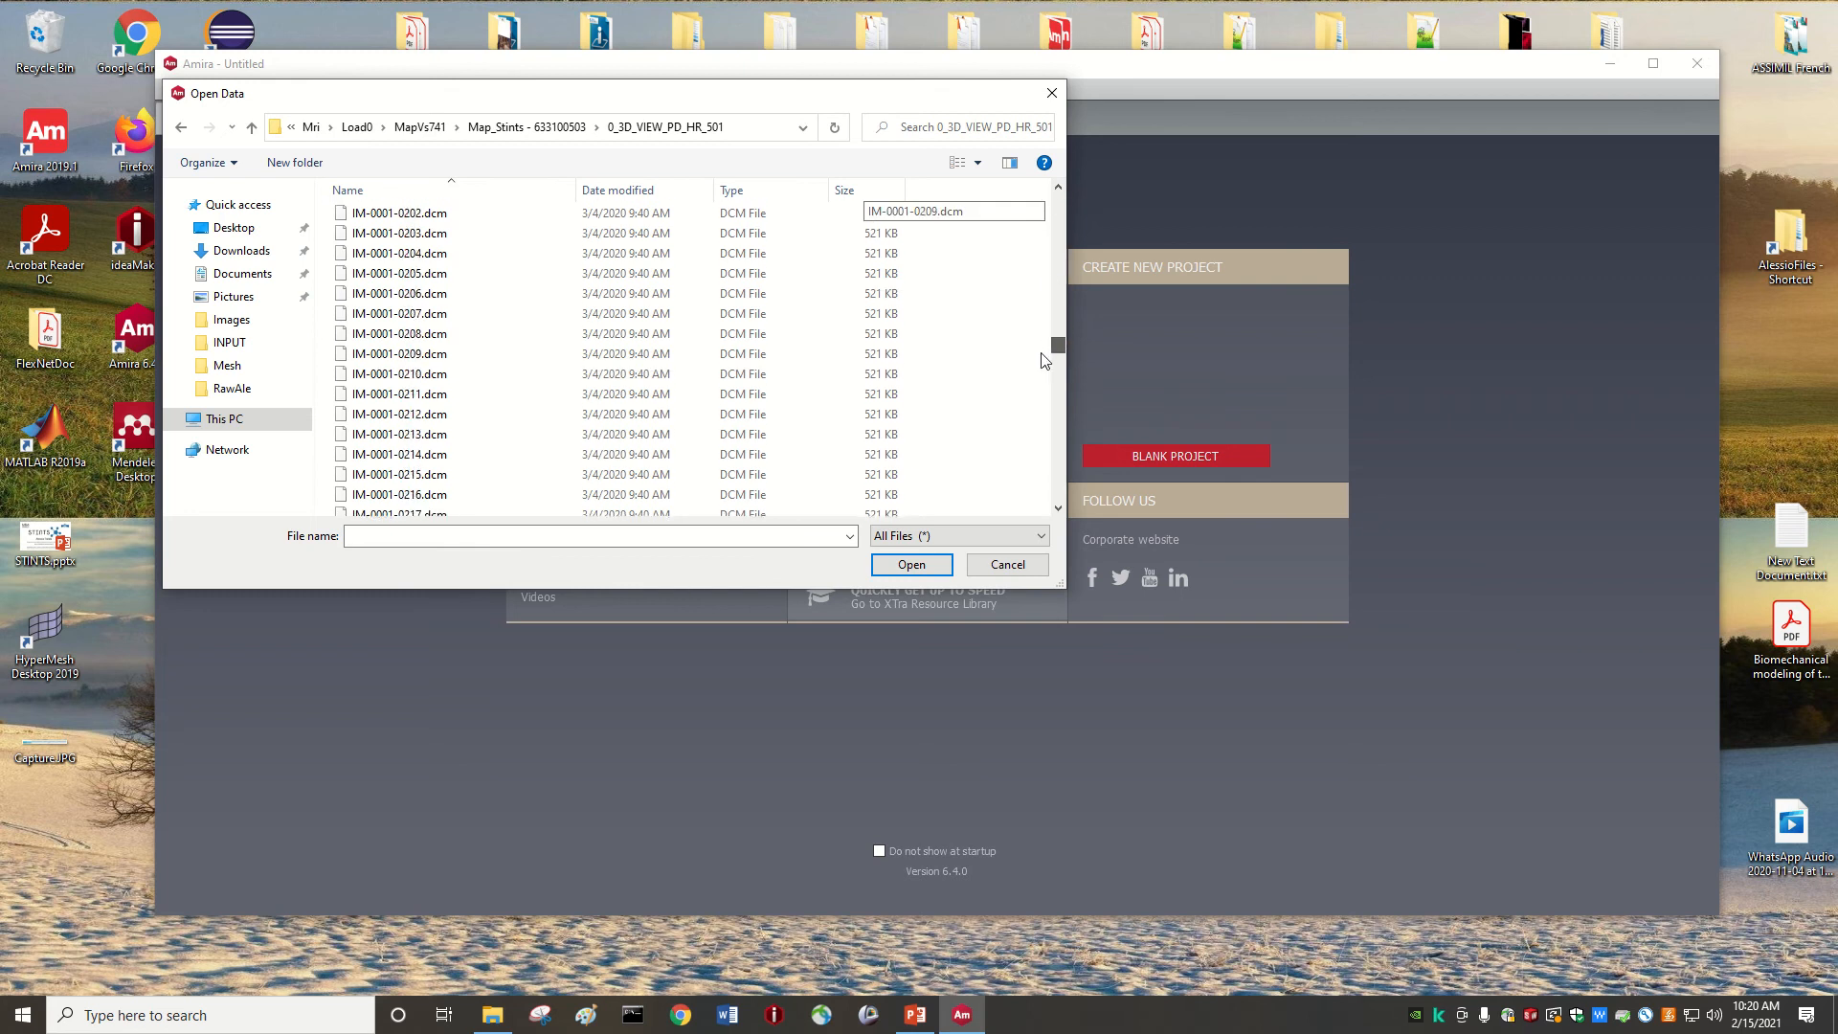
- Select all 428 DICOM slices of the heel series and load them
scroll("down", 3)
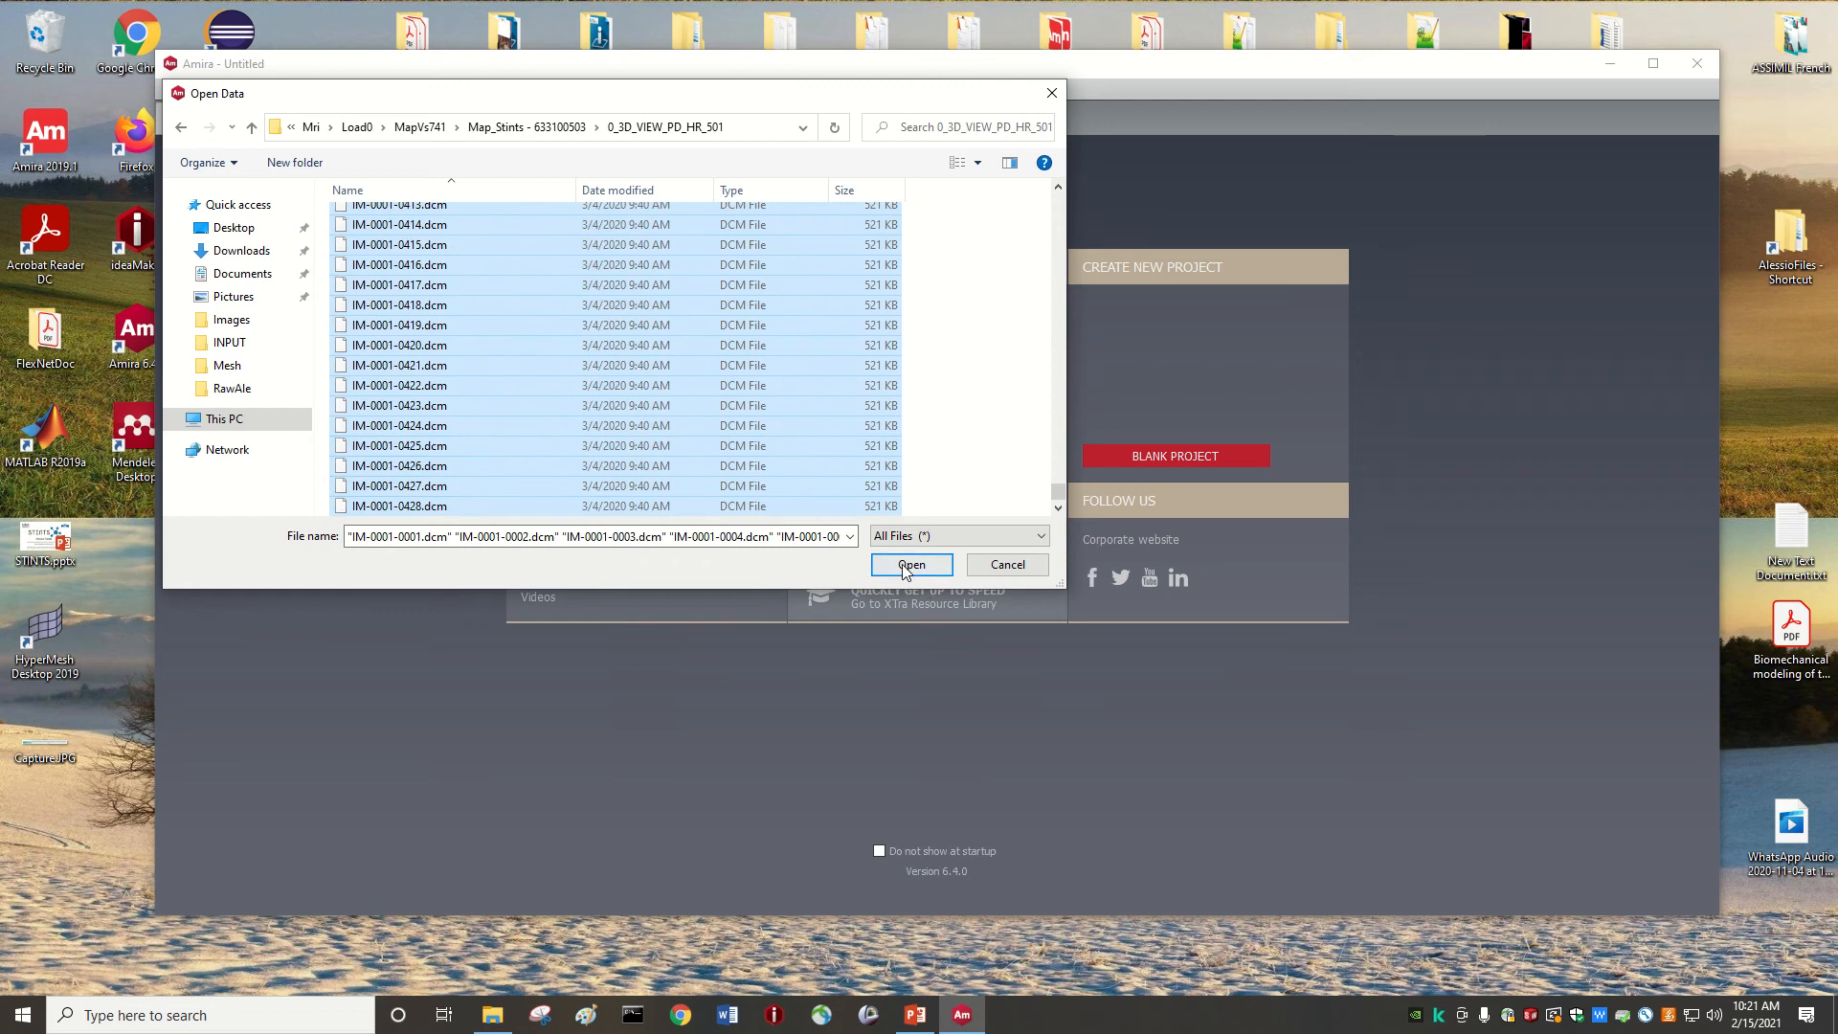
left_click(912, 565)
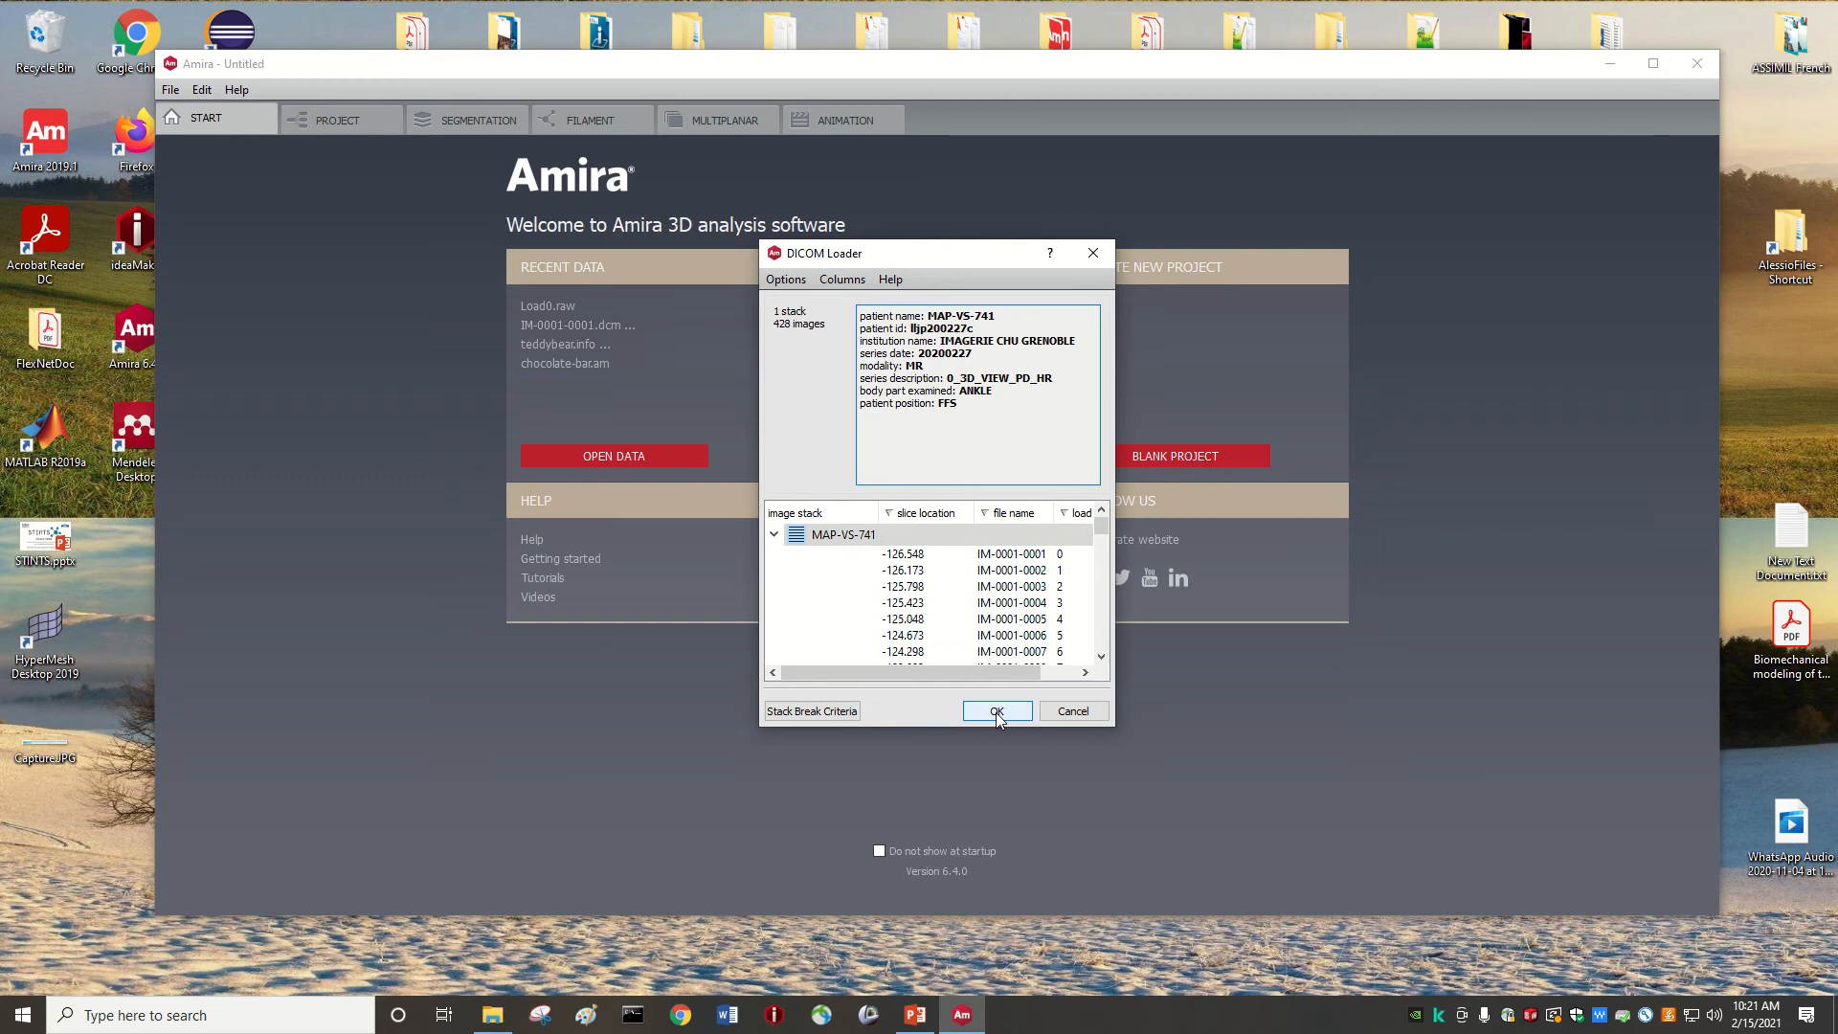
- Accept the DICOM loader summary and import the MAP-VS-741 heel stack
left_click(994, 711)
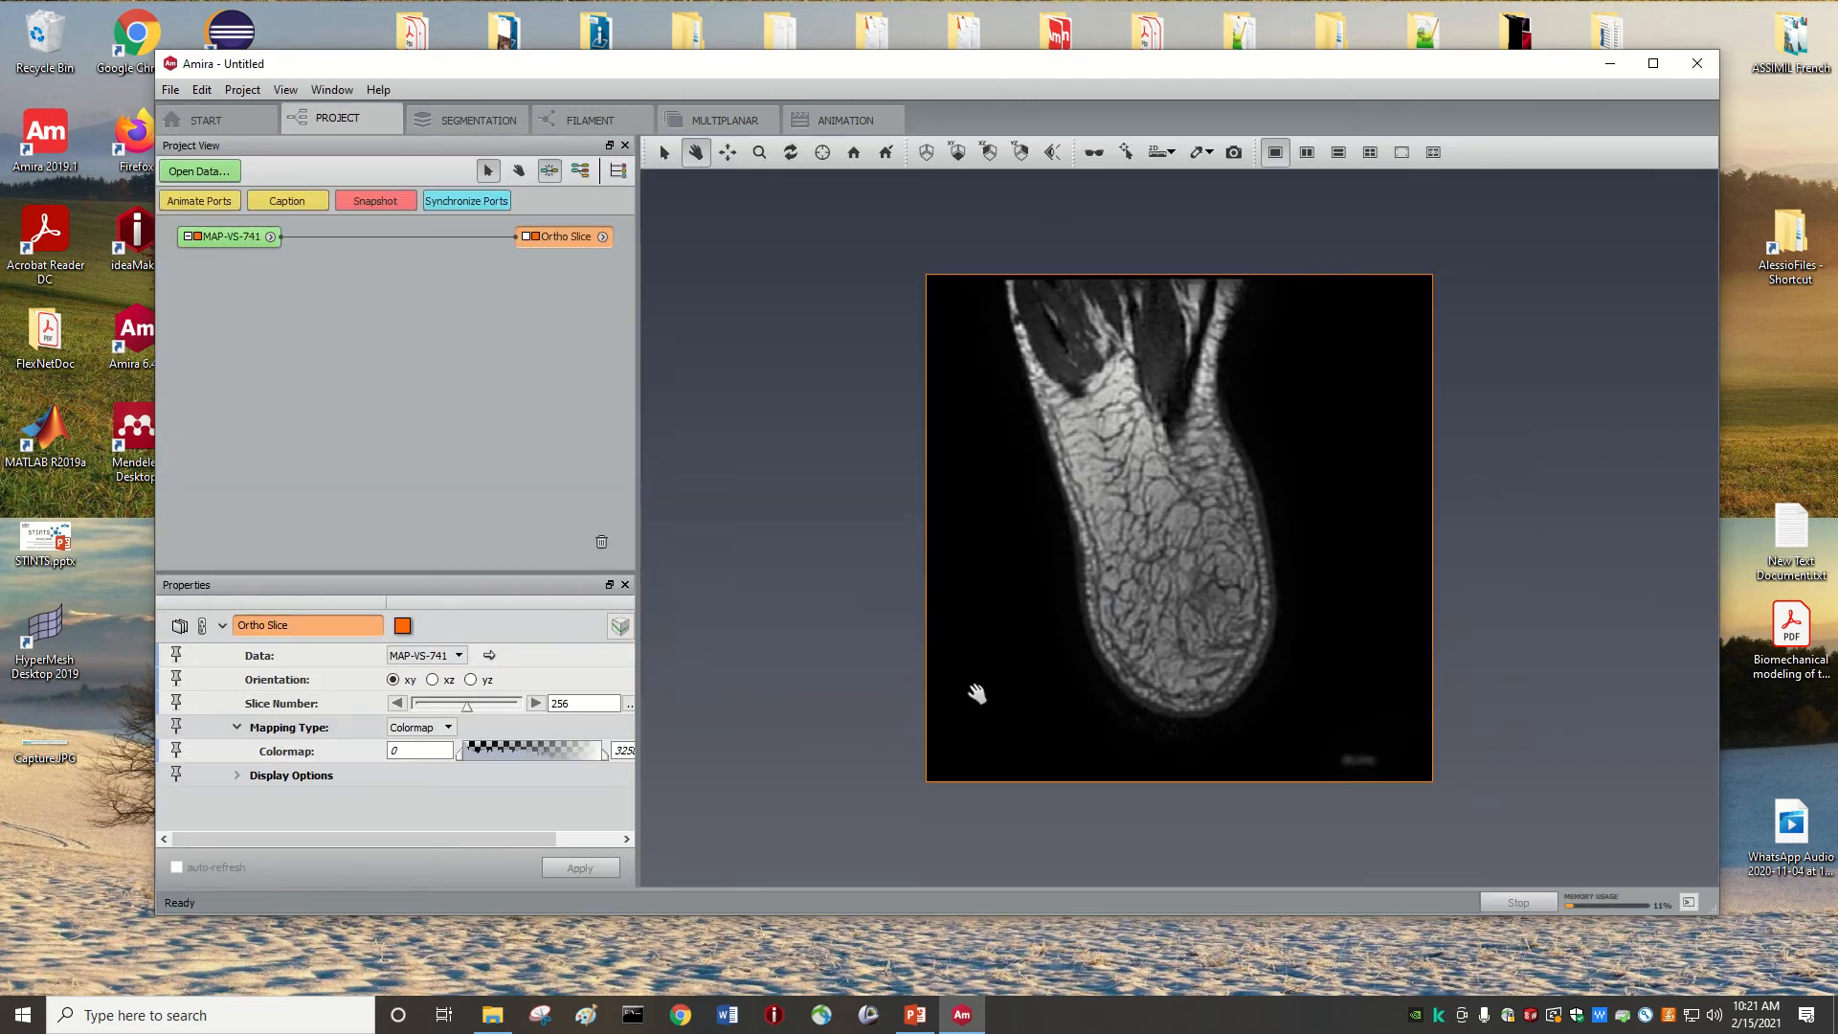
mouse_move(659, 741)
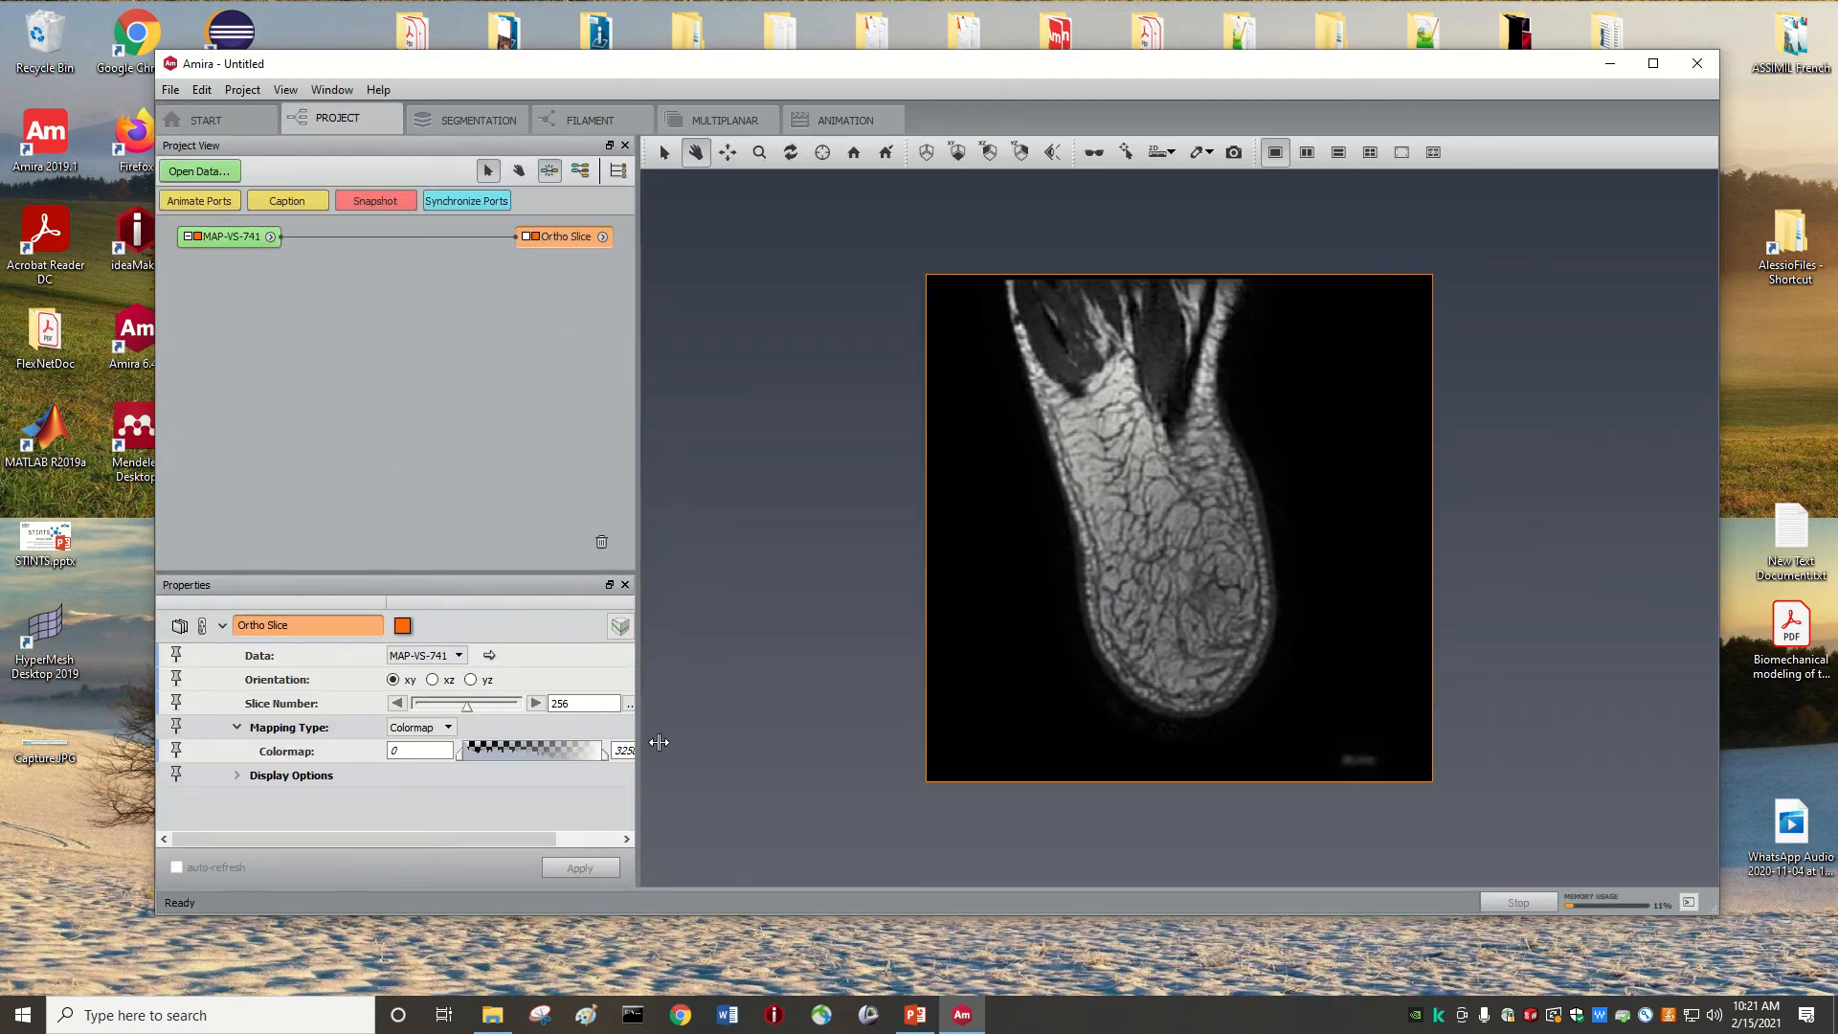
mouse_move(1265, 557)
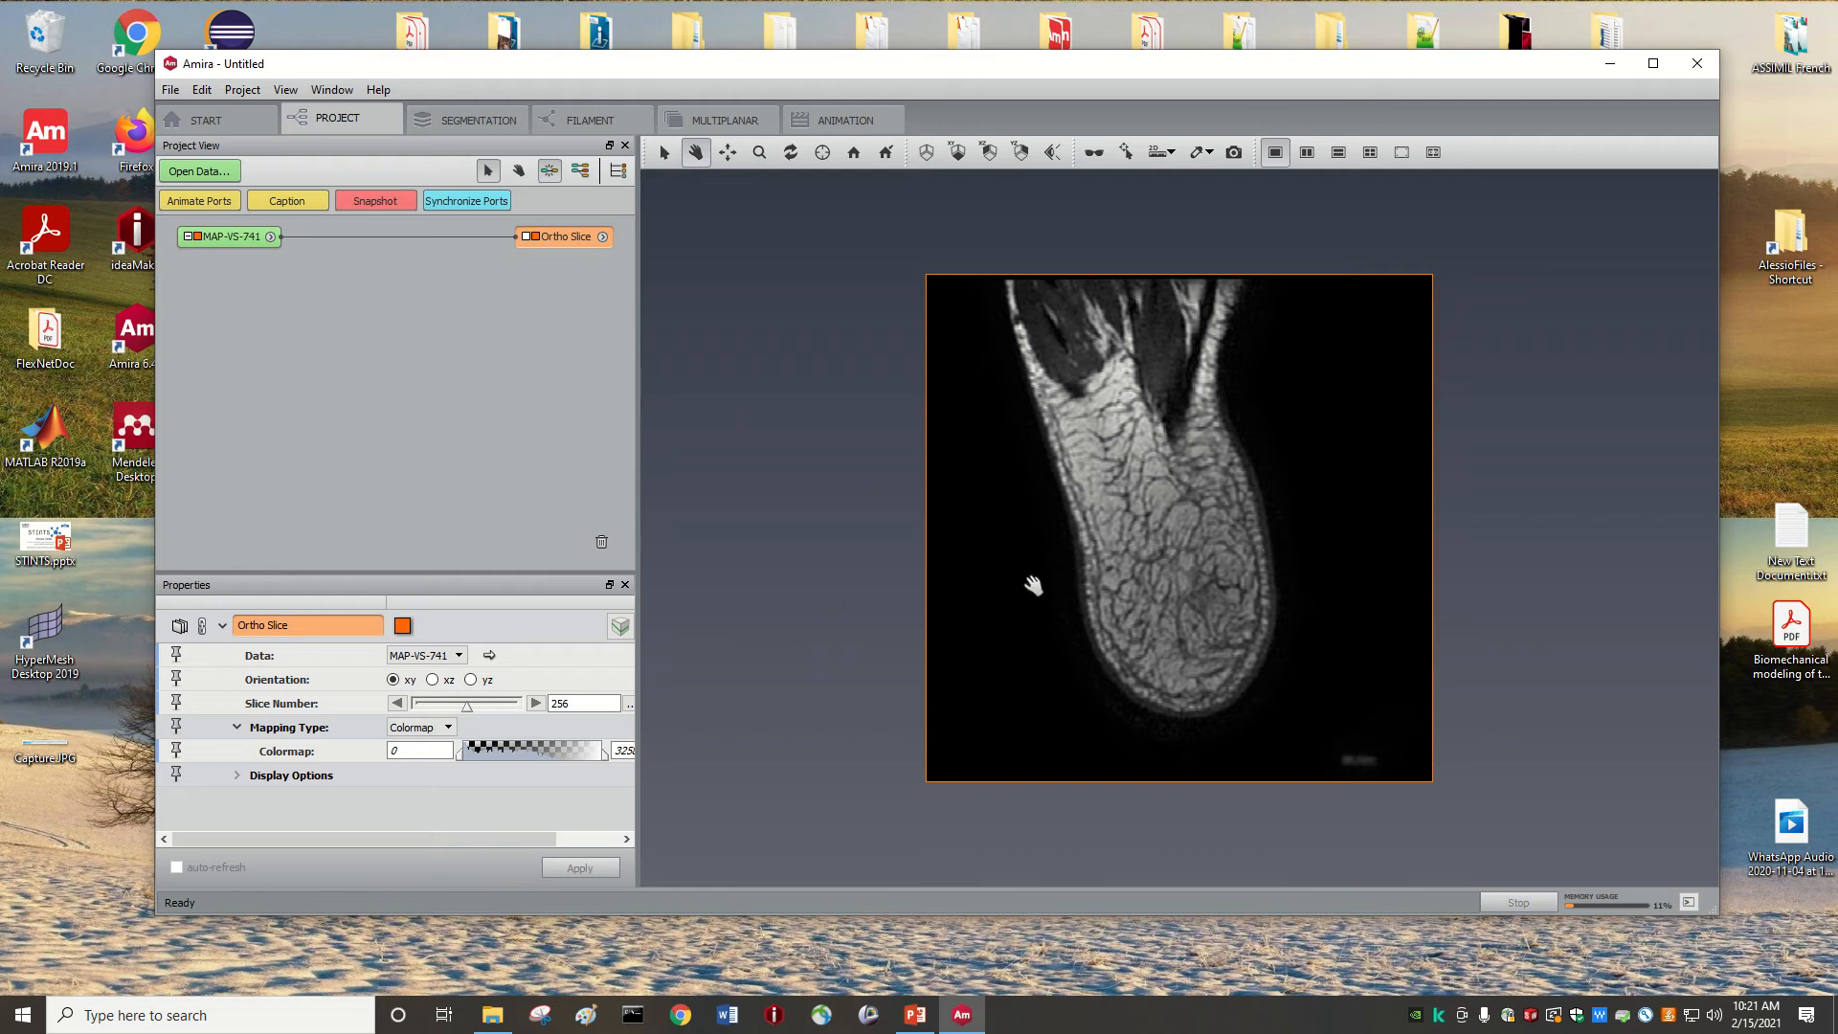
left_click_drag(1032, 584, 1059, 487)
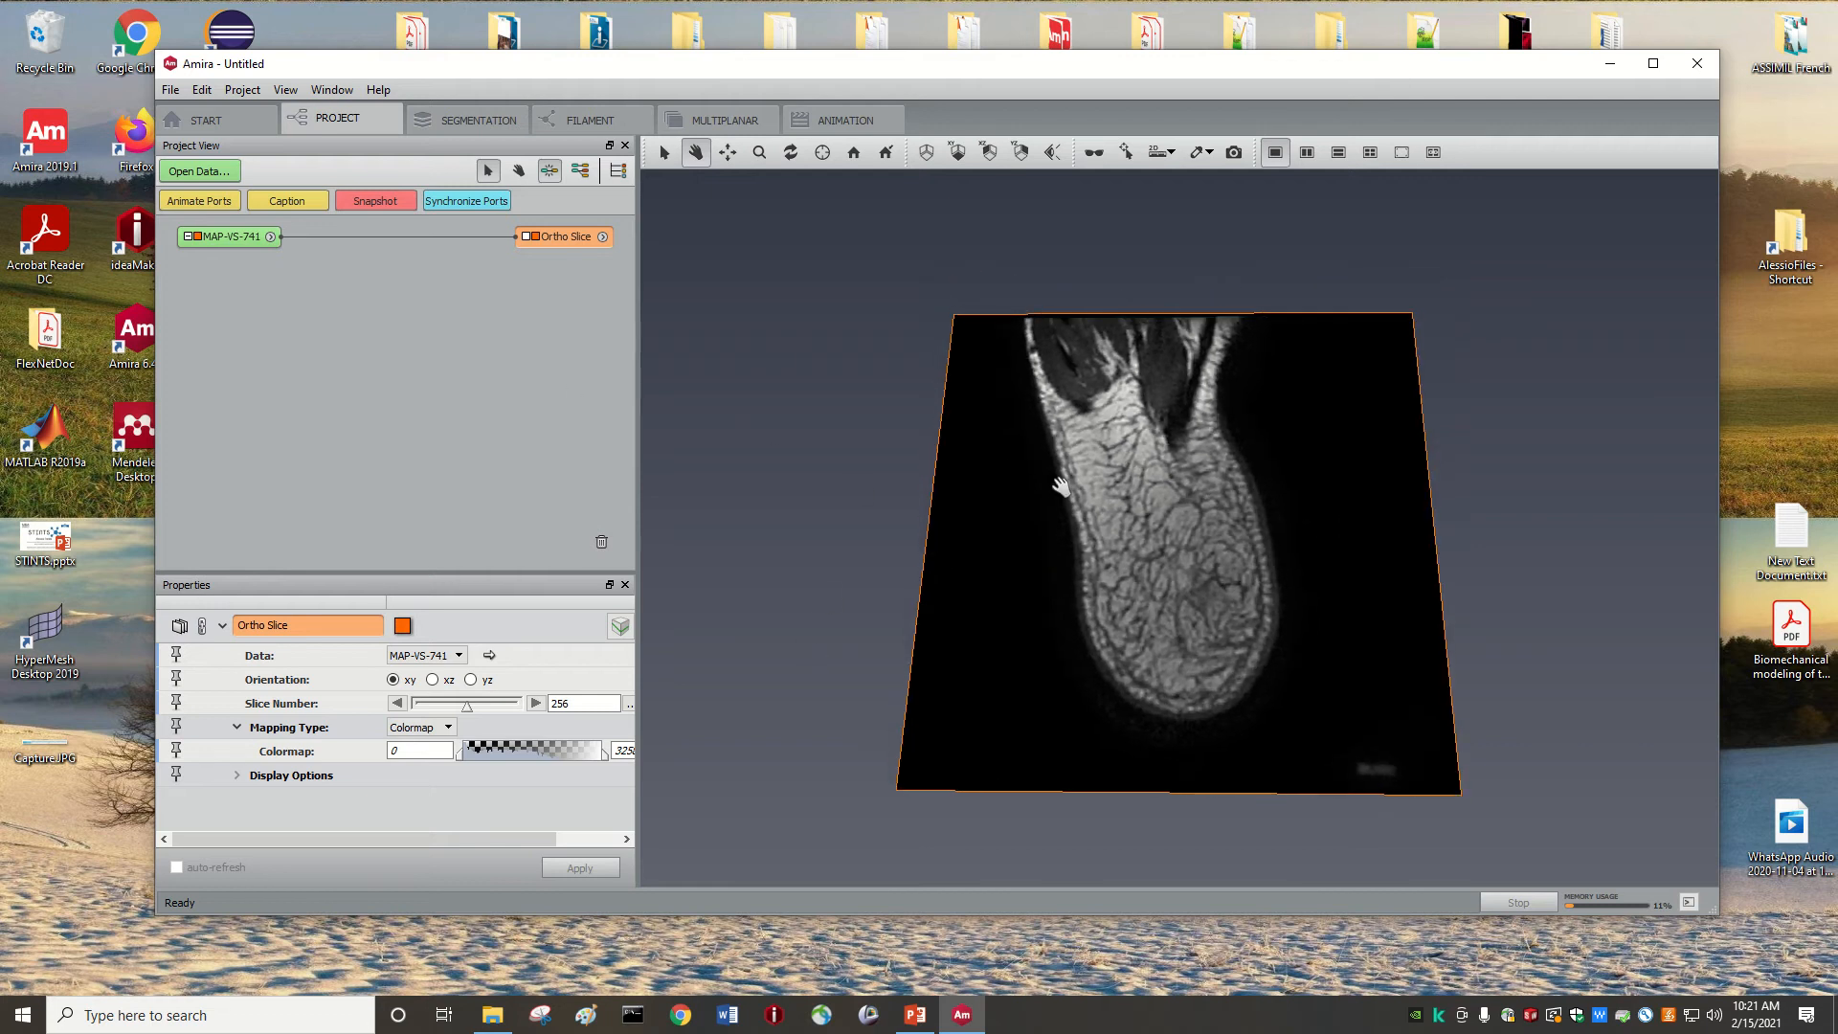
left_click_drag(1055, 485, 1450, 566)
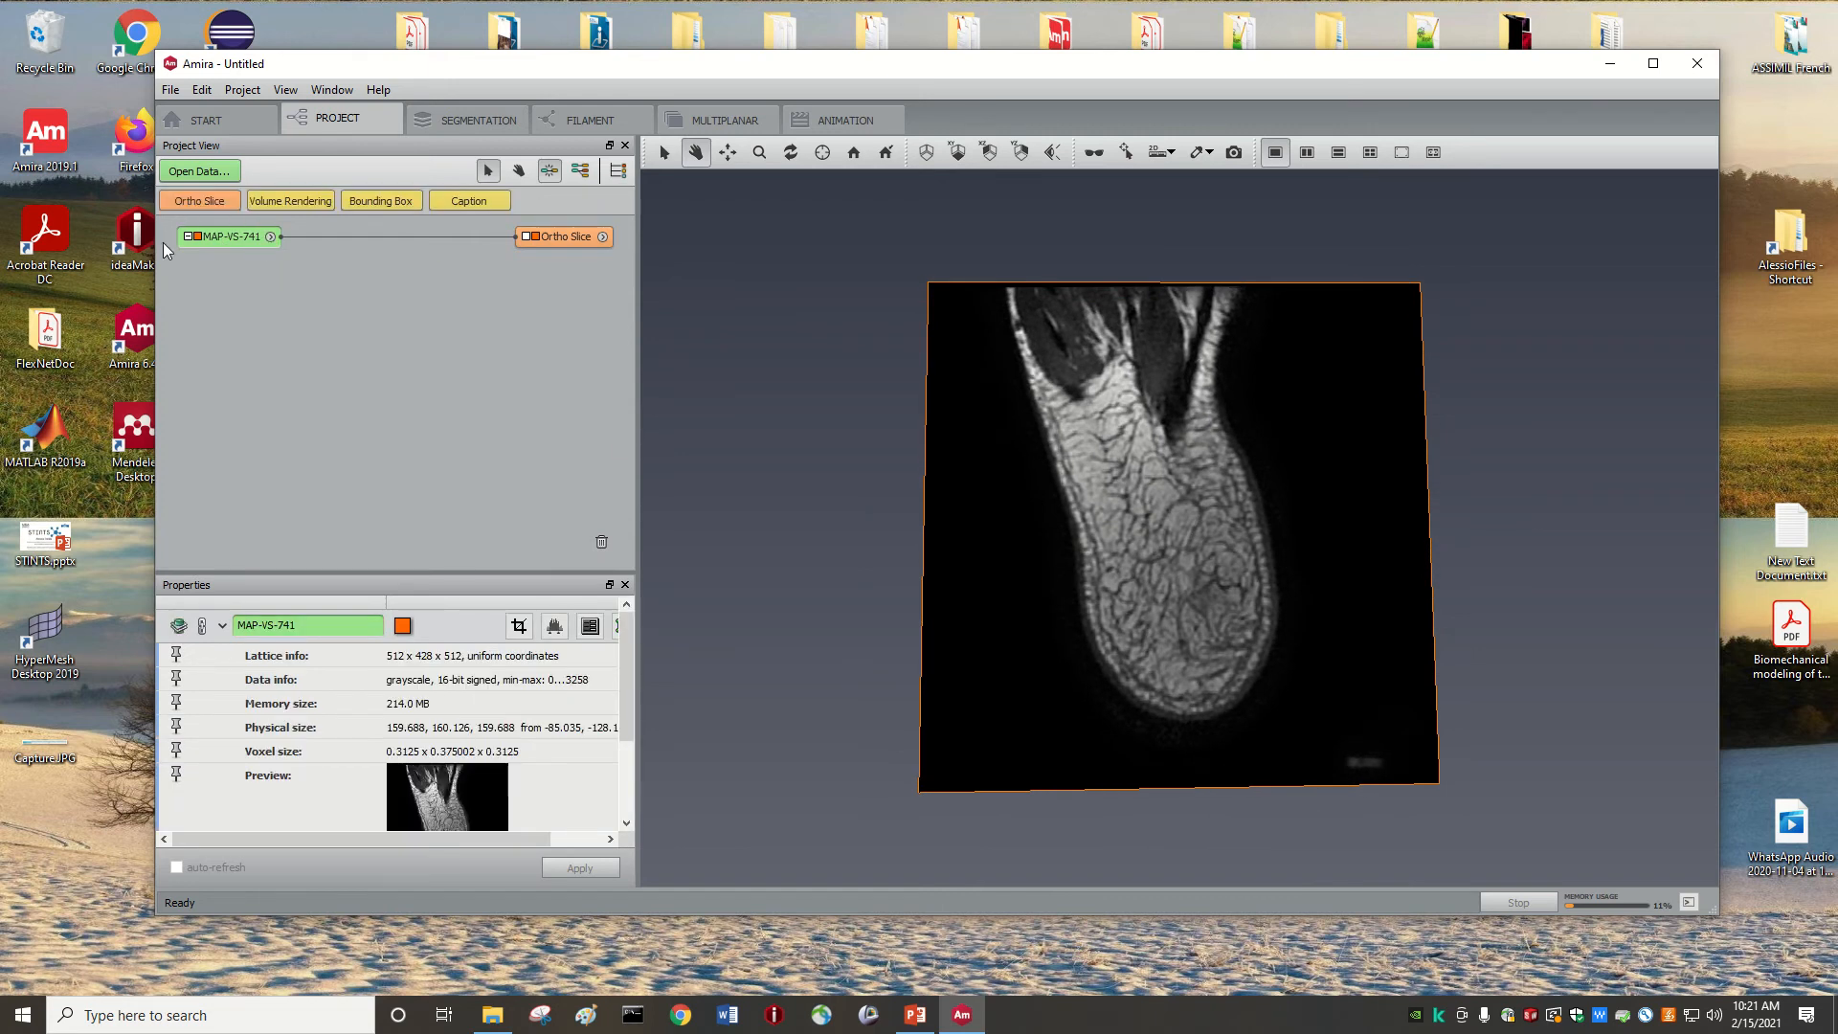
mouse_move(289, 232)
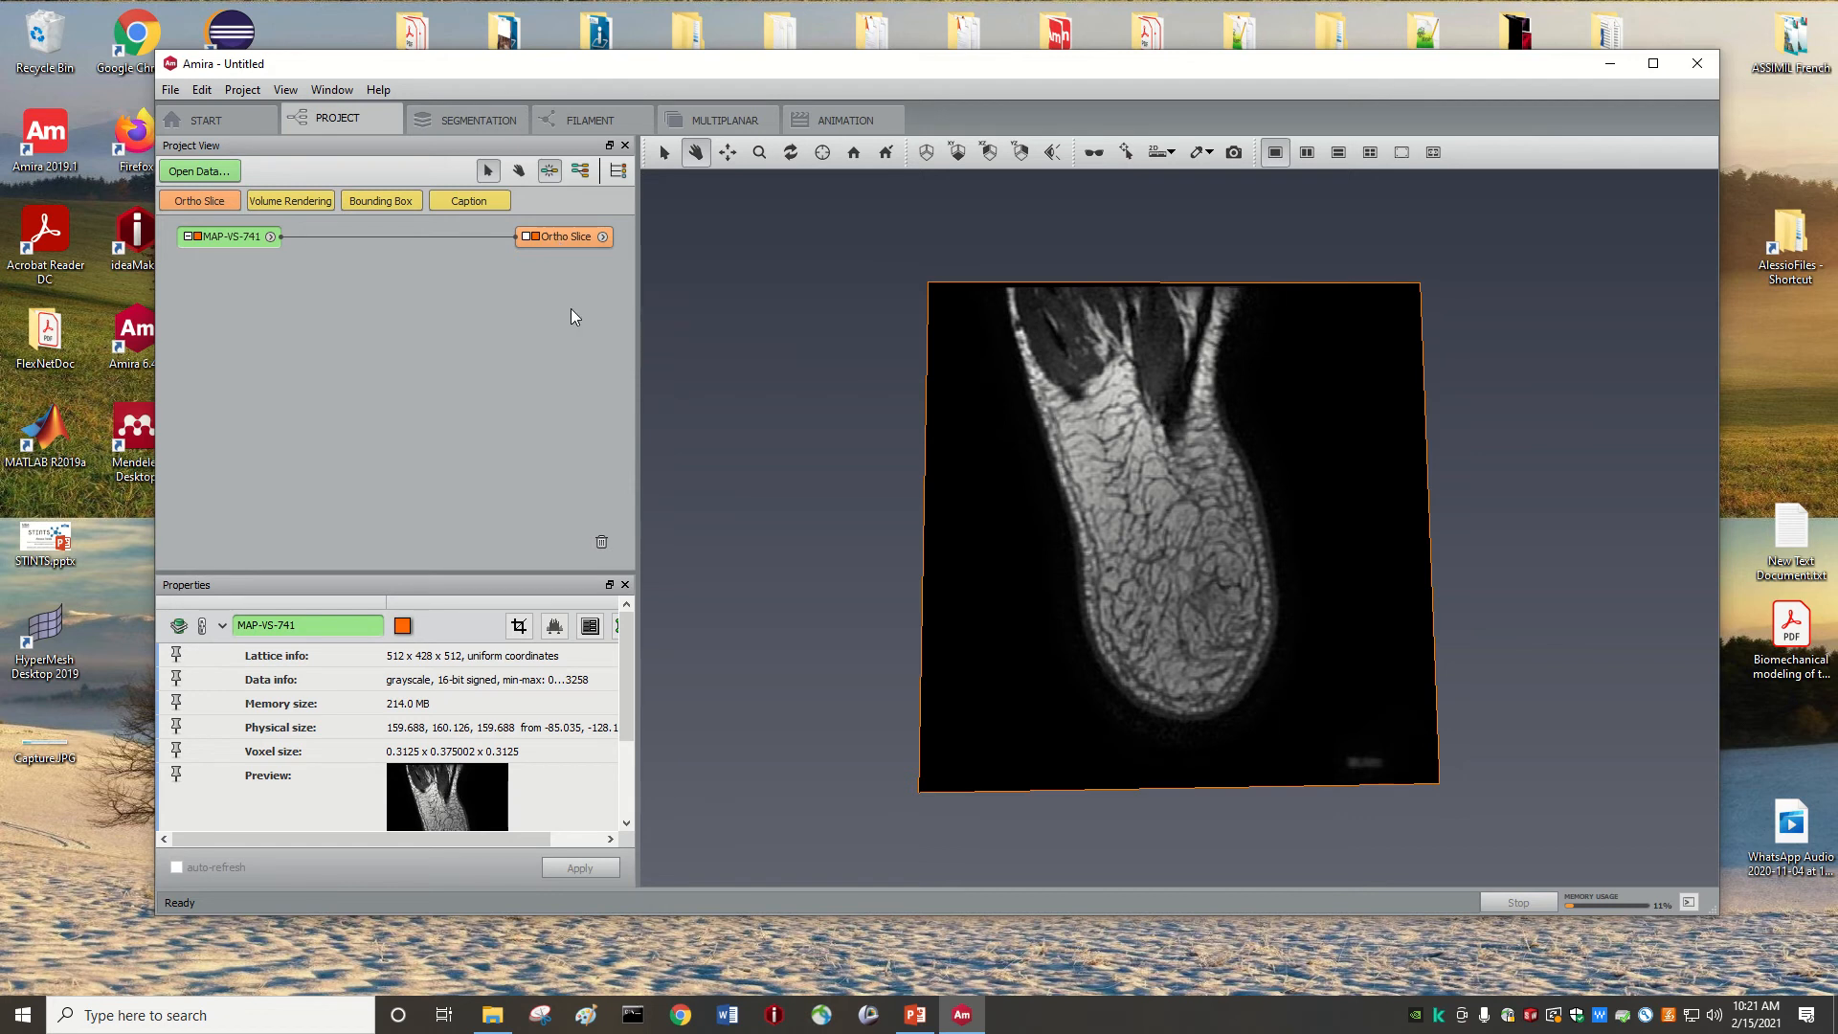
mouse_move(1083, 672)
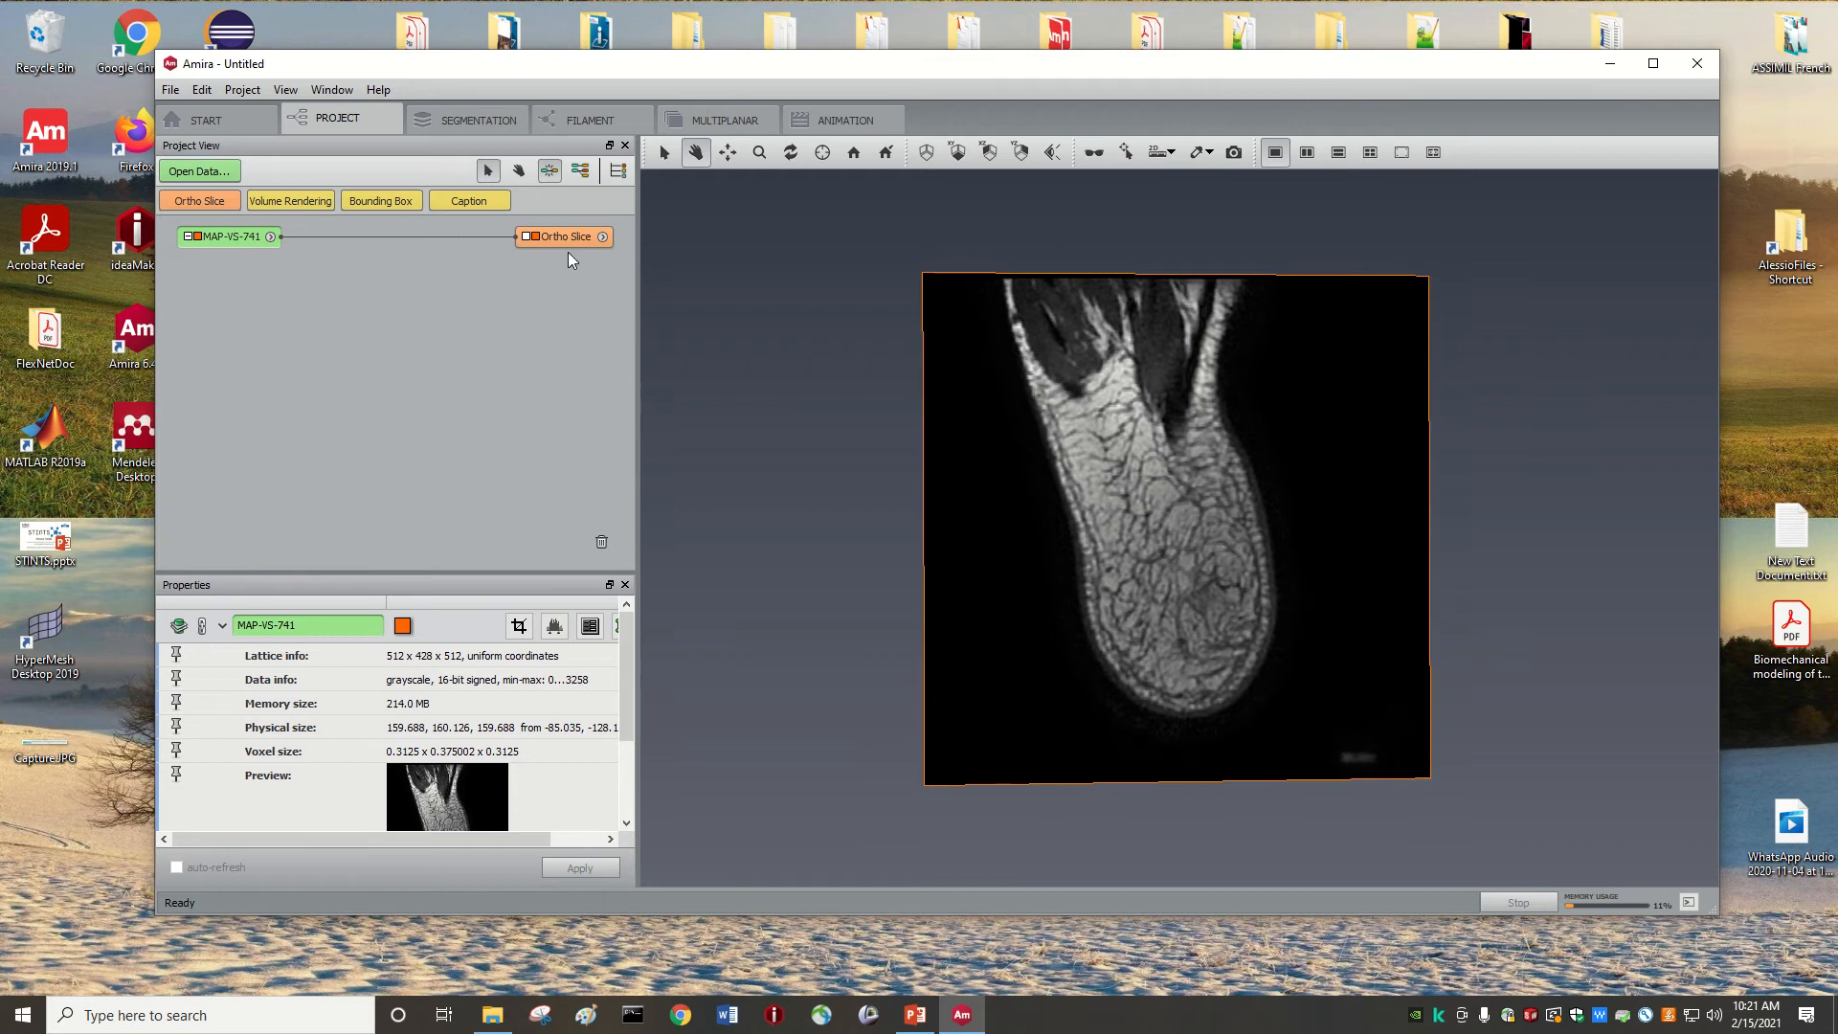
- Move the Ortho Slice to slice 326 of the heel scan
left_click(563, 236)
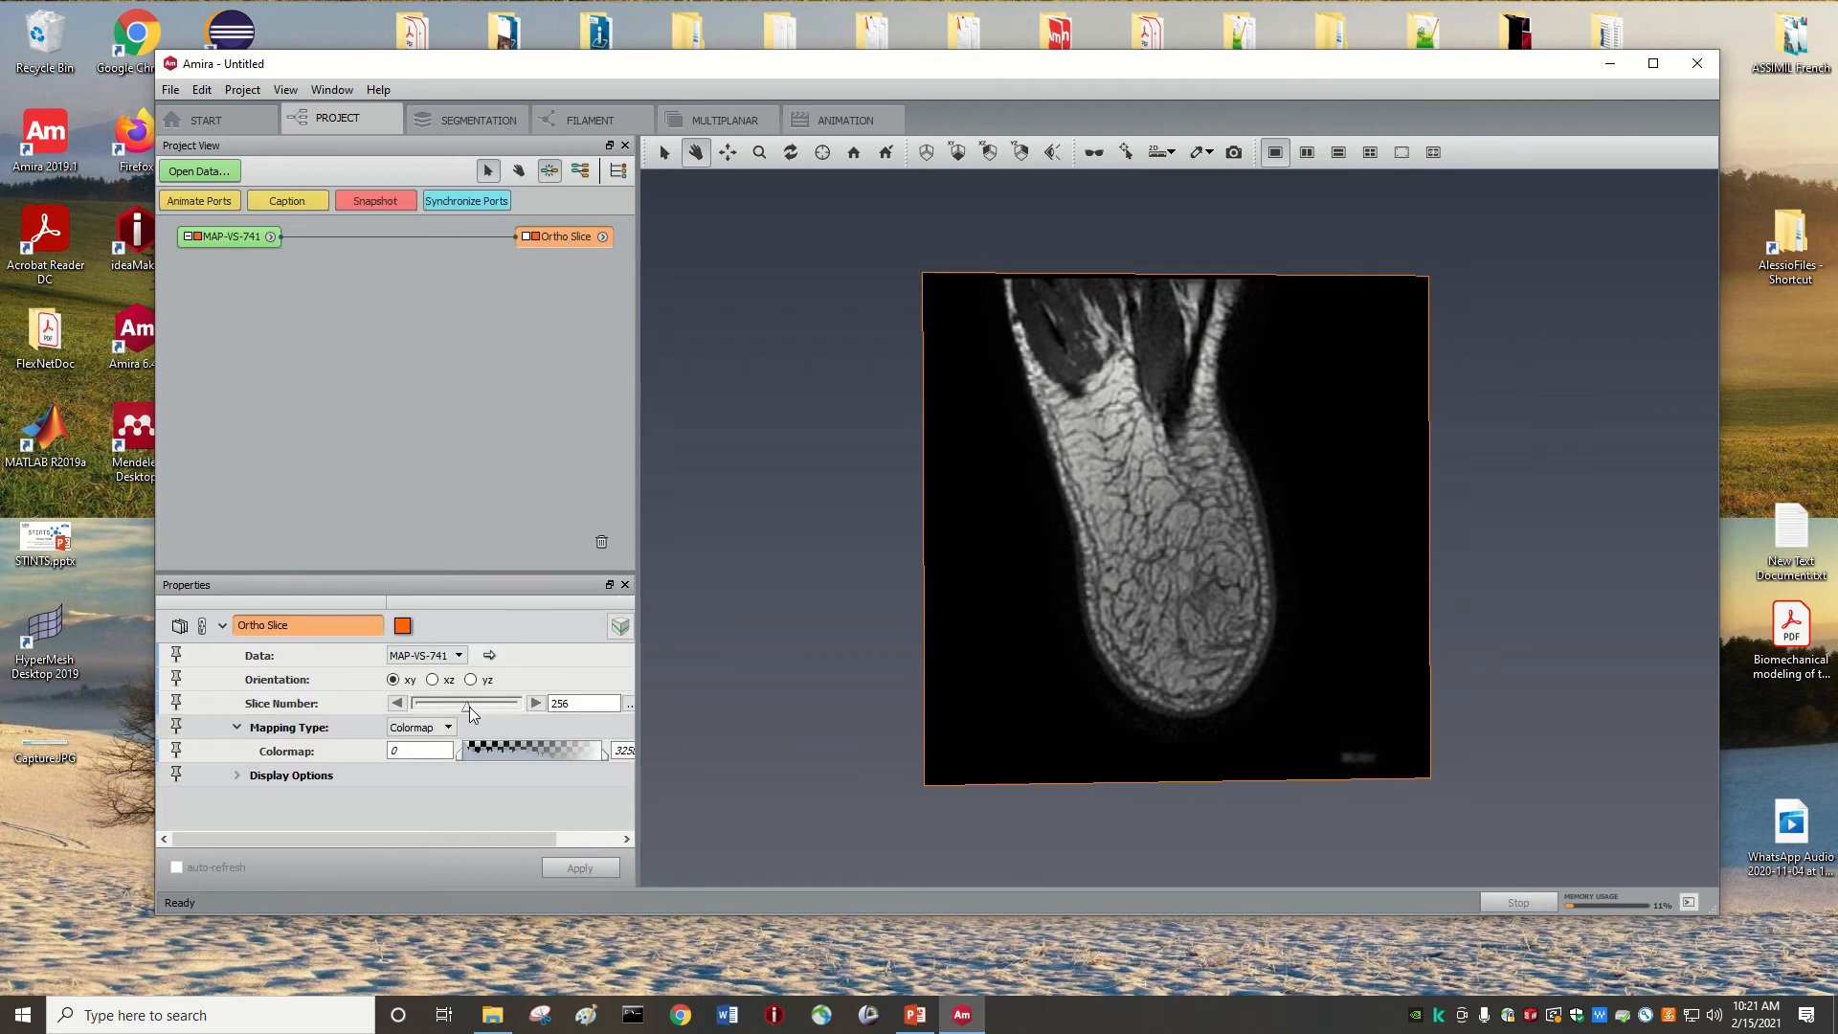
left_click_drag(469, 702, 494, 703)
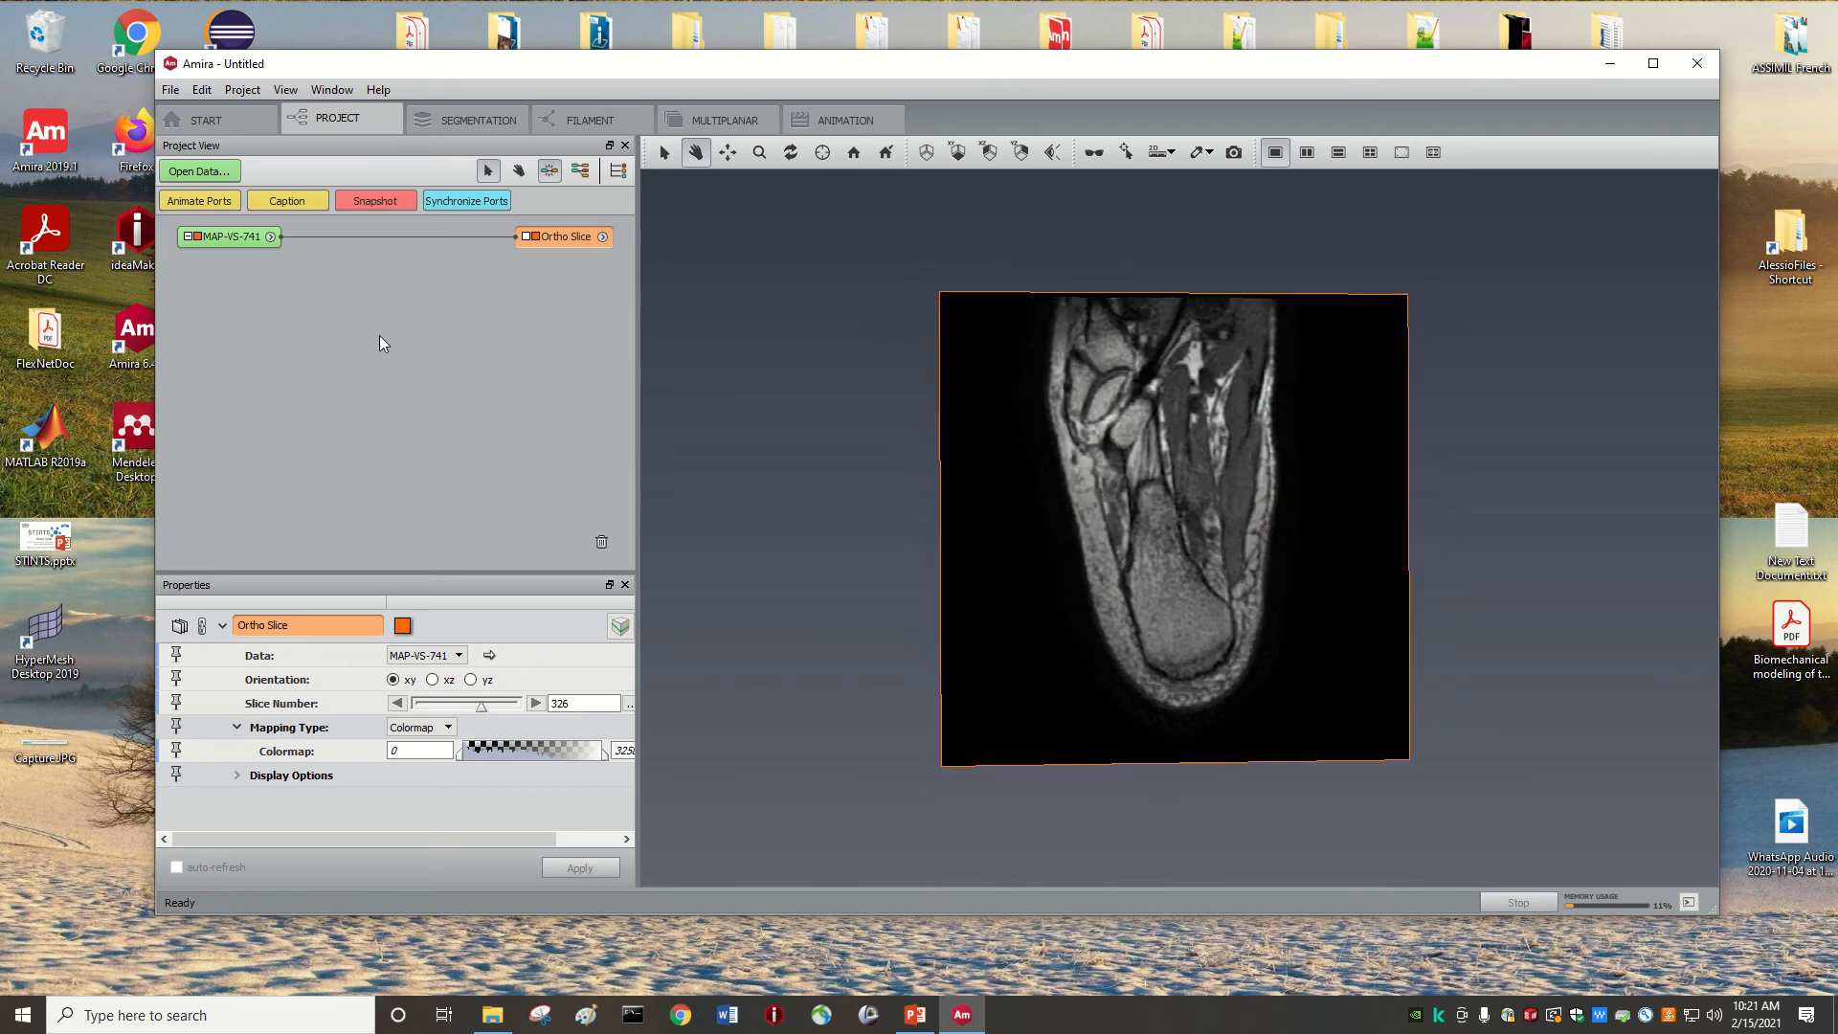
- Add a second Ortho Slice to MAP-VS-741 in xz orientation and view the crossing slices
left_click(270, 236)
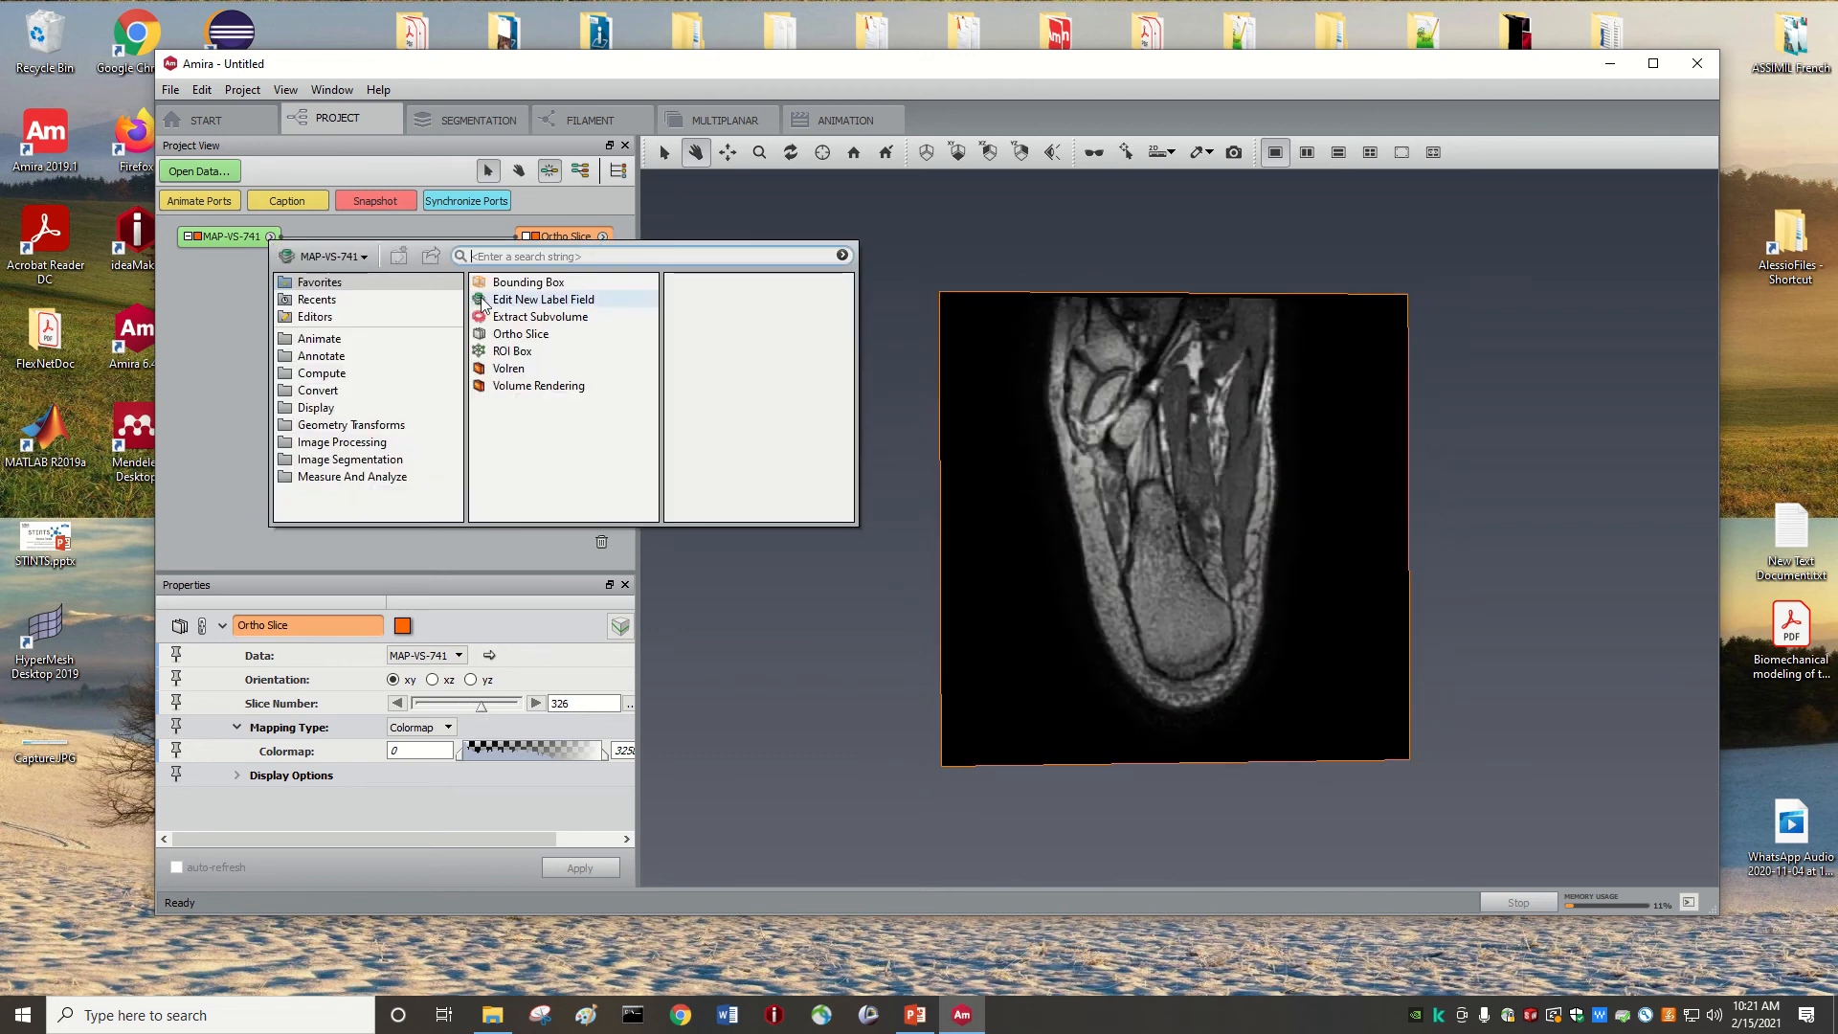
left_click(519, 333)
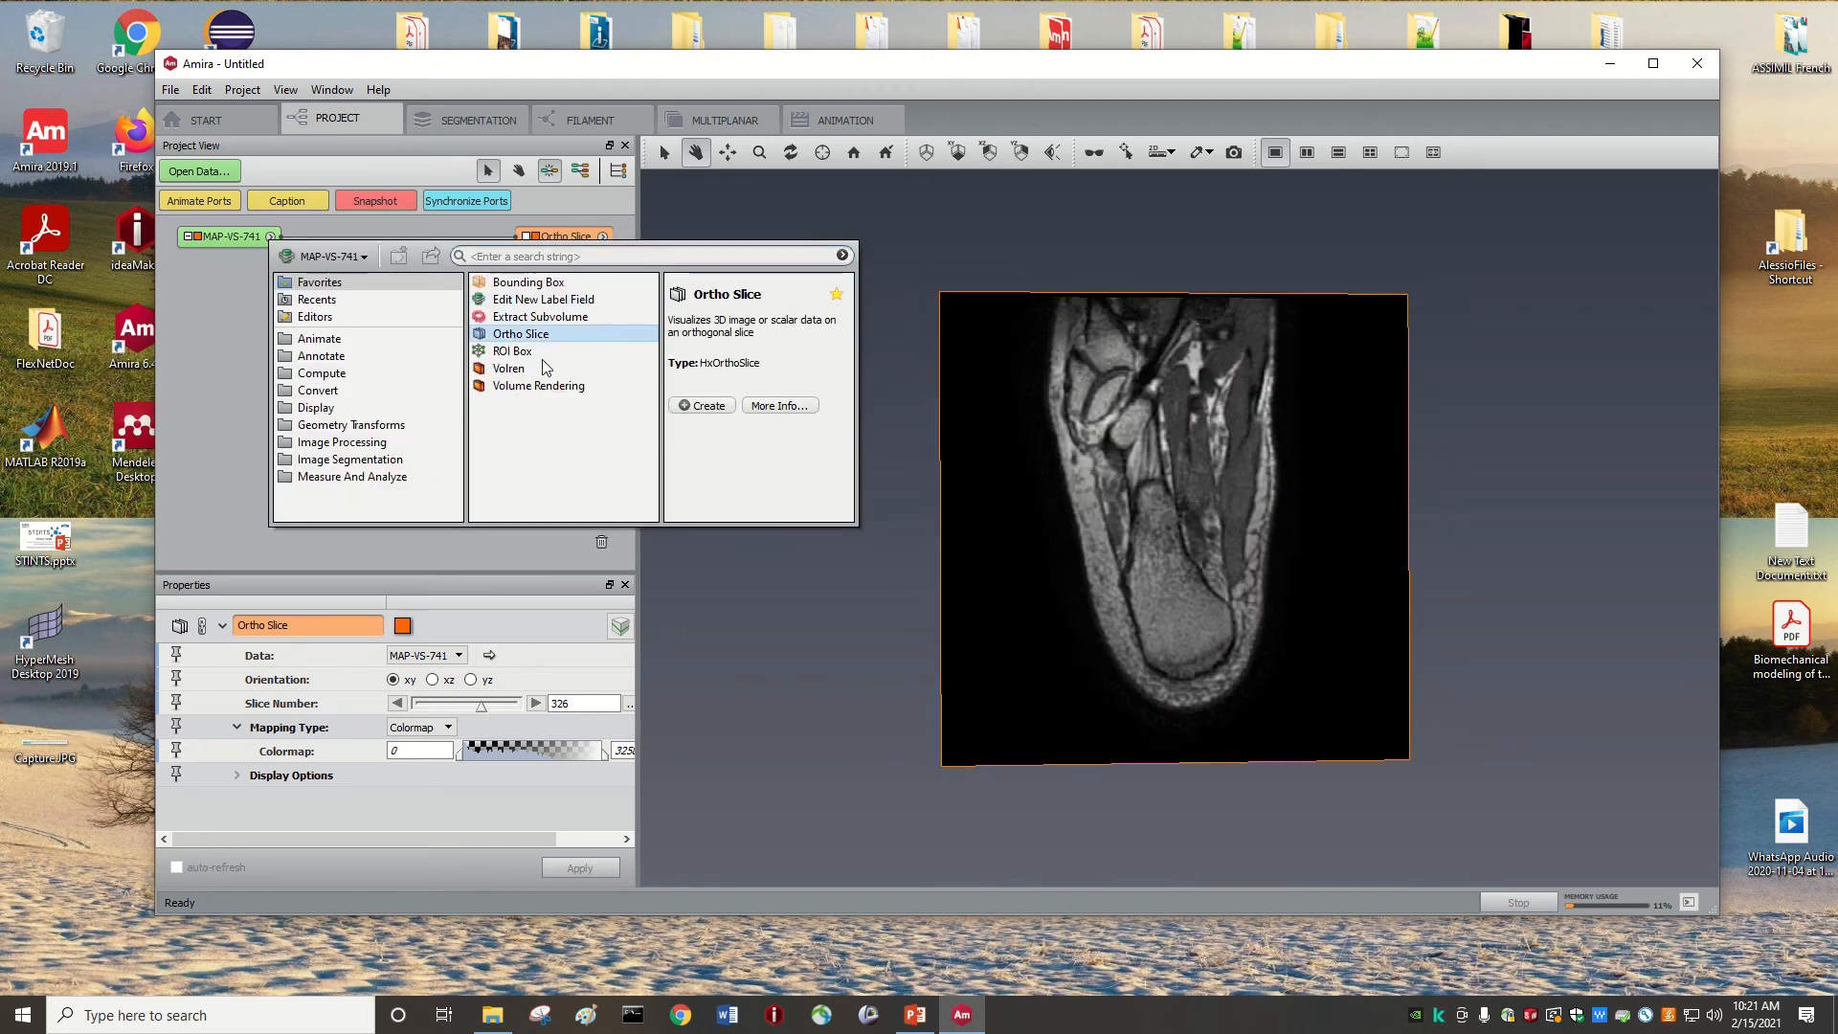
left_click(700, 406)
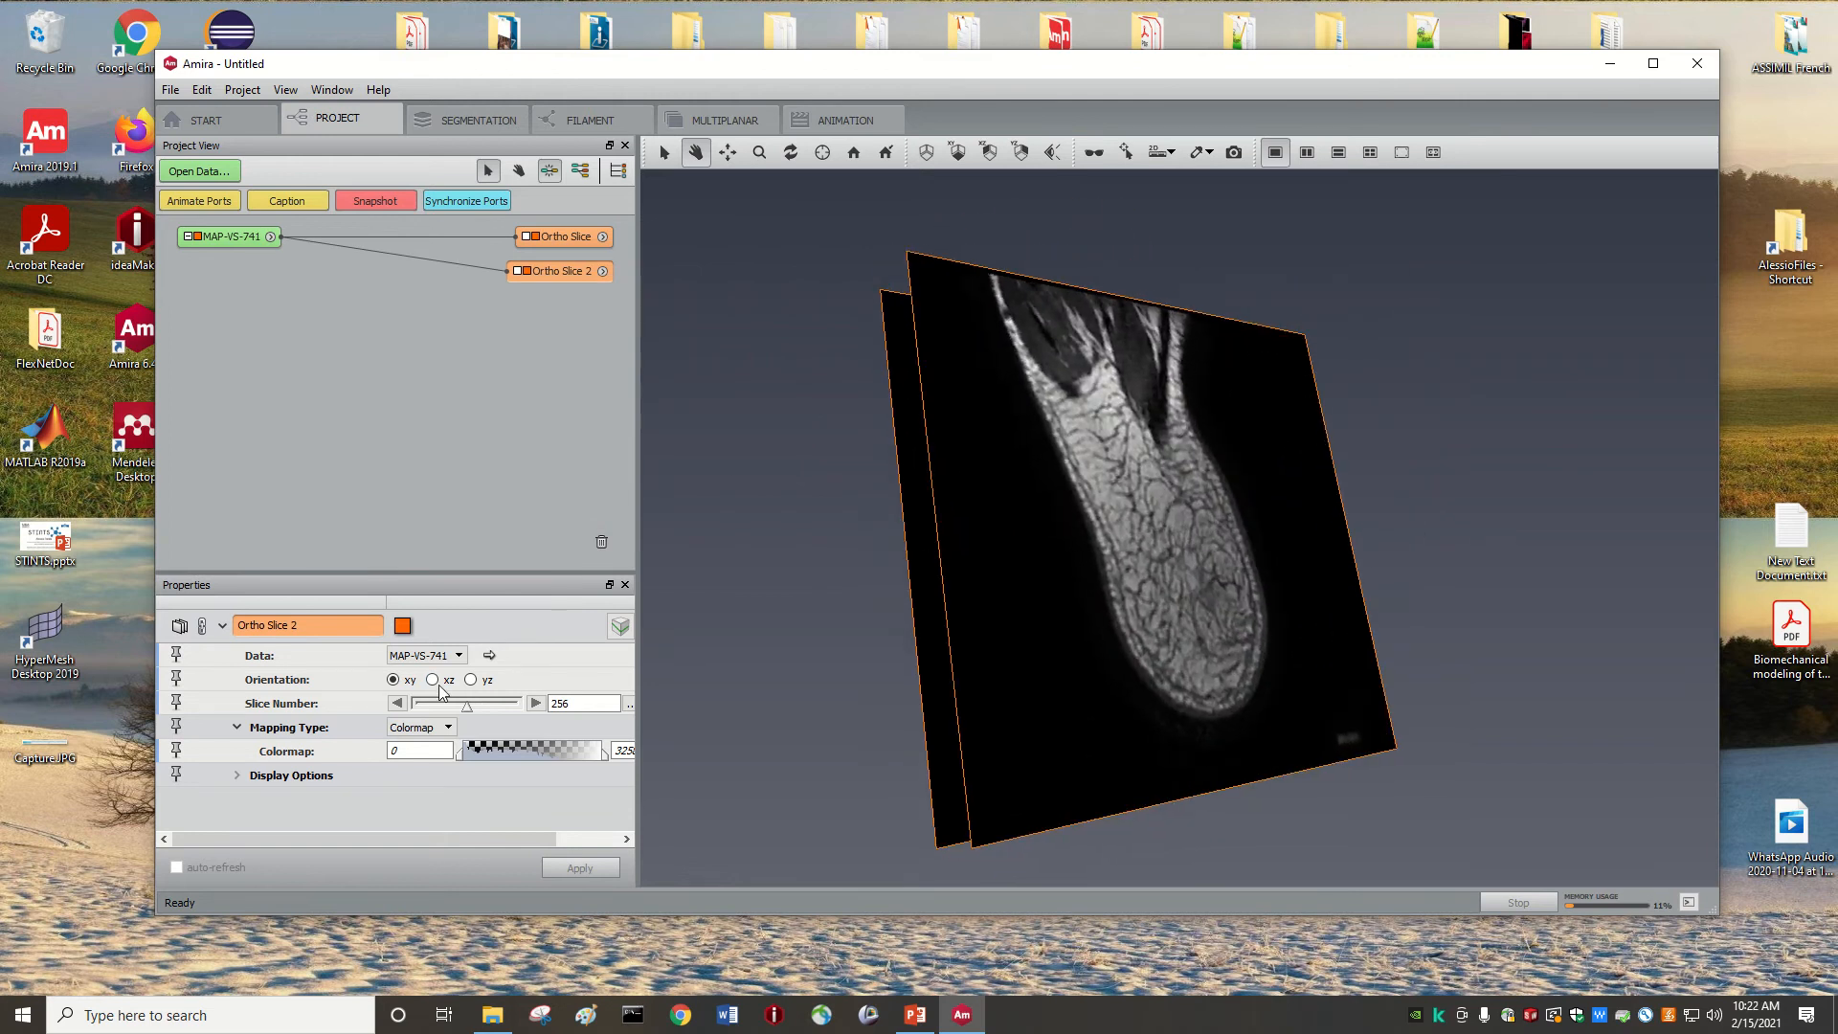
left_click(431, 680)
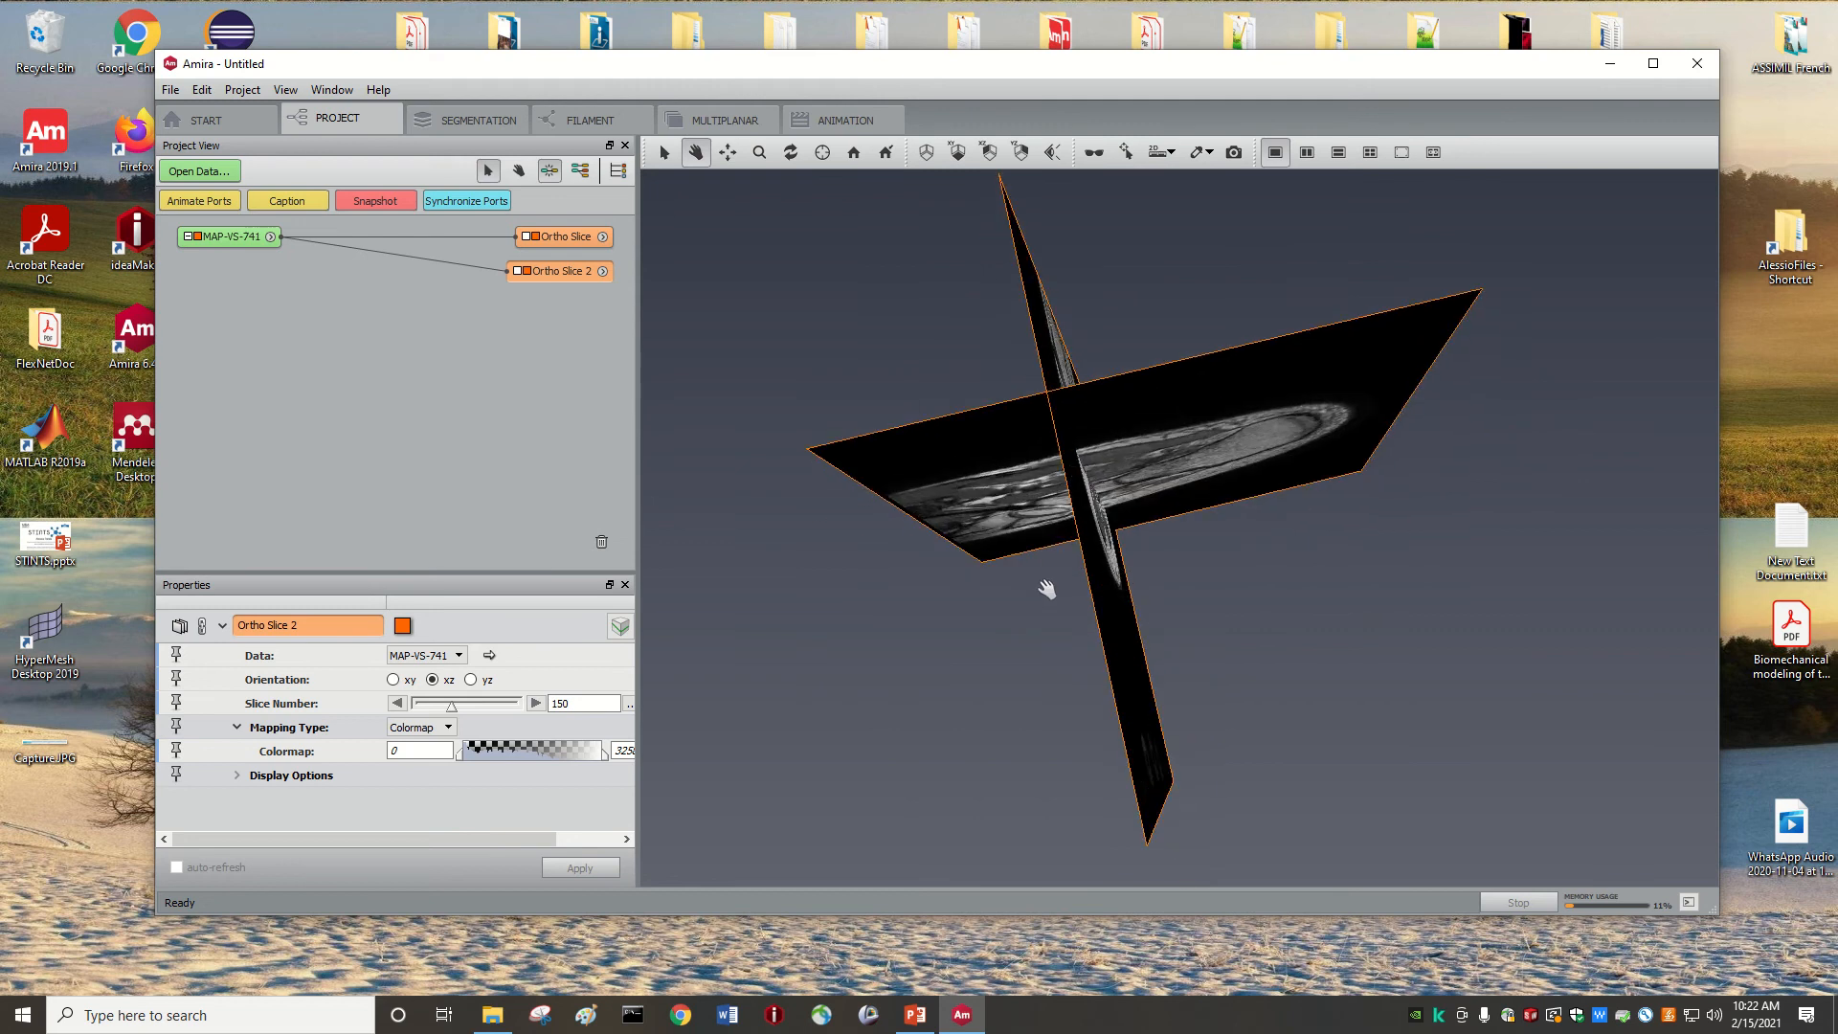
left_click_drag(1045, 588, 1251, 580)
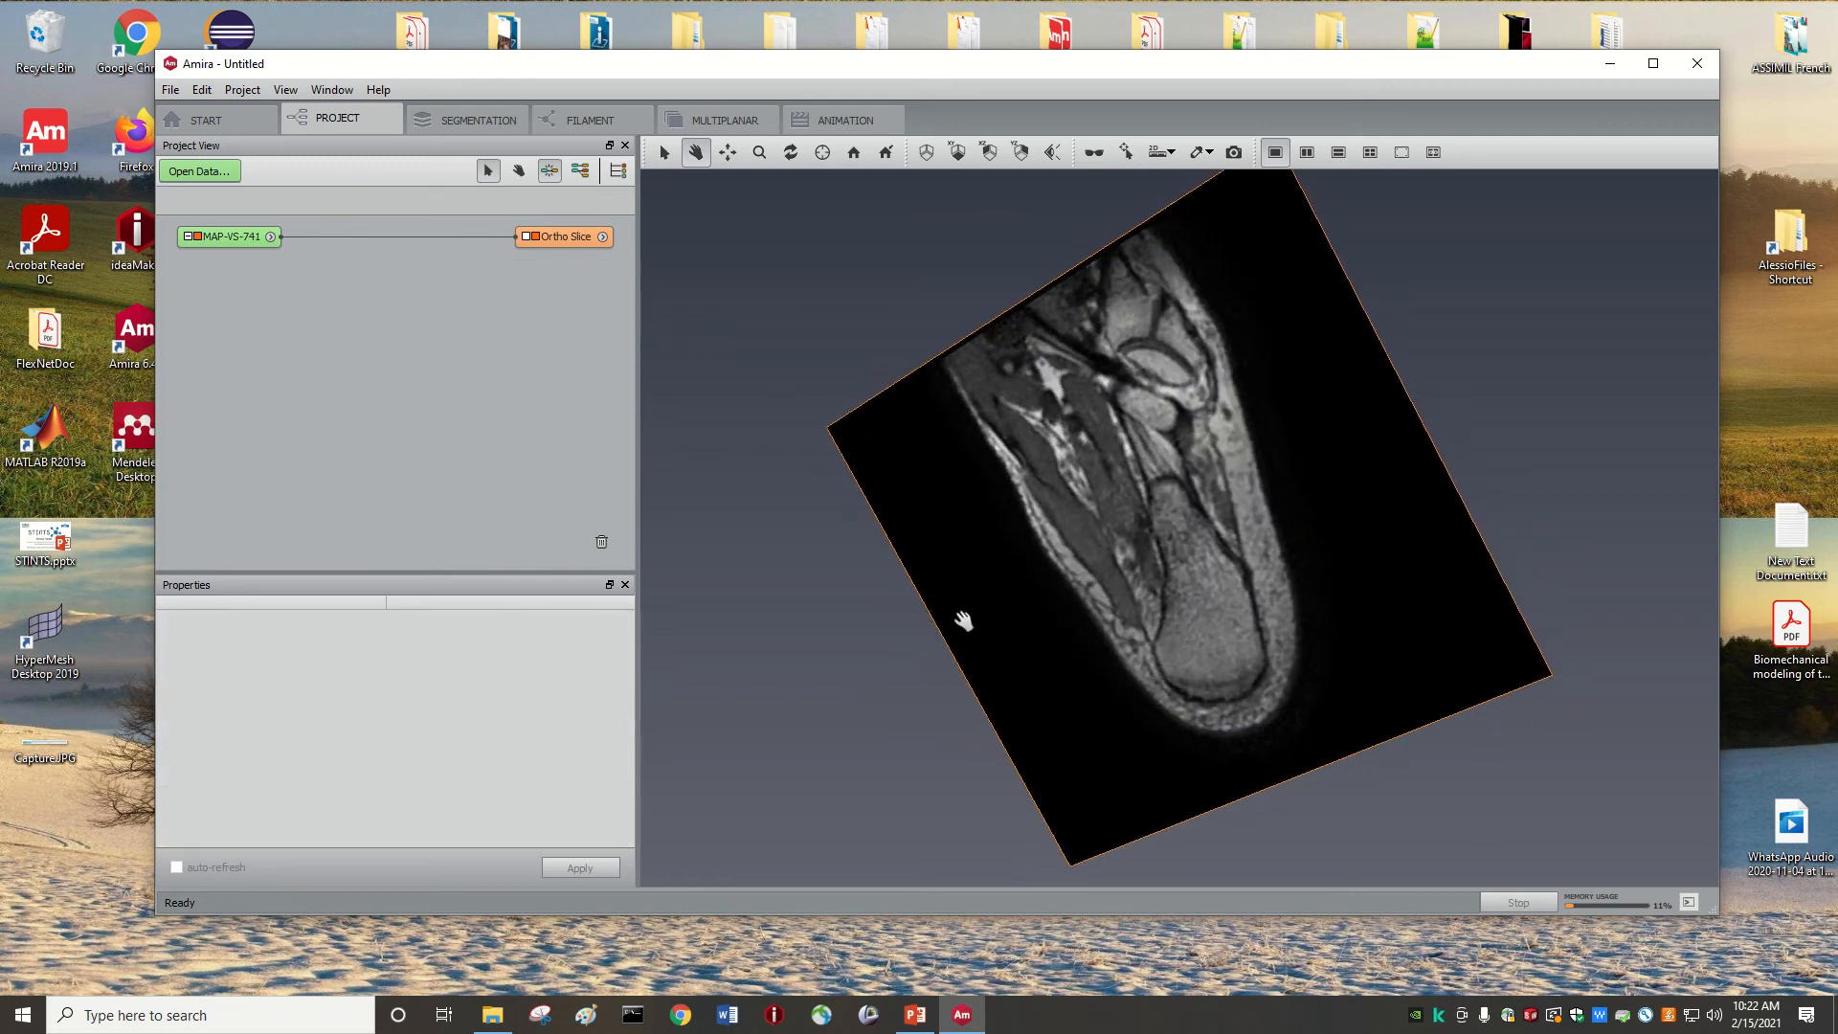
- Remove all objects so the project is empty
left_click_drag(961, 620, 885, 373)
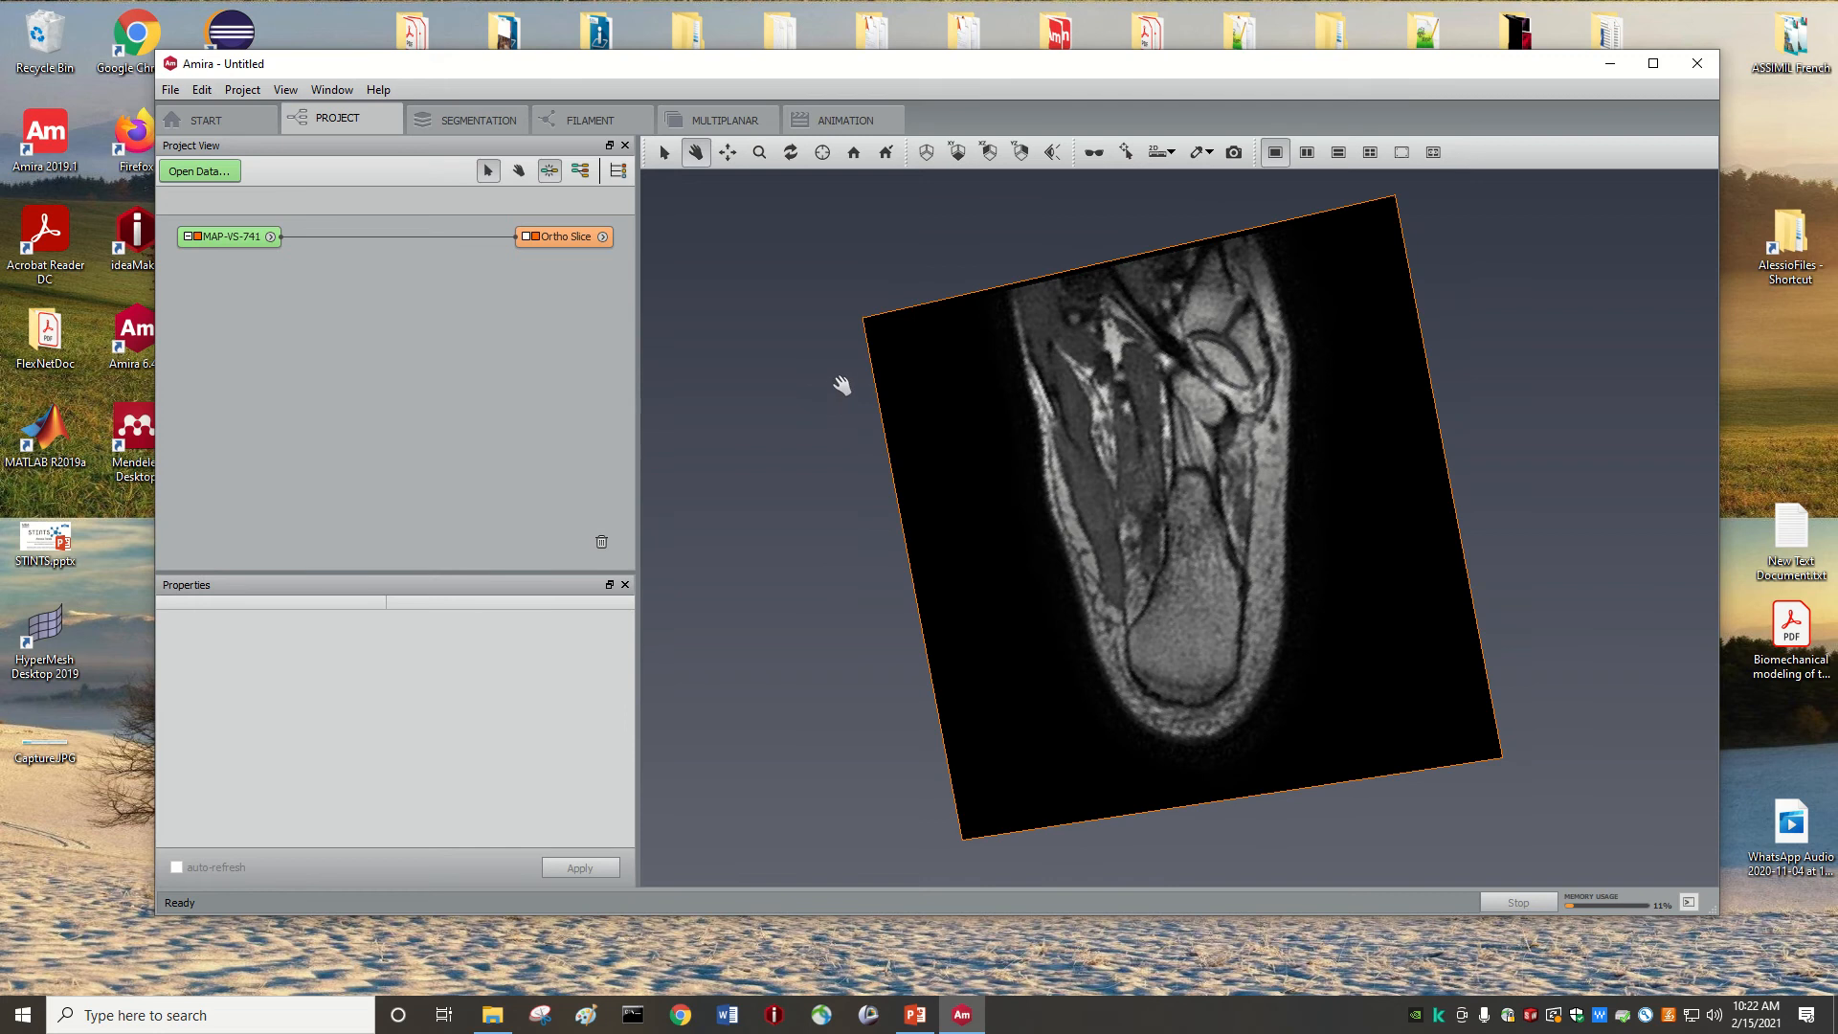
left_click(563, 236)
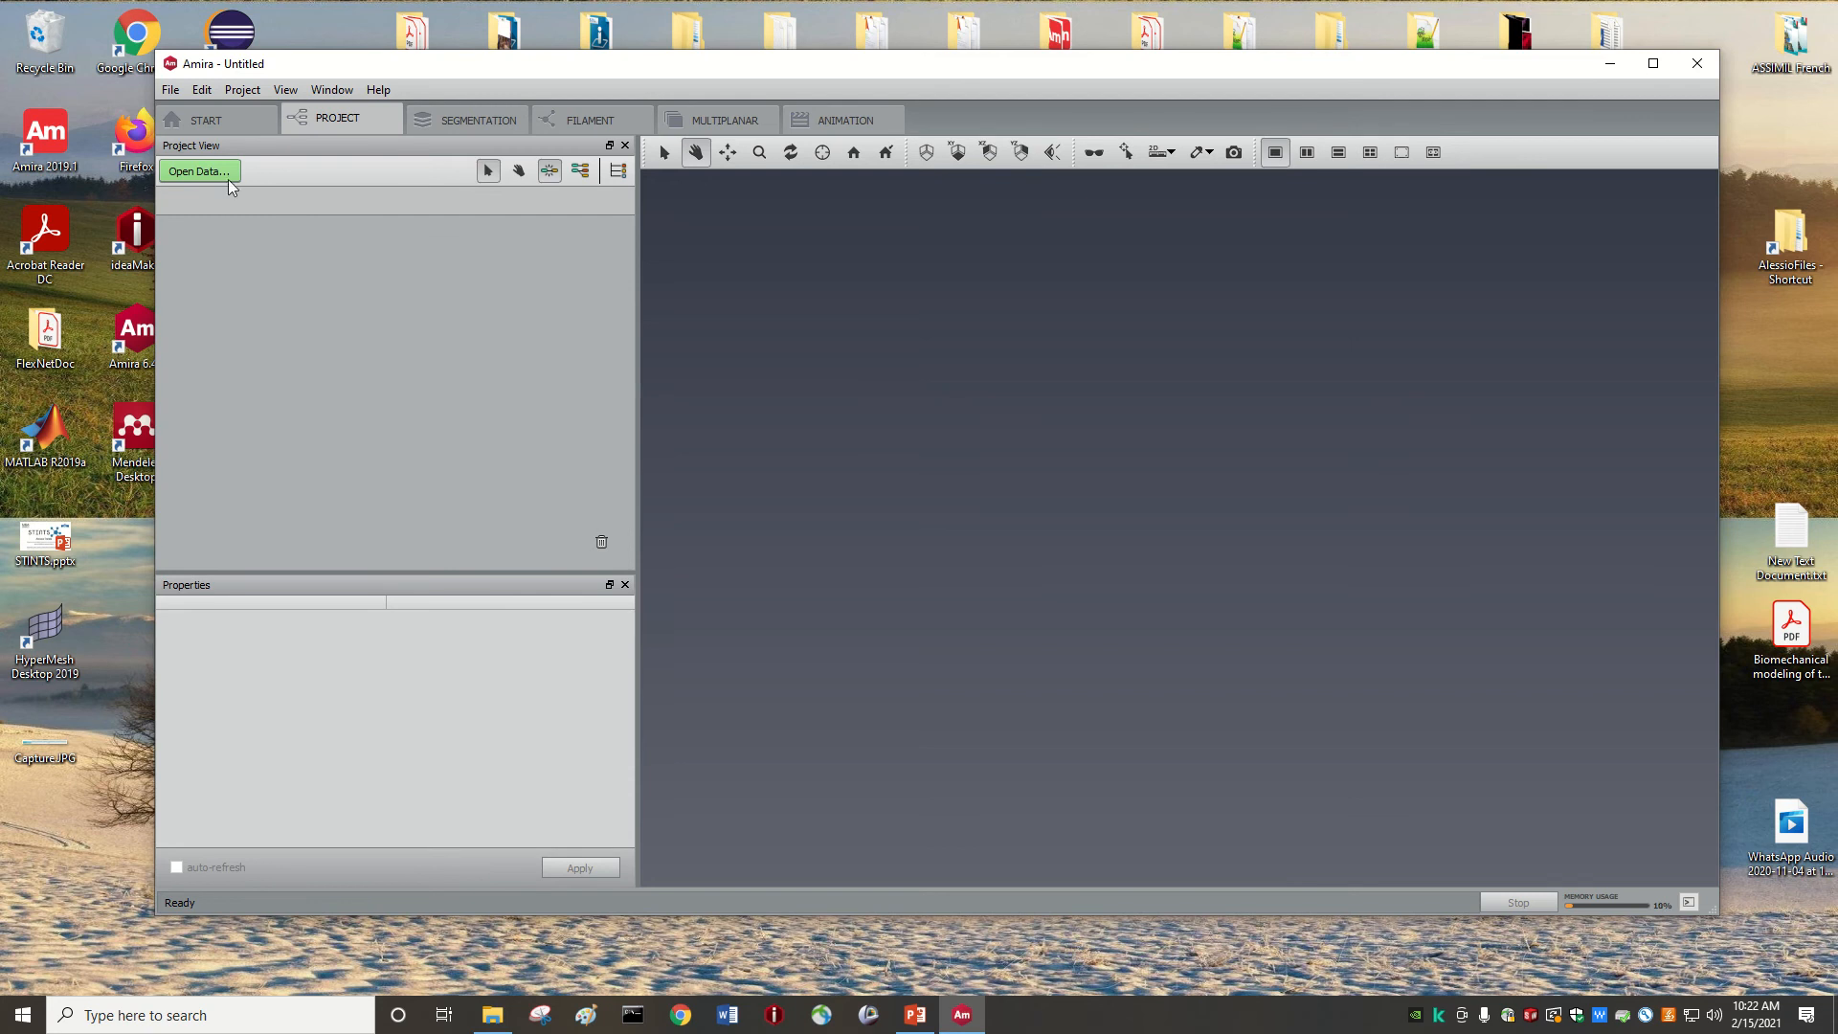
- Start Open Data and navigate up to the Desktop folder
left_click(197, 170)
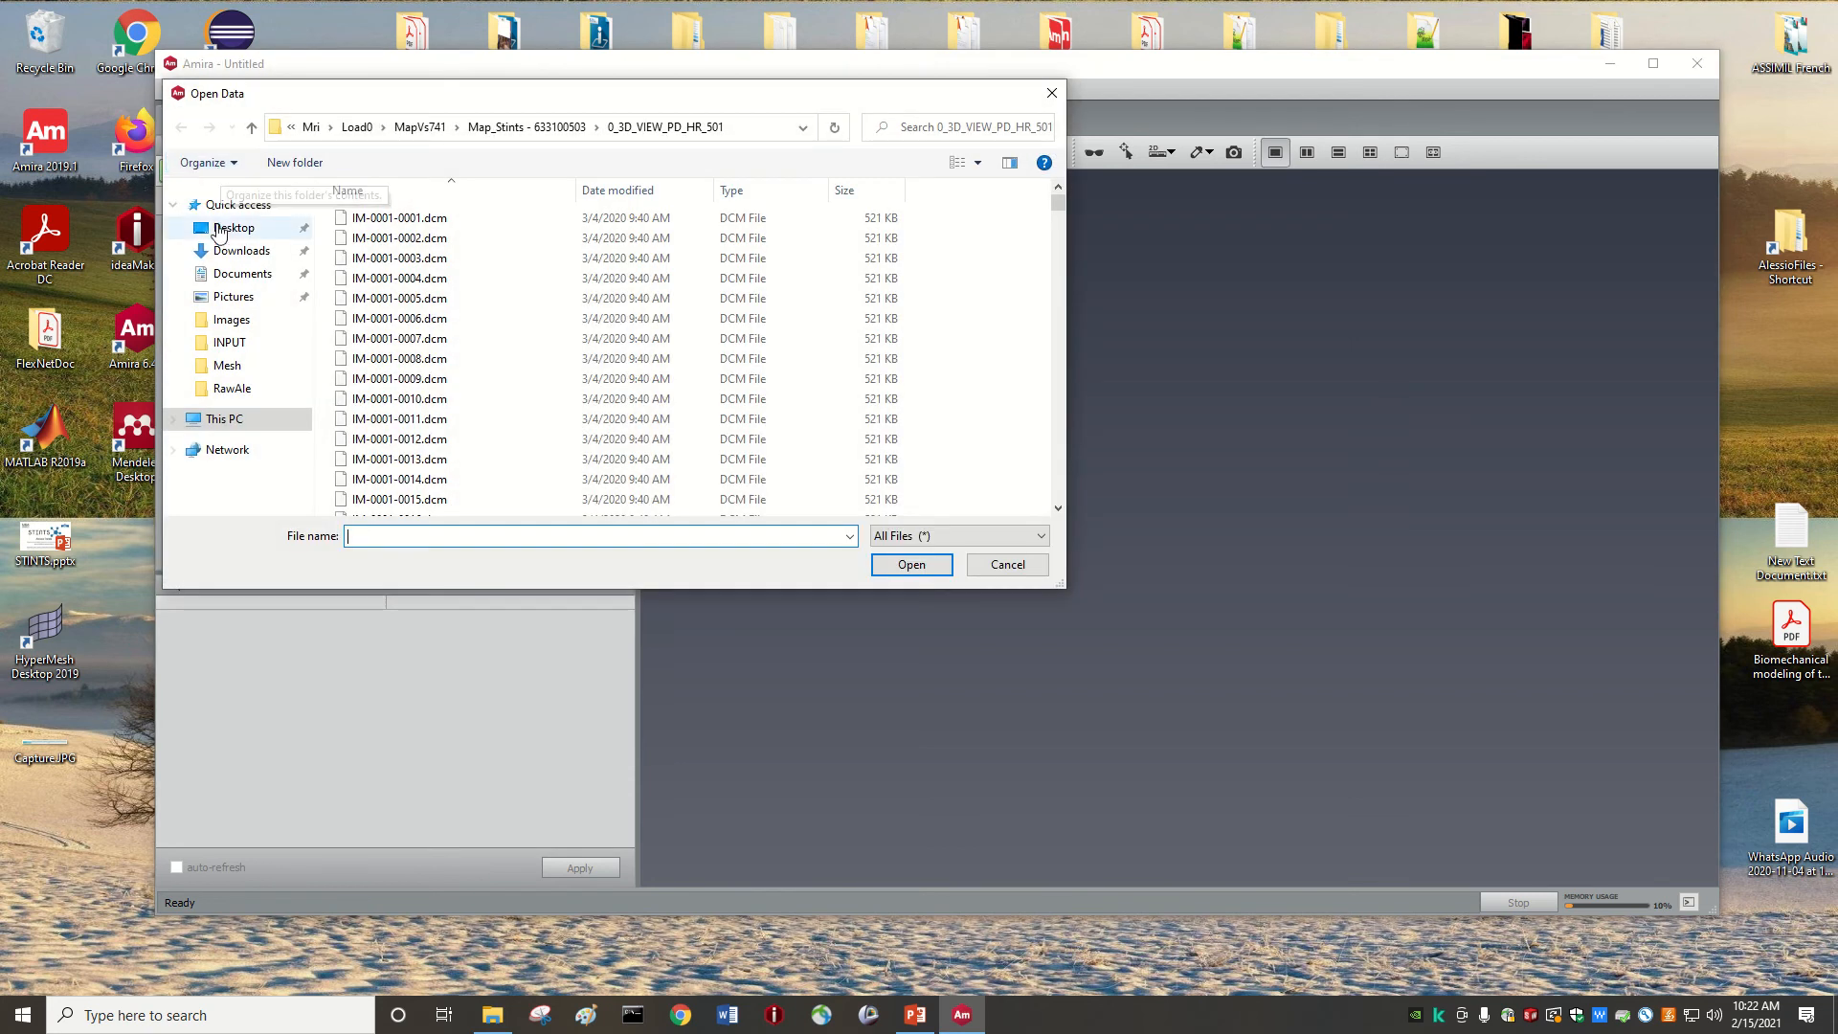
mouse_move(253, 126)
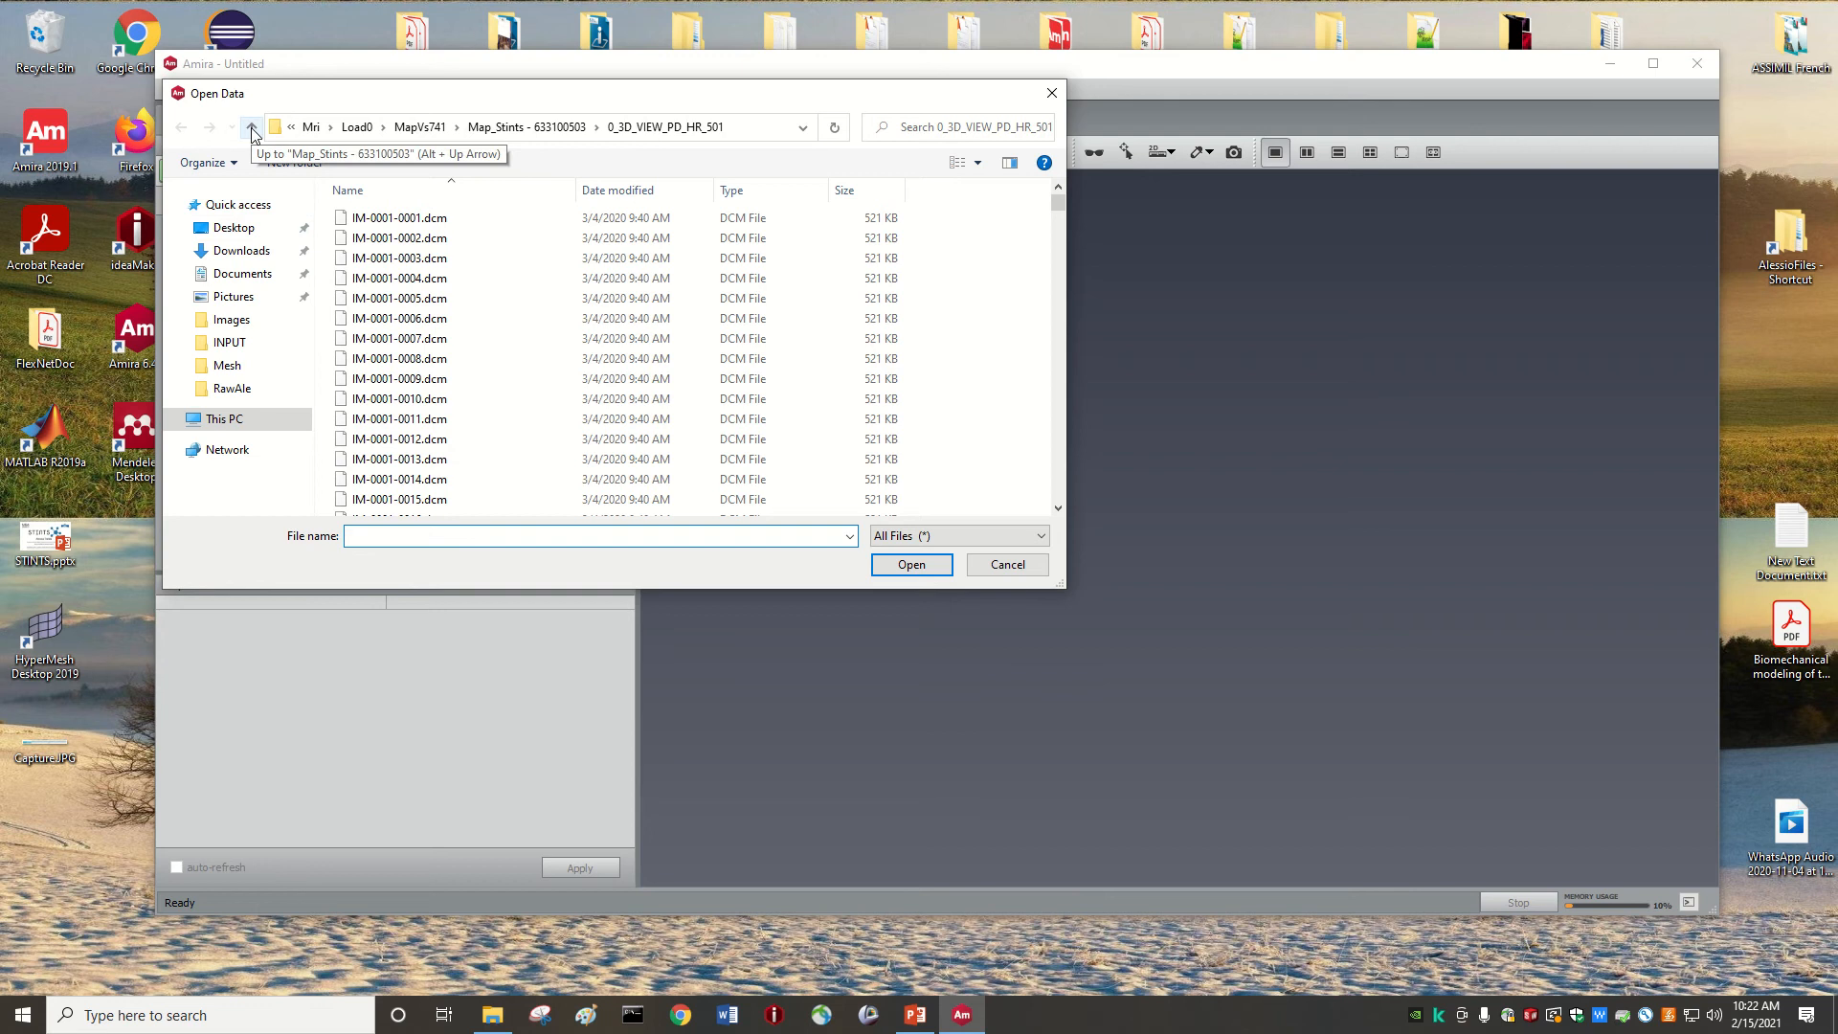
left_click(253, 127)
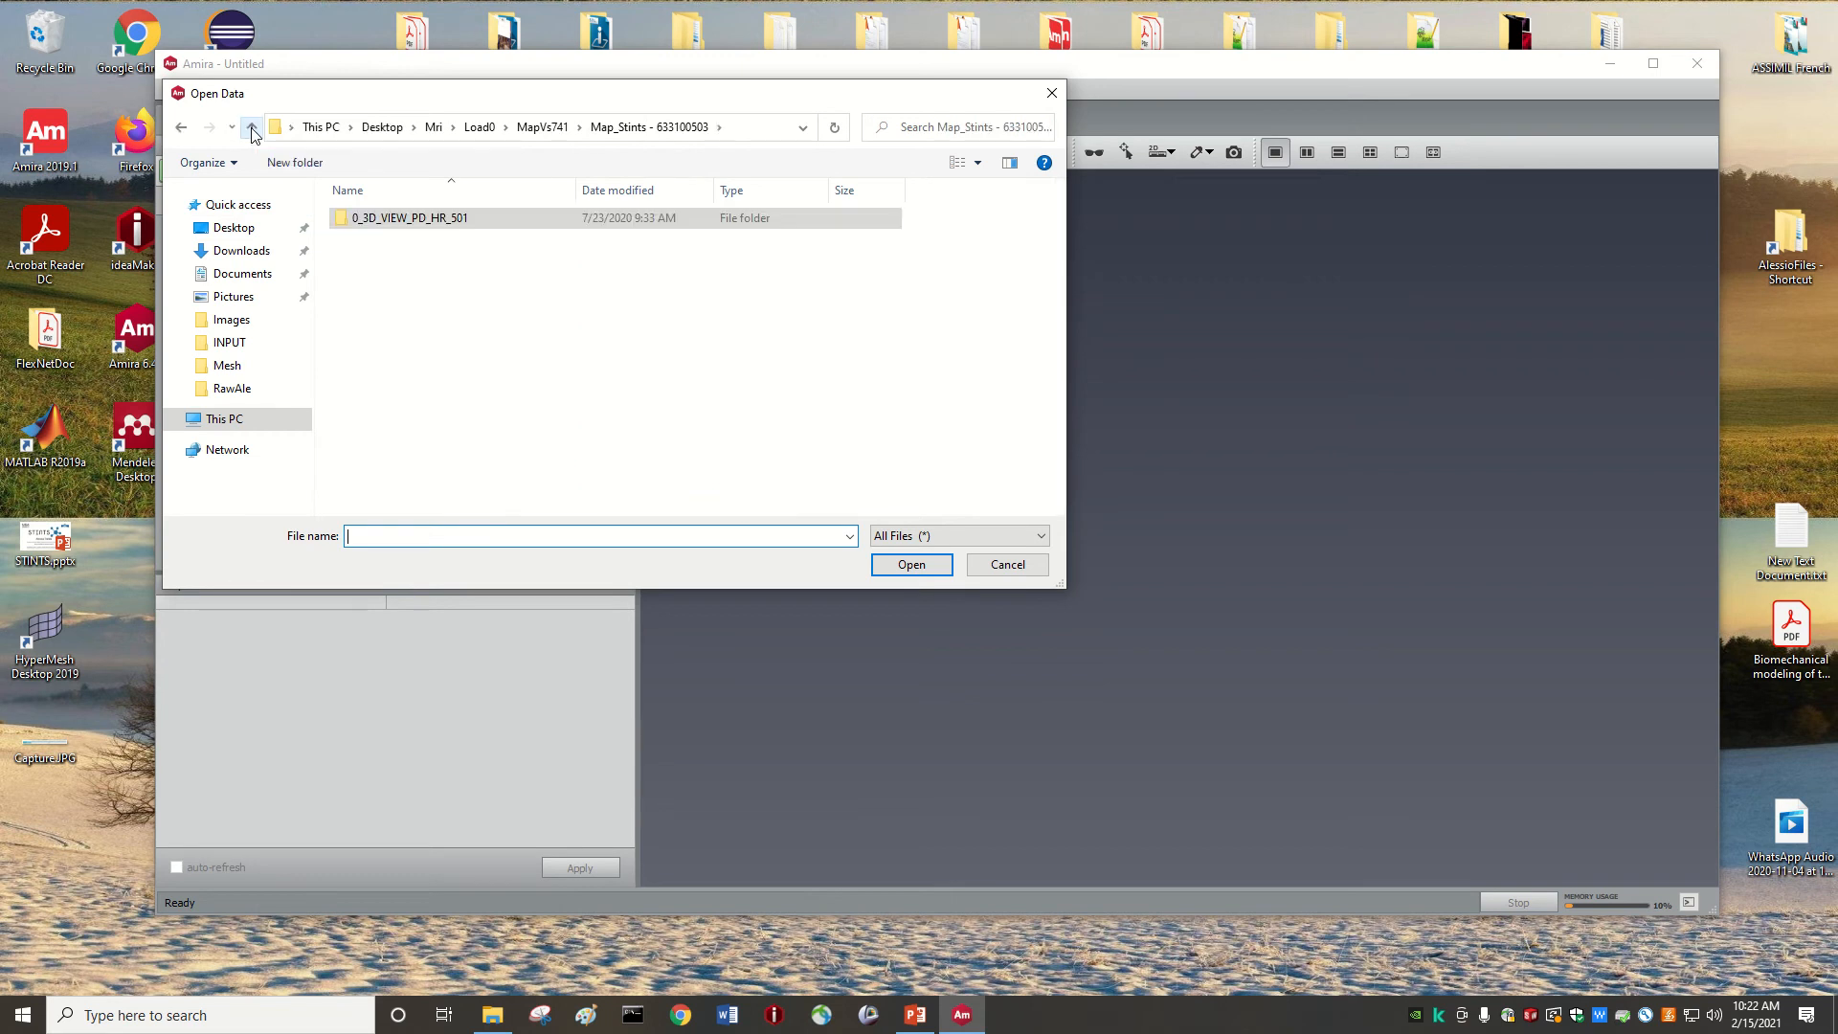
left_click(253, 127)
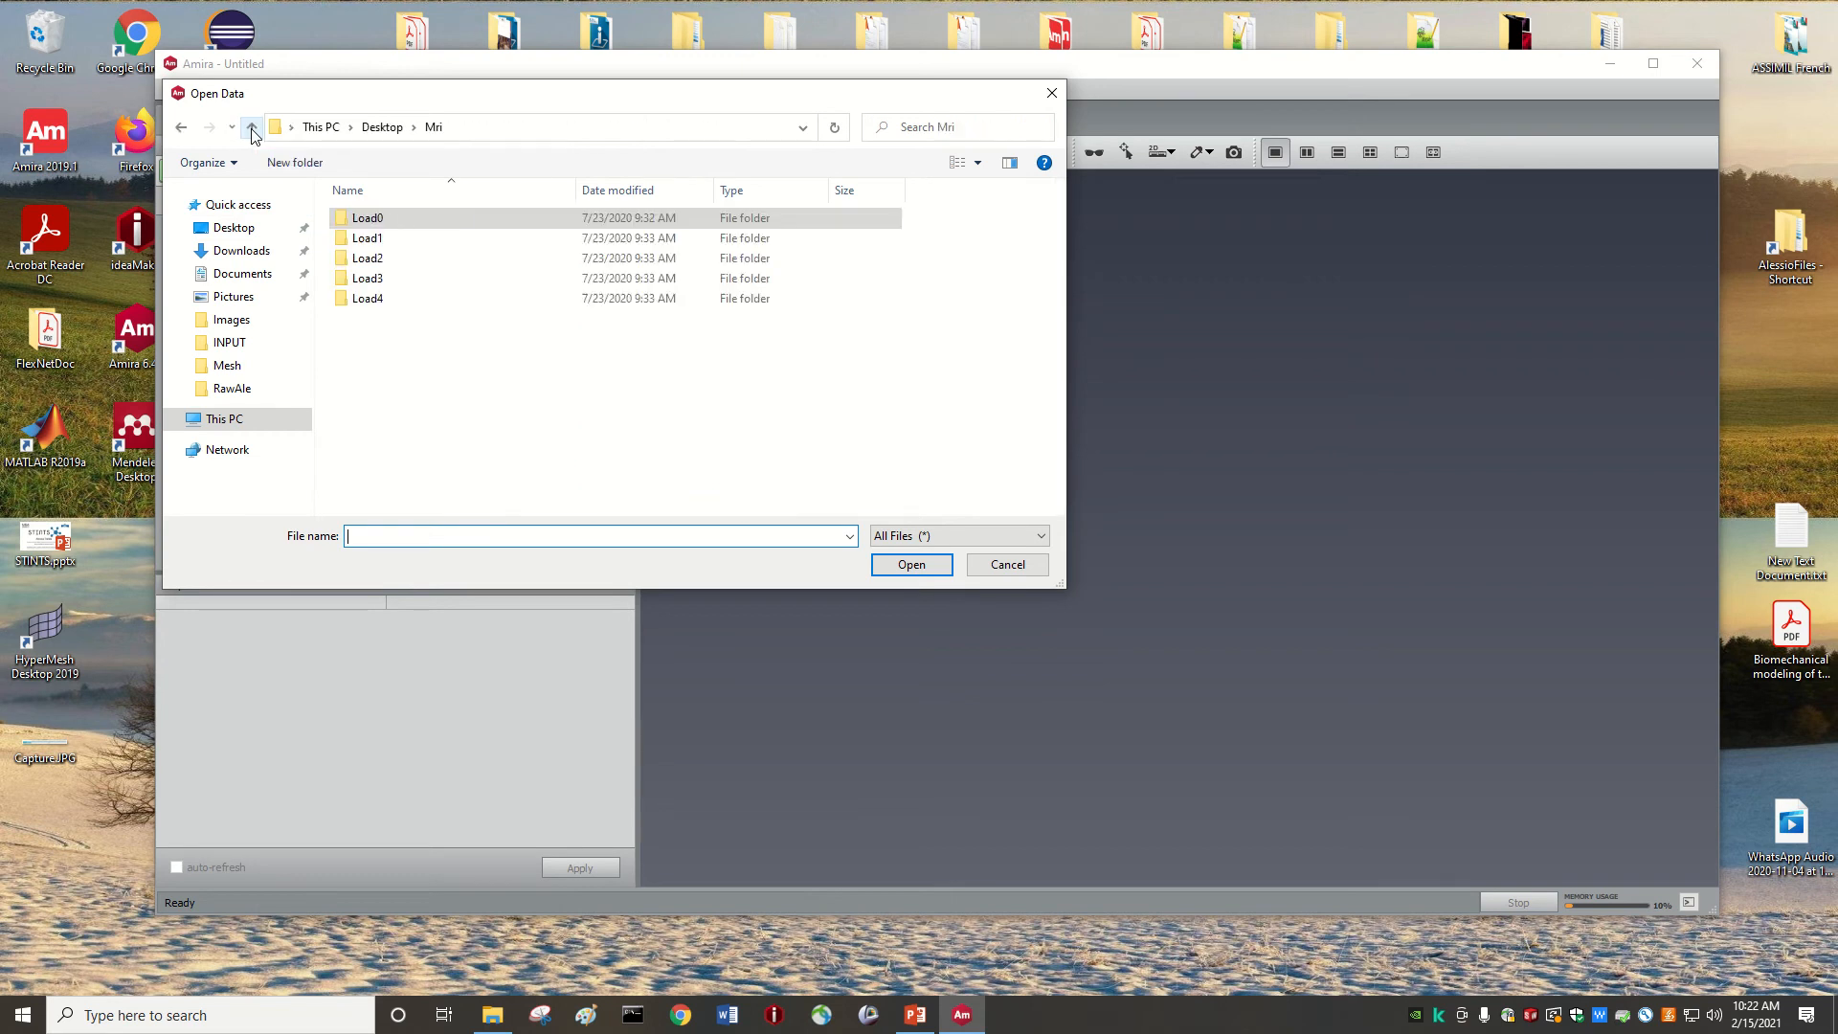
left_click(251, 126)
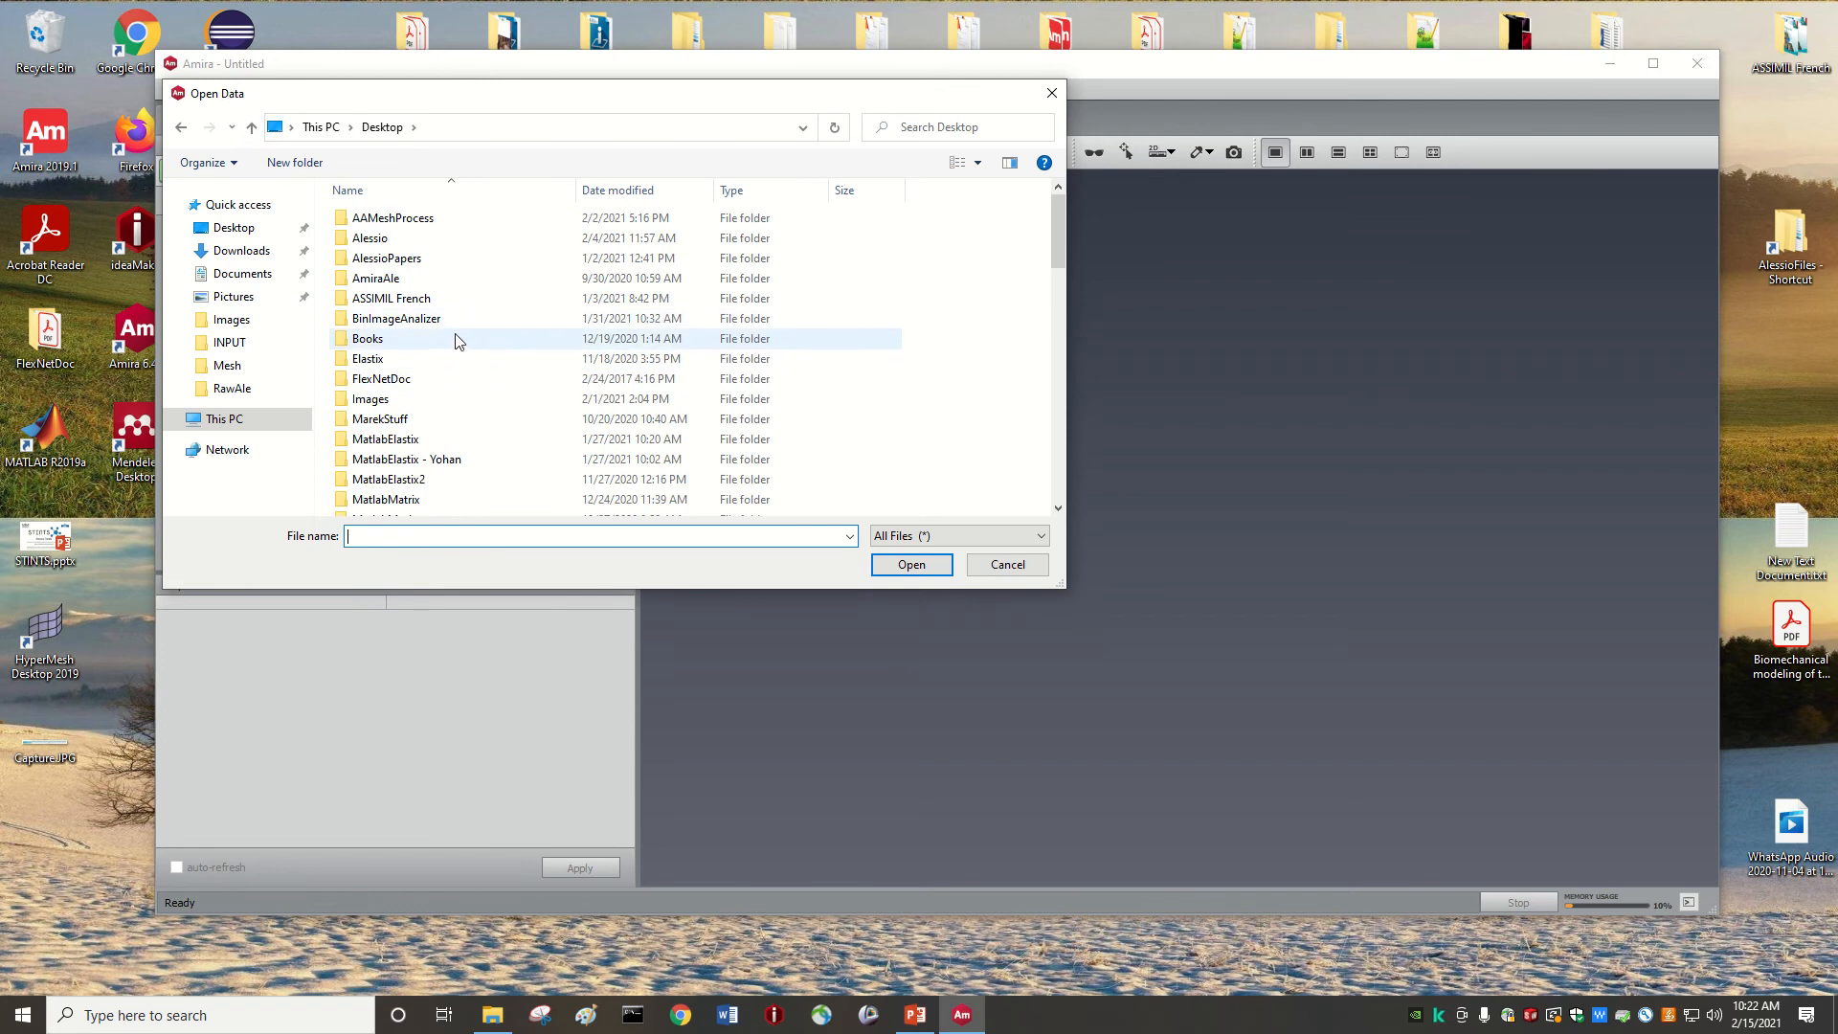
mouse_move(367, 339)
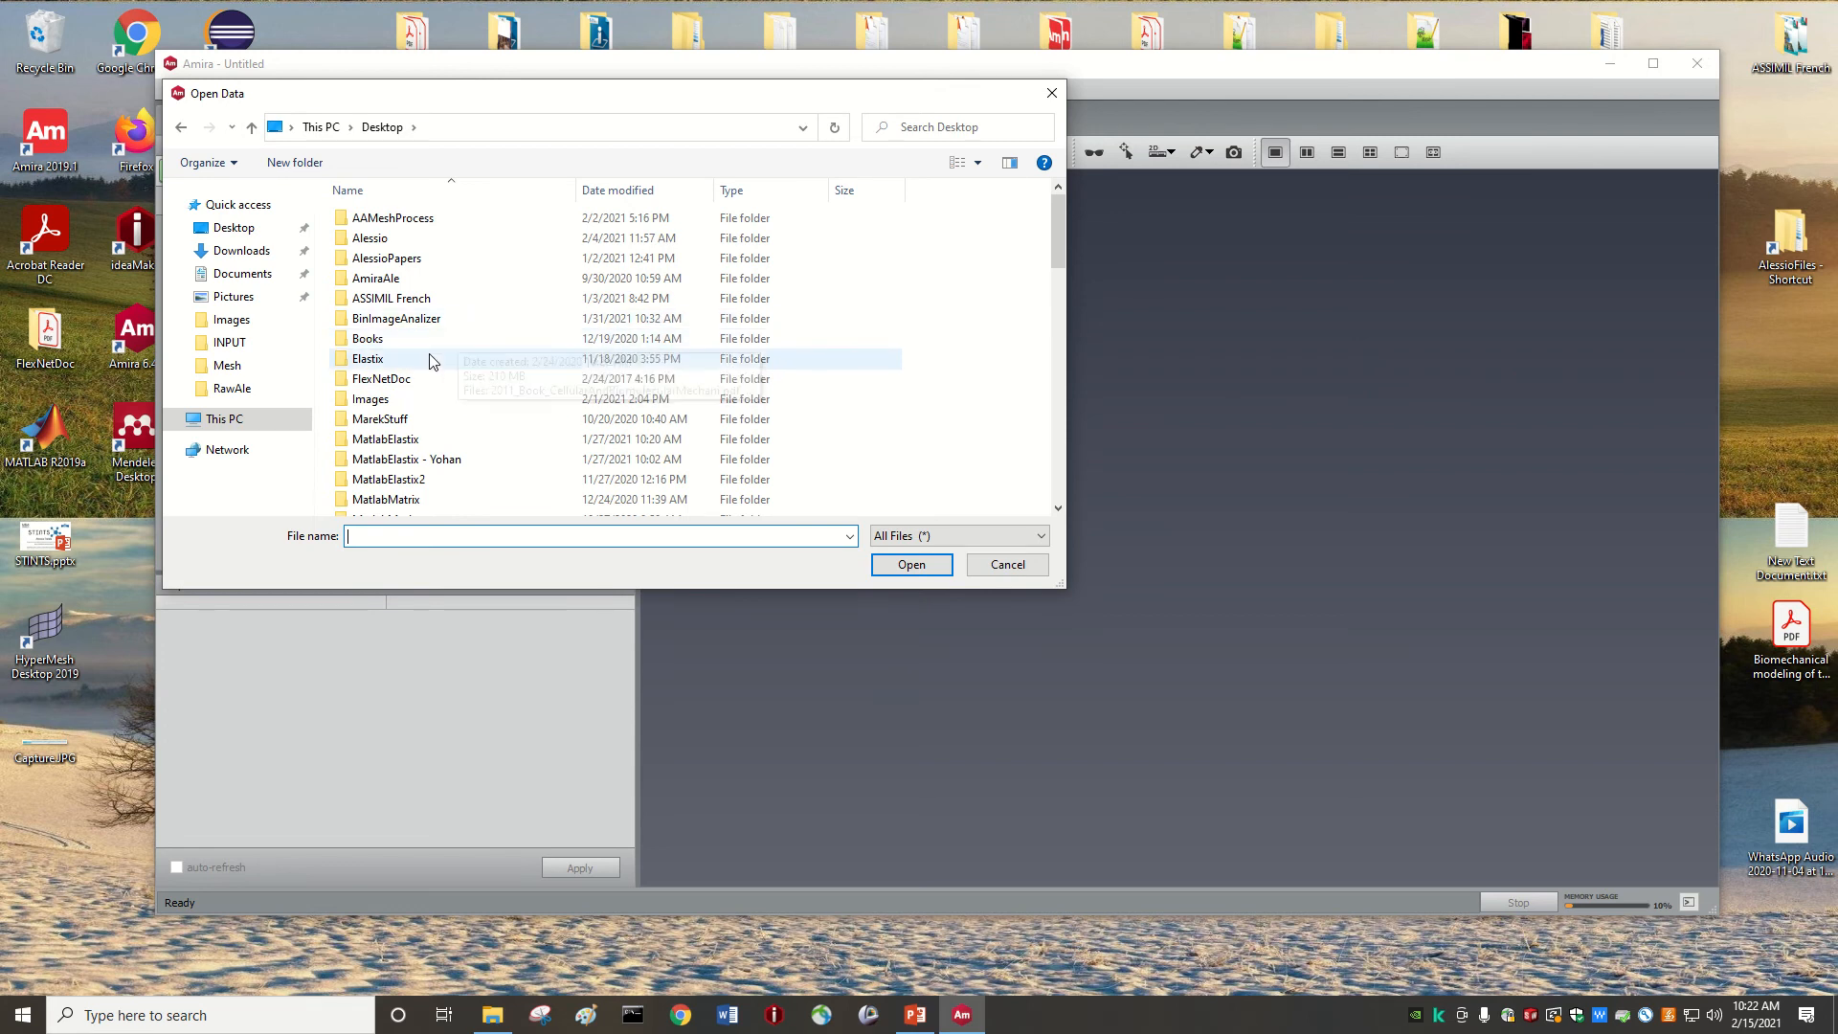
mouse_move(399, 364)
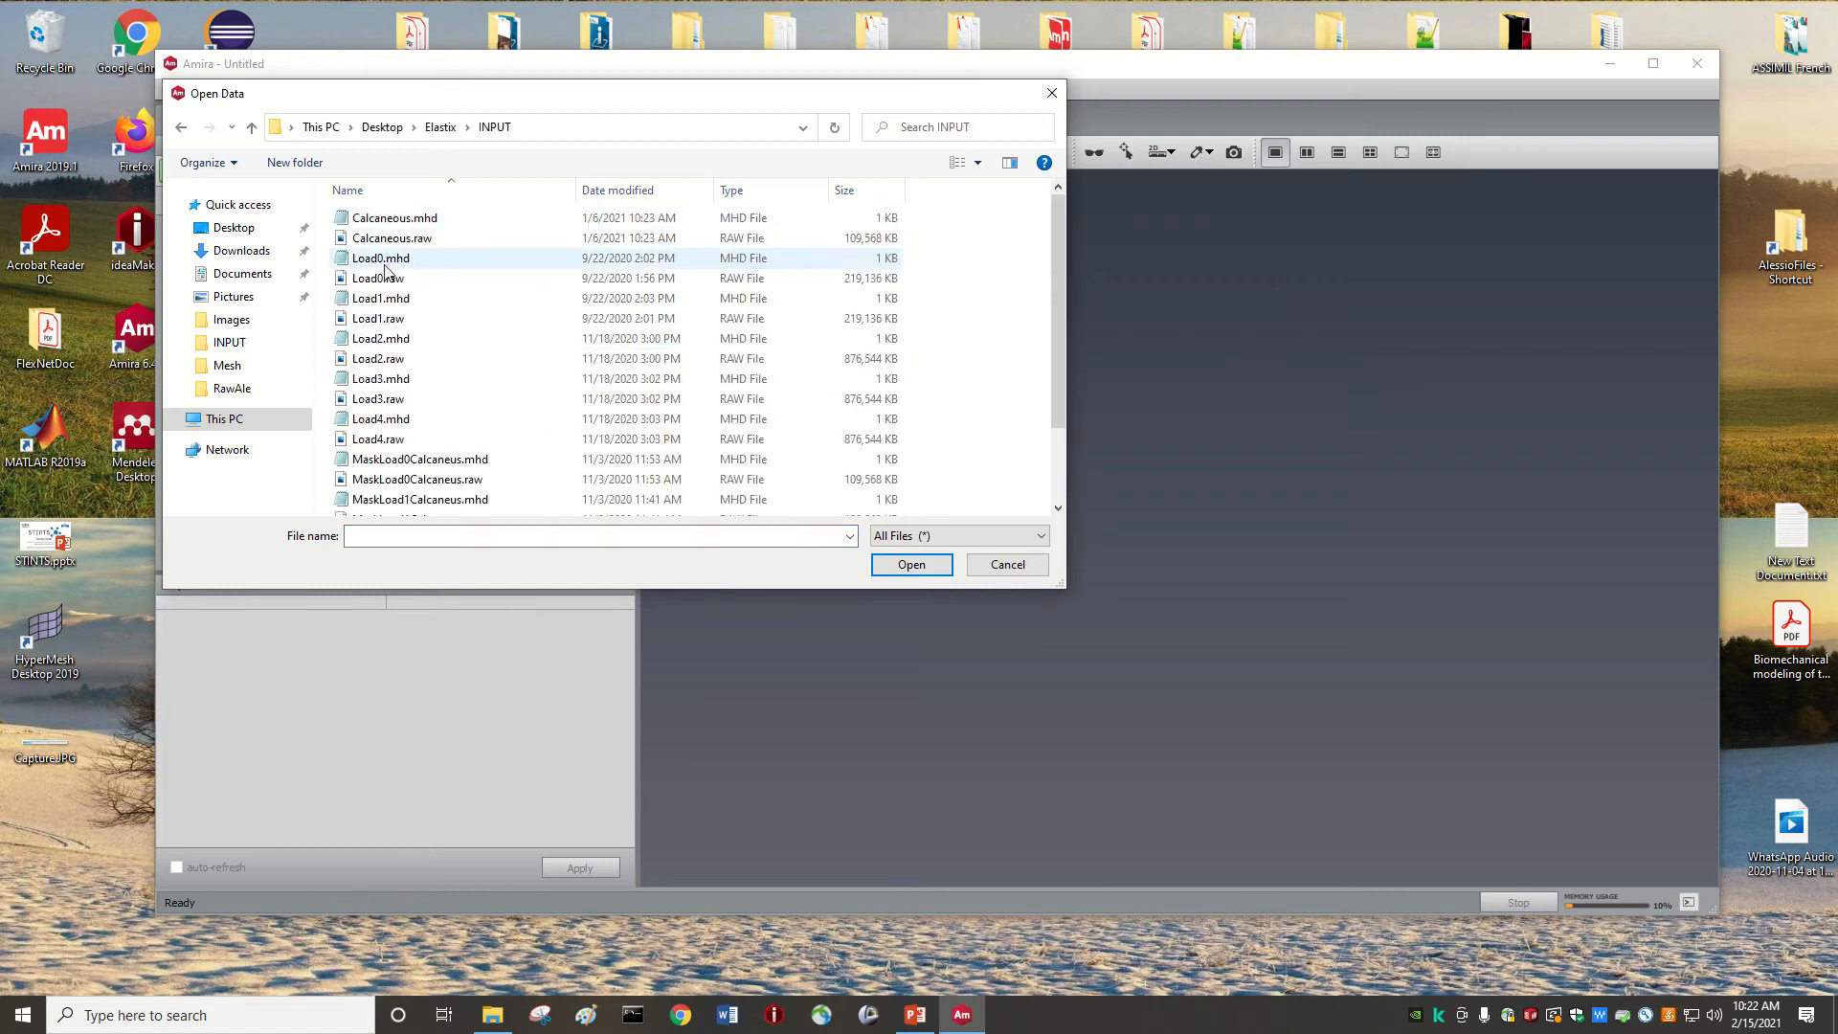
- Enter Elastix > INPUT and choose Load0.raw as the file to load
left_click(377, 277)
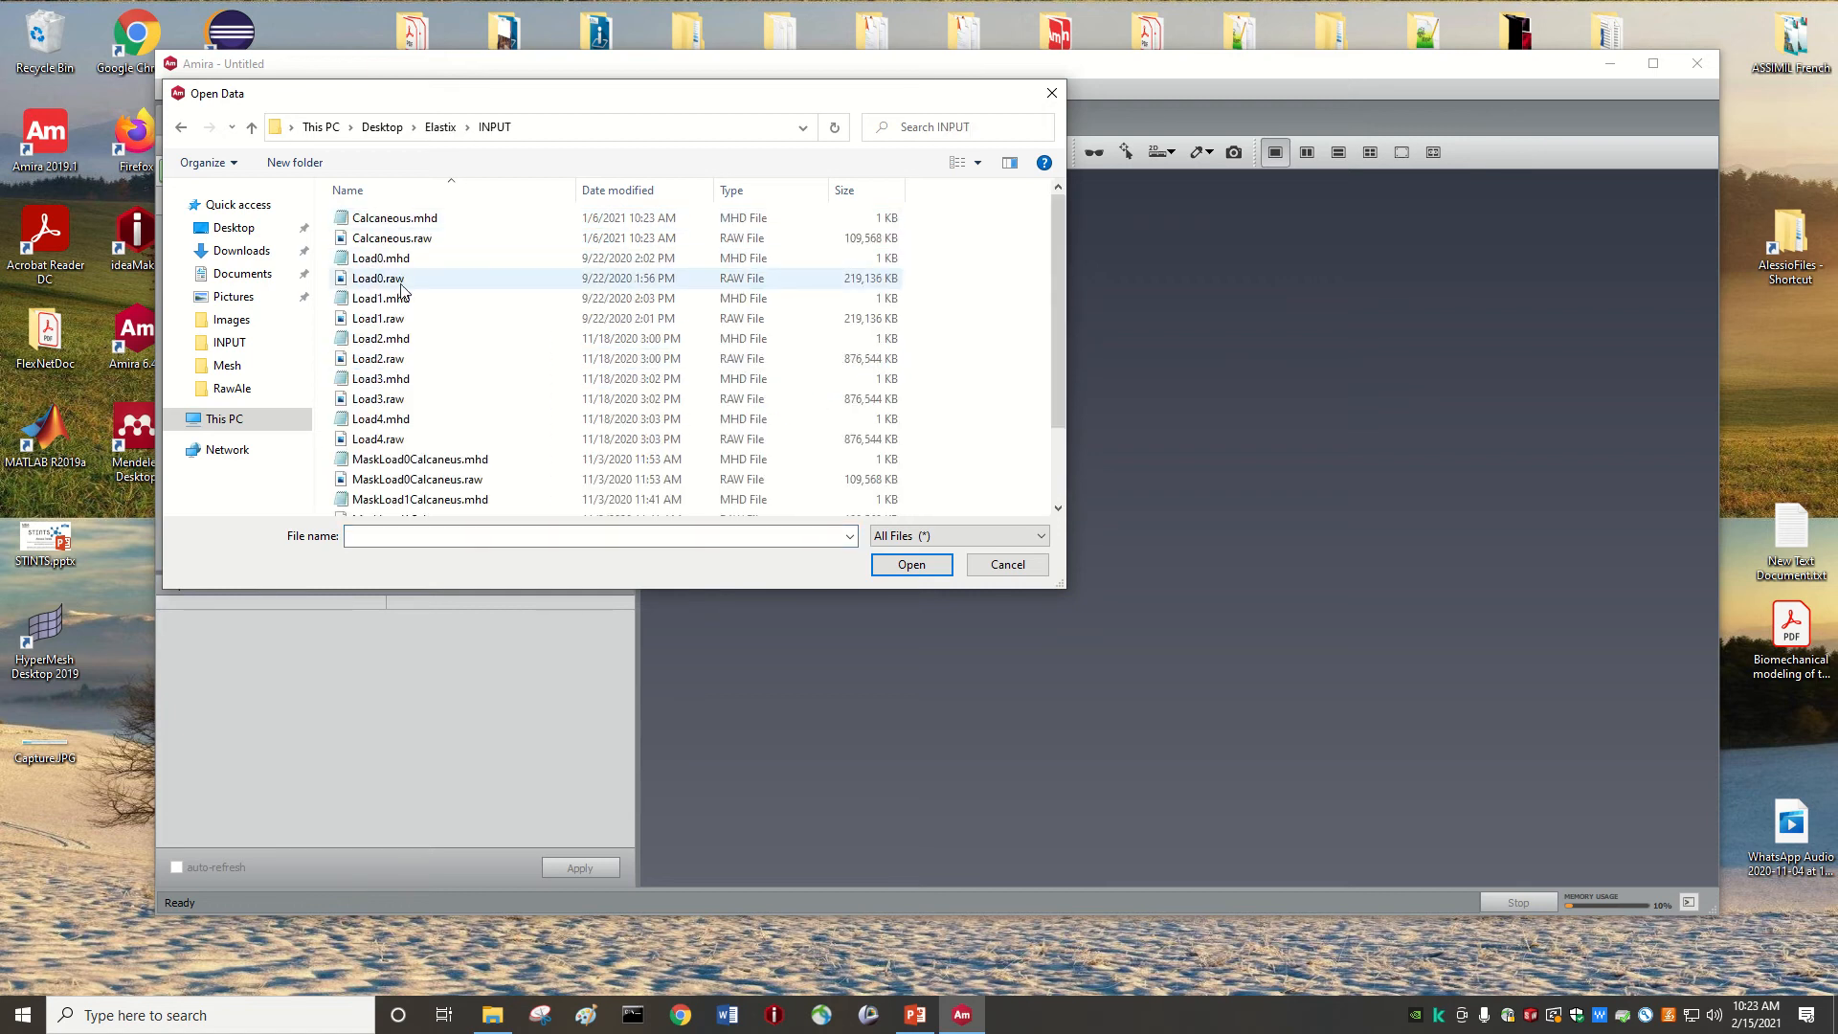
left_click(379, 258)
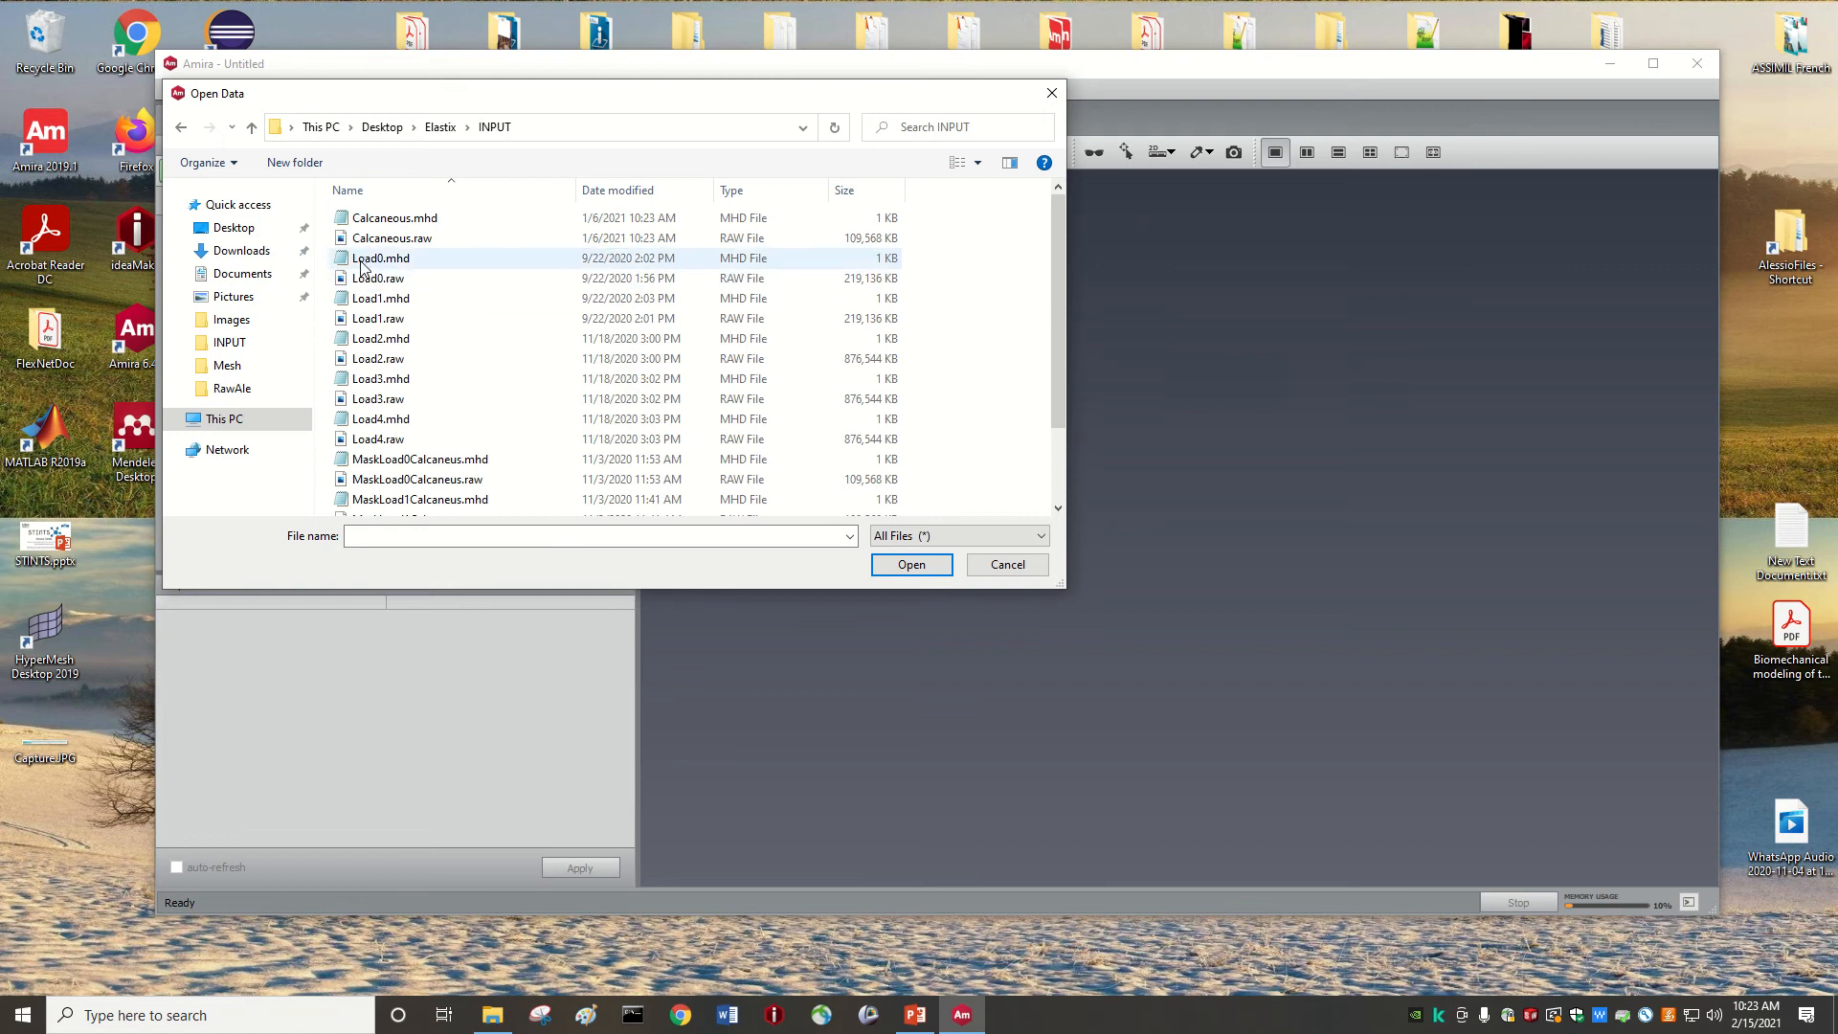
left_click(377, 278)
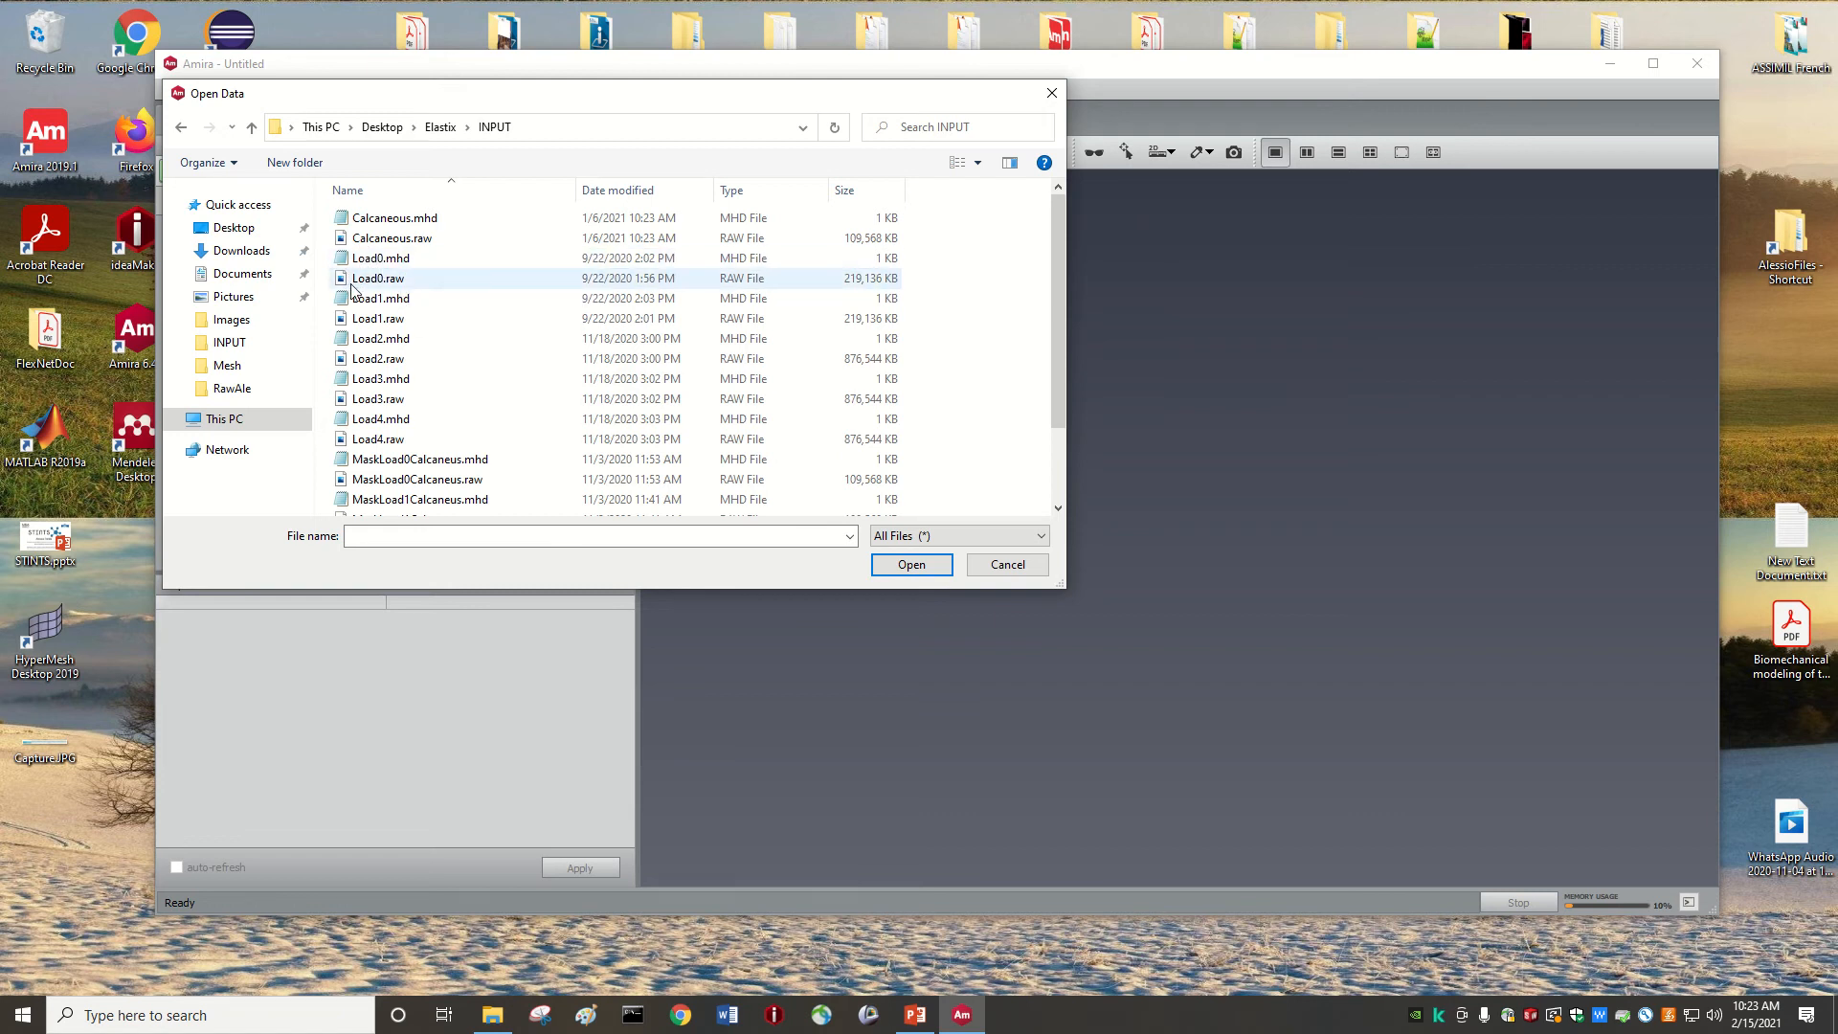
mouse_move(358, 291)
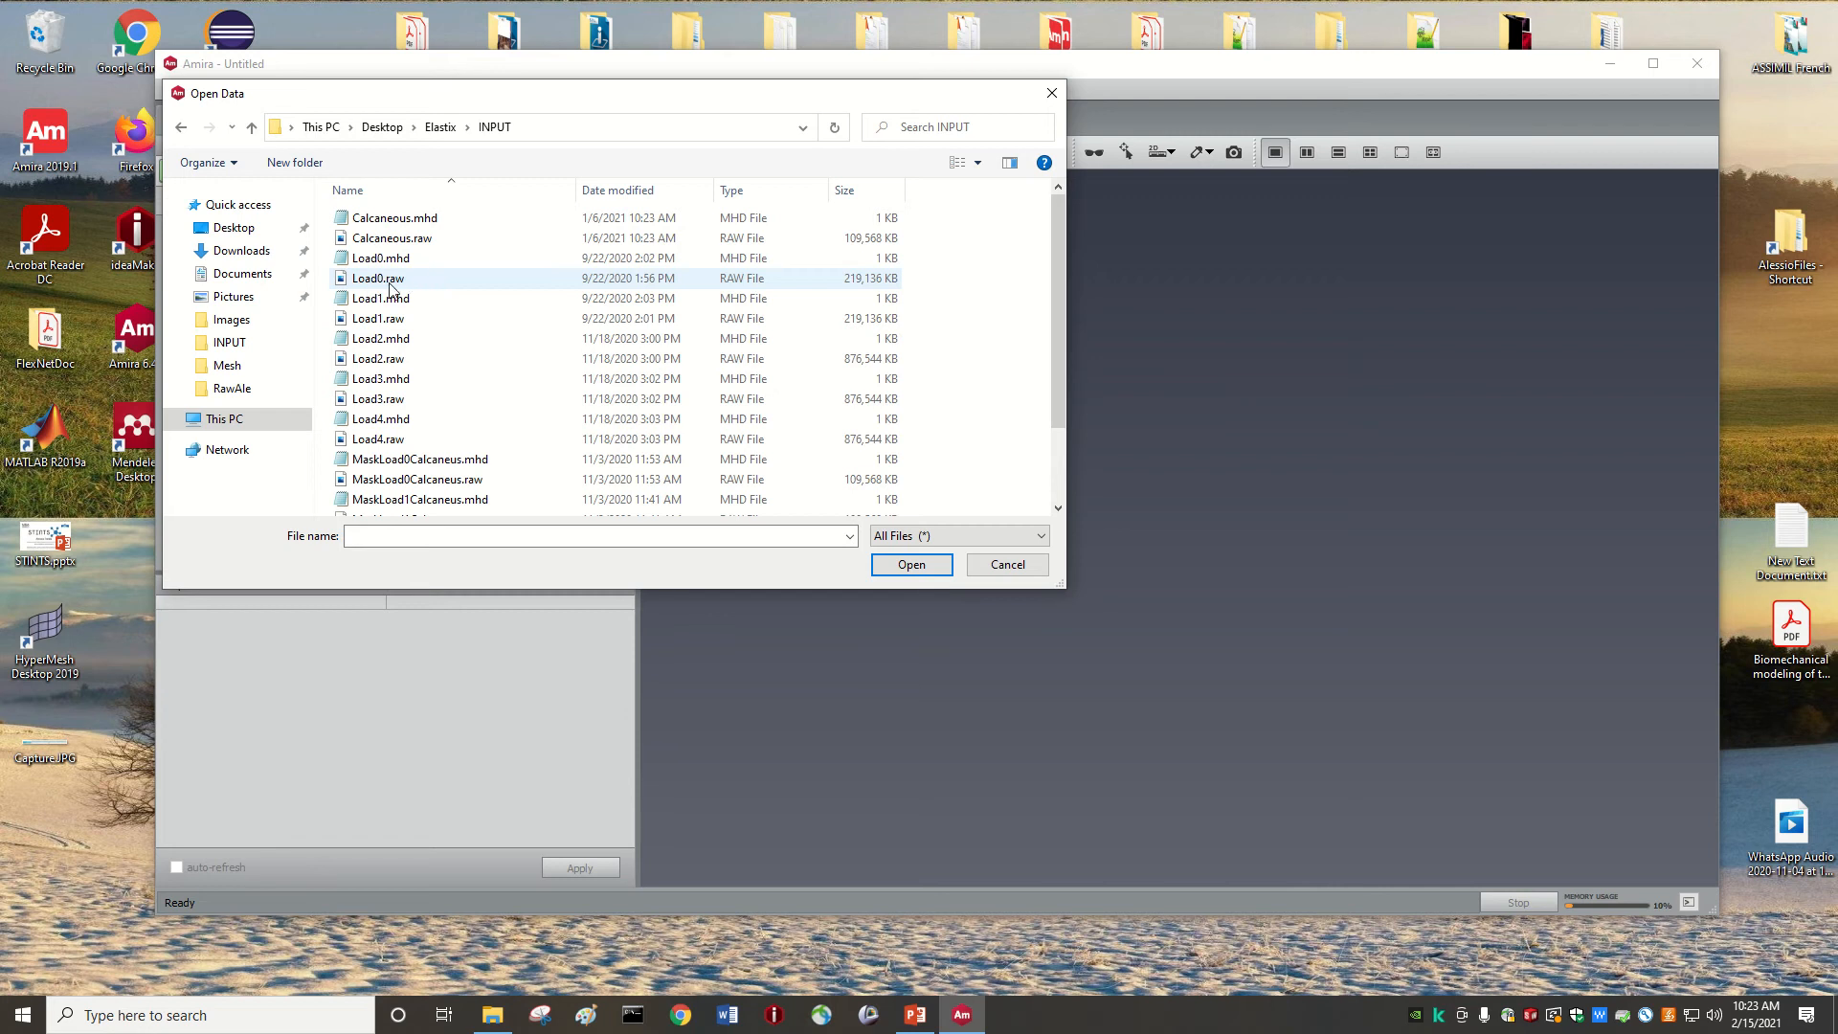
mouse_move(844, 283)
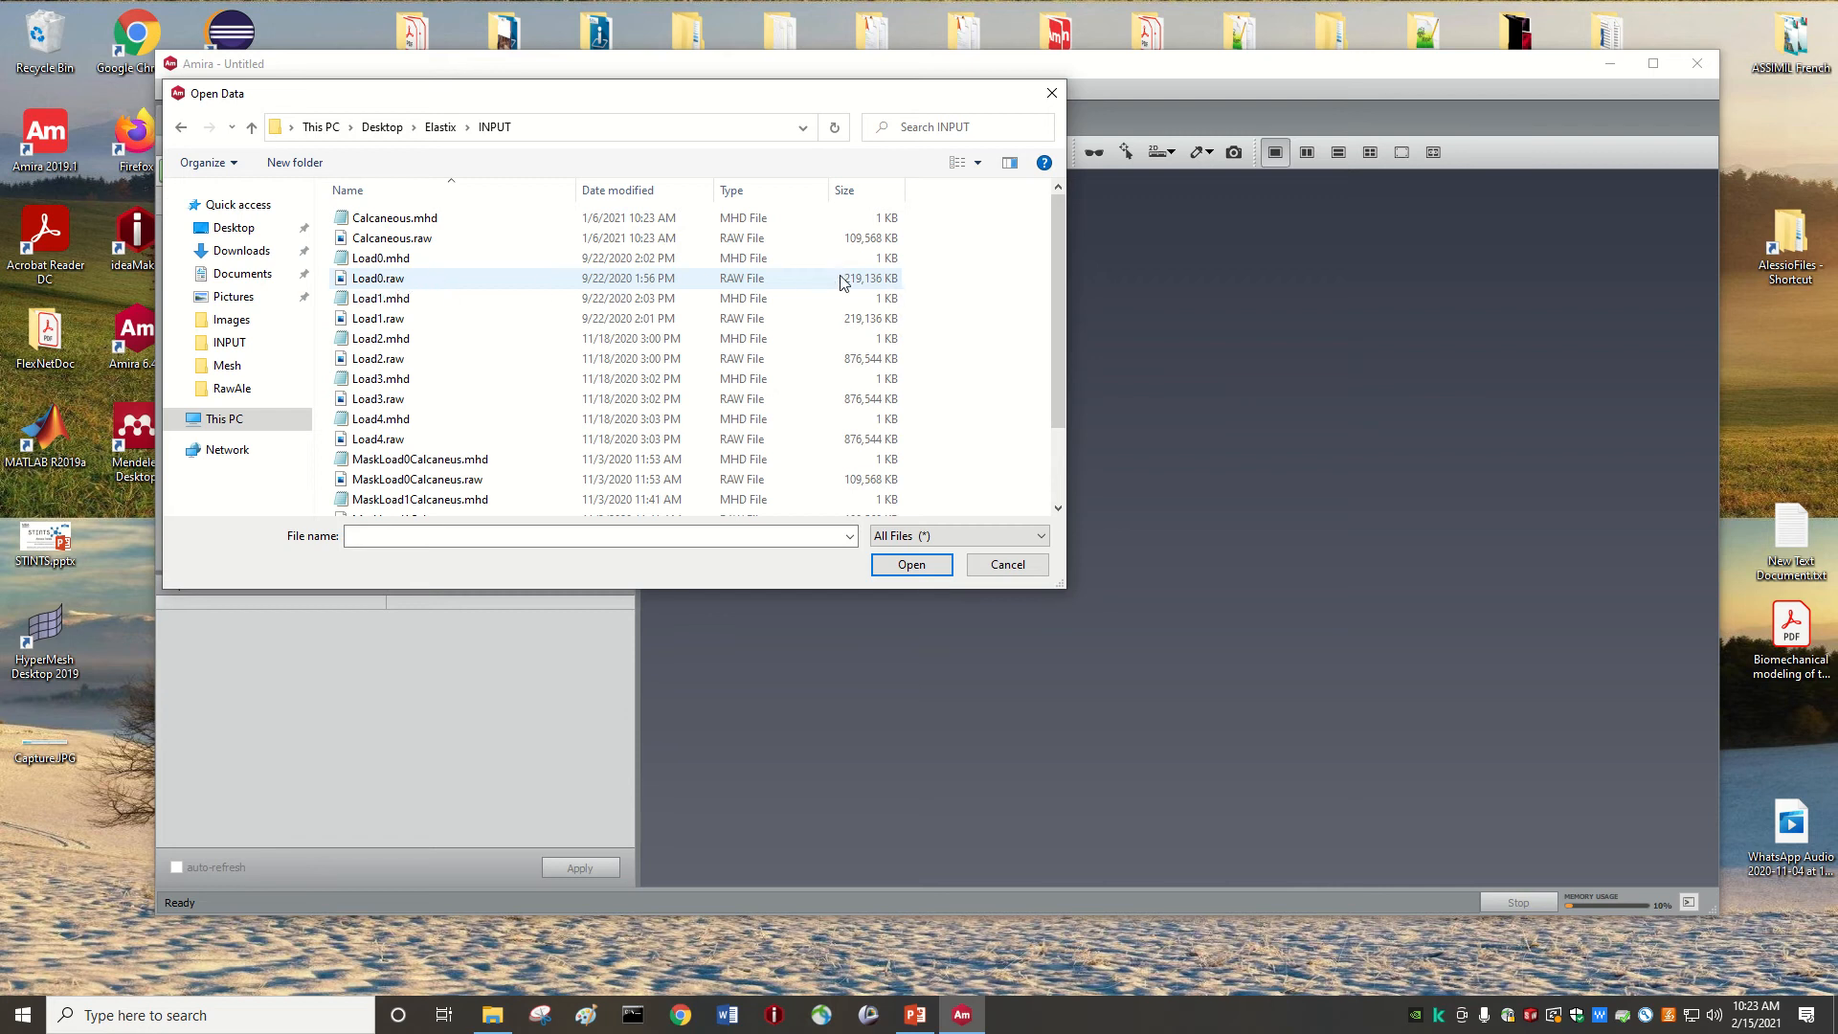
mouse_move(868, 286)
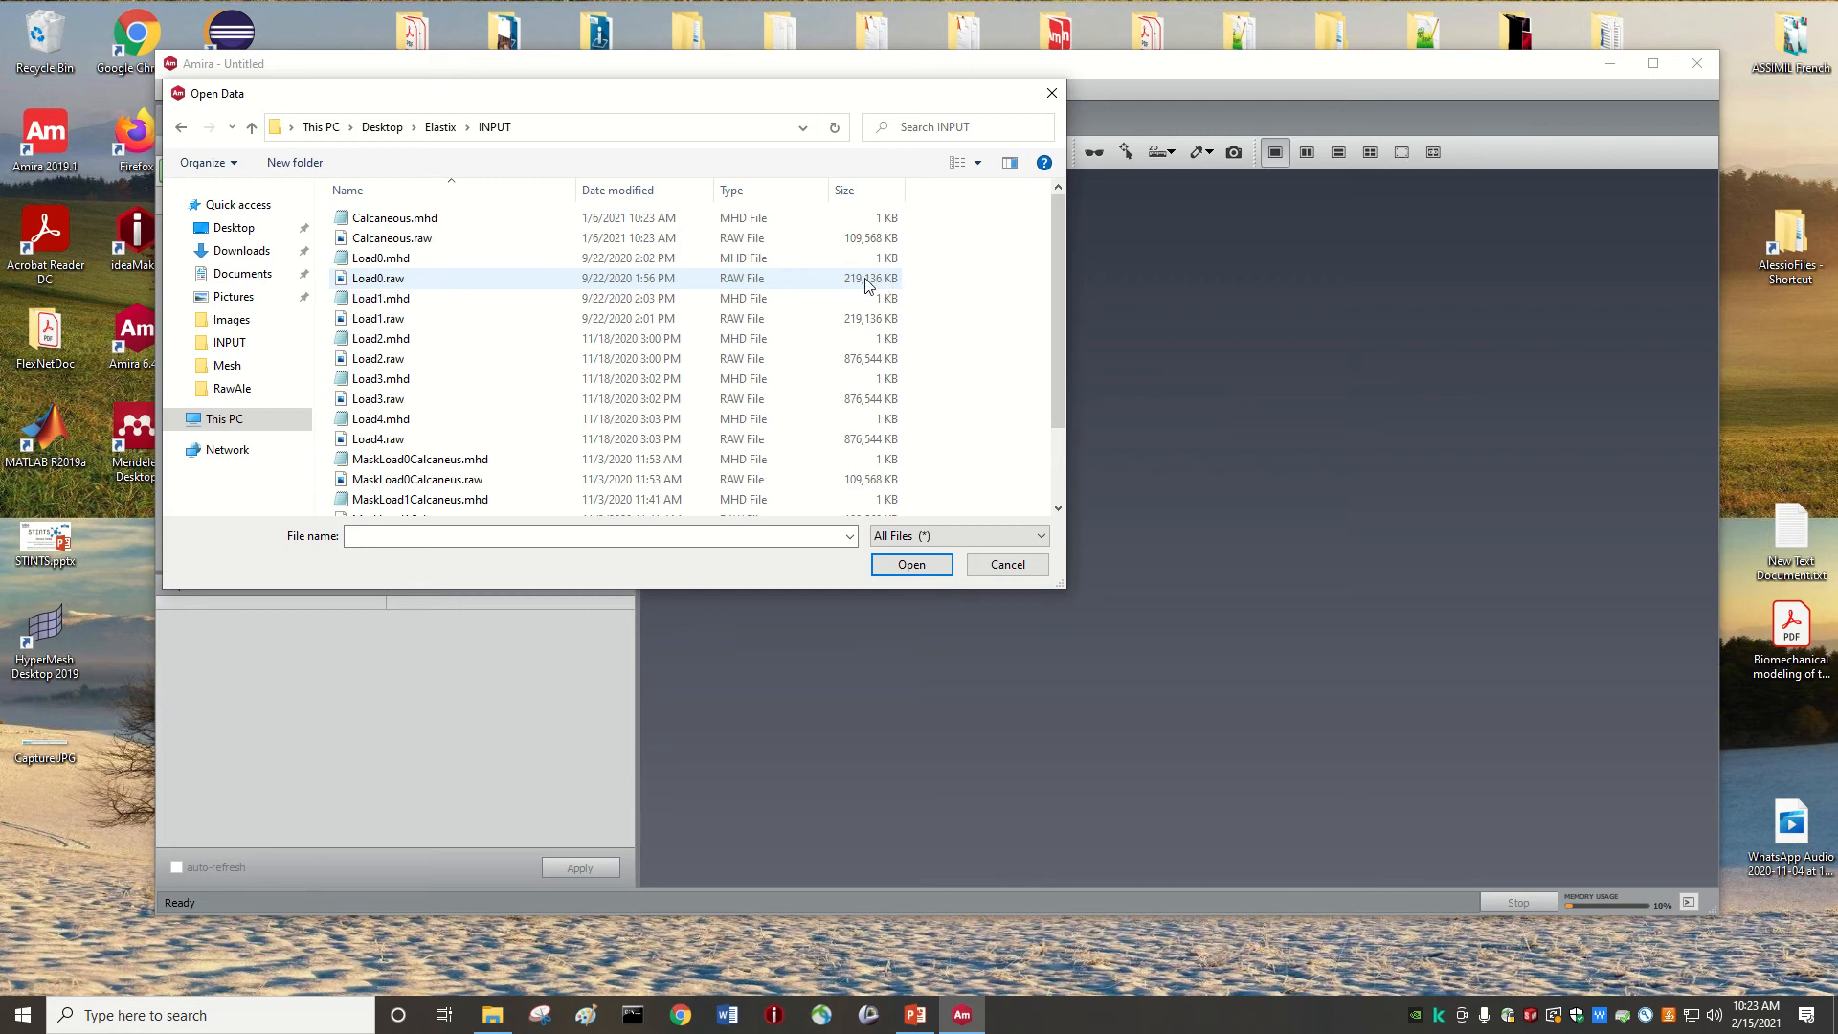
mouse_move(848, 289)
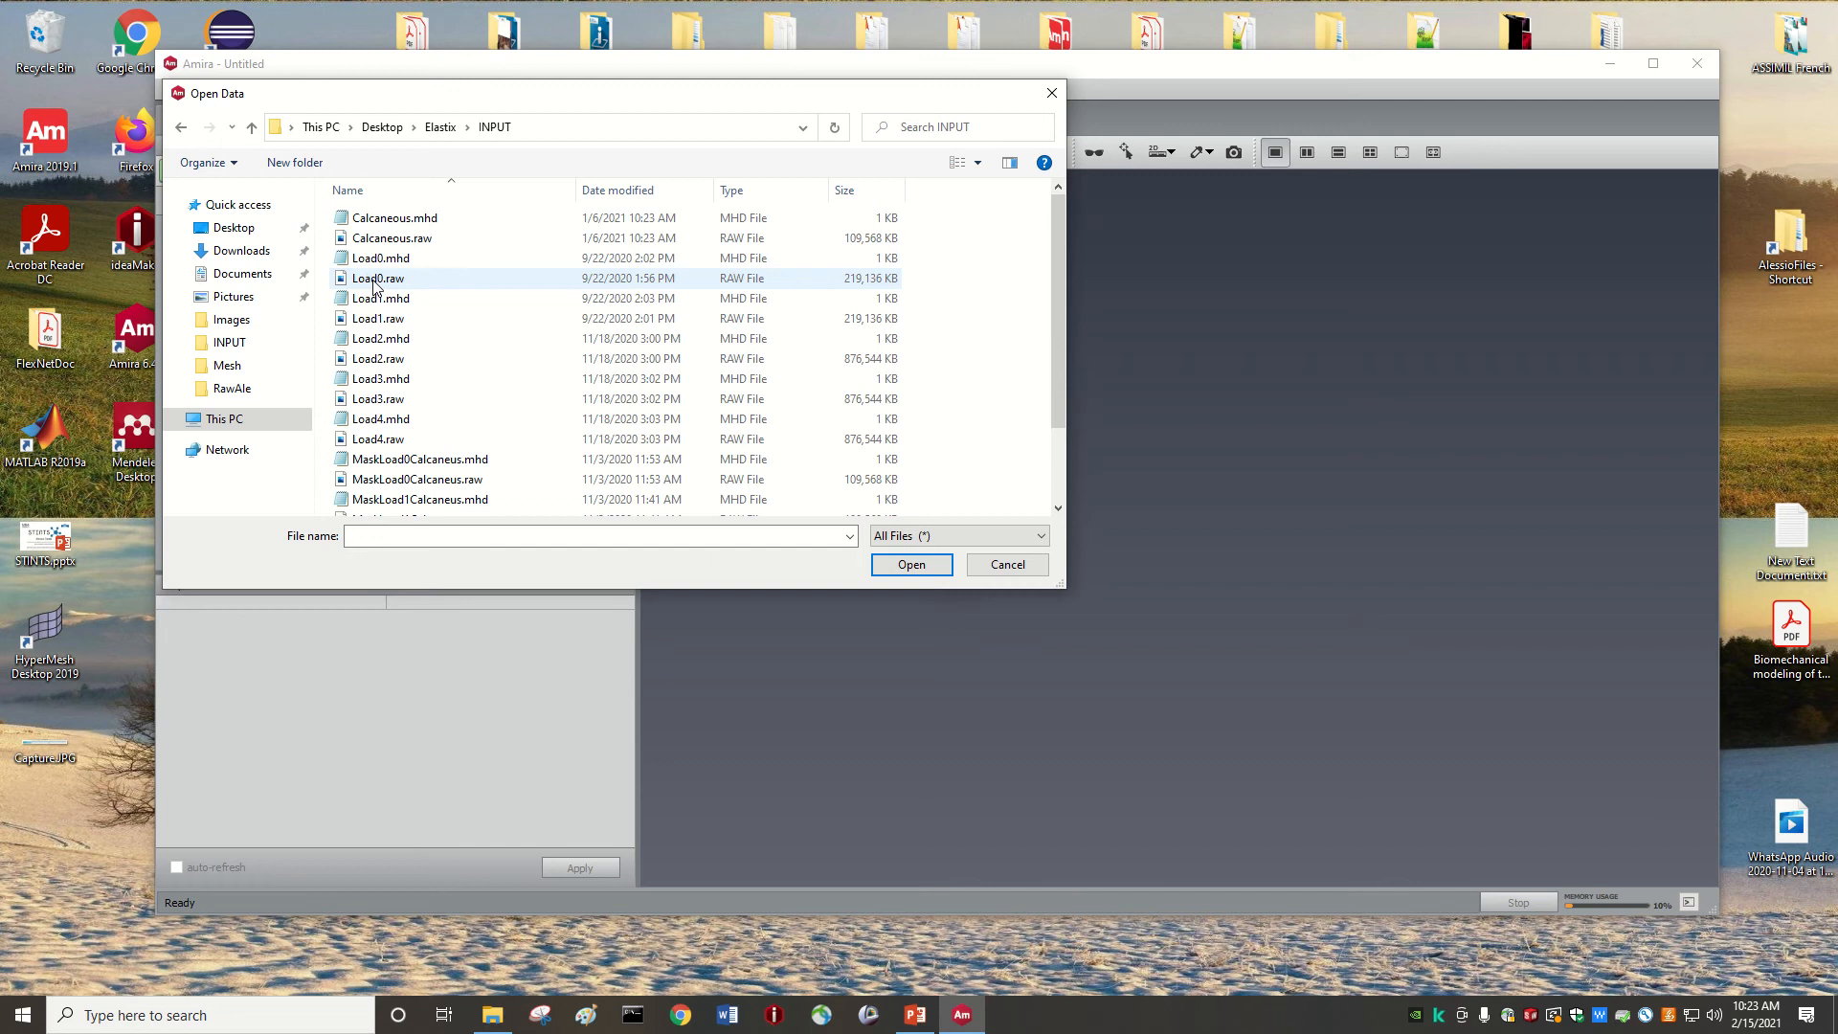
left_click(378, 278)
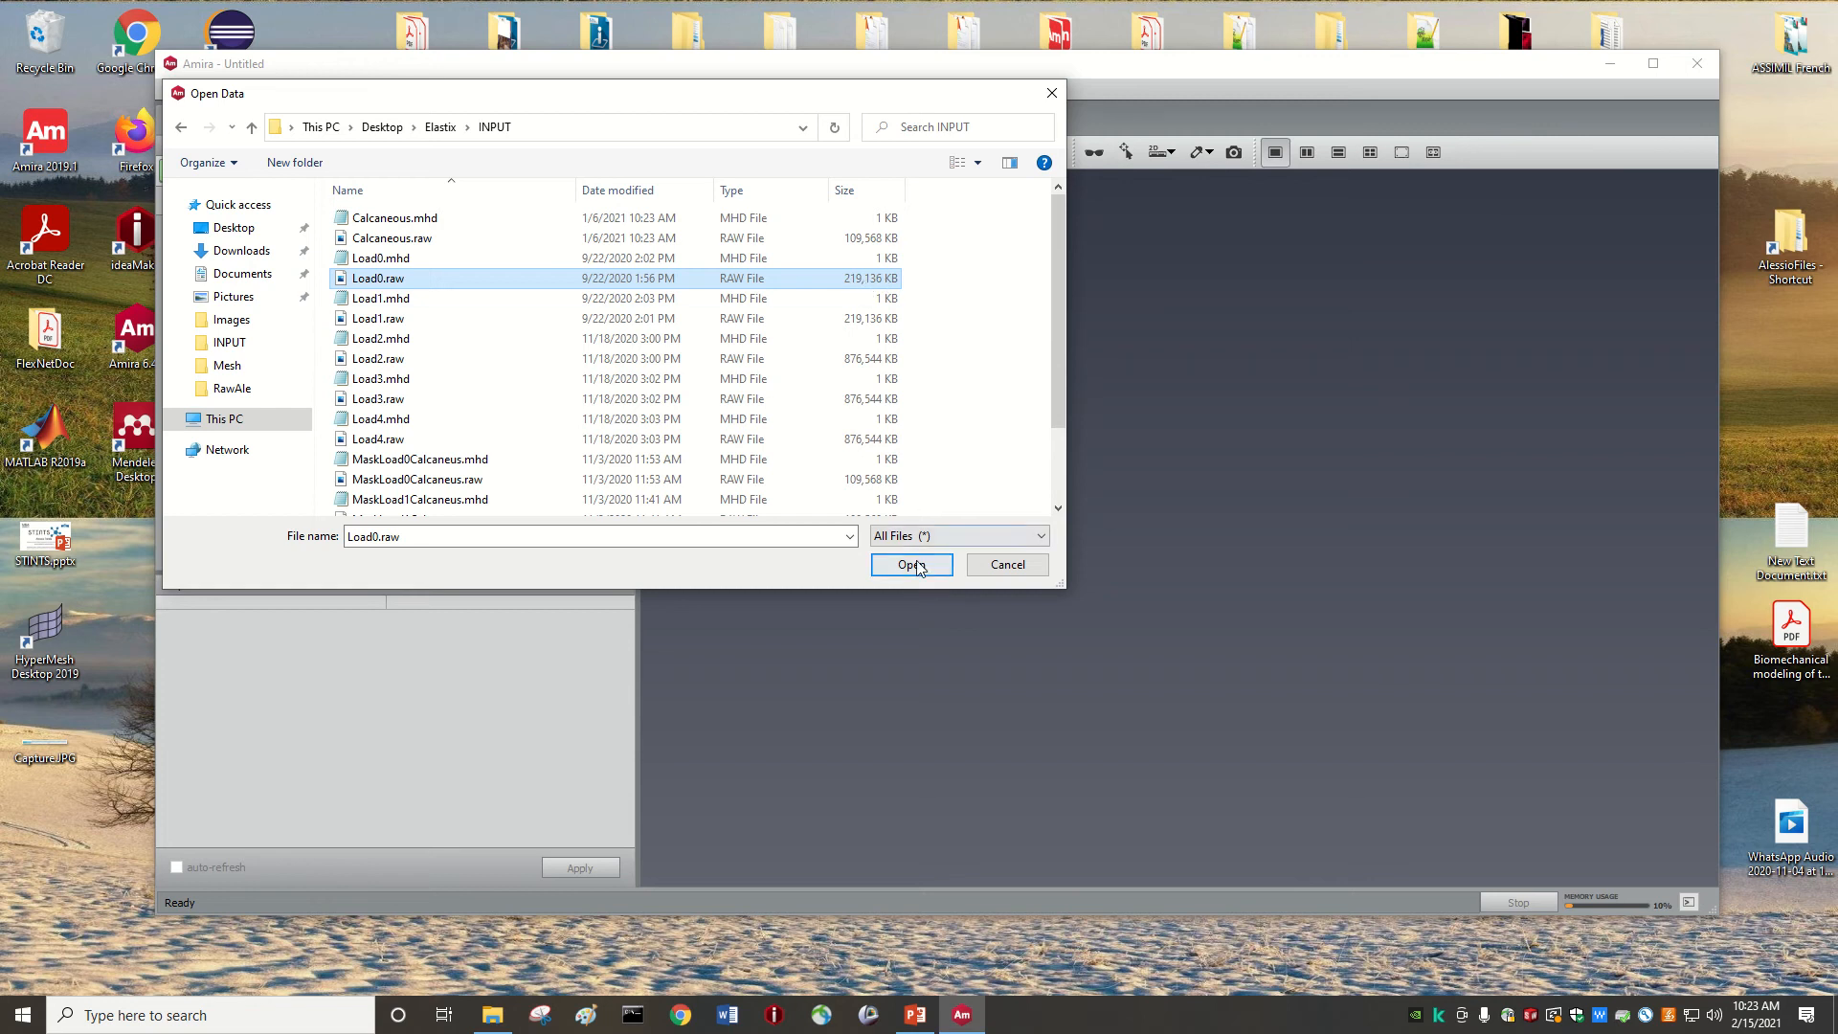
- Open Load0.raw so the Raw Data Parameters dialog appears
left_click(911, 563)
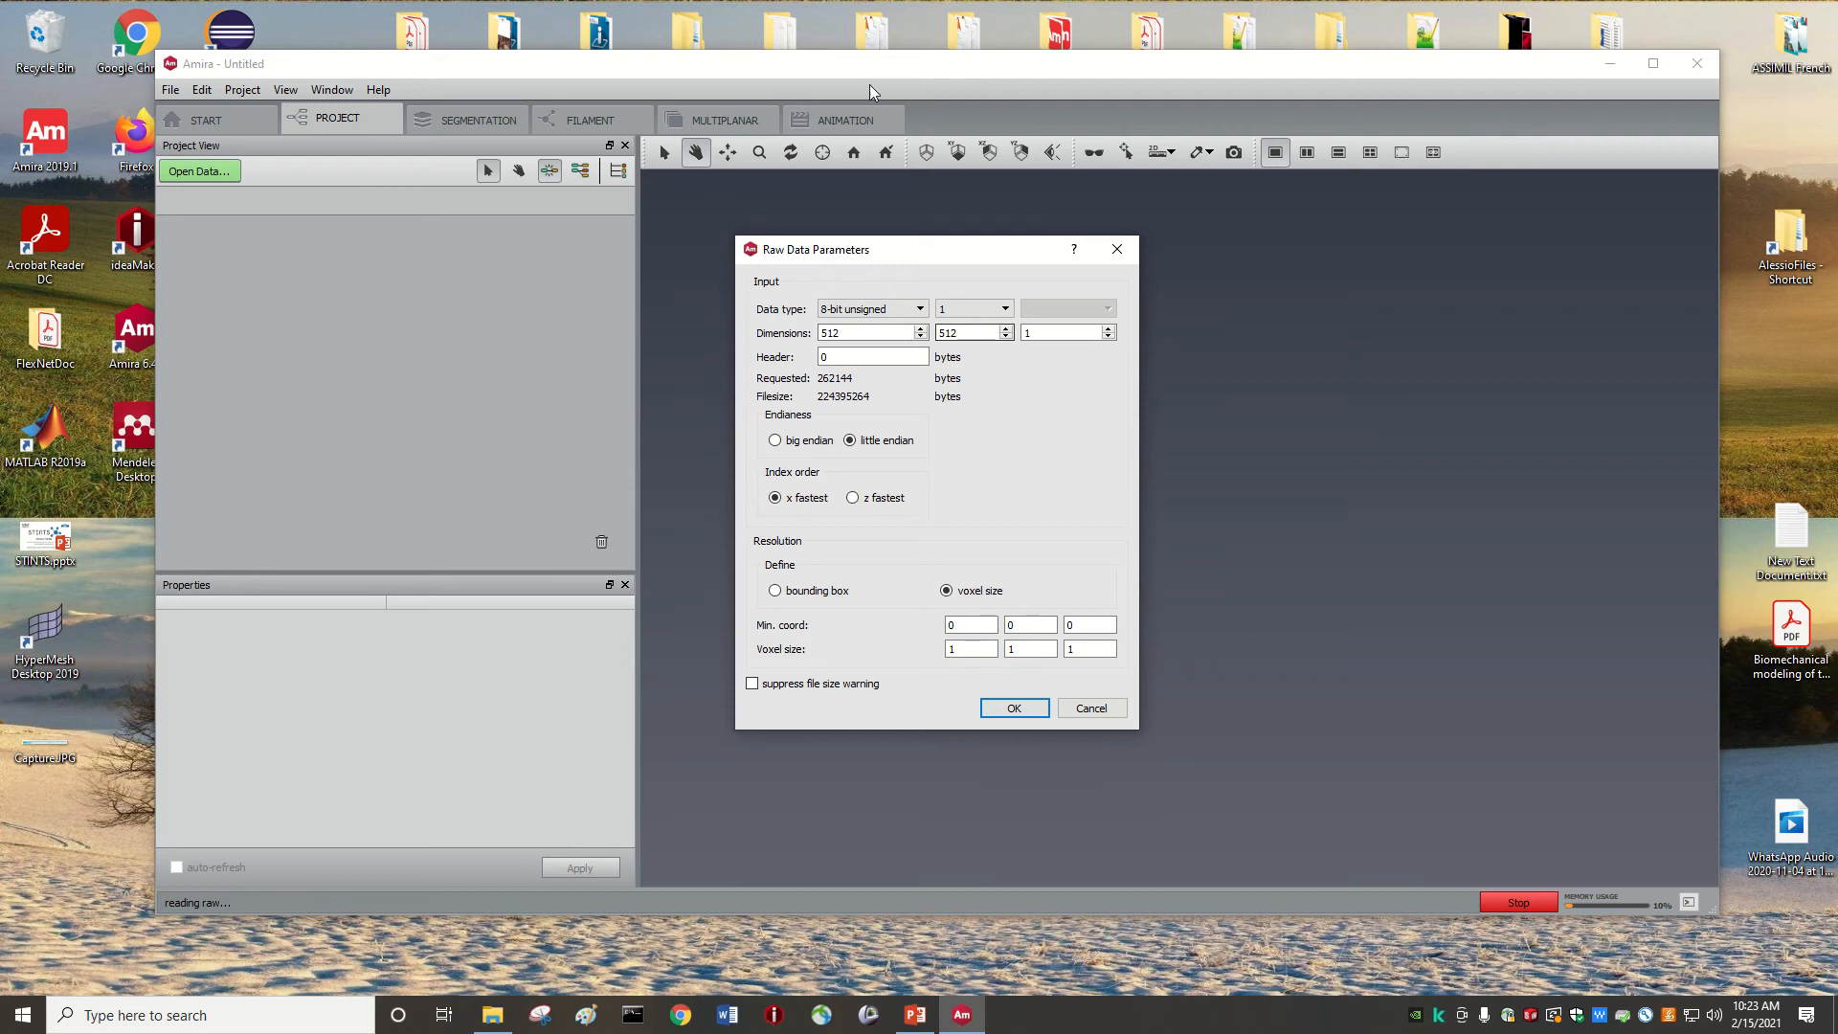
mouse_move(950, 104)
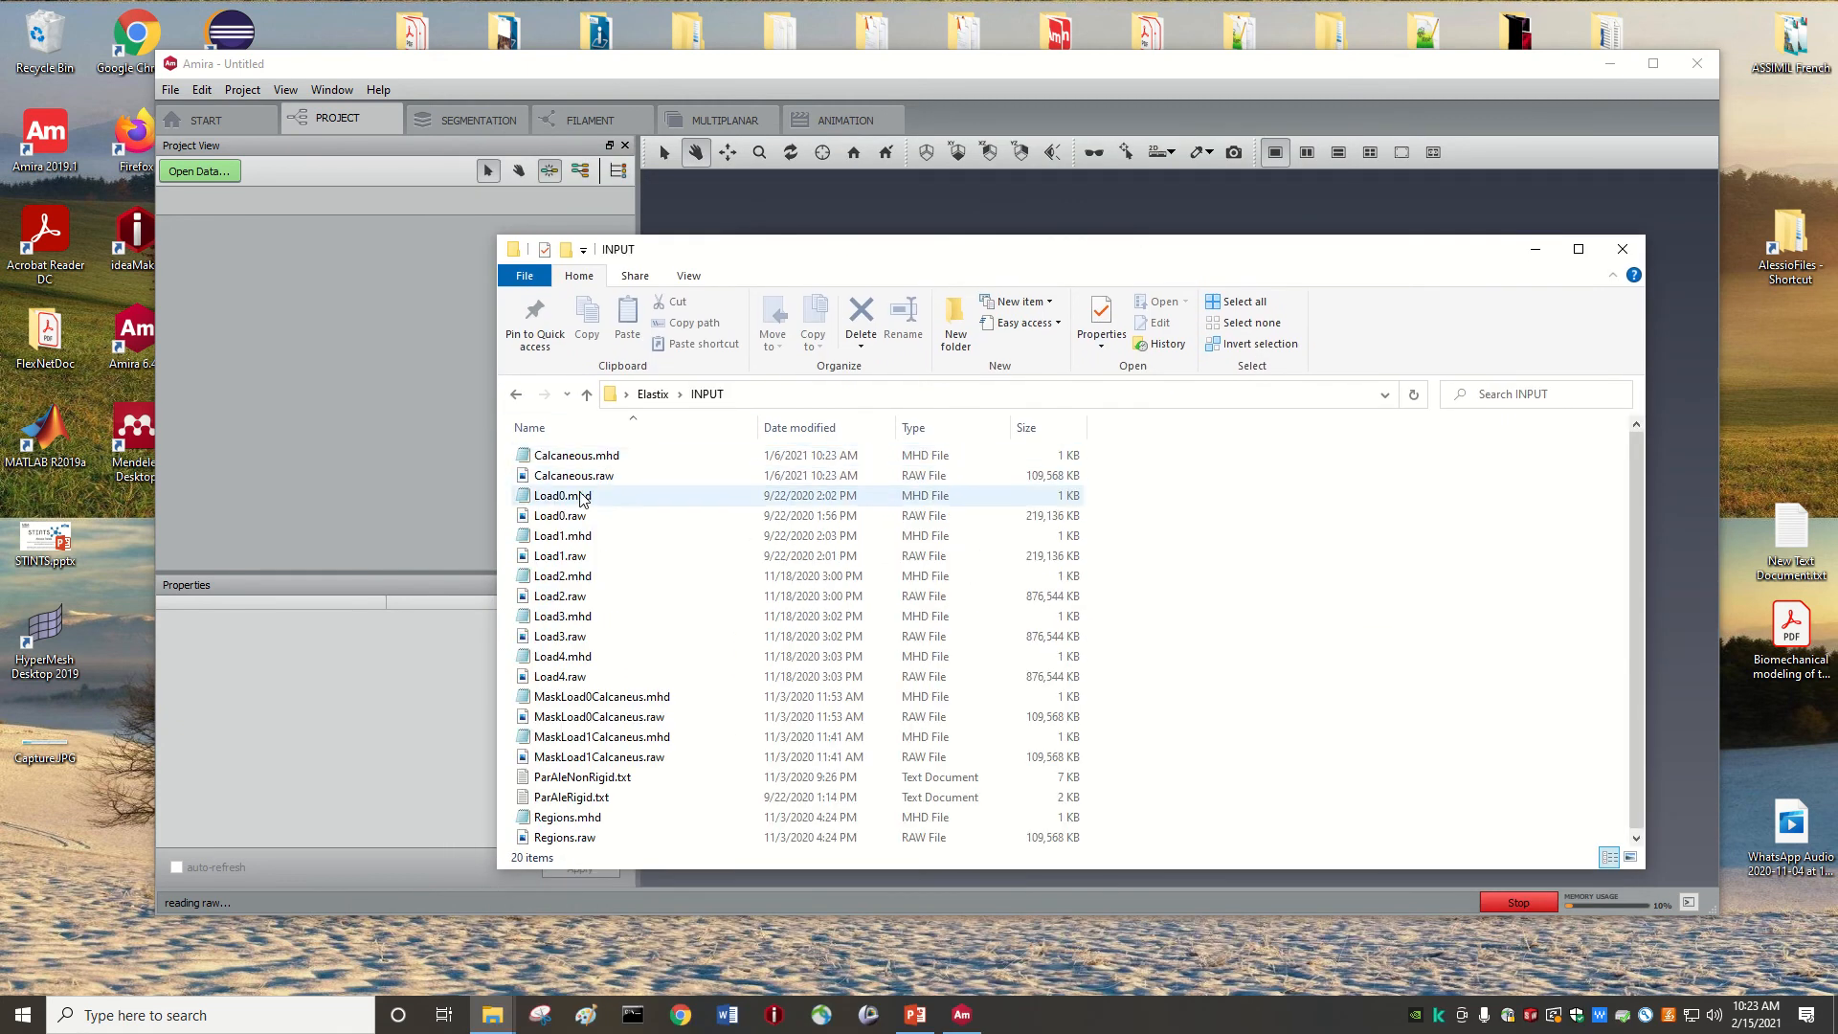
mouse_move(563, 494)
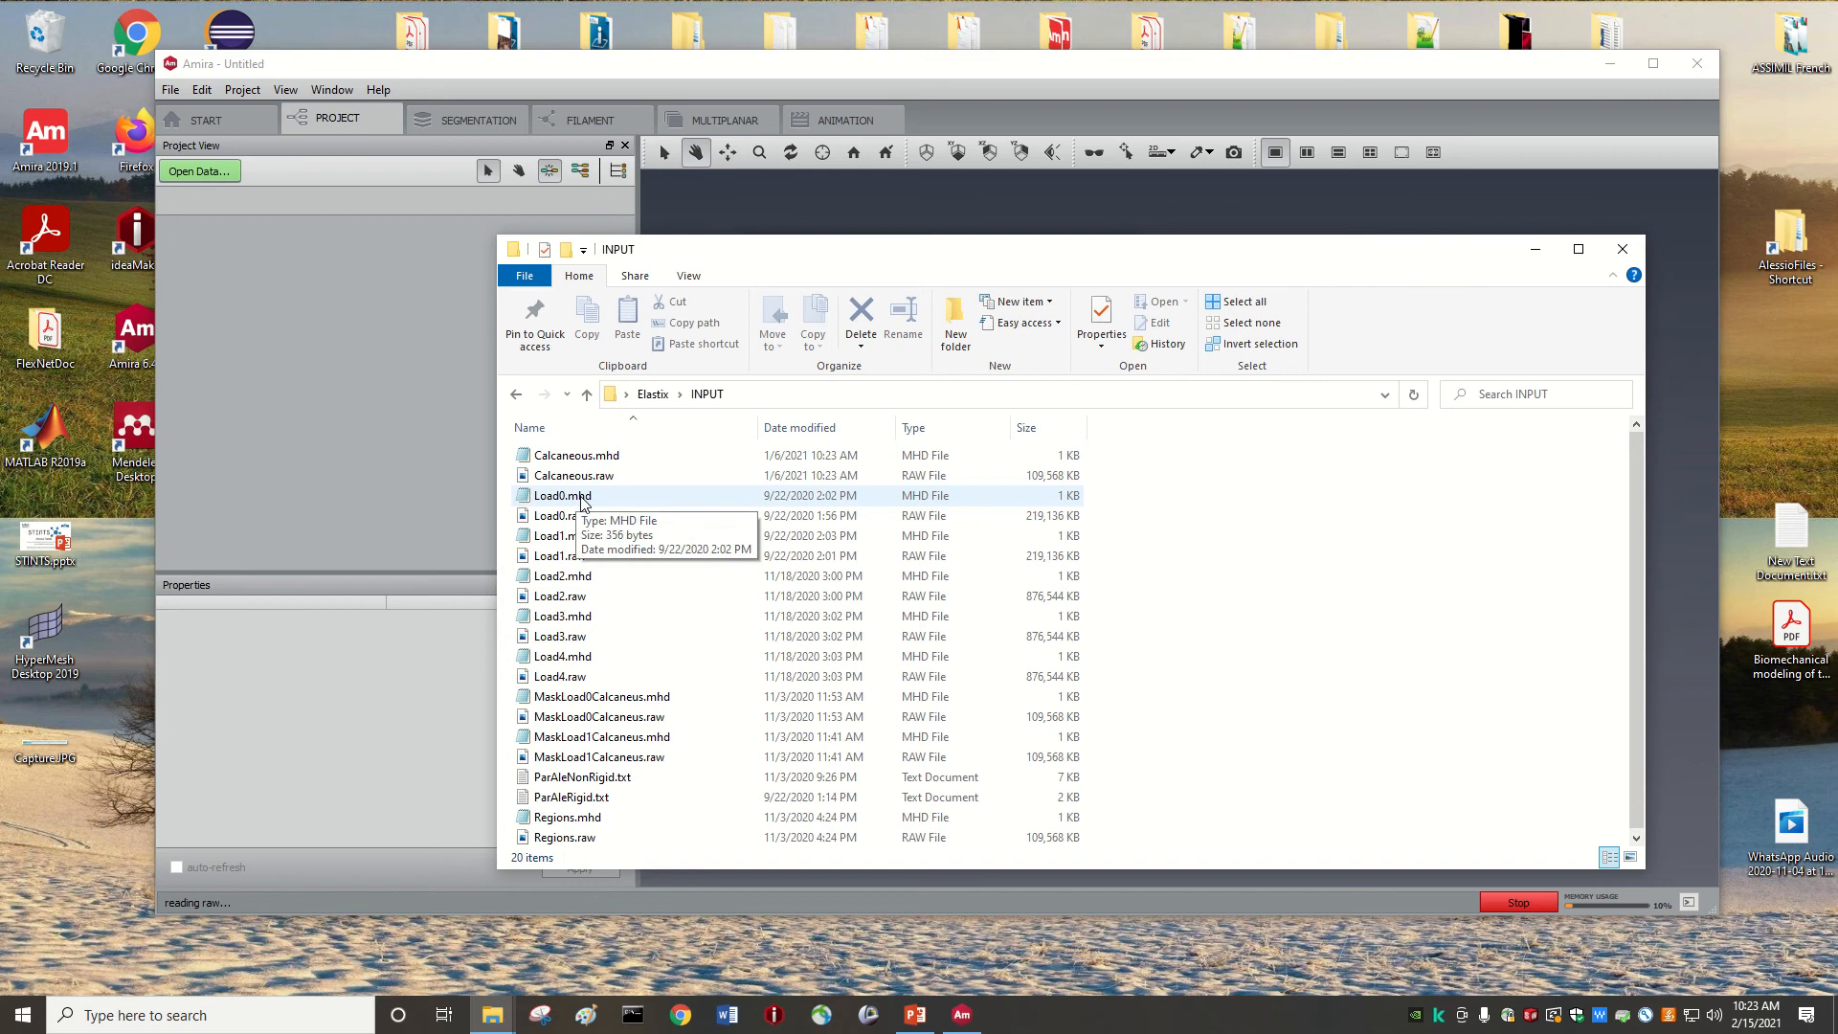
- Read Load0.mhd in Notepad and set the raw data type to 16-bit signed, selecting the DimSize values
double_click(561, 494)
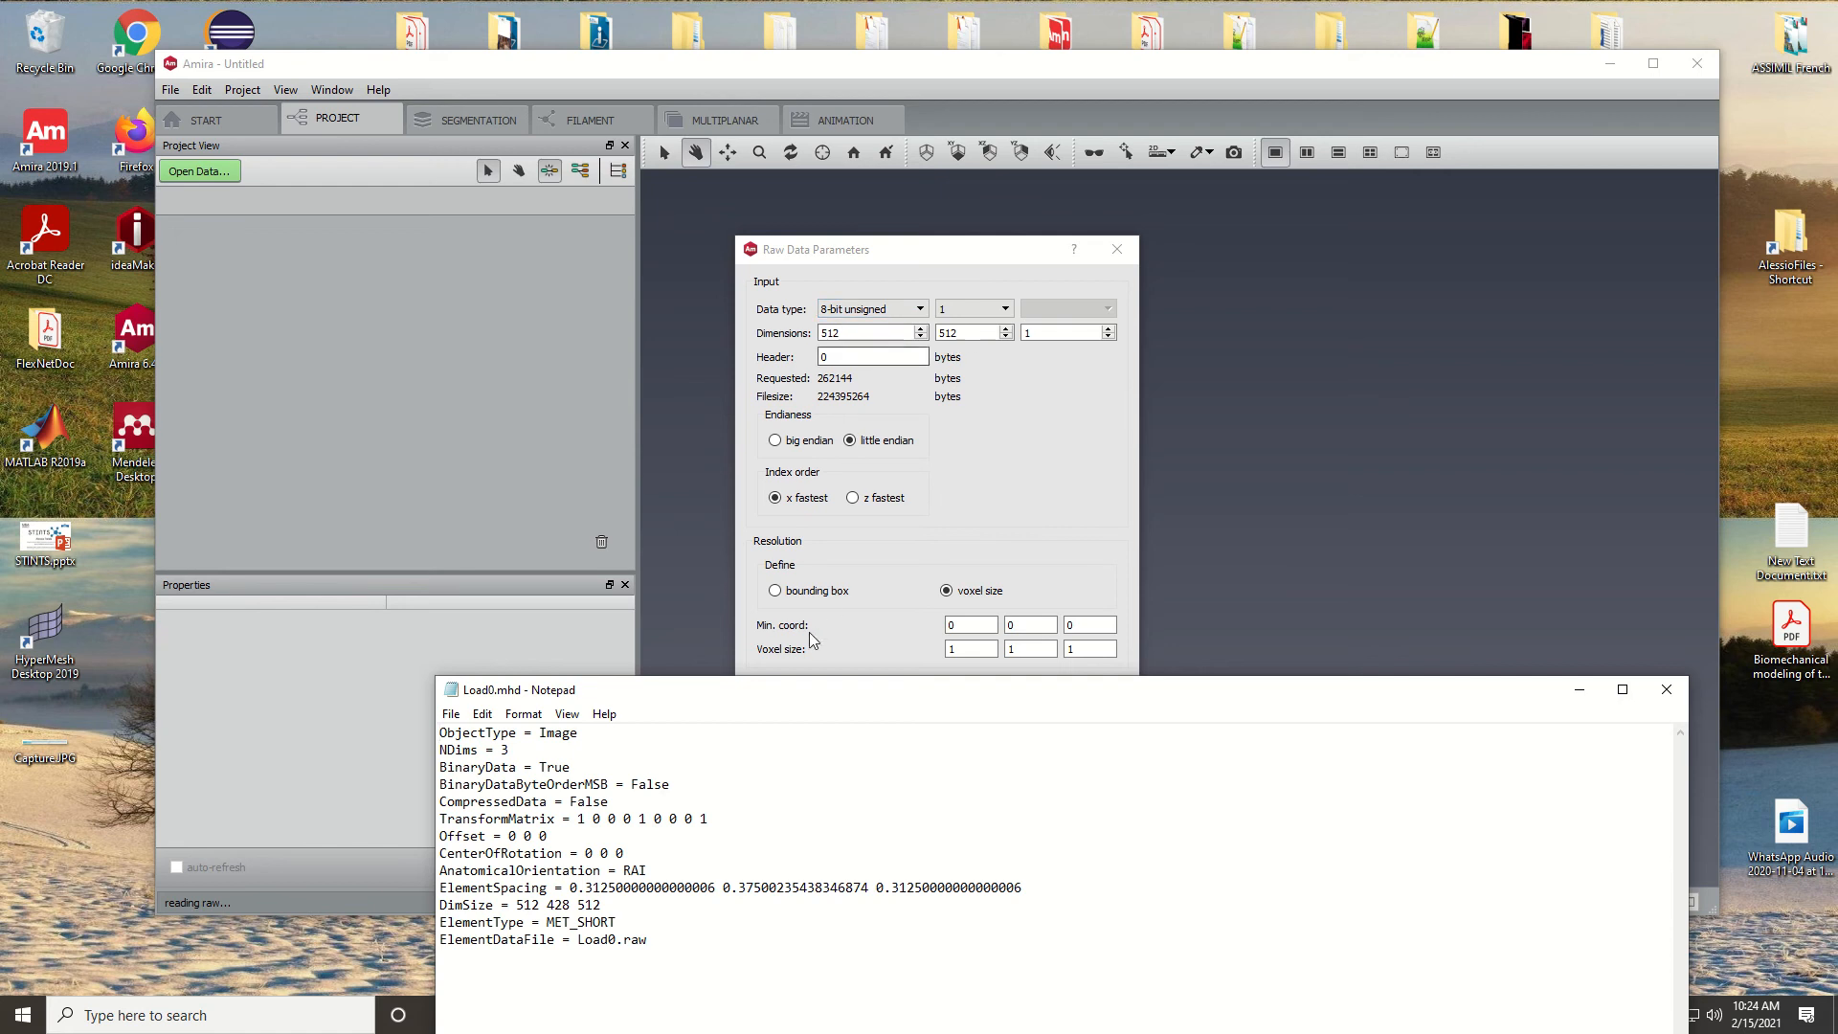
left_click(917, 308)
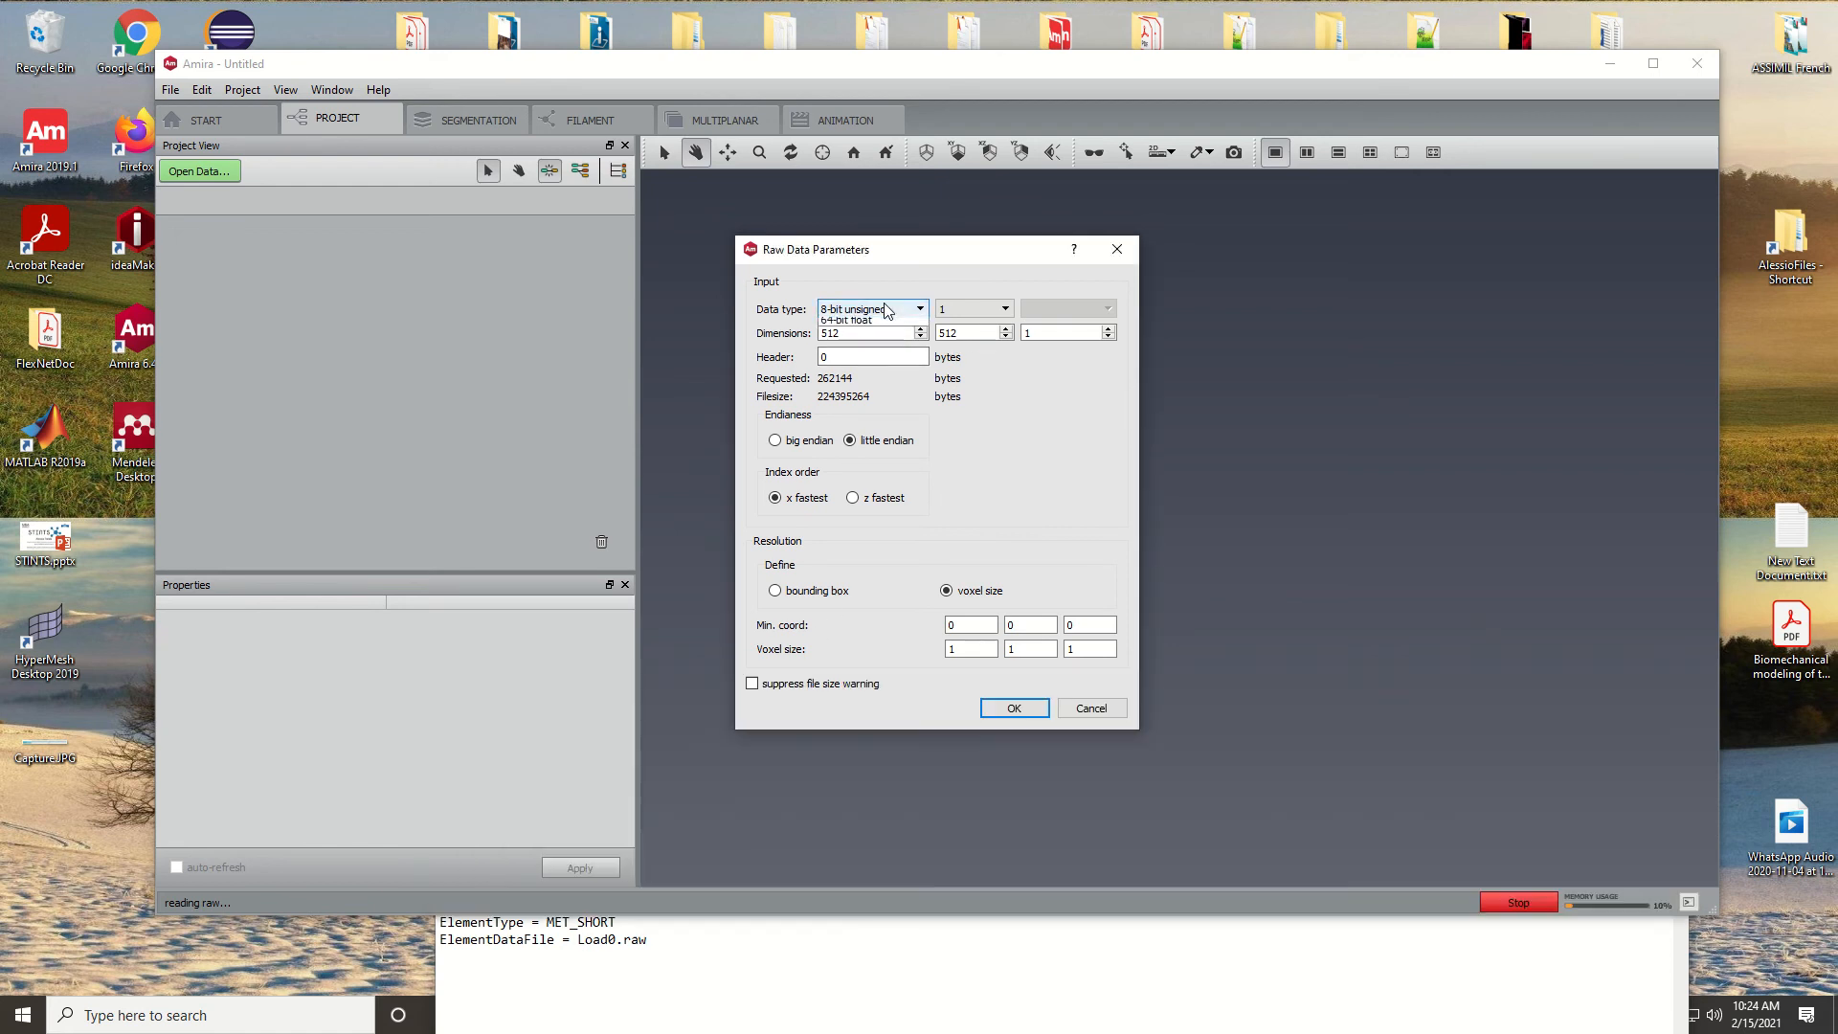
left_click(917, 308)
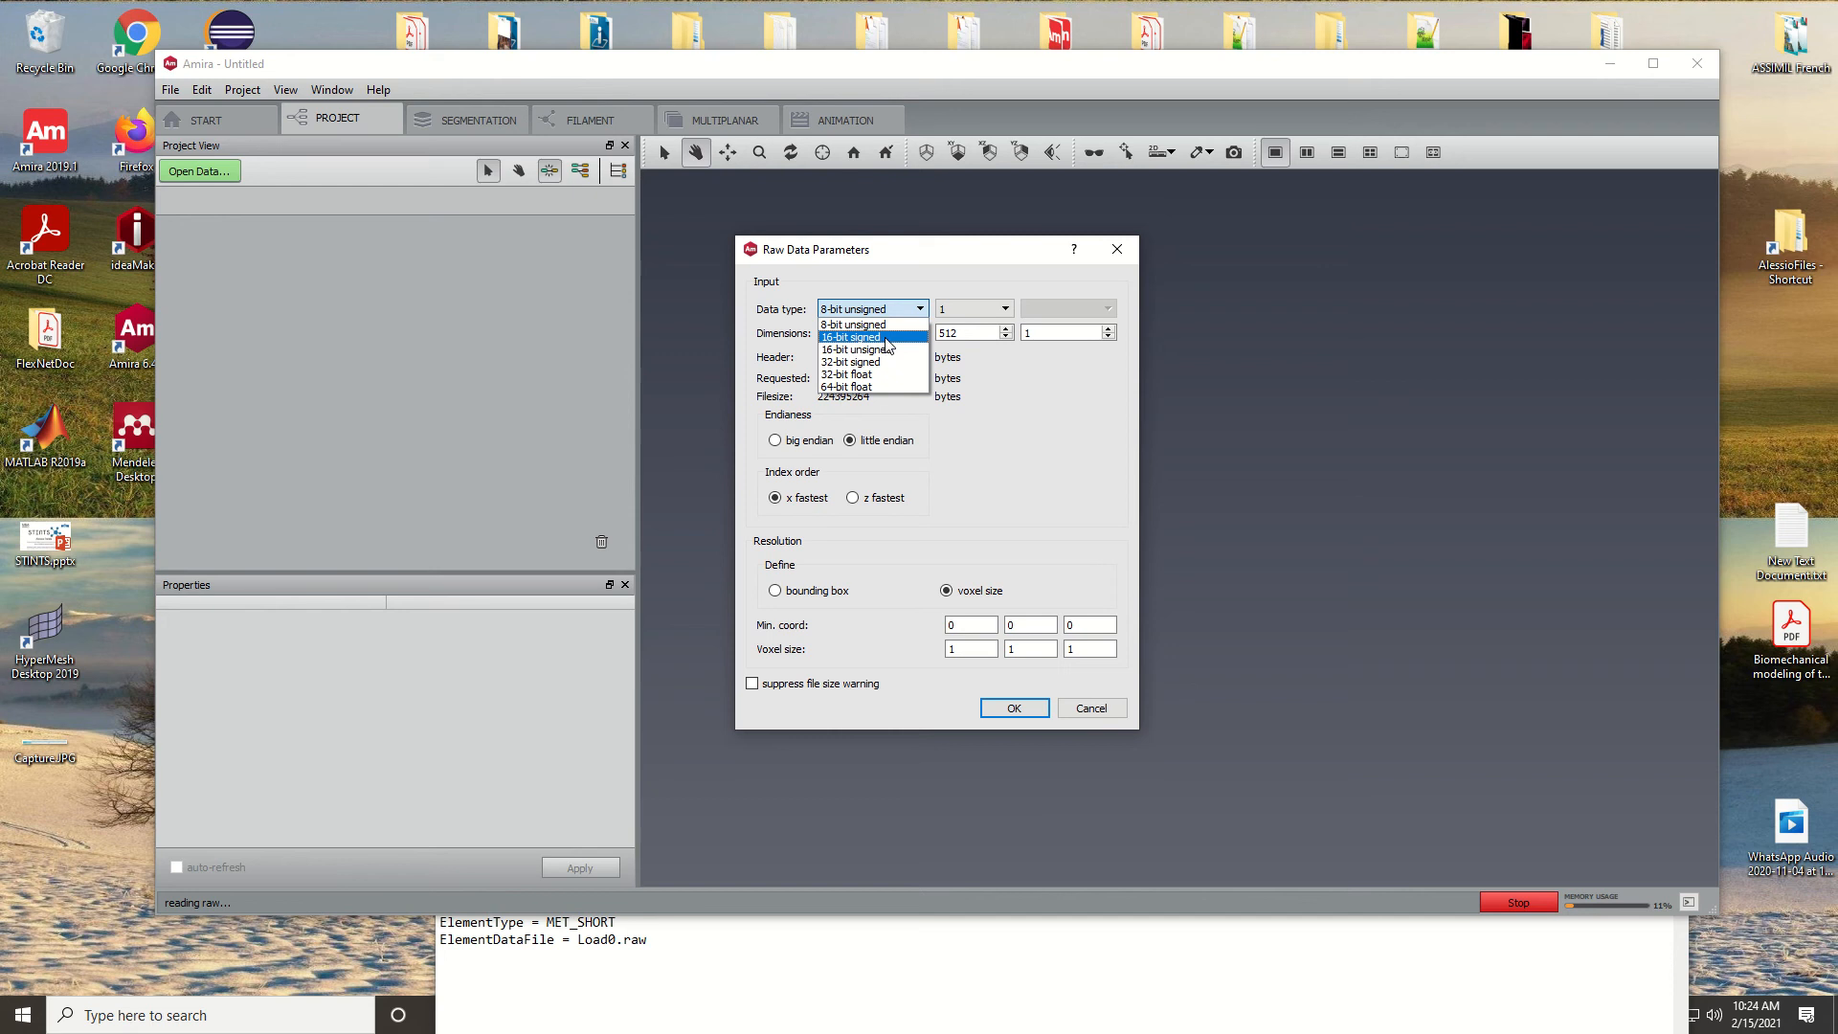
left_click(849, 337)
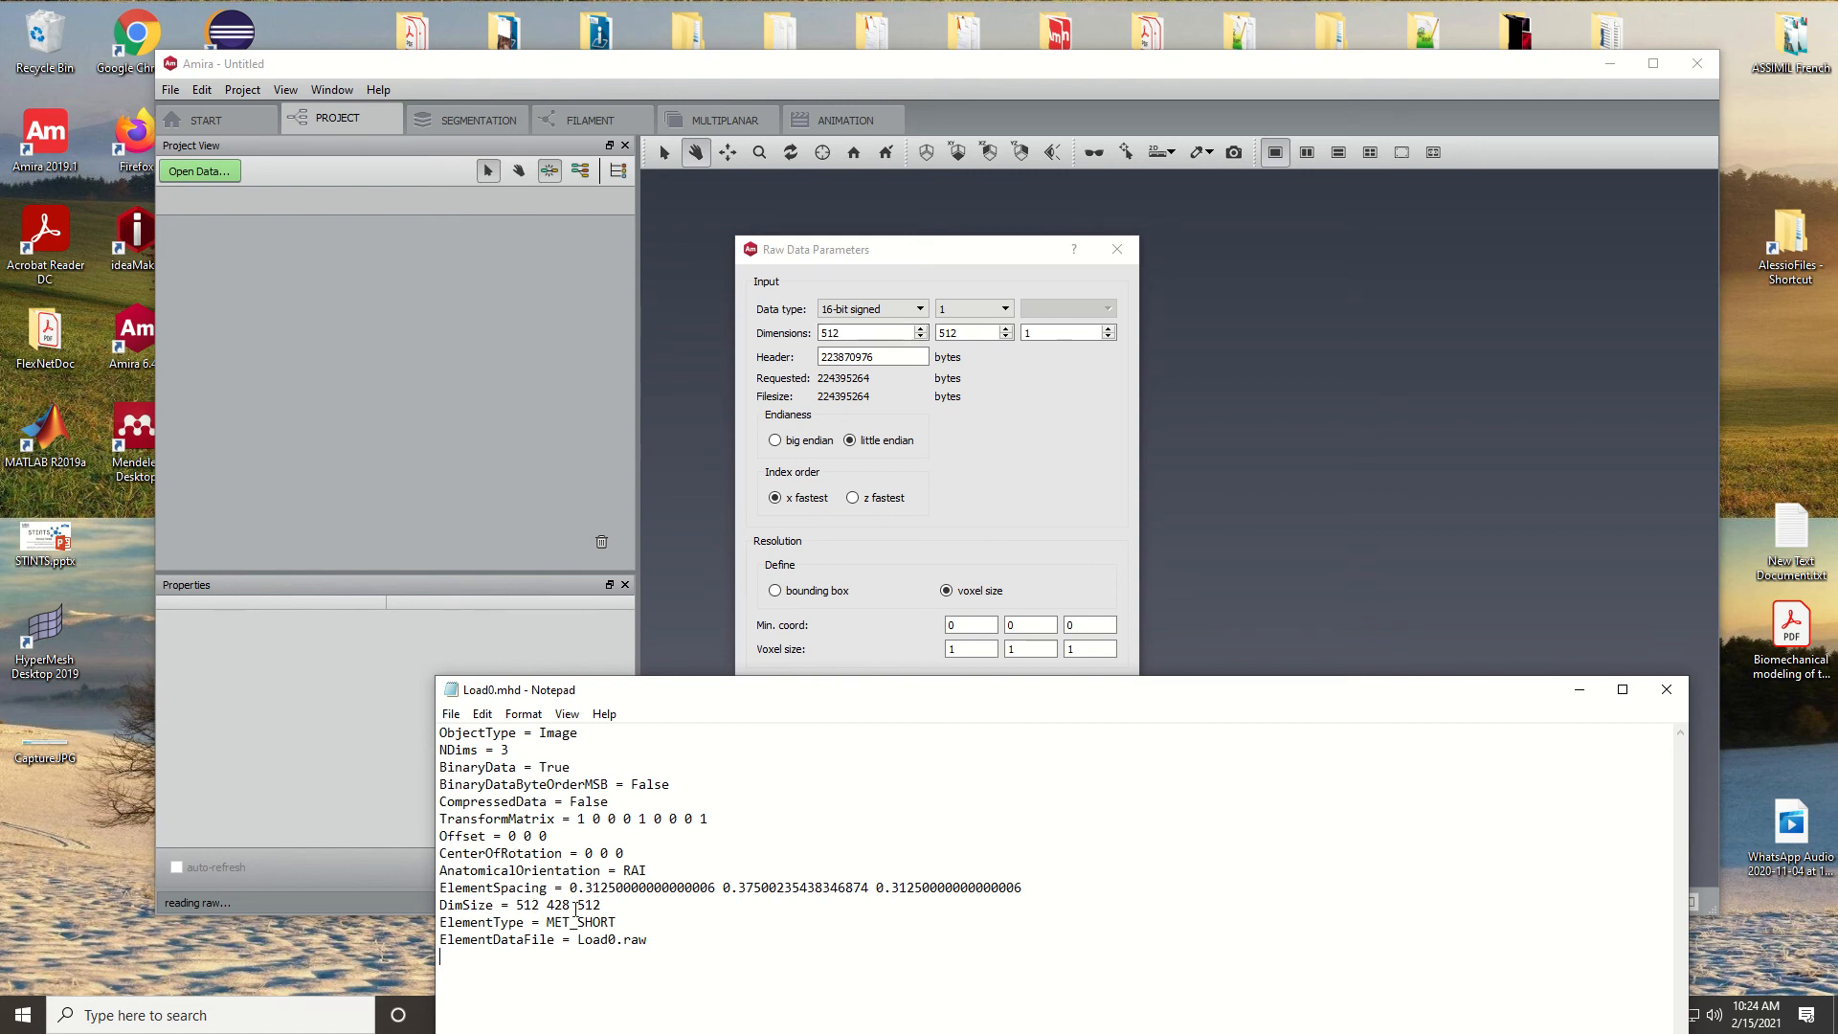
double_click(557, 906)
type("512")
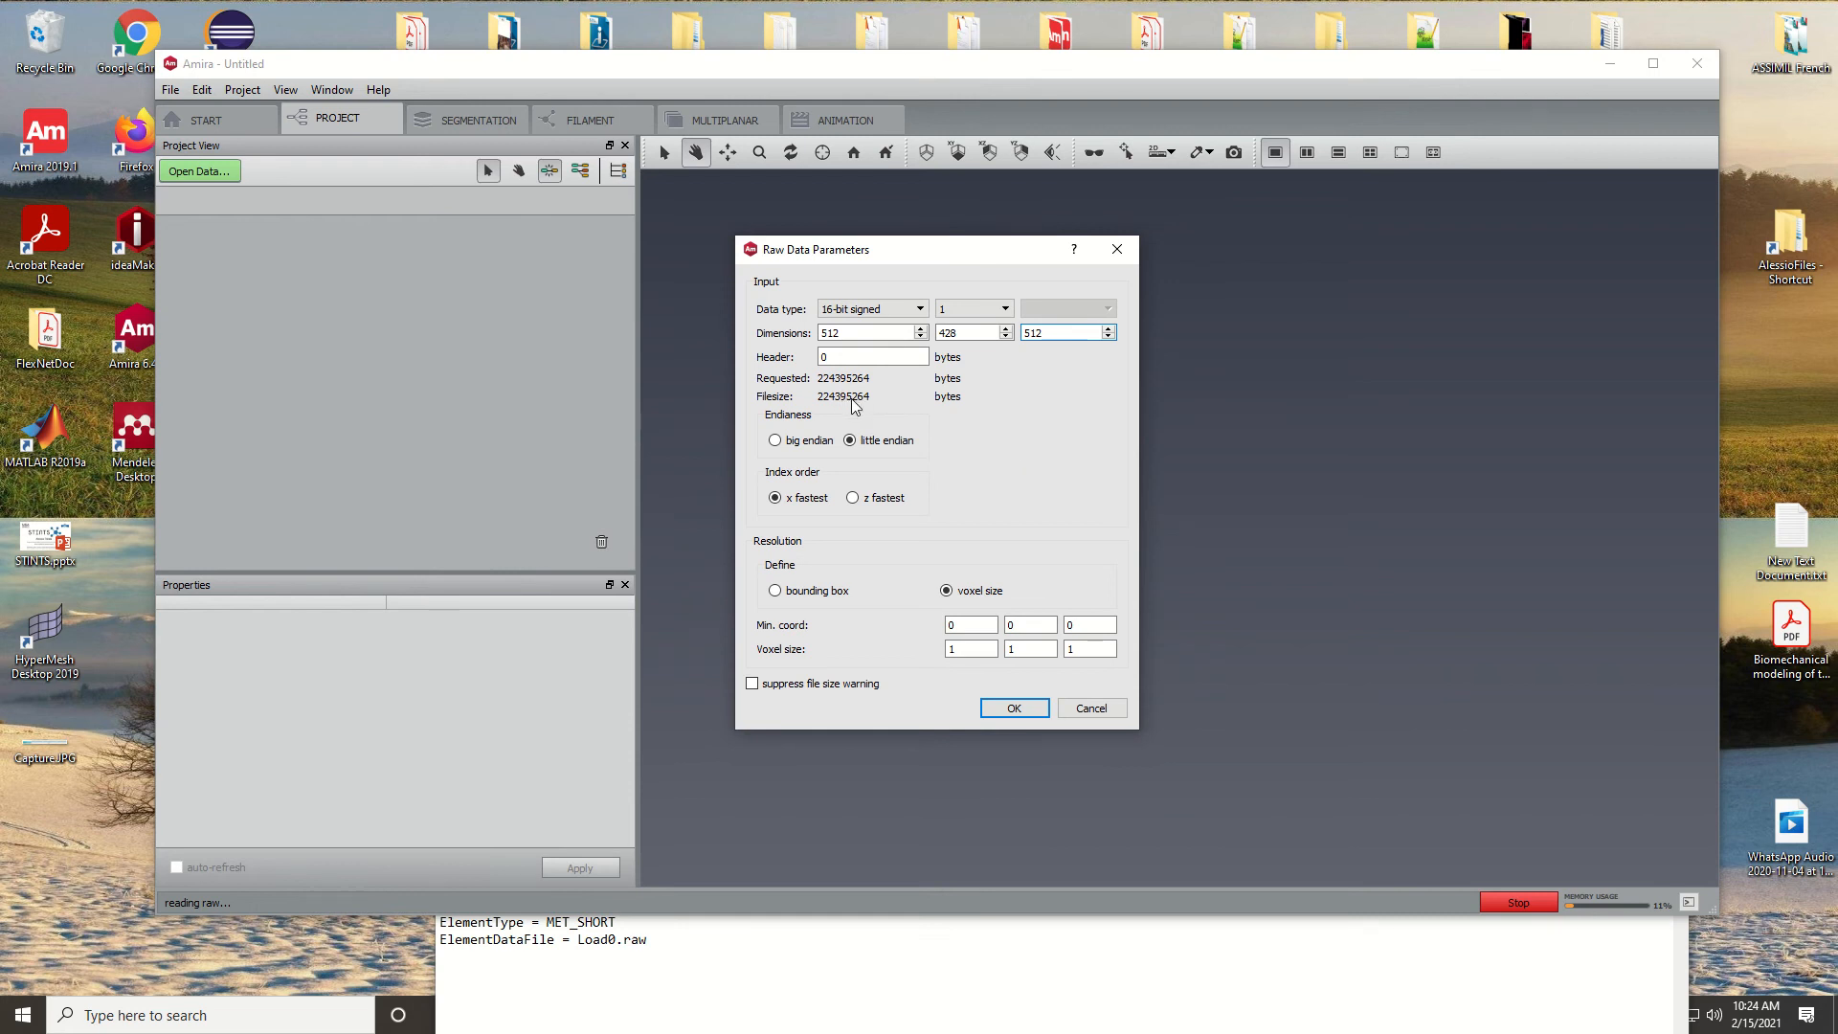
mouse_move(852, 404)
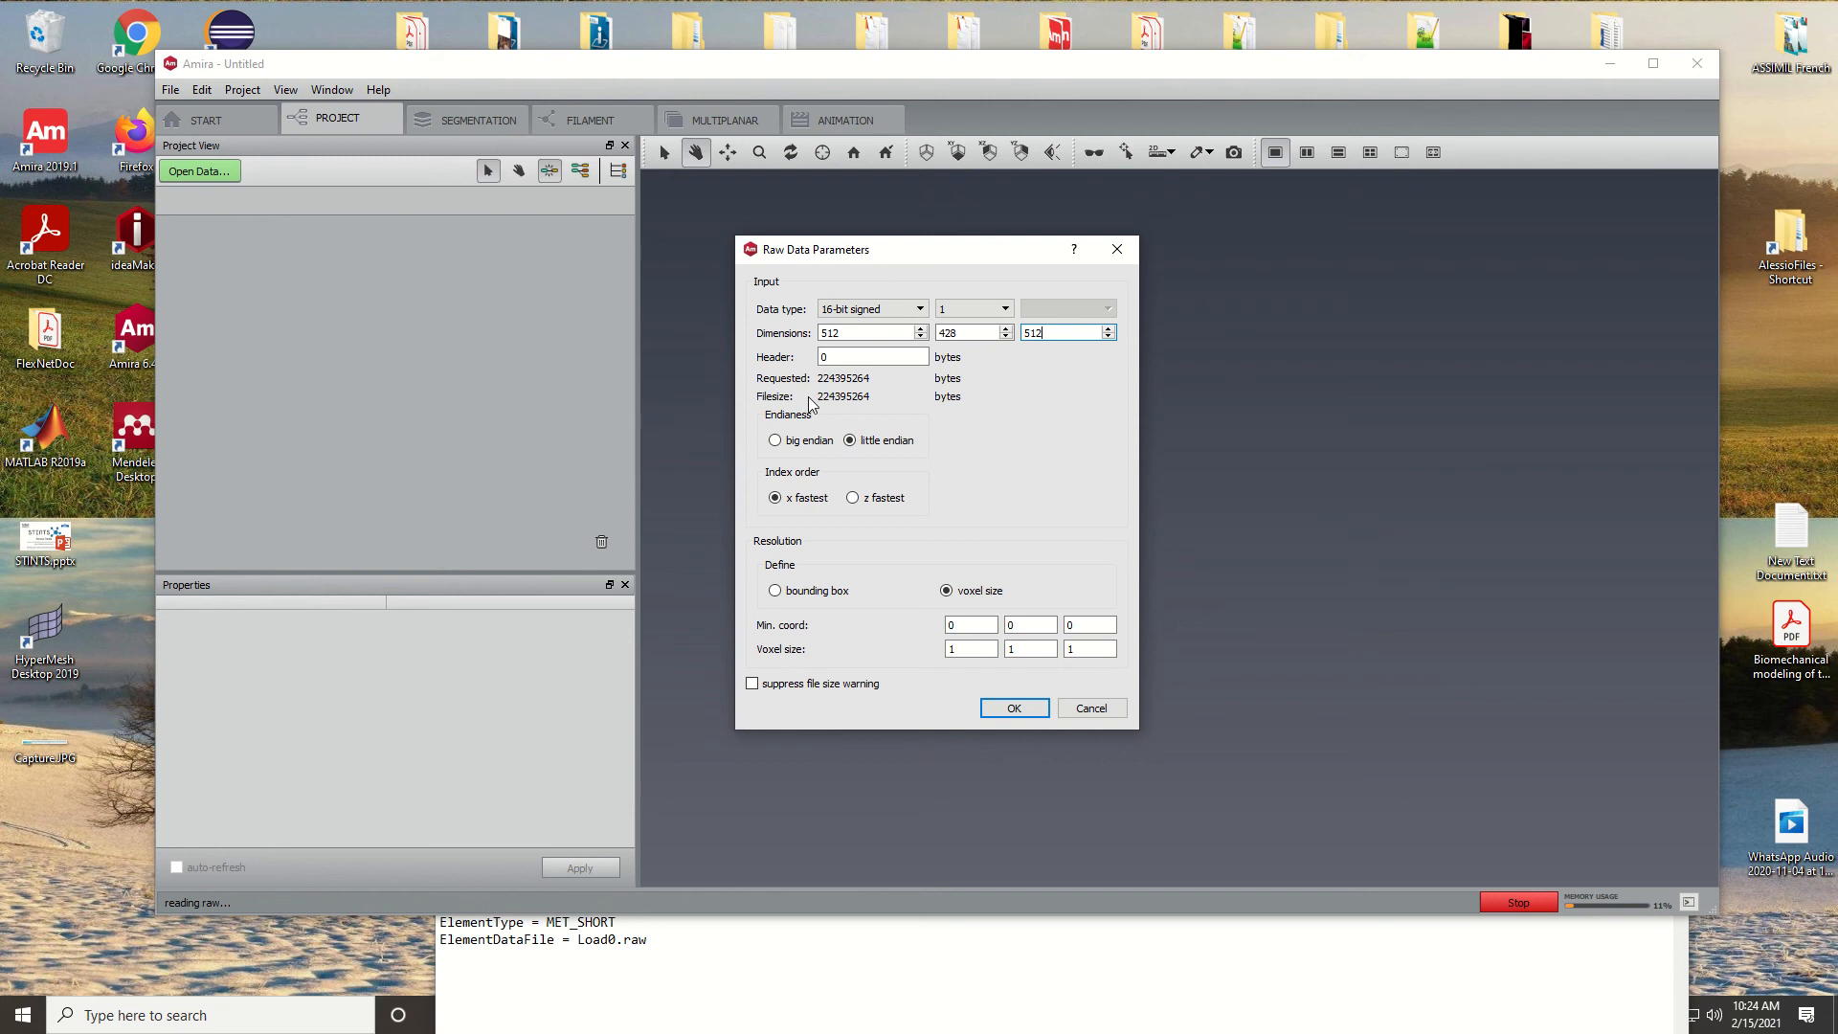
mouse_move(831, 404)
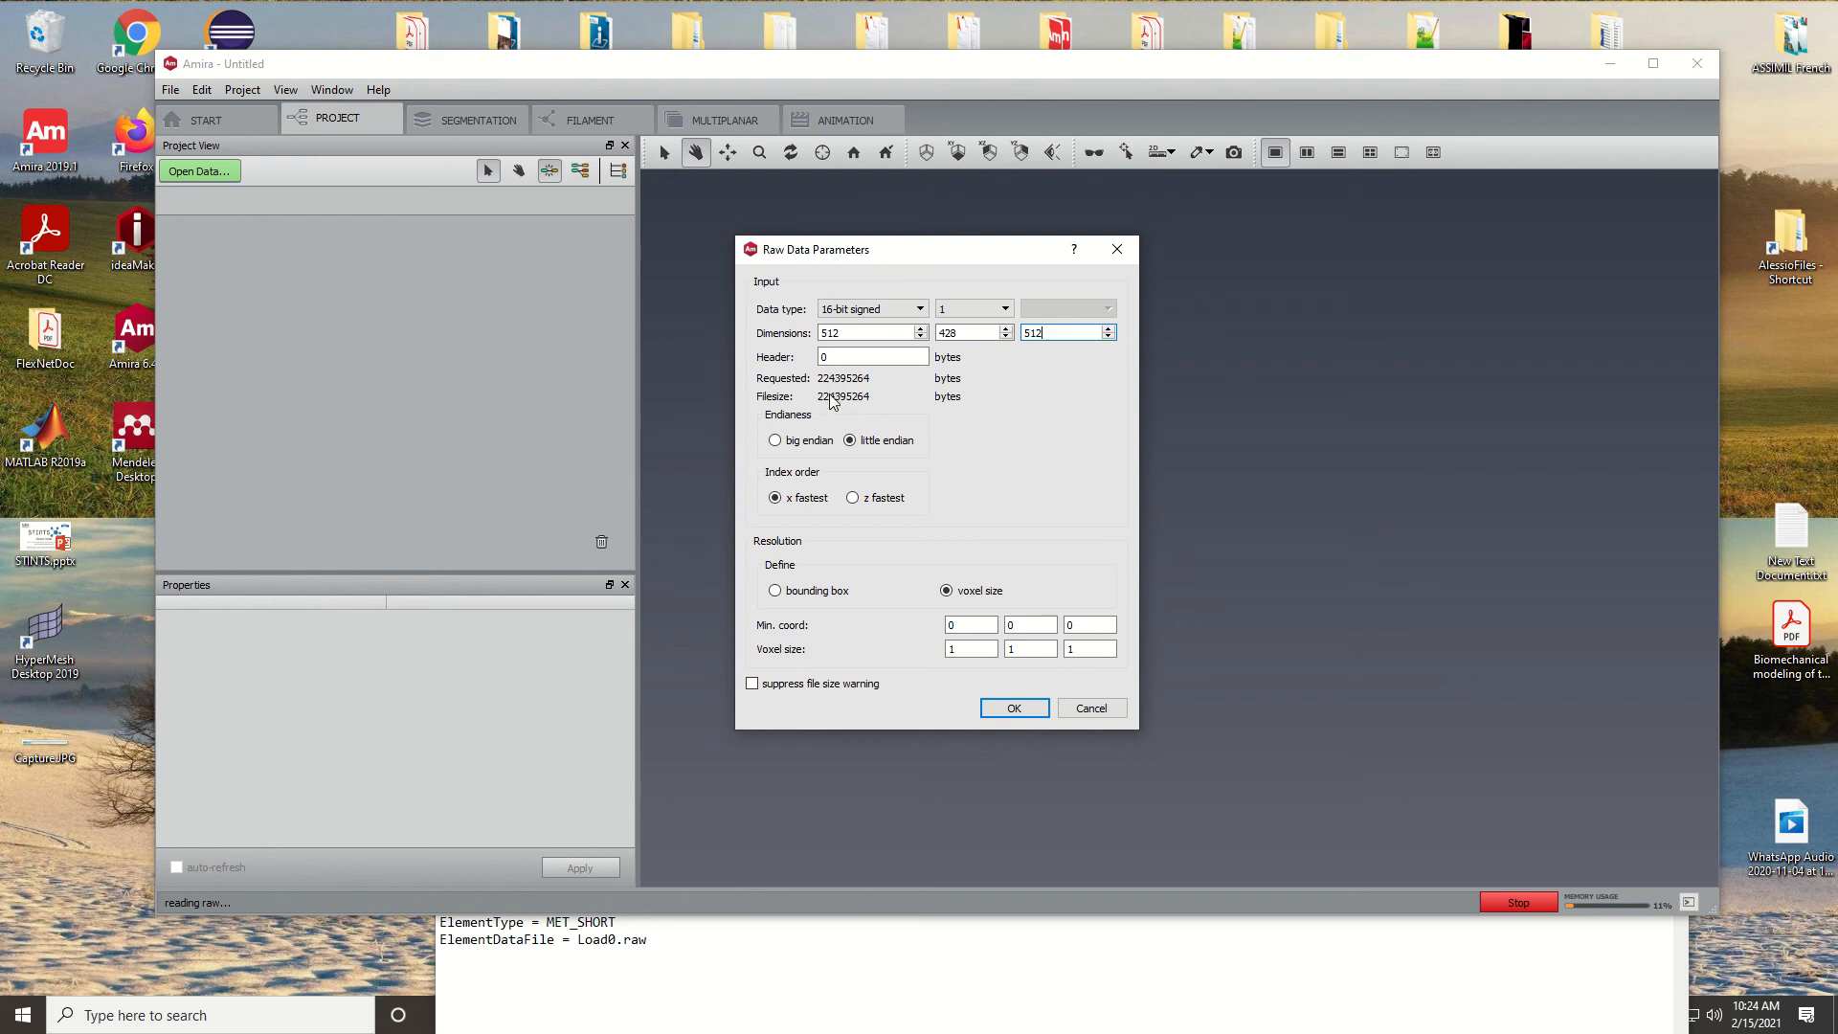
mouse_move(791, 381)
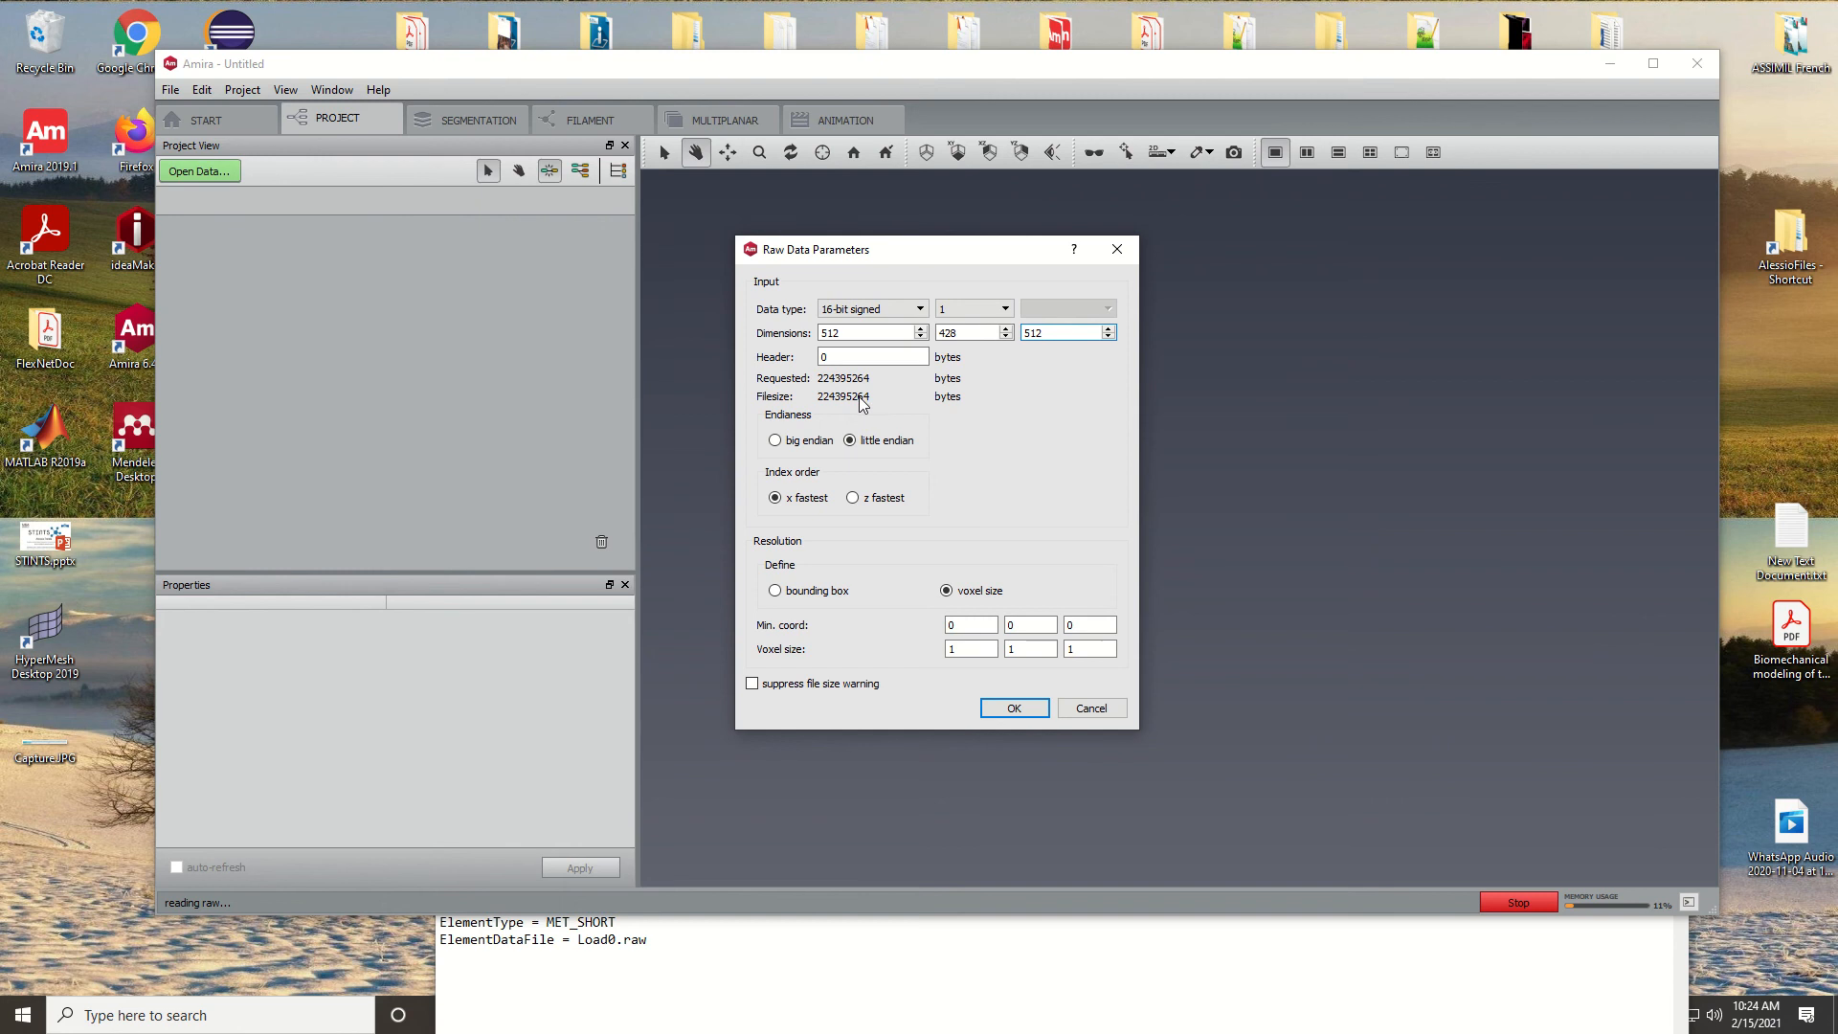
mouse_move(846, 406)
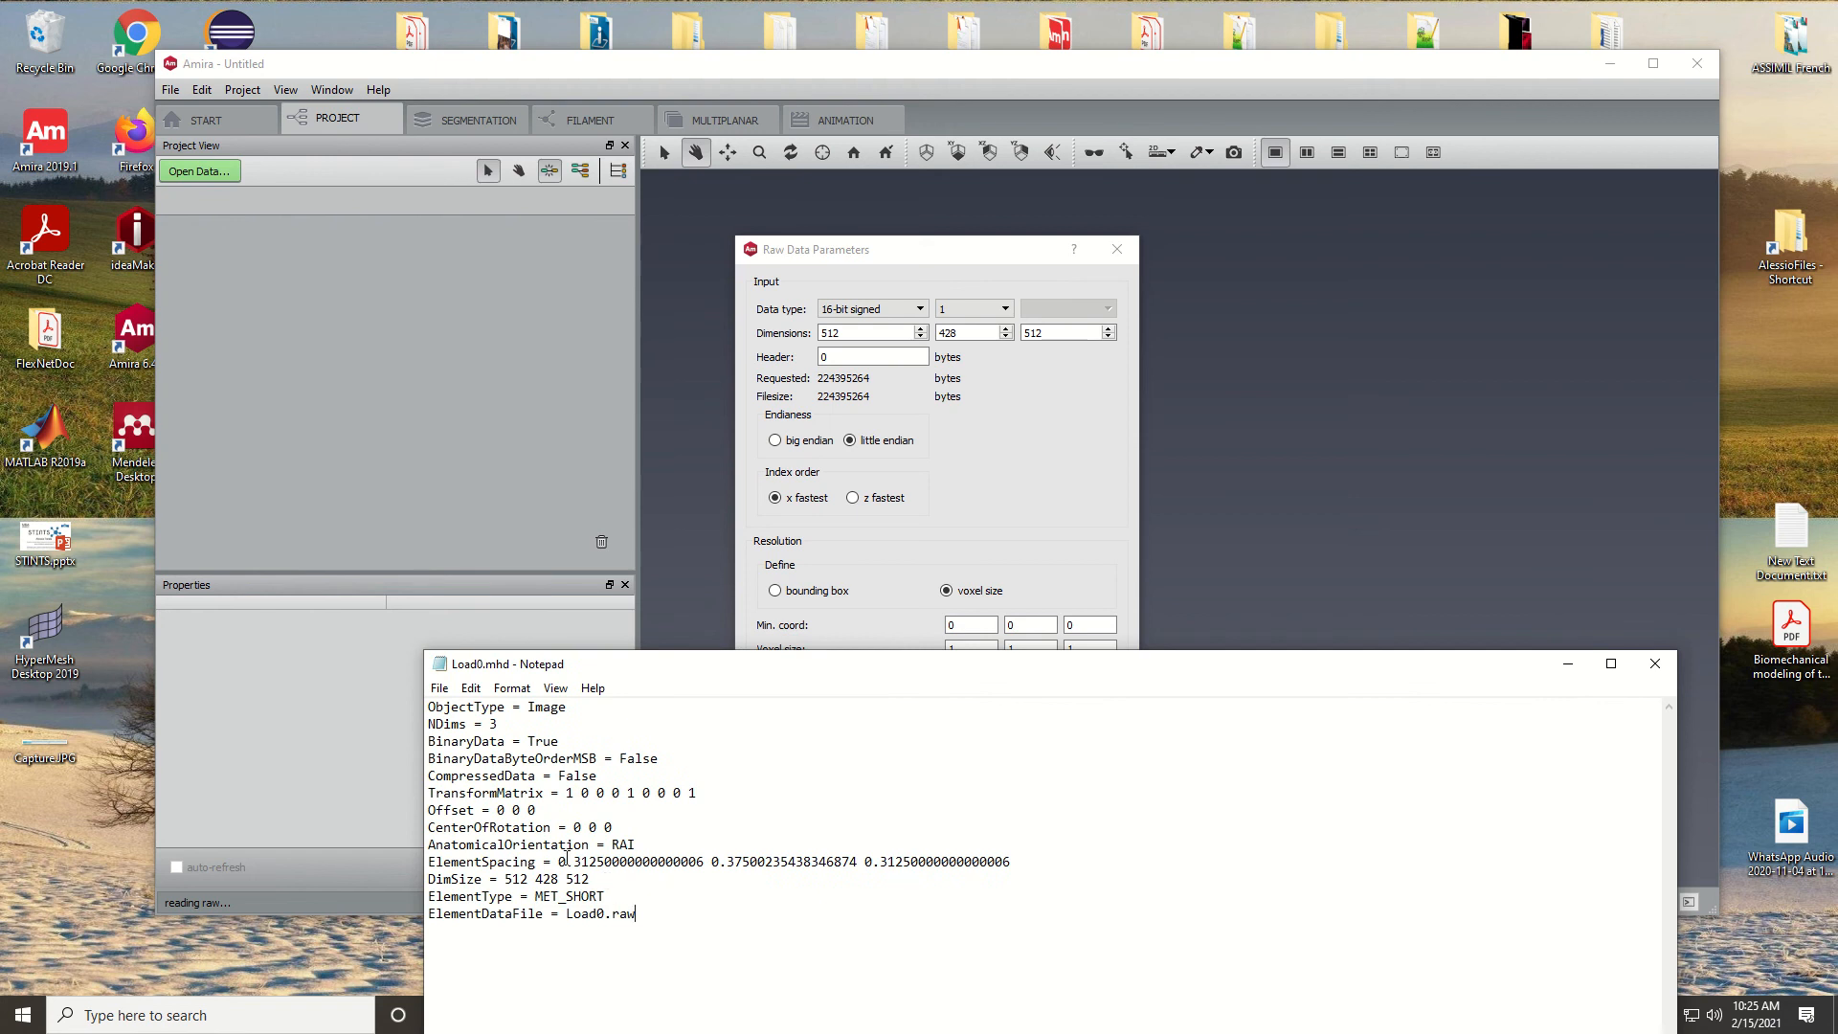
- Set voxel size to 0.3125, 0.375, 0.3125 from the header's ElementSpacing and load the scan
double_click(579, 861)
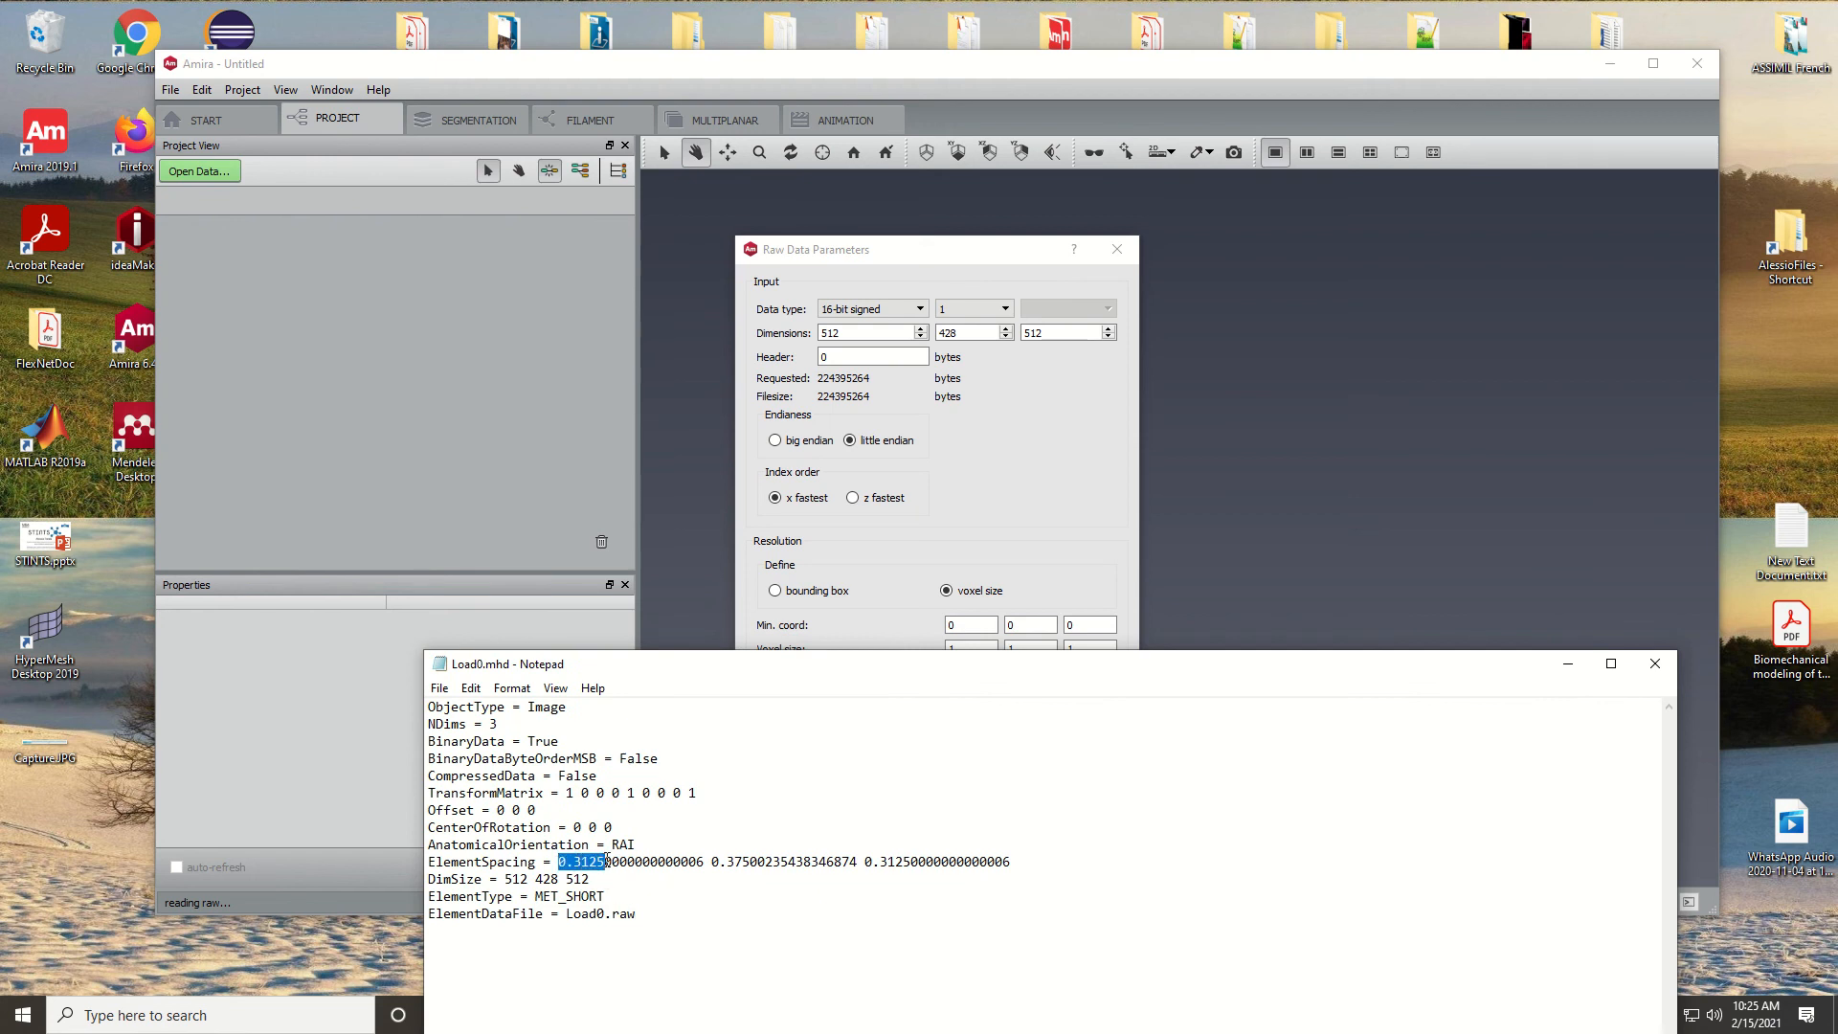
left_click(969, 624)
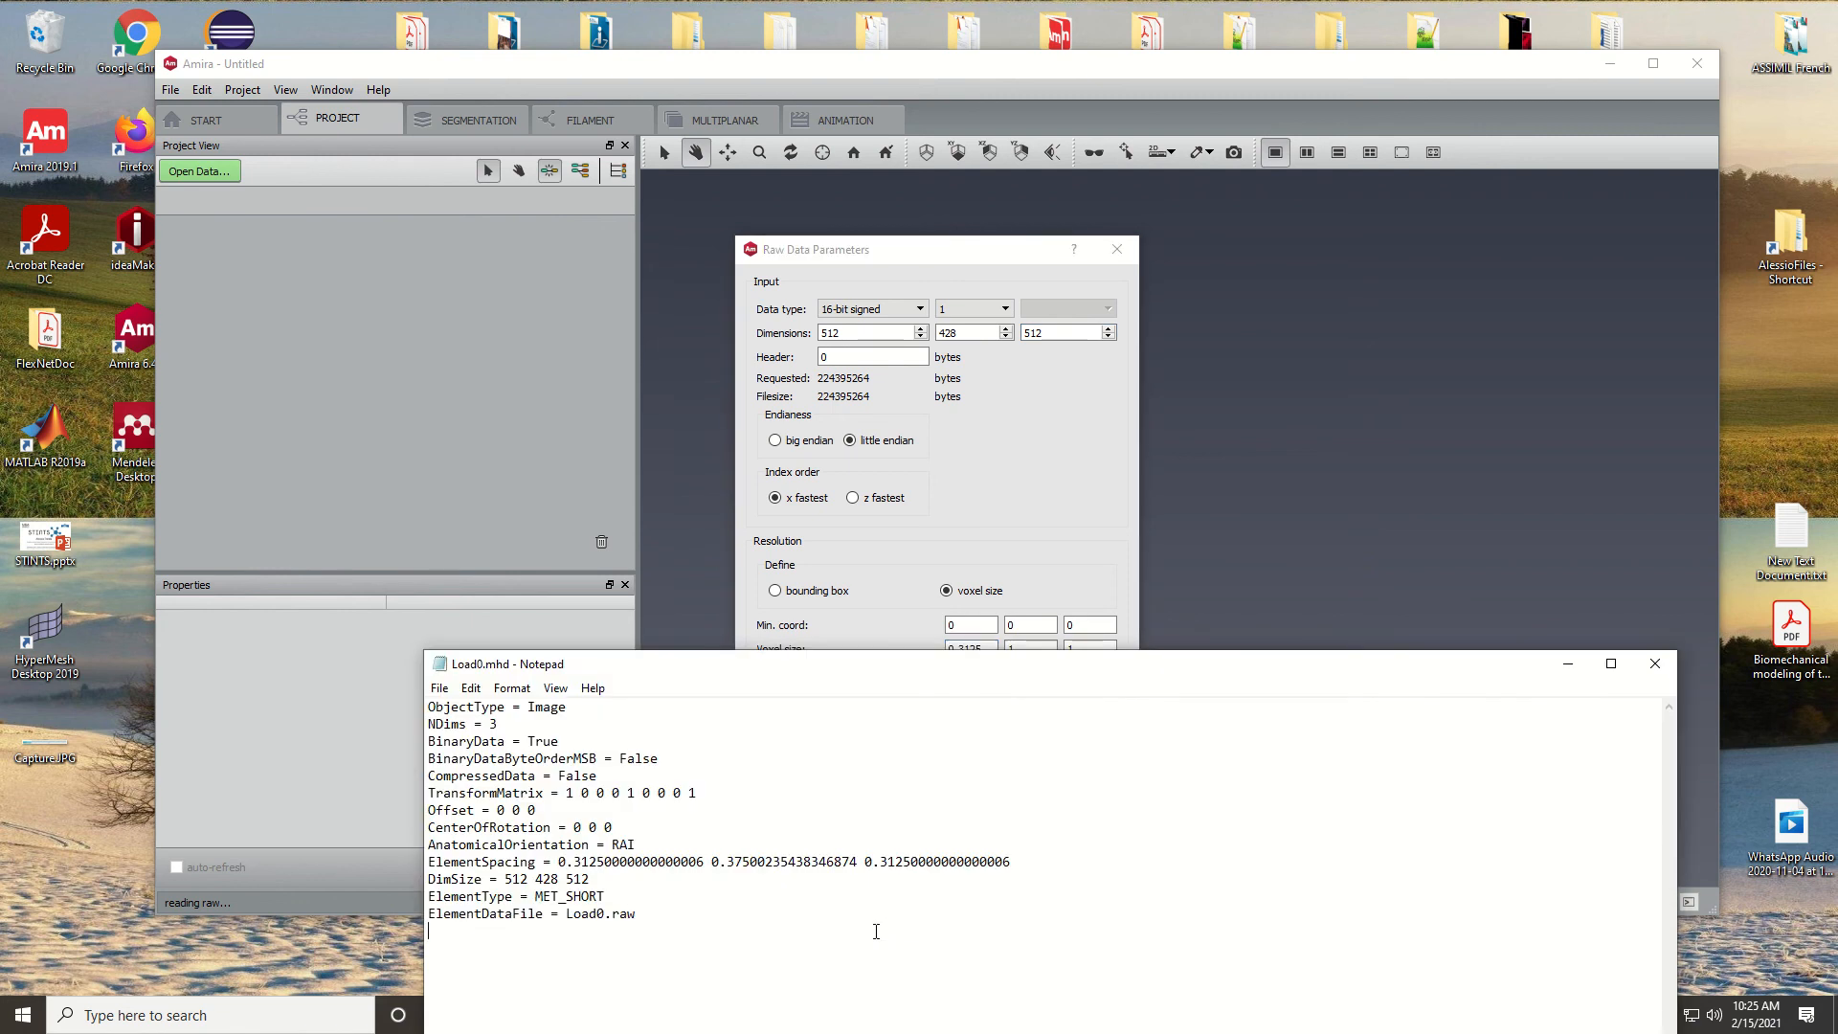
double_click(733, 862)
type("0.375")
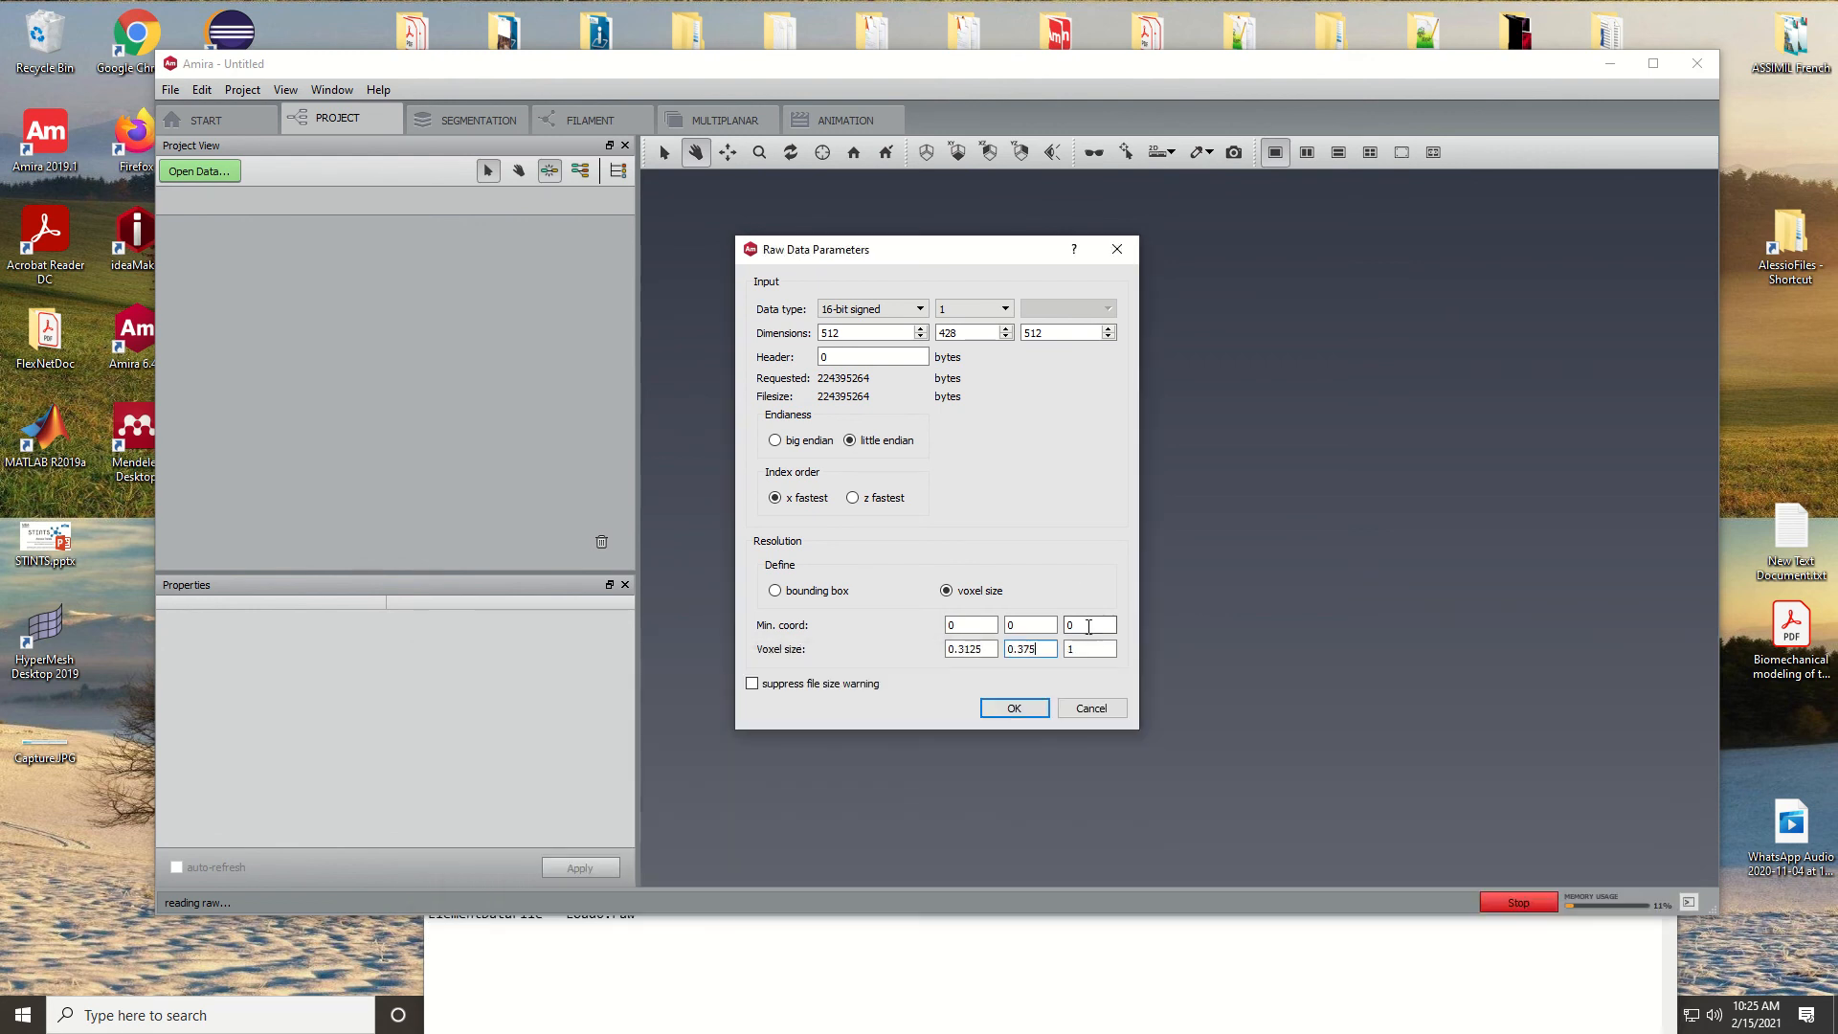
type("0.3125")
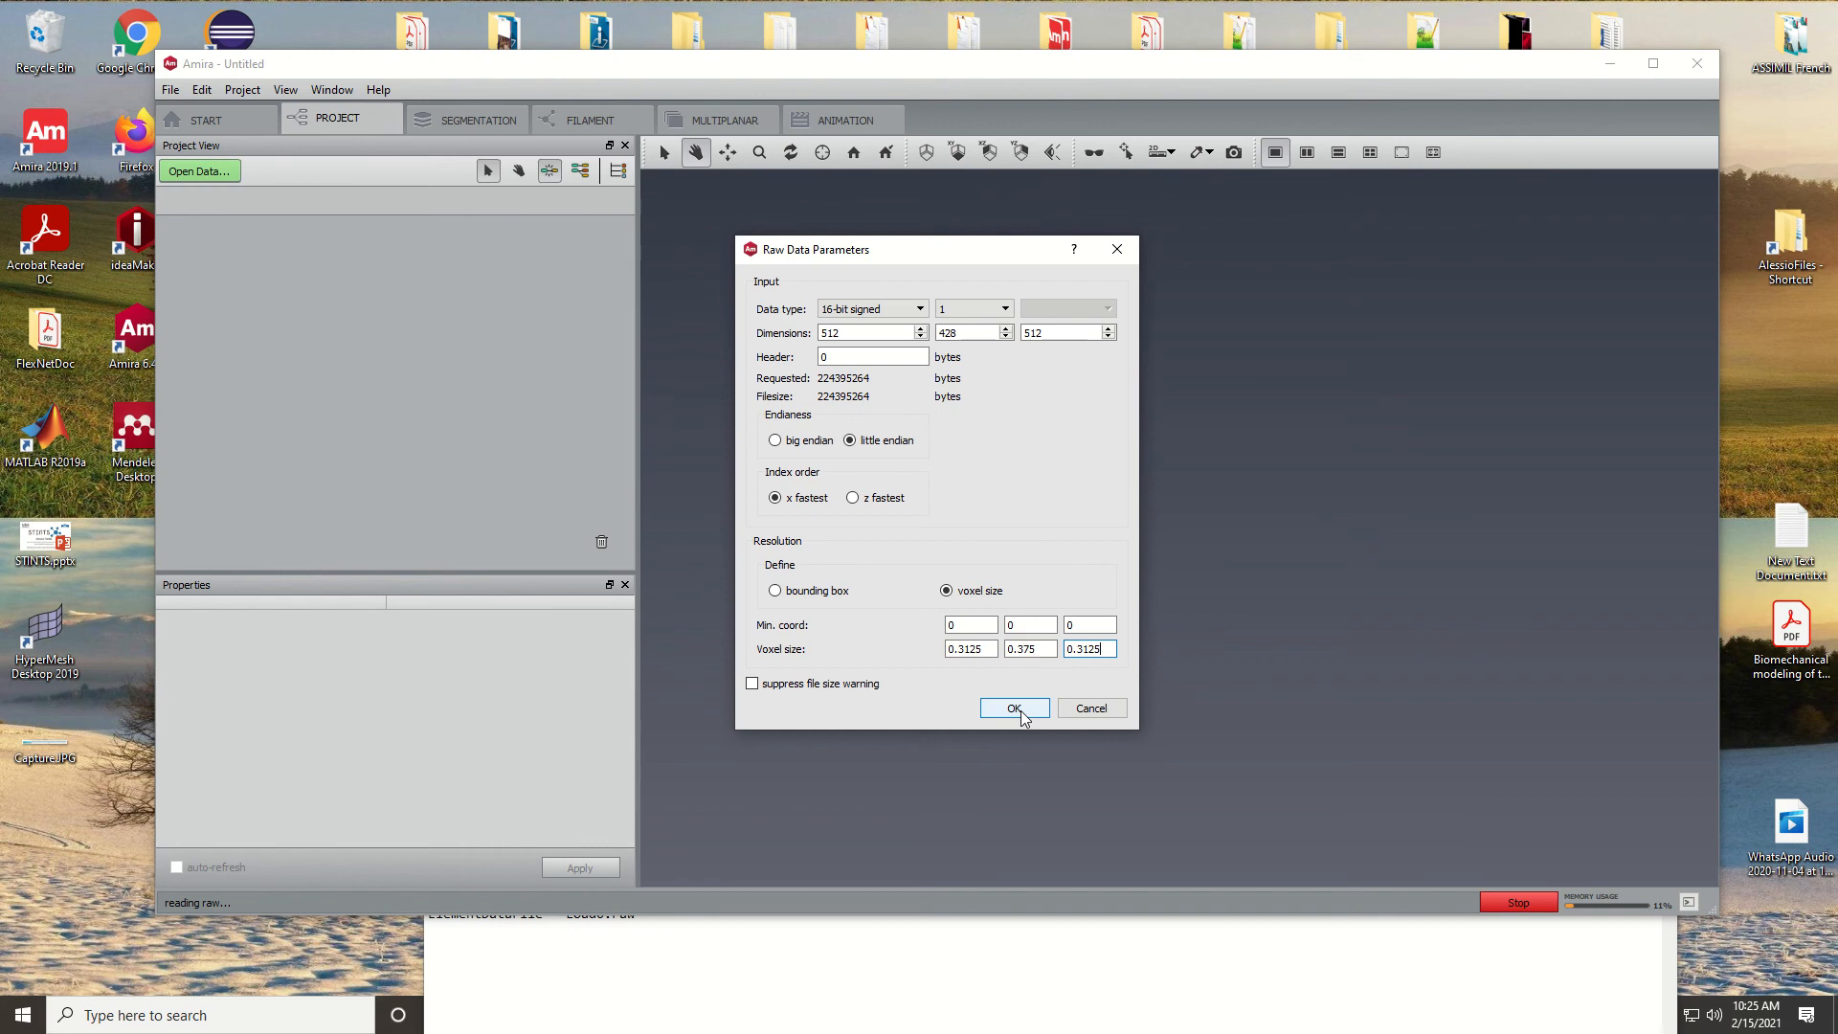
left_click(1011, 709)
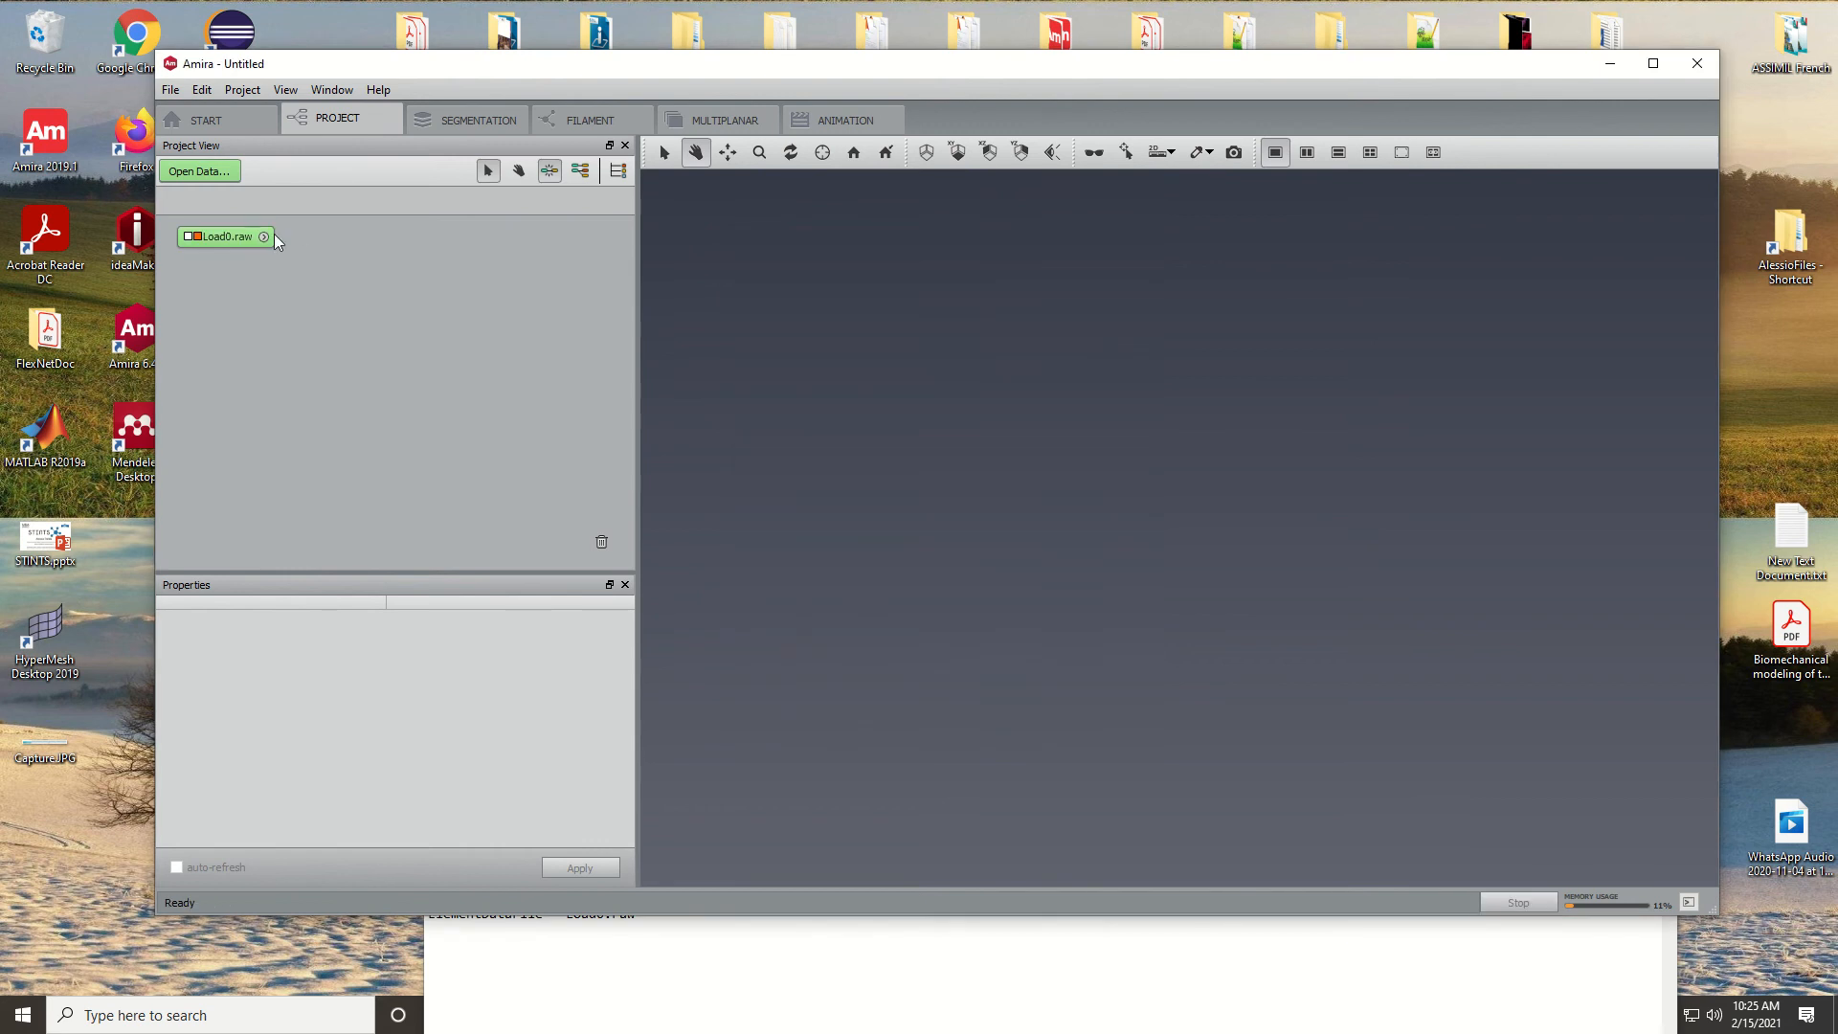
- Create an Ortho Slice on Load0.raw and close the header file in Notepad
left_click(263, 237)
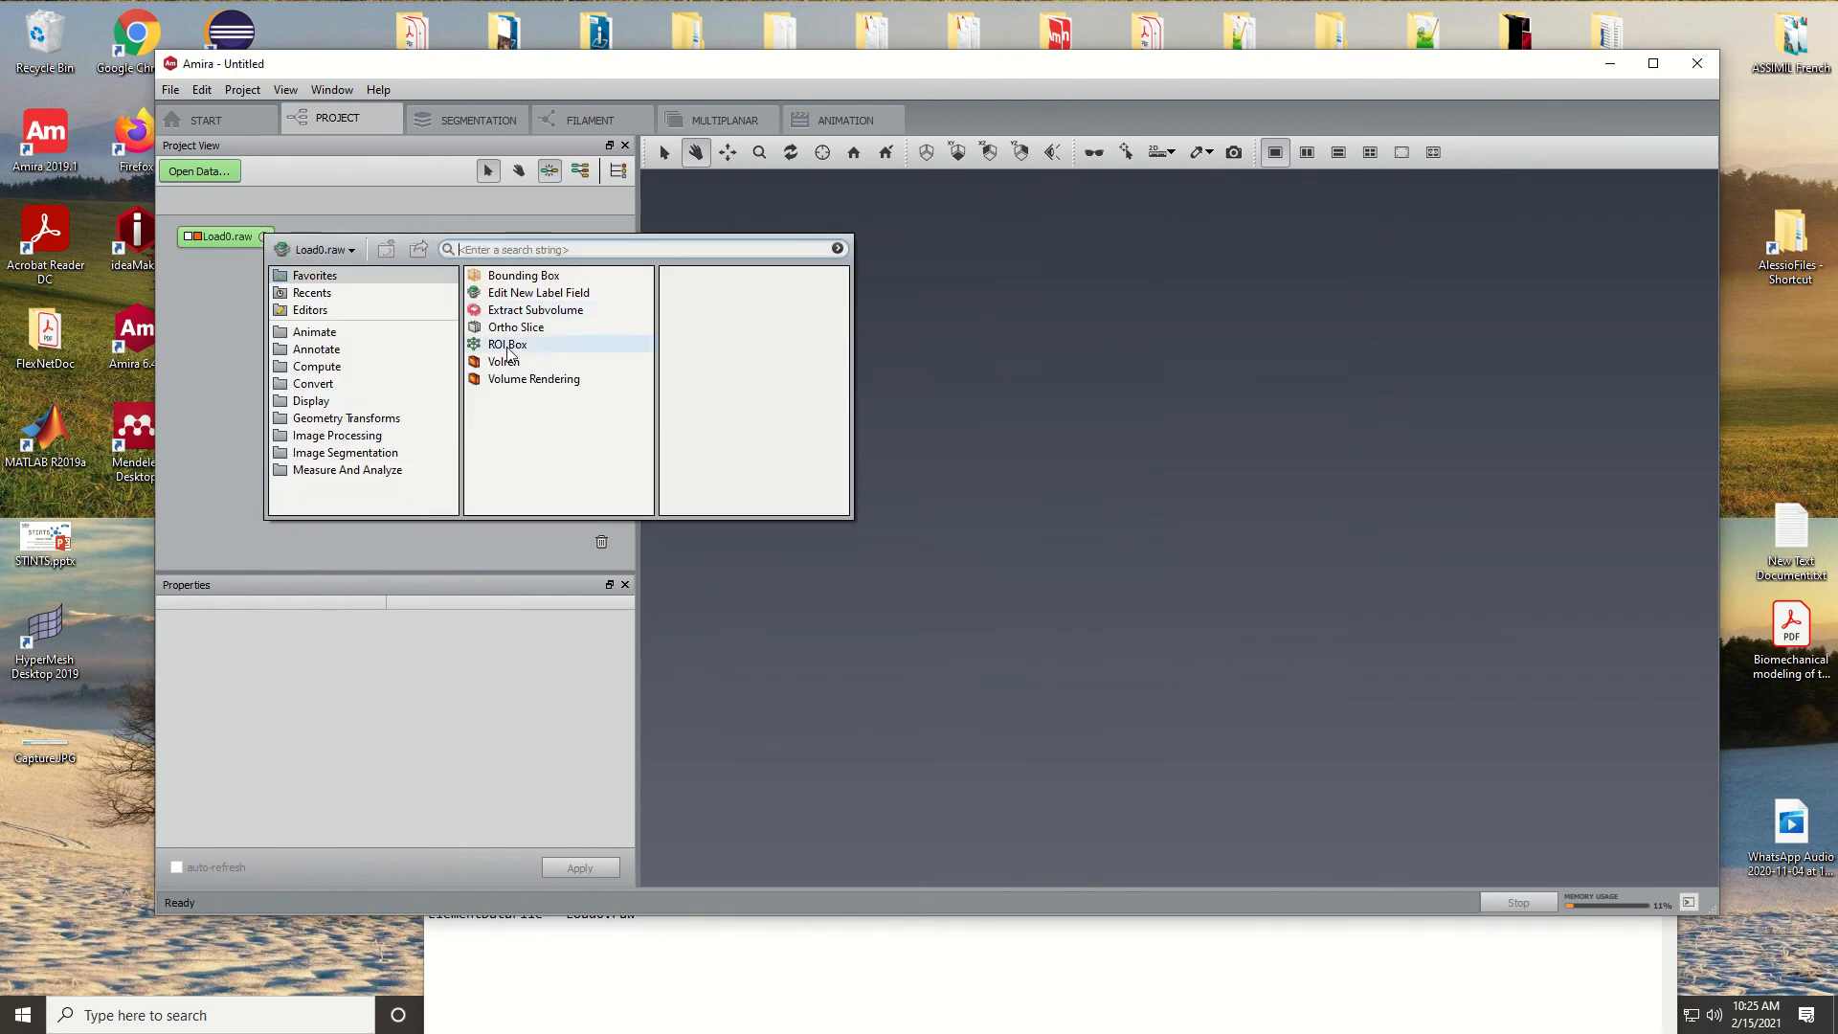
left_click(515, 327)
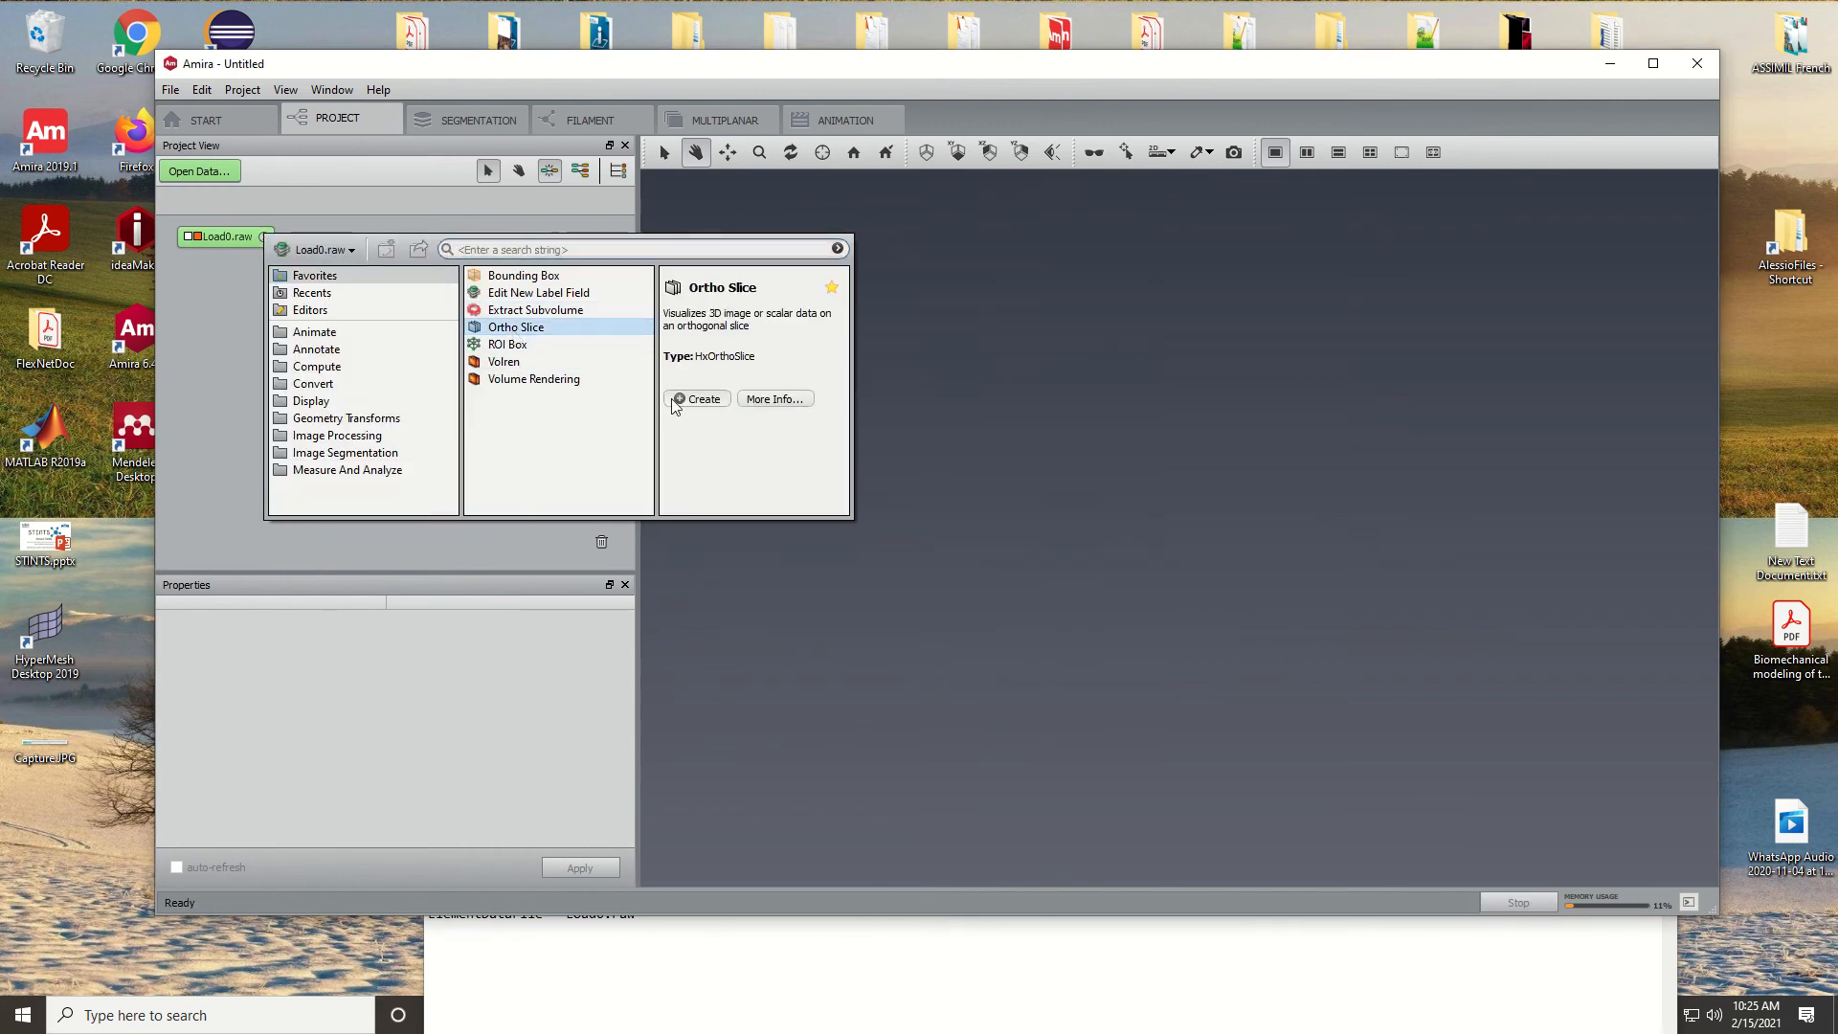
left_click(697, 398)
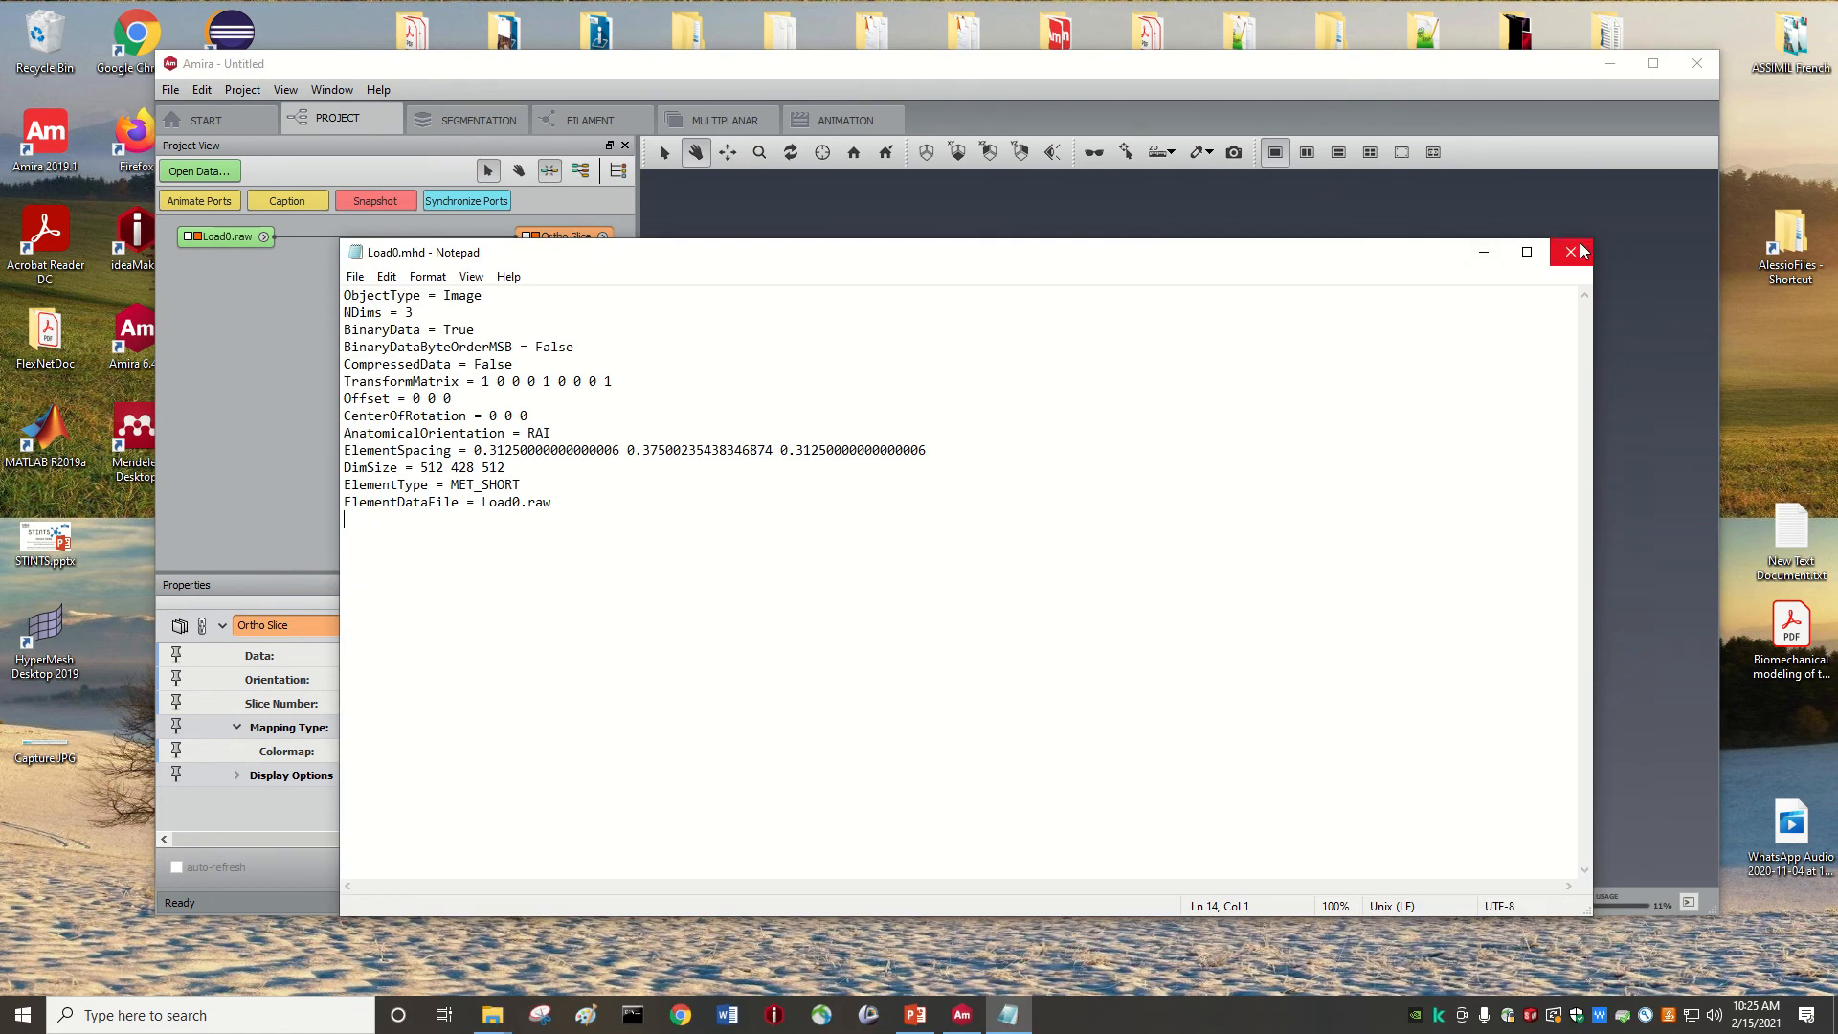
left_click(1568, 253)
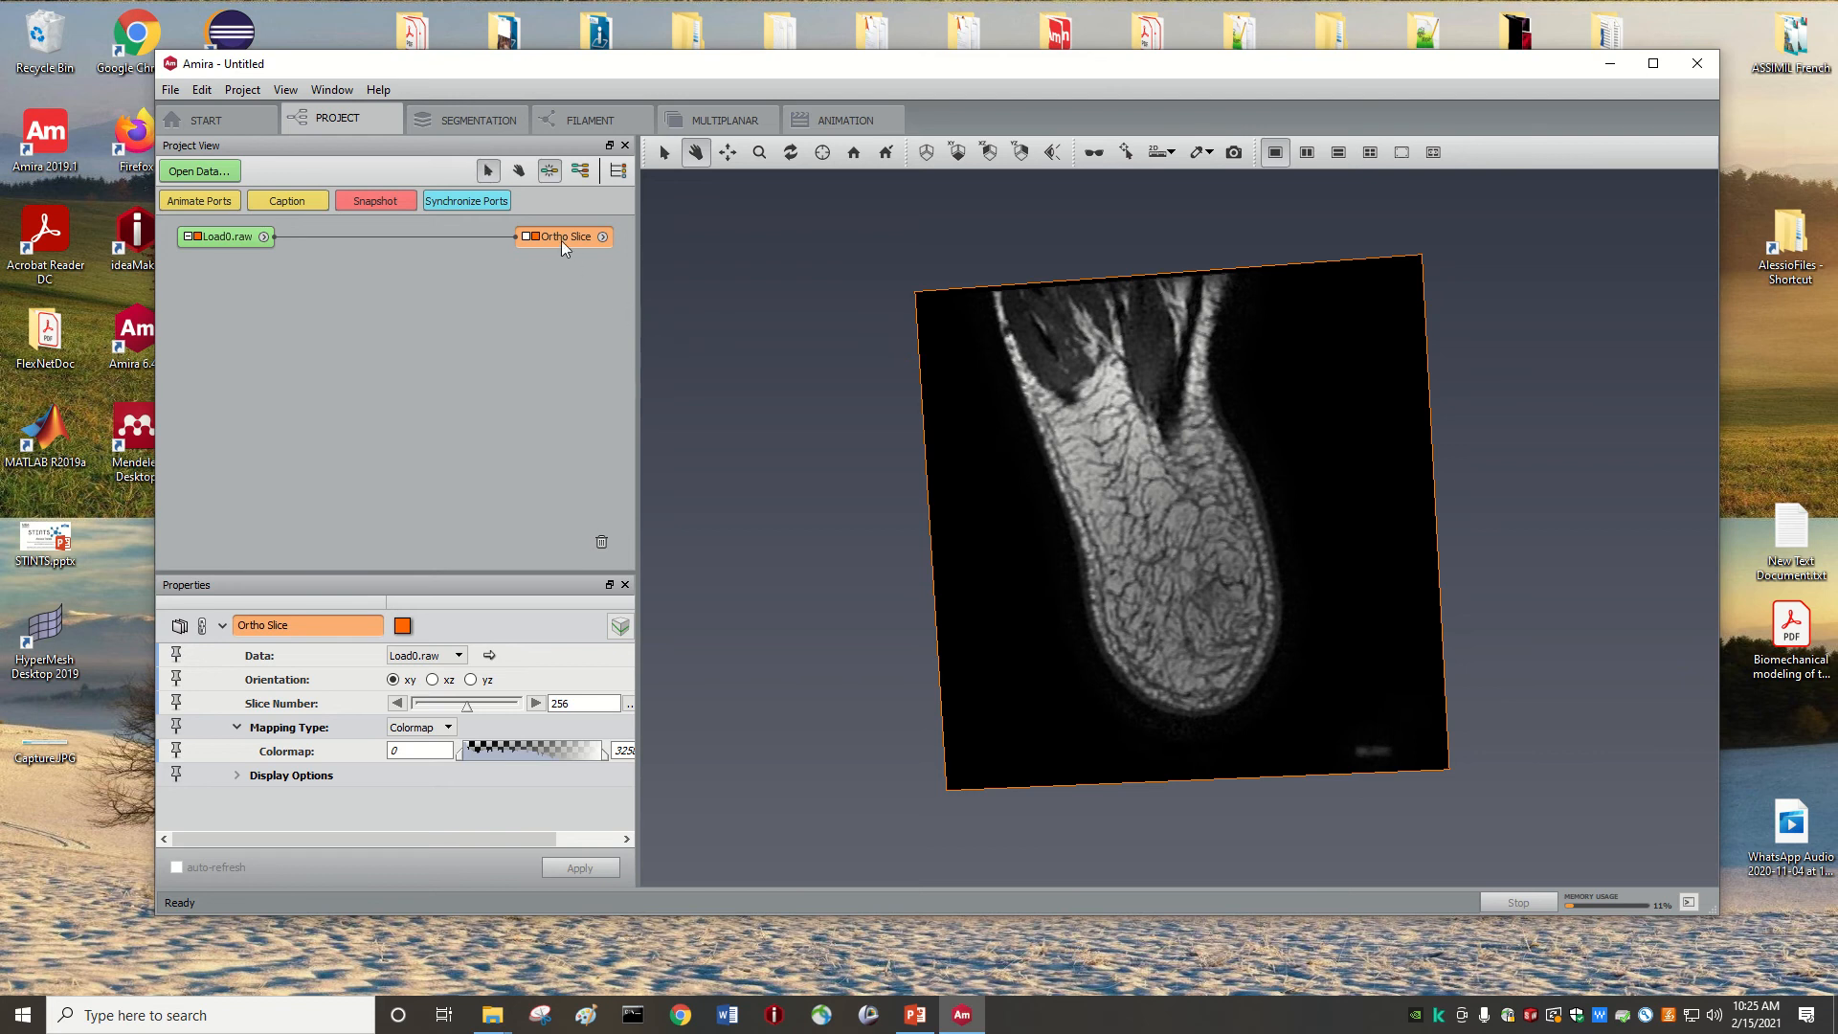
left_click(479, 119)
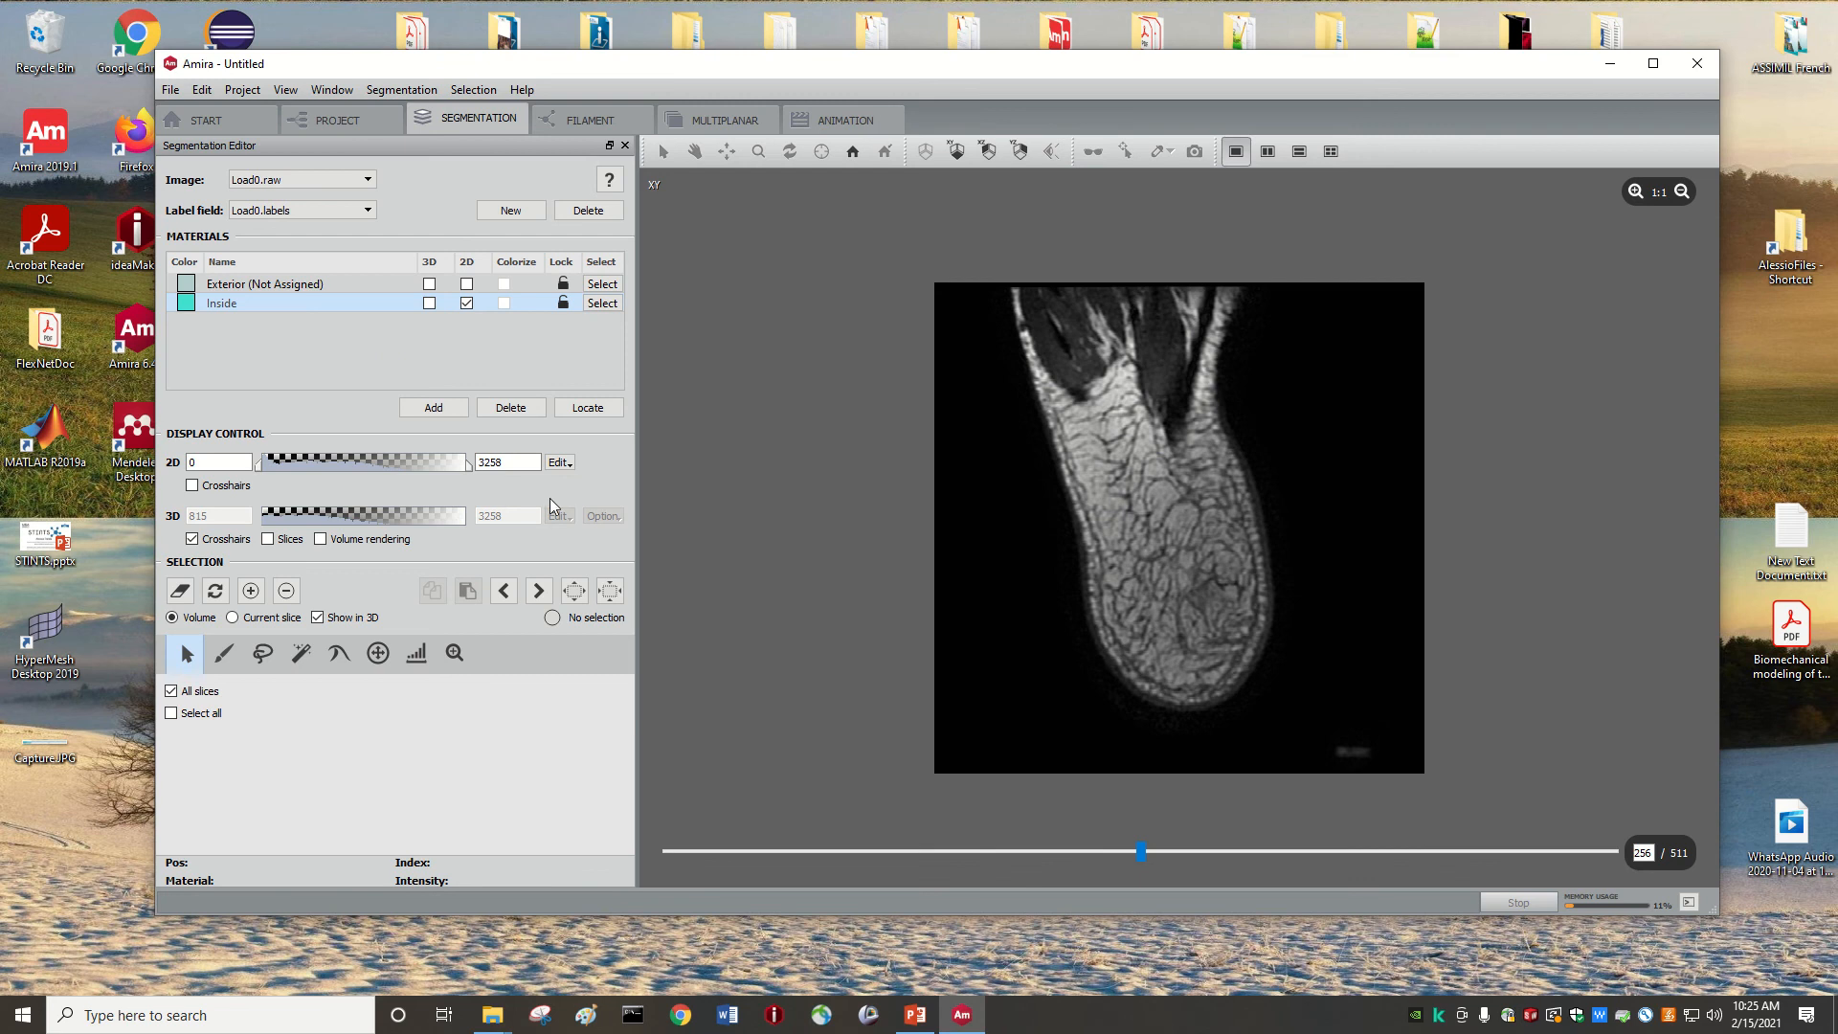
- Brush-paint a selection over a region in the lower heel on the slice
left_click(222, 653)
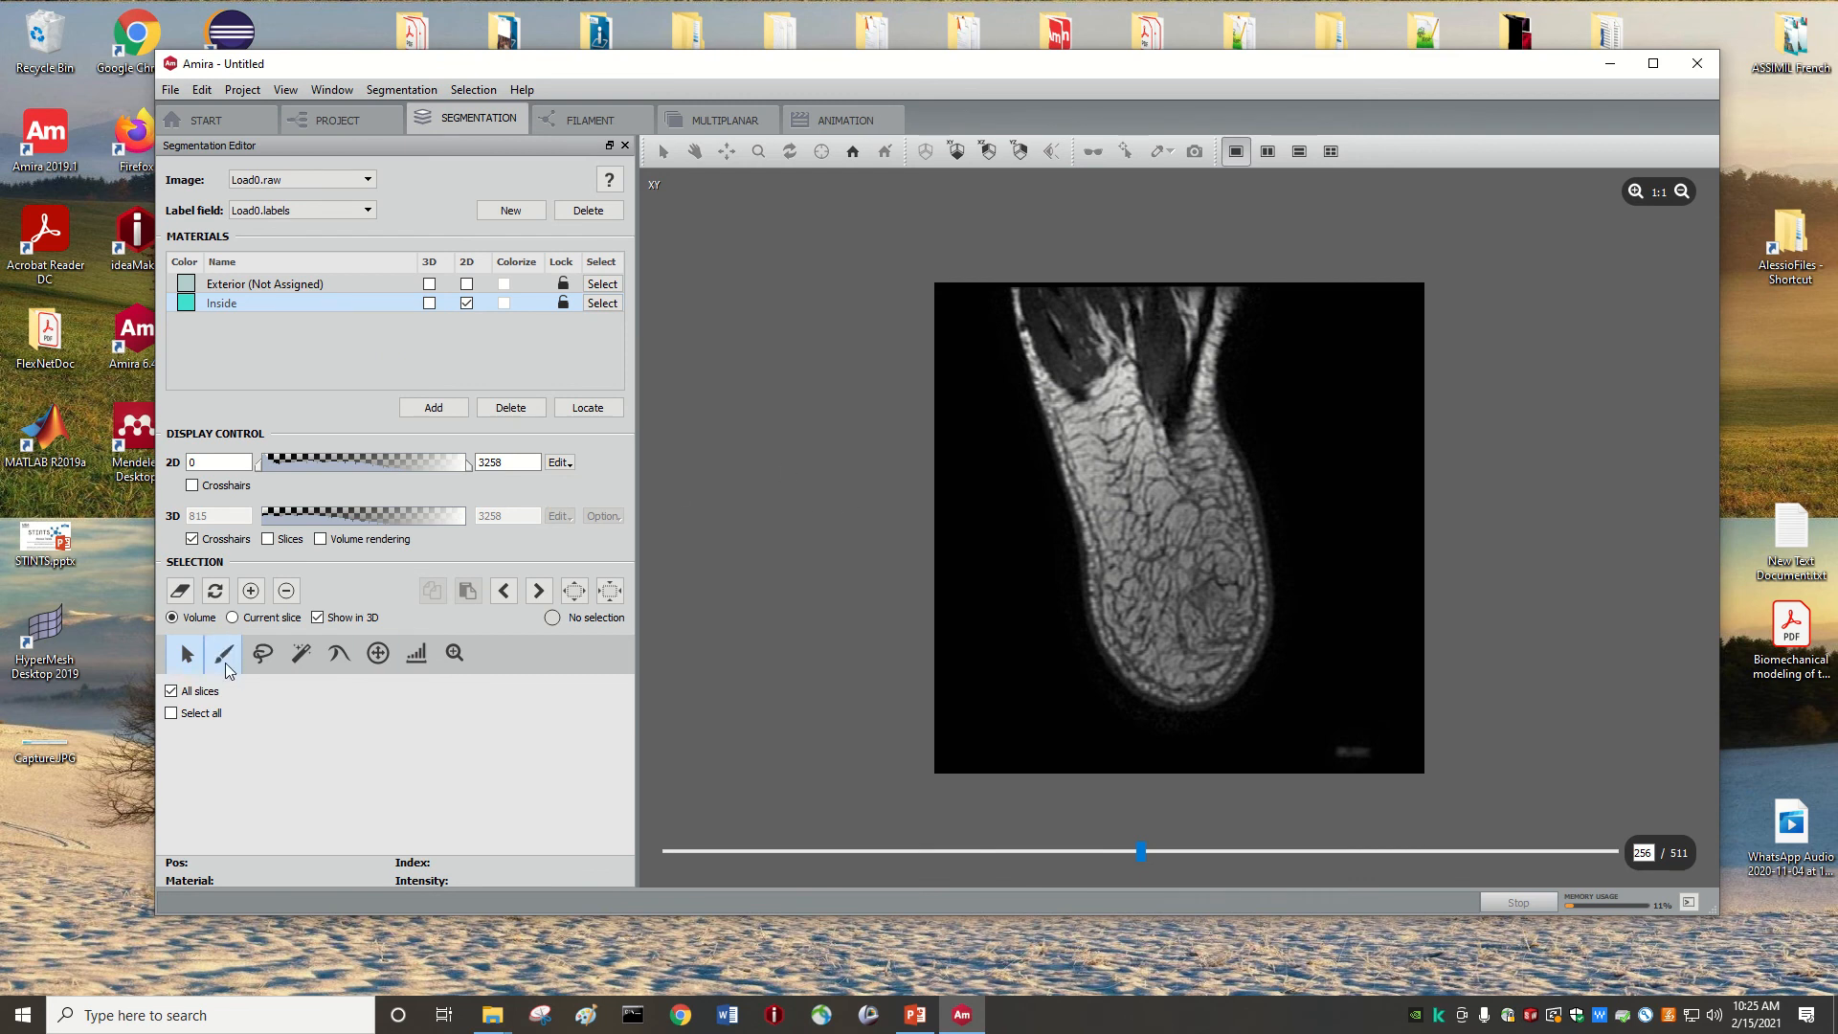
left_click(222, 653)
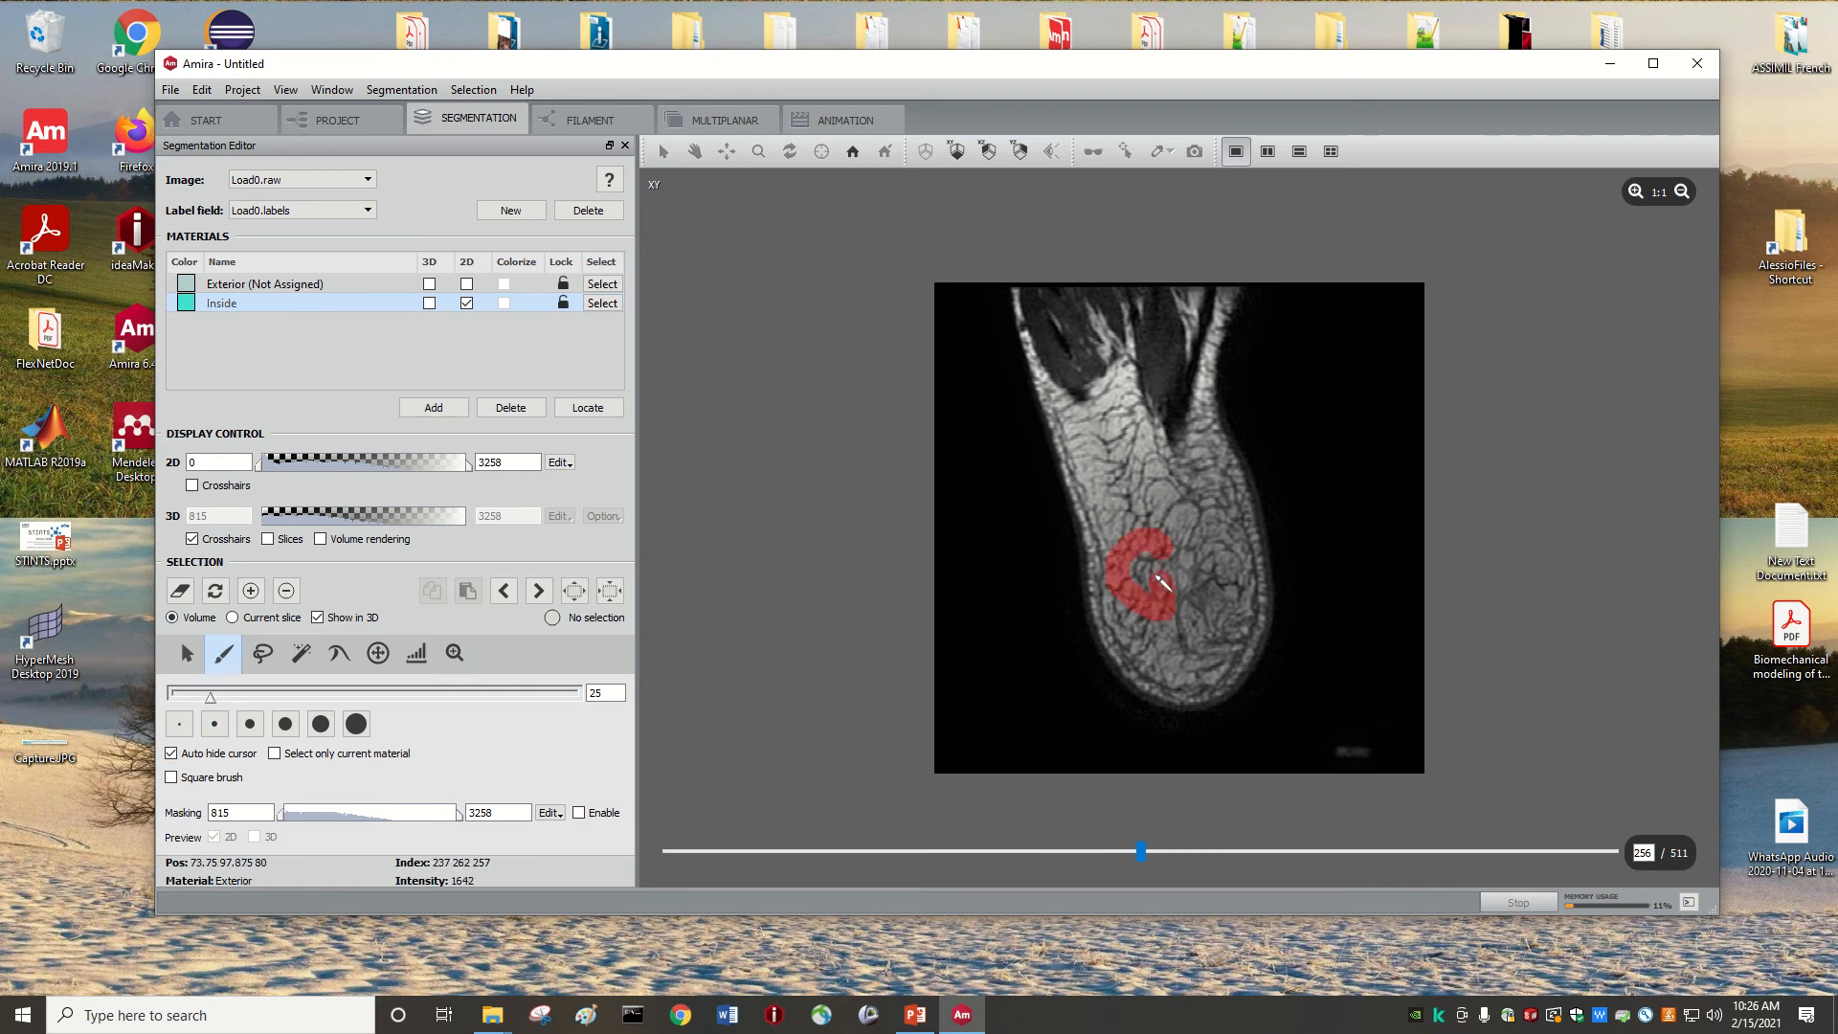
left_click_drag(1155, 586, 1155, 574)
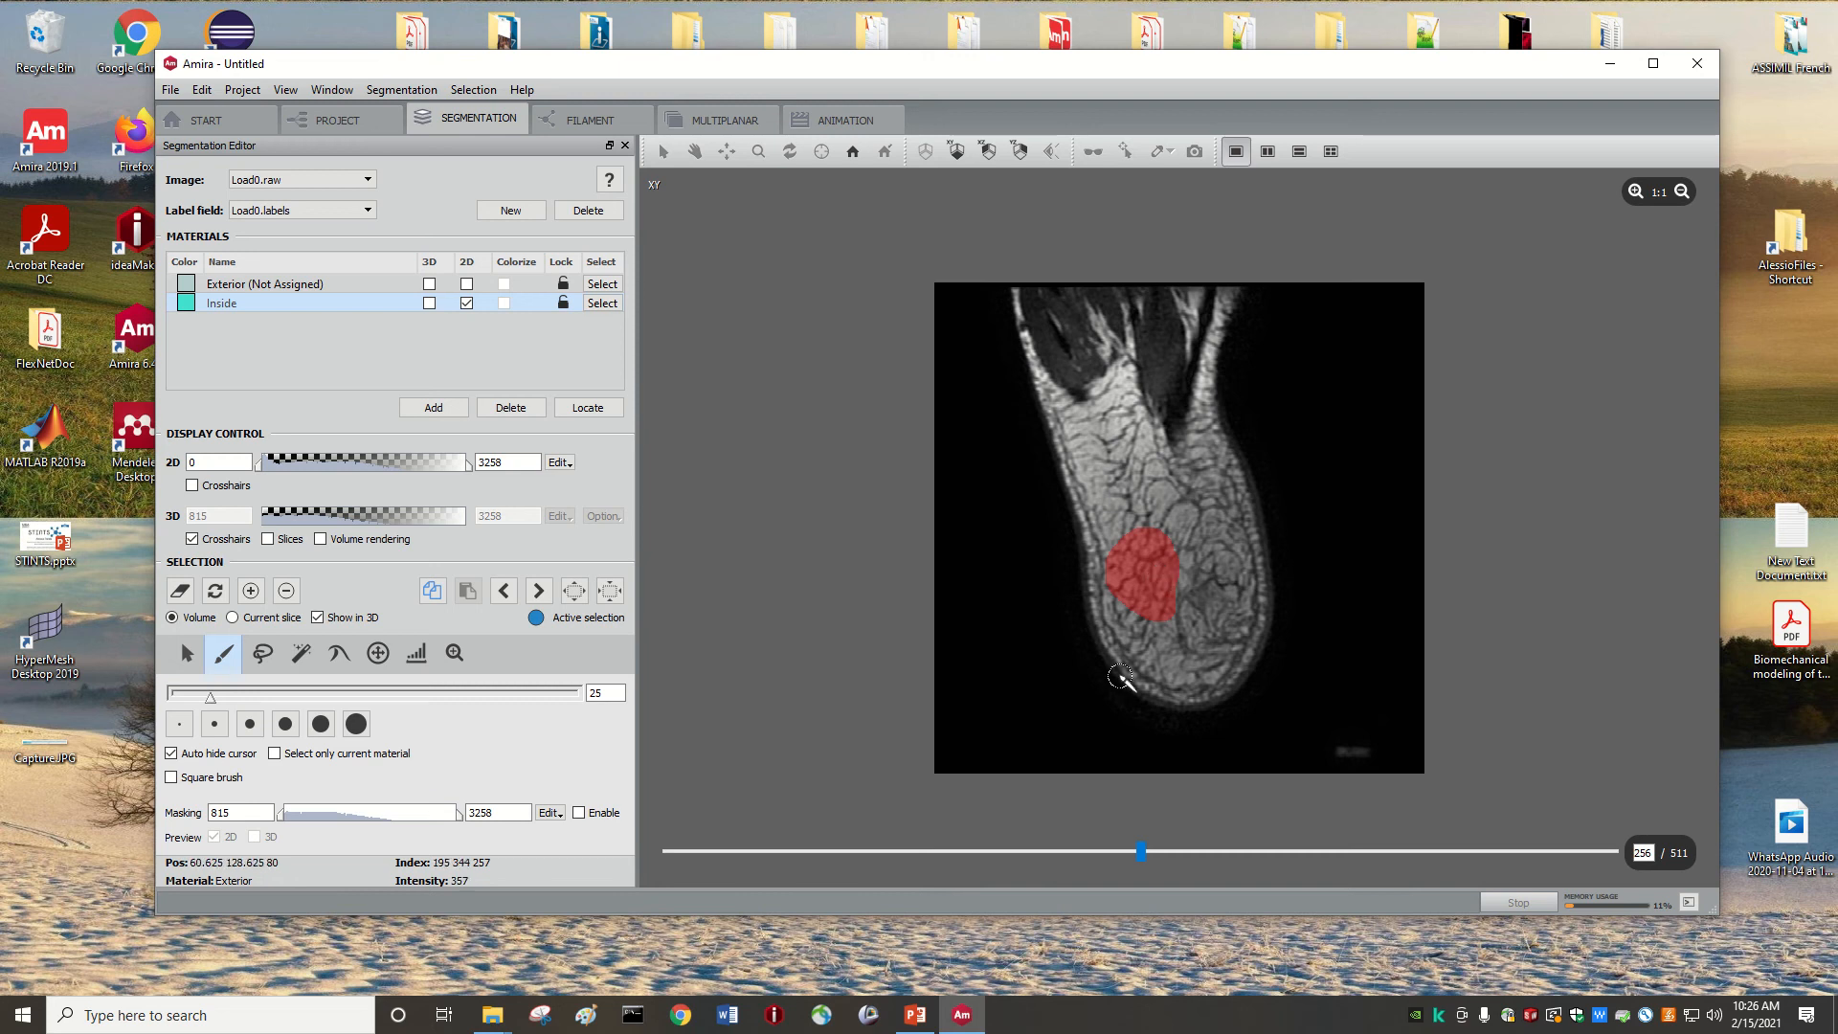
- Add a new Material3, then delete it again and confirm the removal
left_click(432, 406)
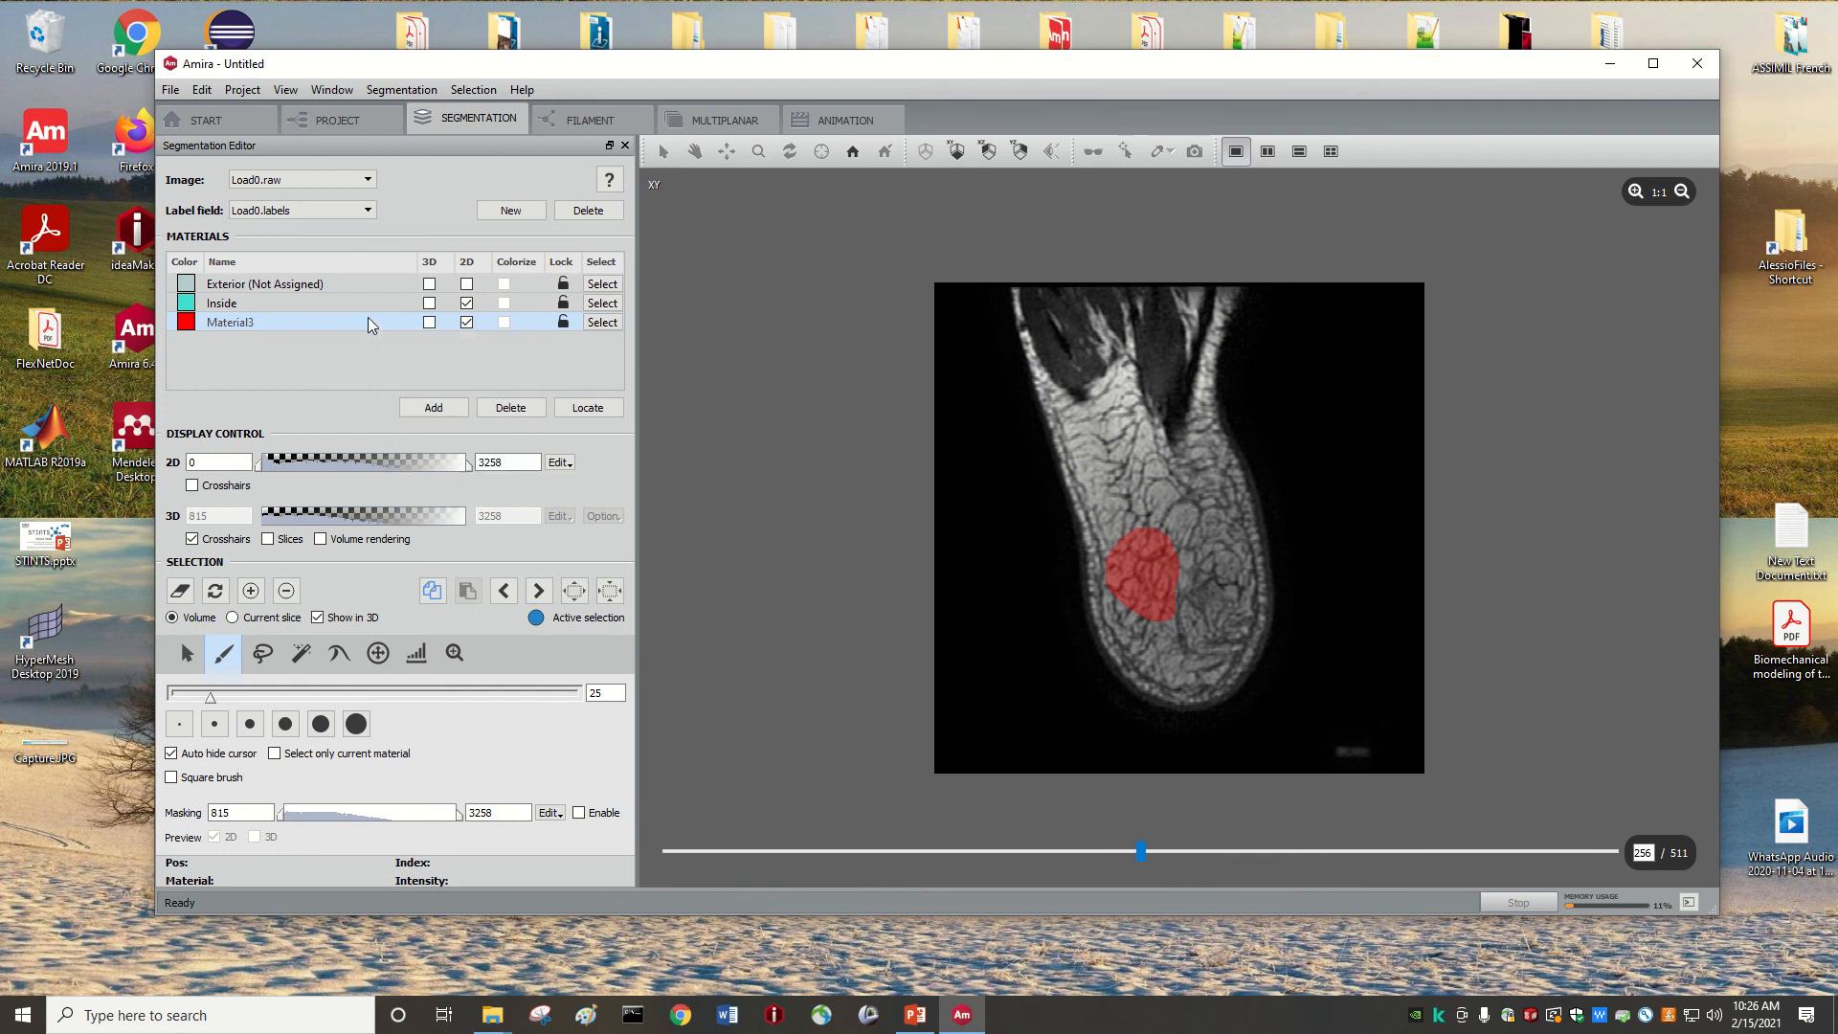
left_click(509, 406)
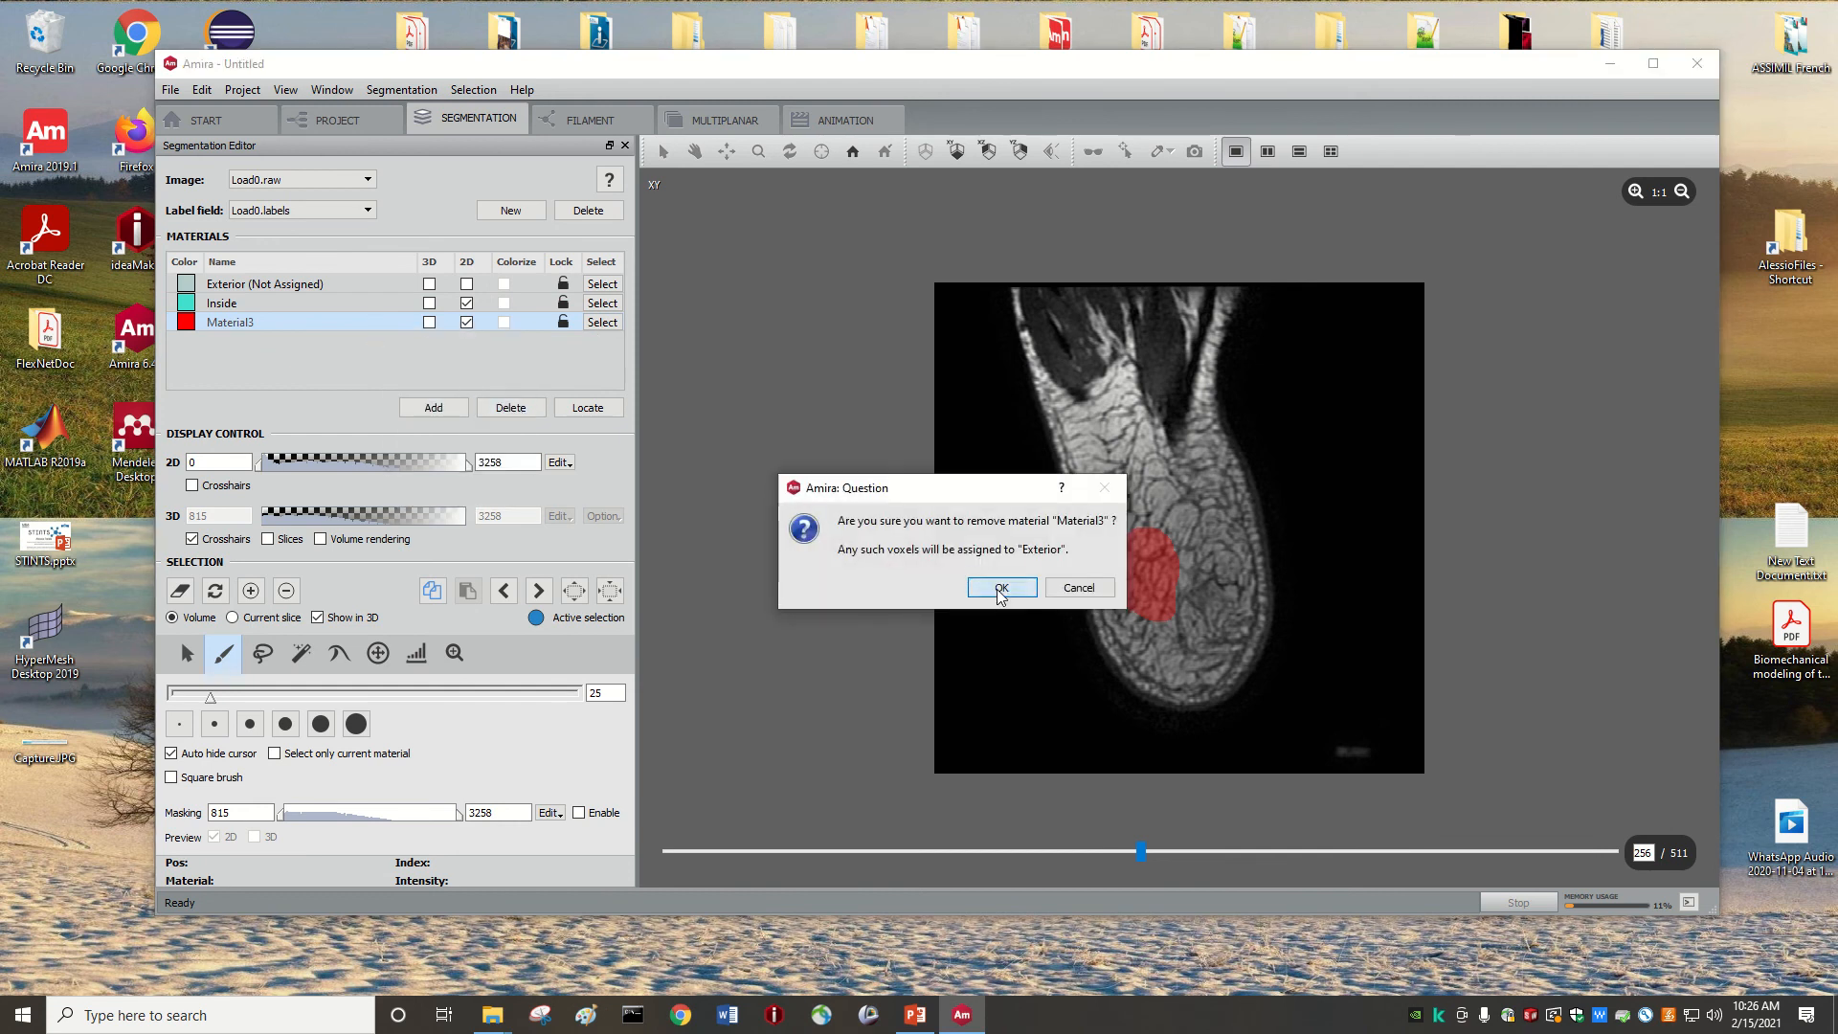
left_click(999, 588)
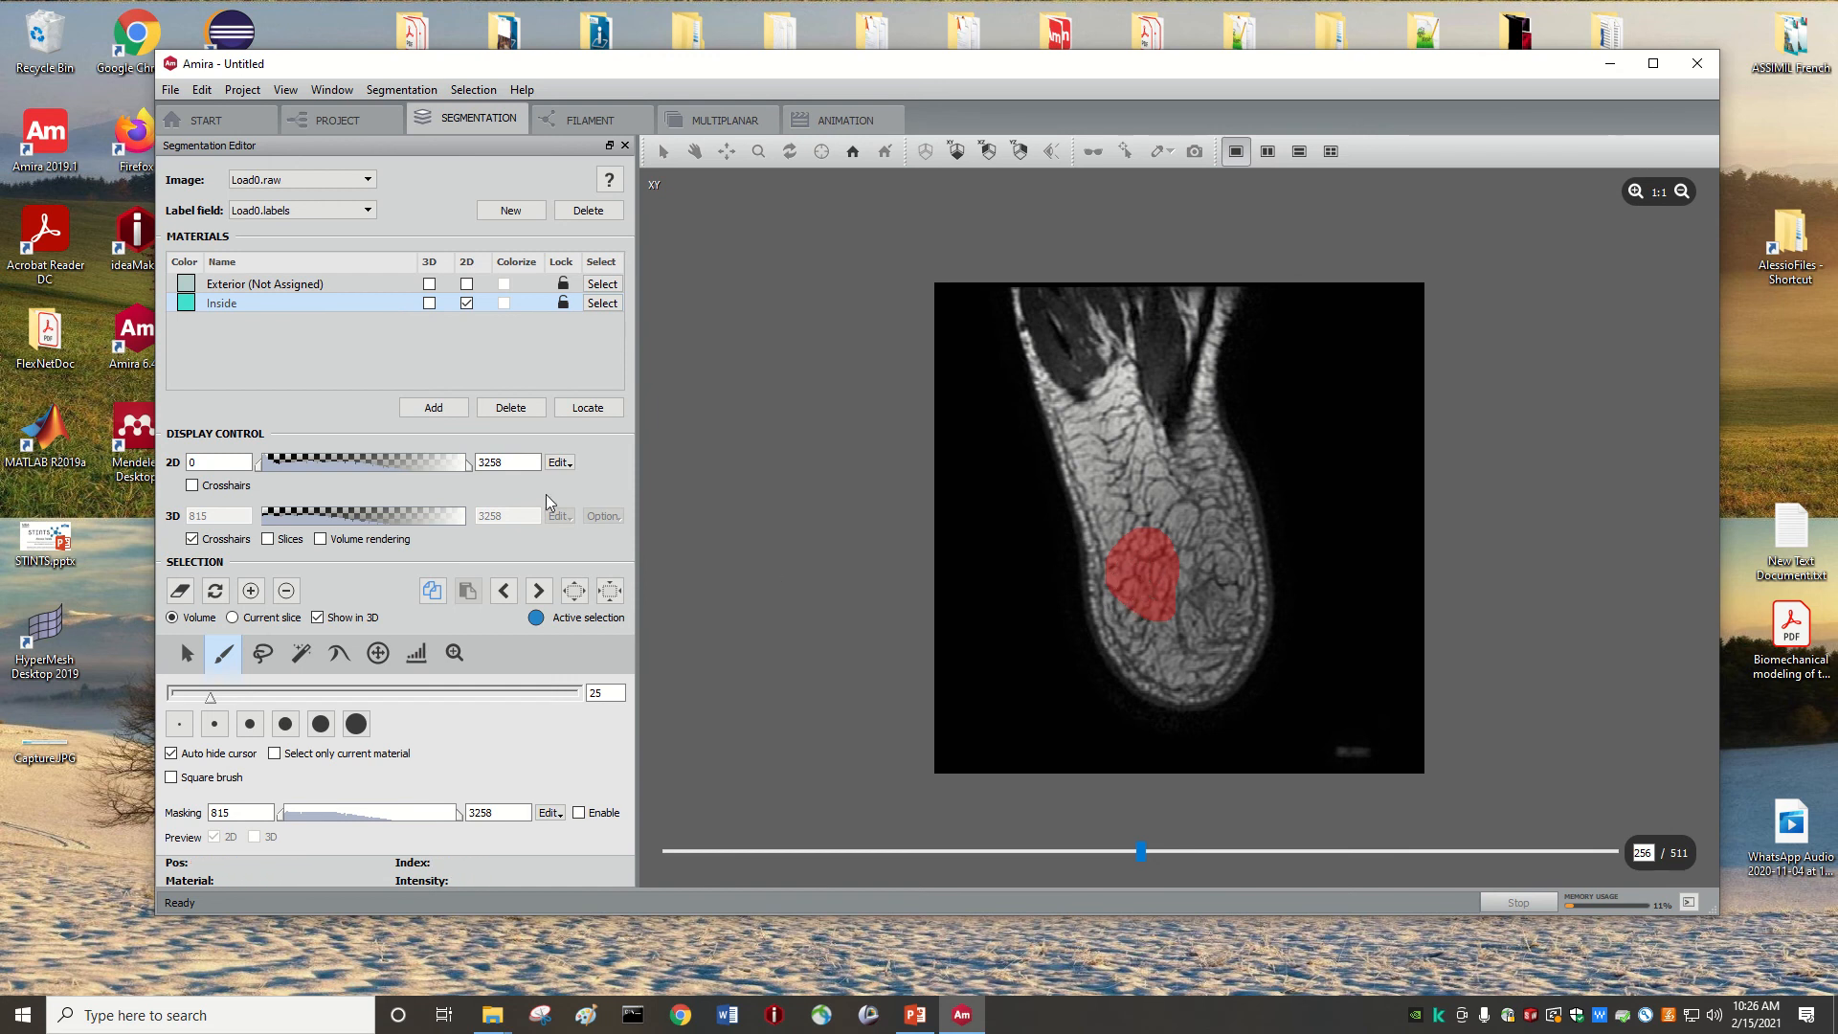
mouse_move(433, 406)
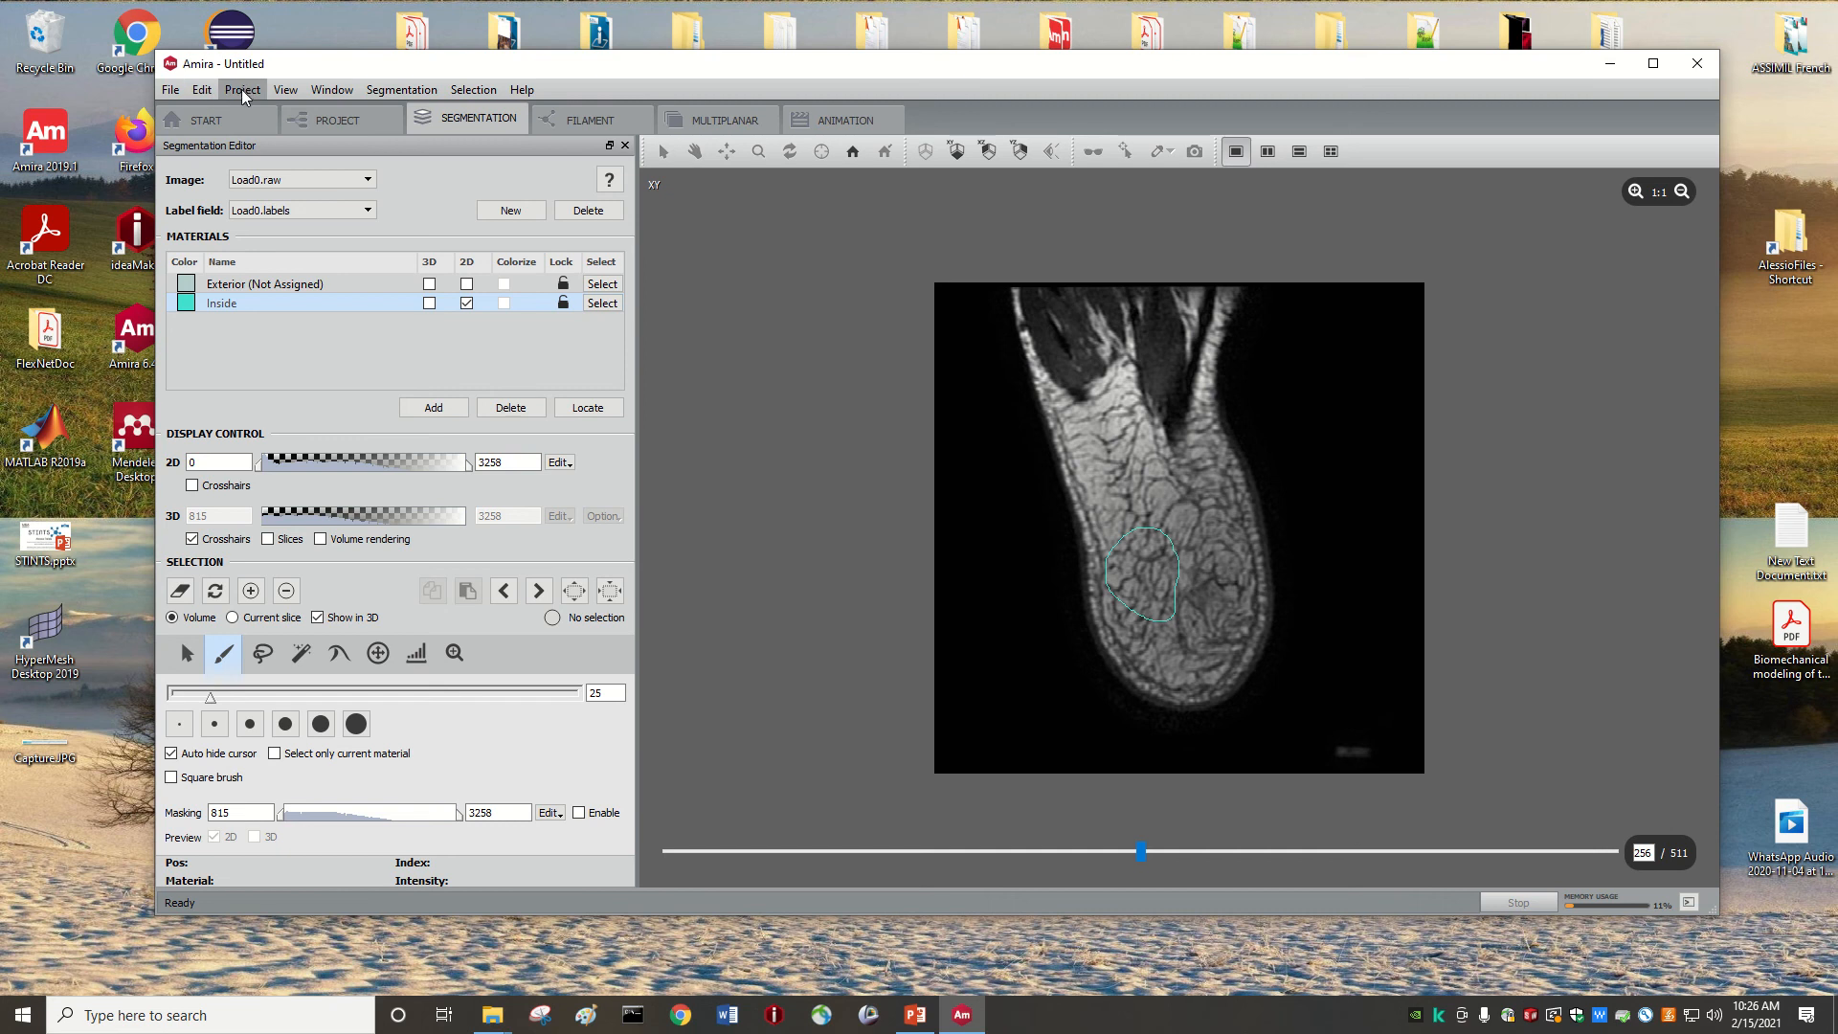
- Start Save Project from the File menu so the save policy prompt appears
left_click(241, 90)
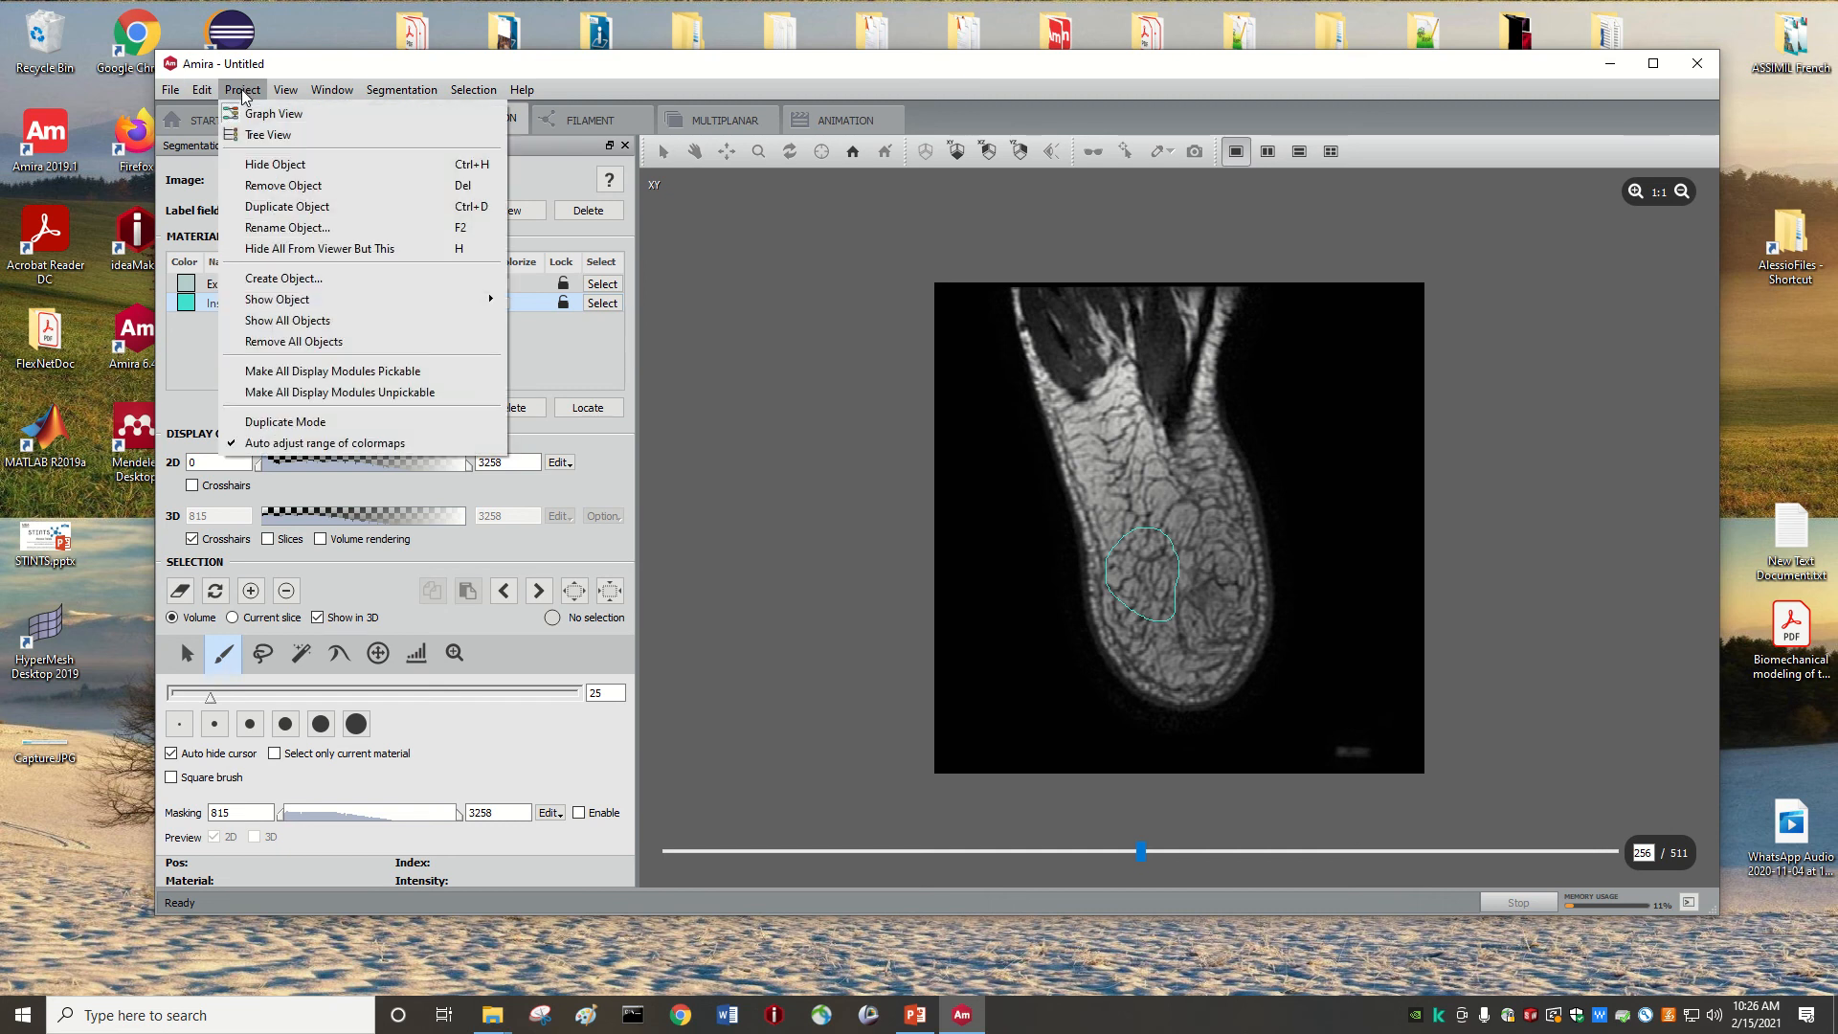
left_click(201, 90)
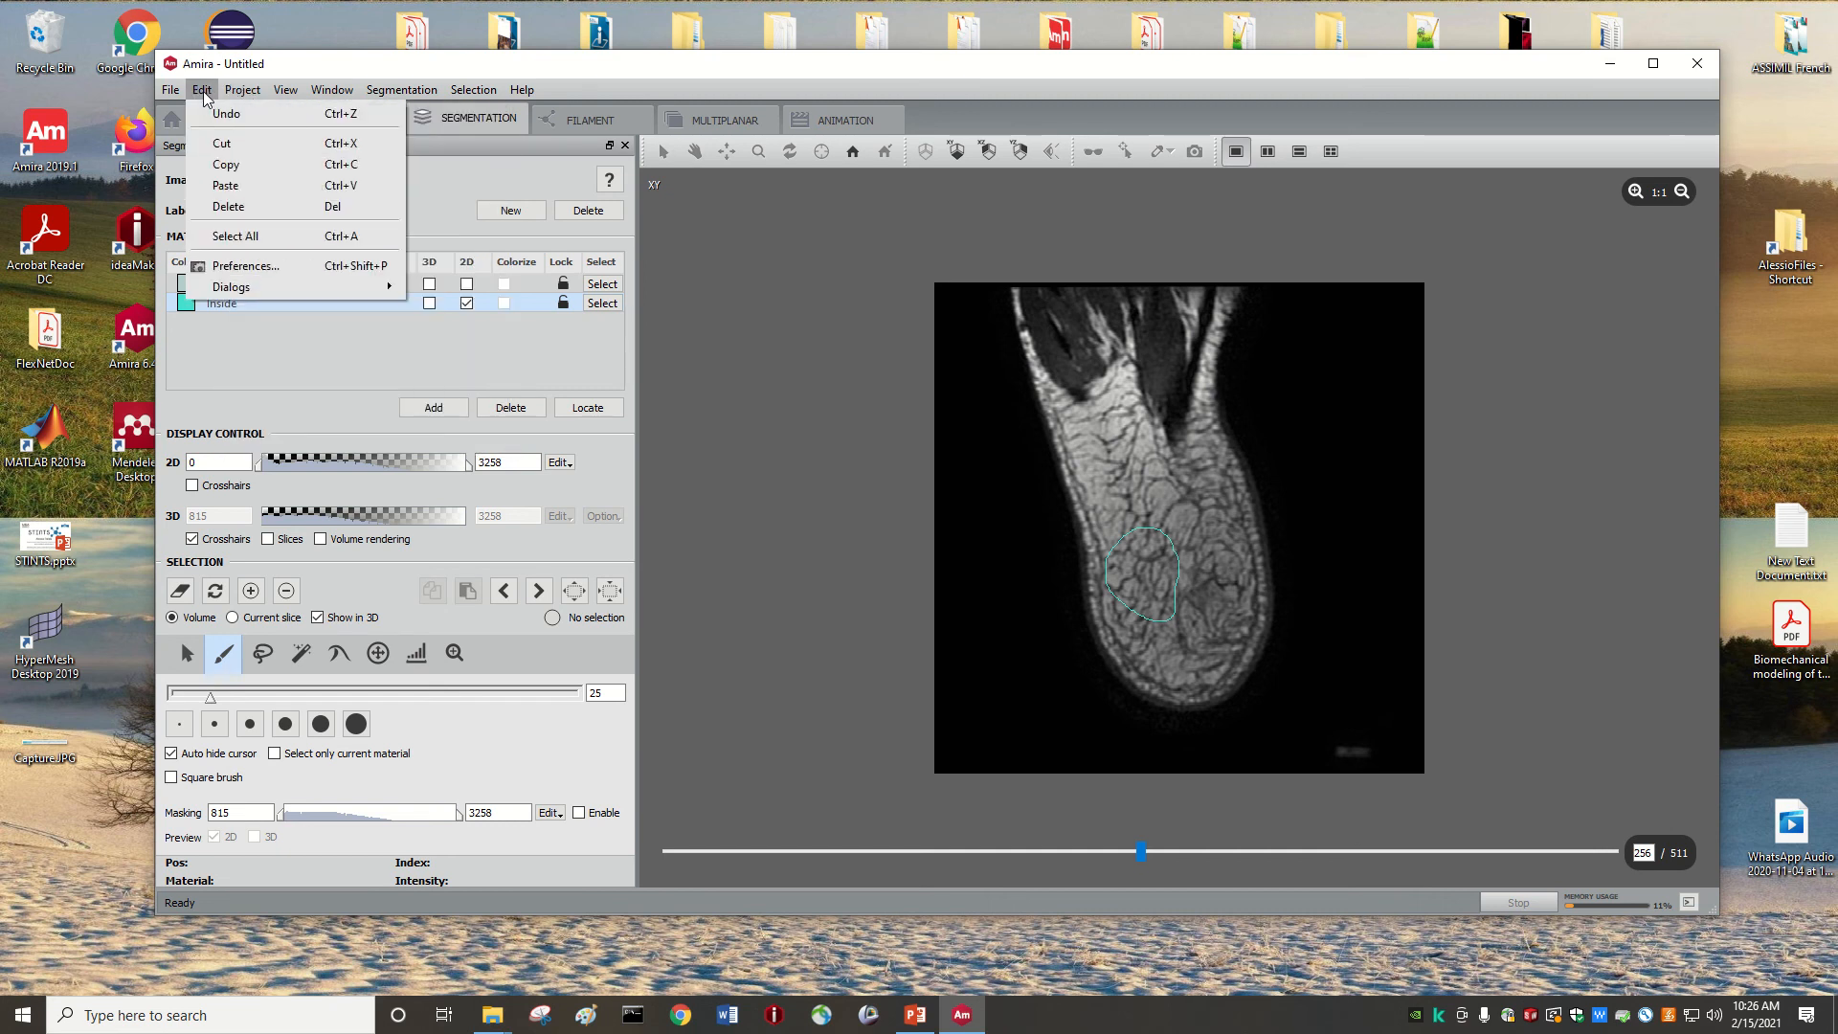
mouse_move(228, 113)
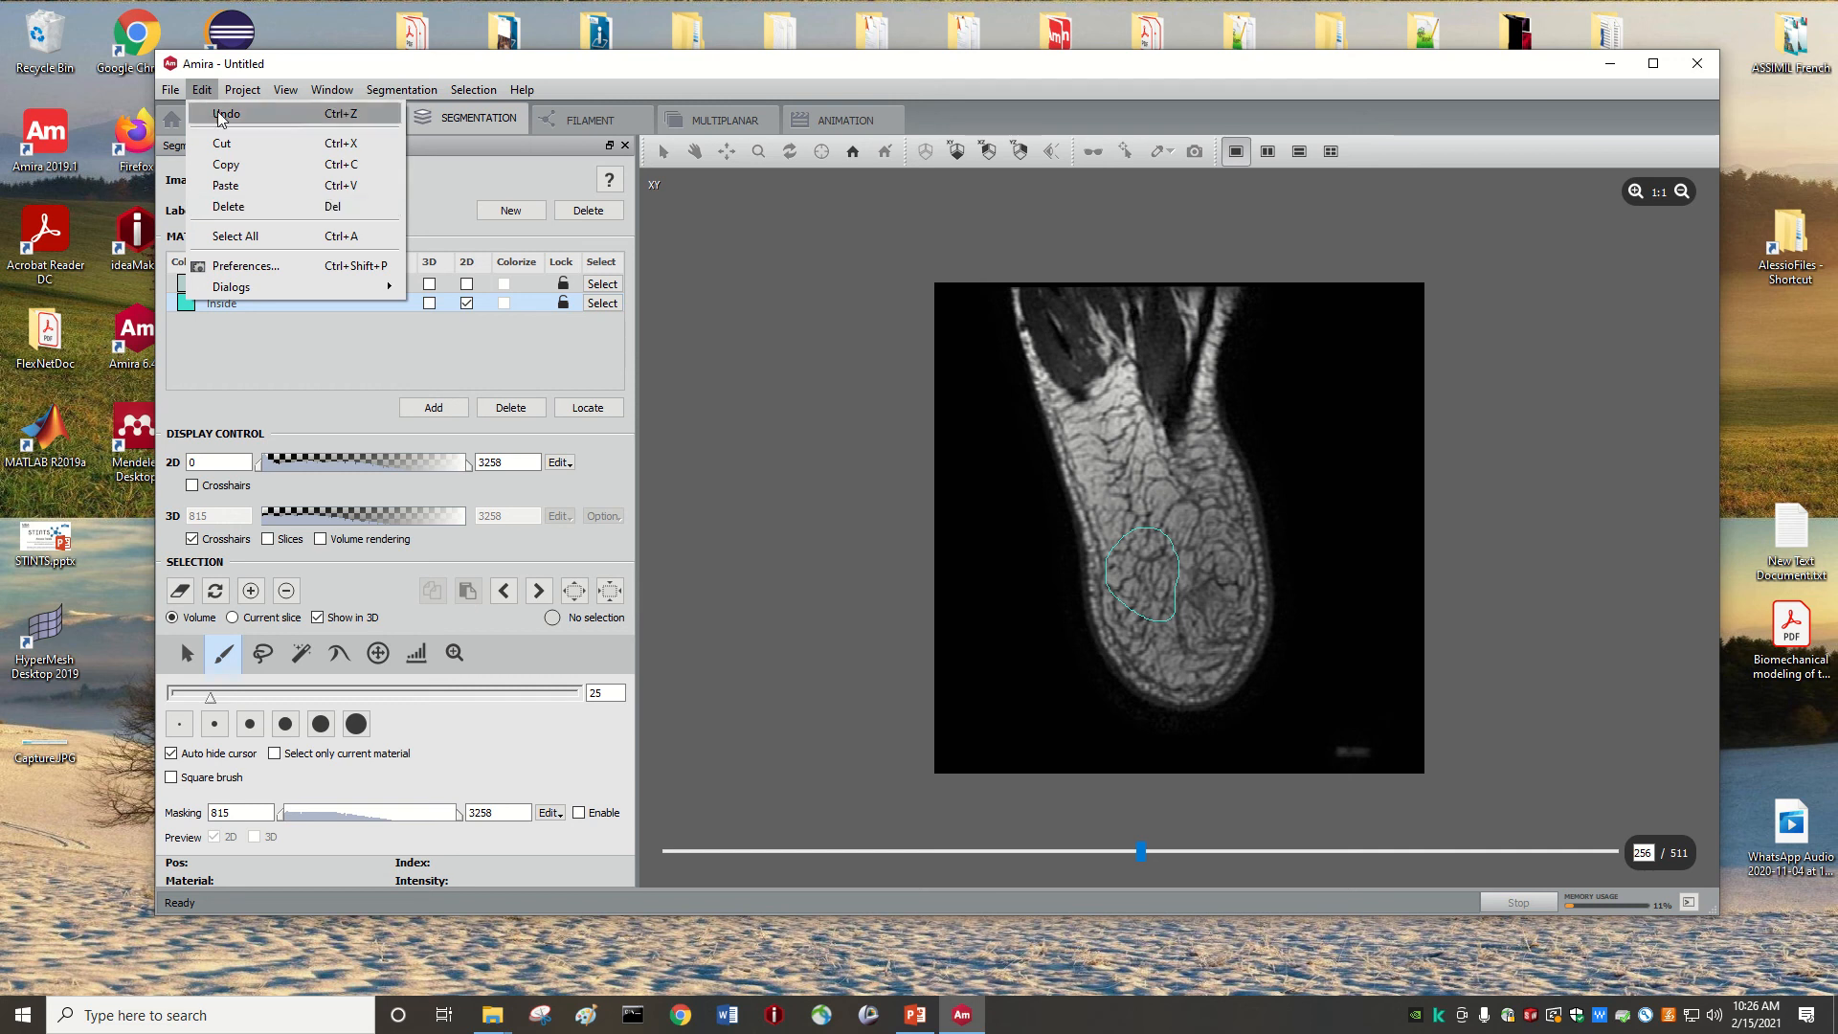
left_click(170, 90)
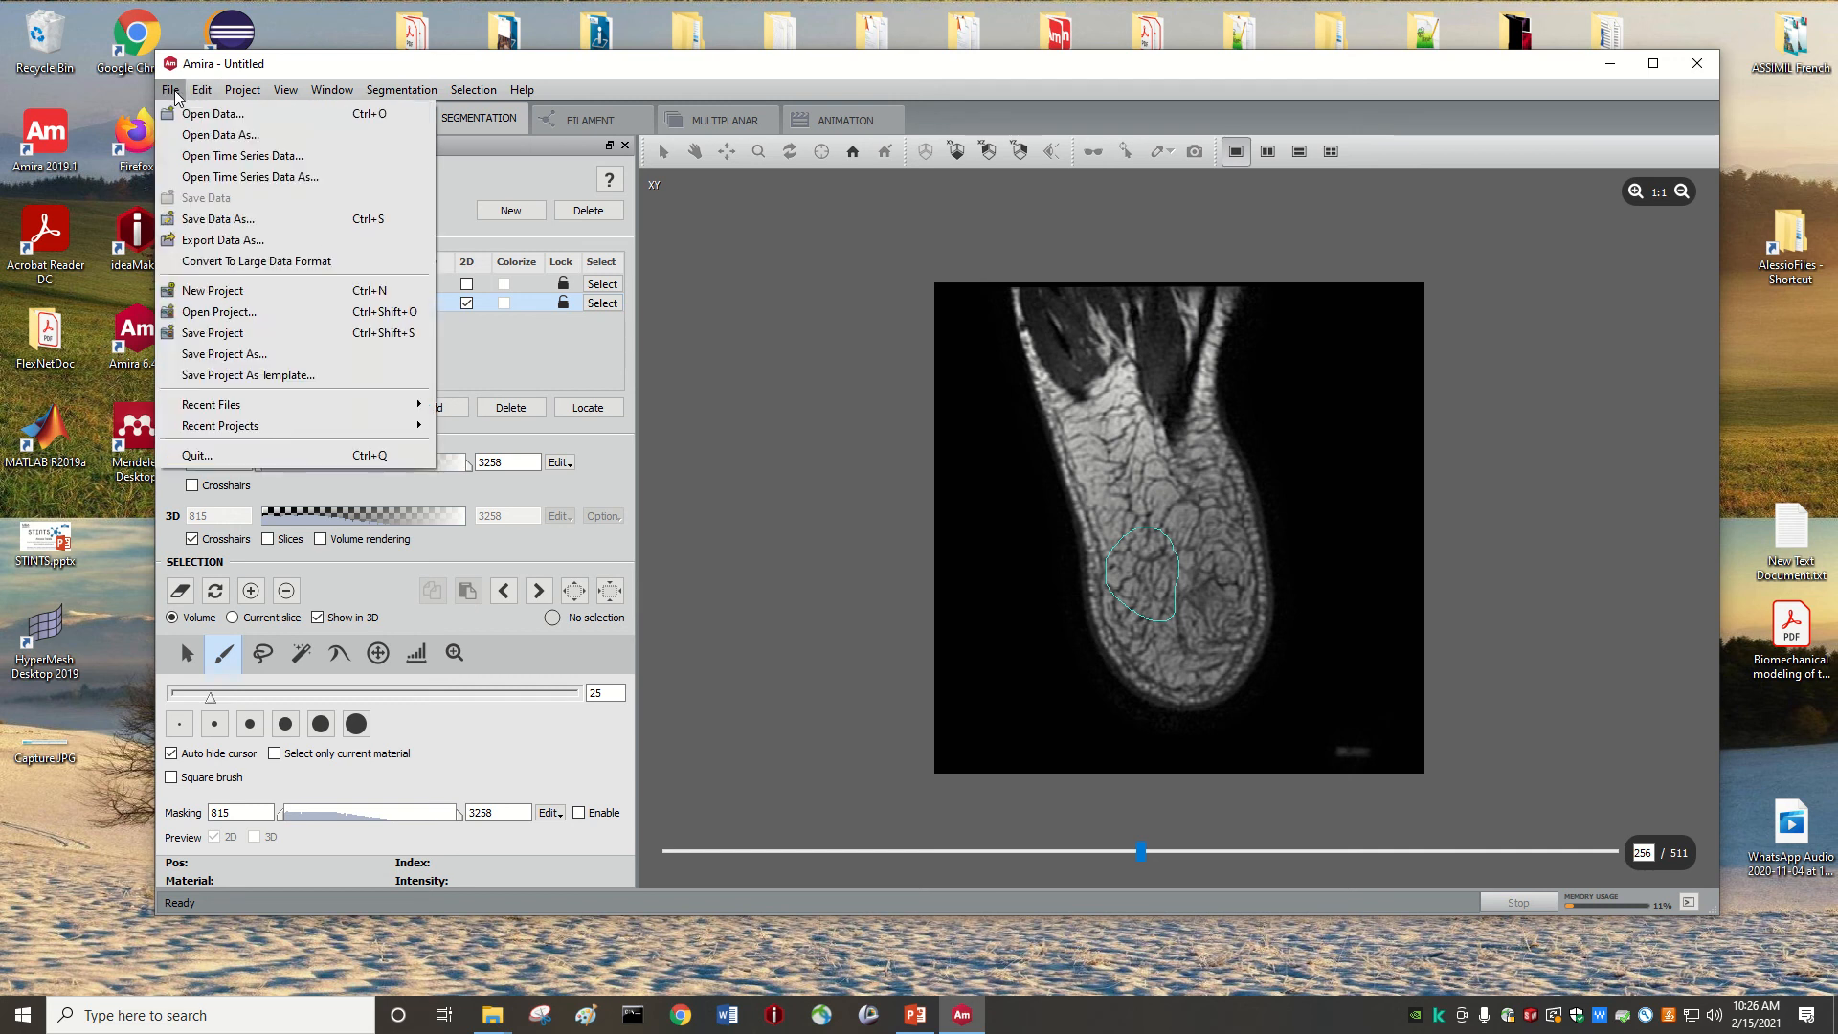
mouse_move(234, 312)
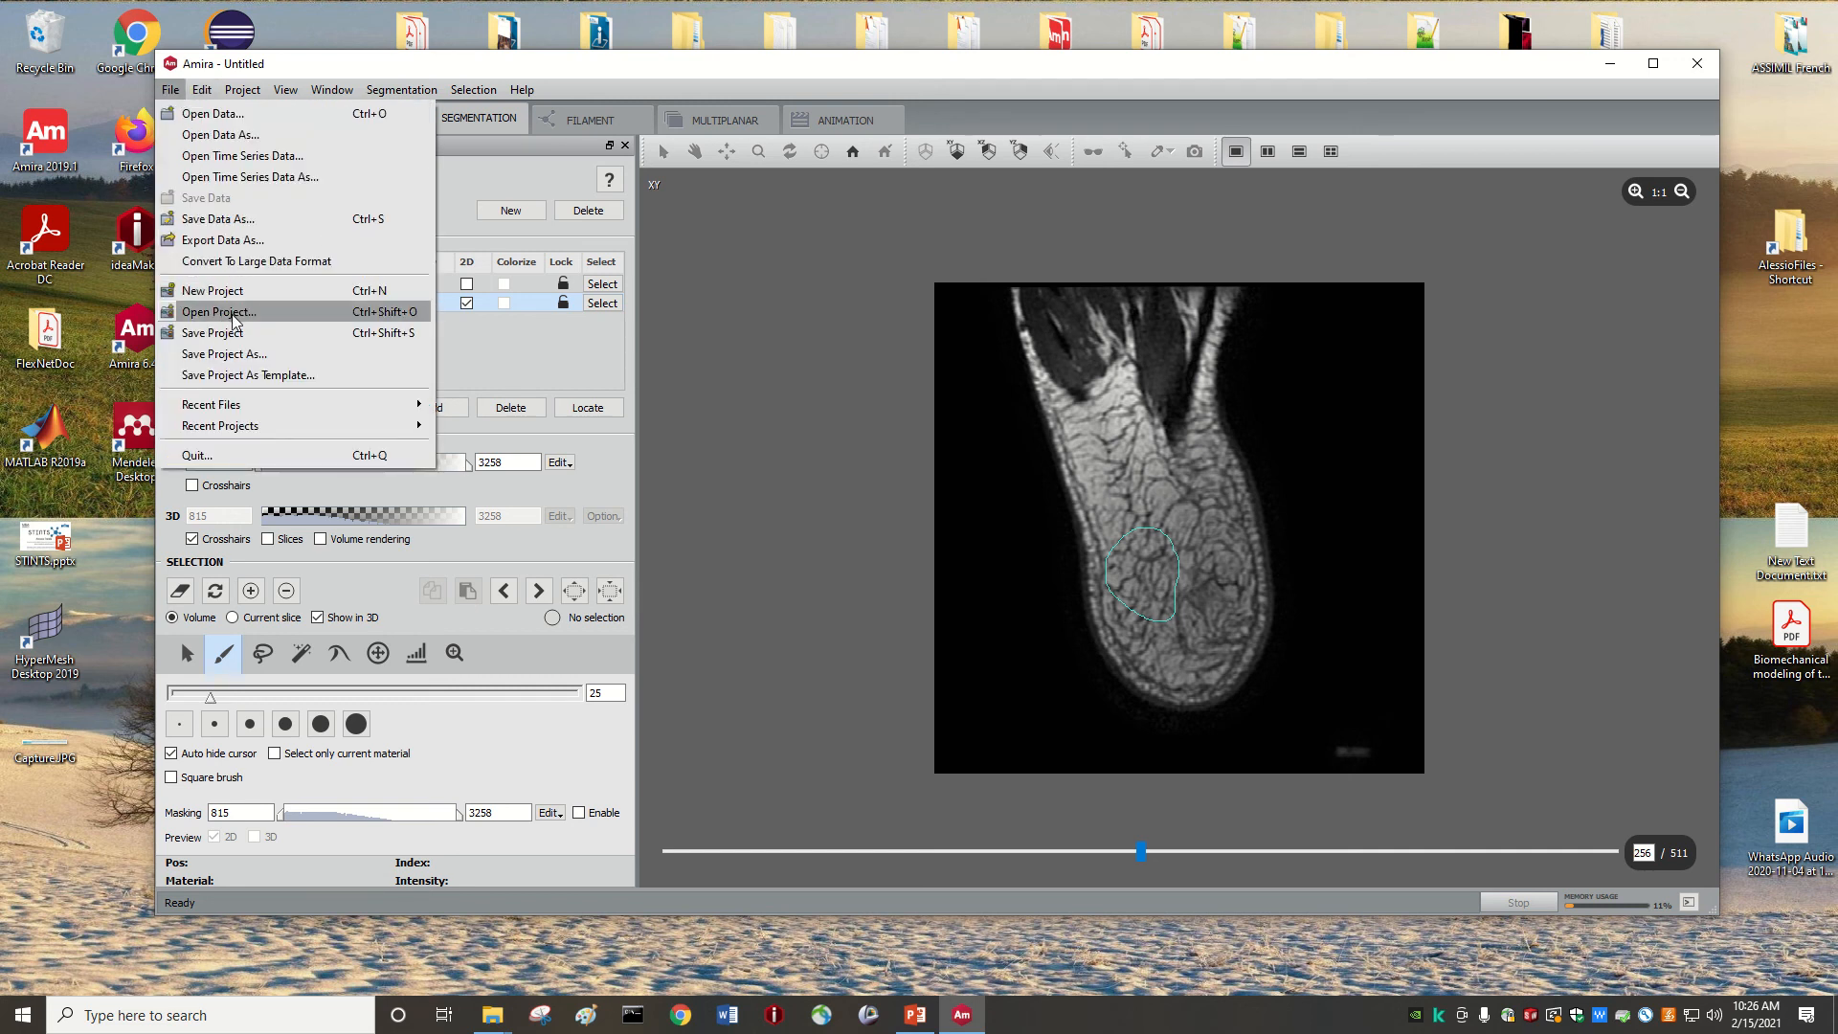
mouse_move(216, 333)
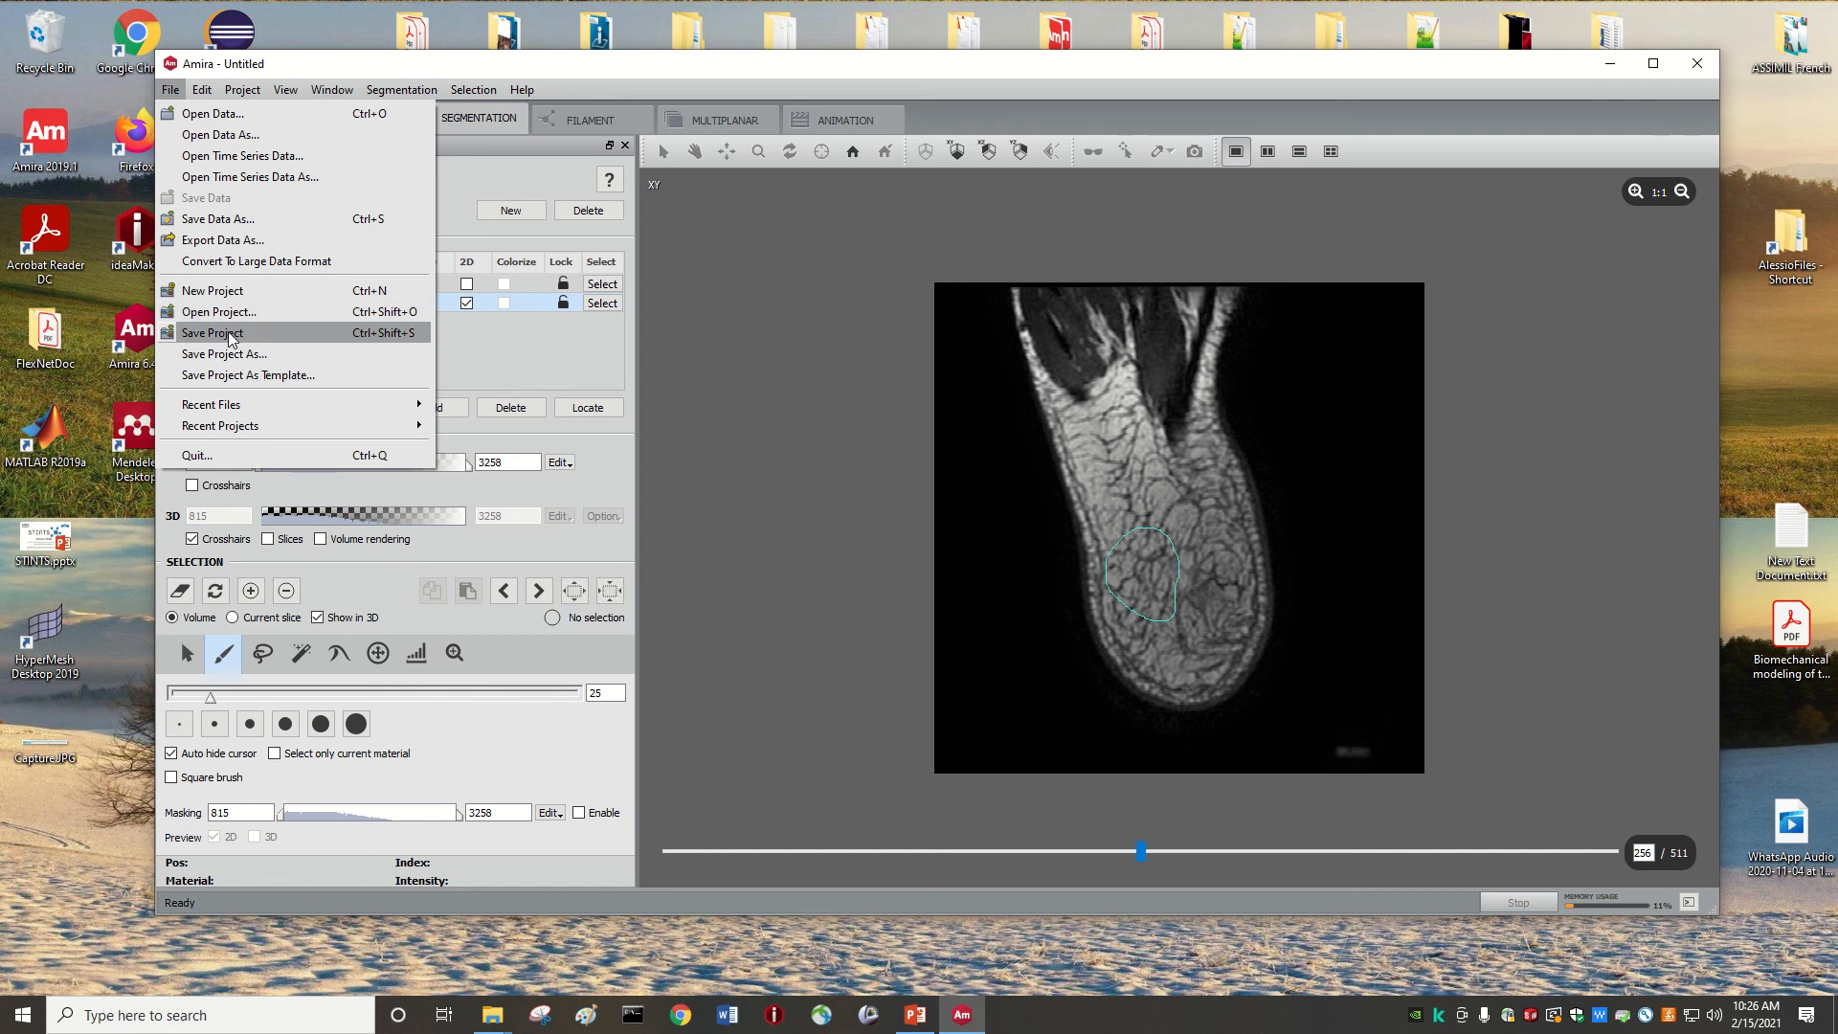
left_click(213, 333)
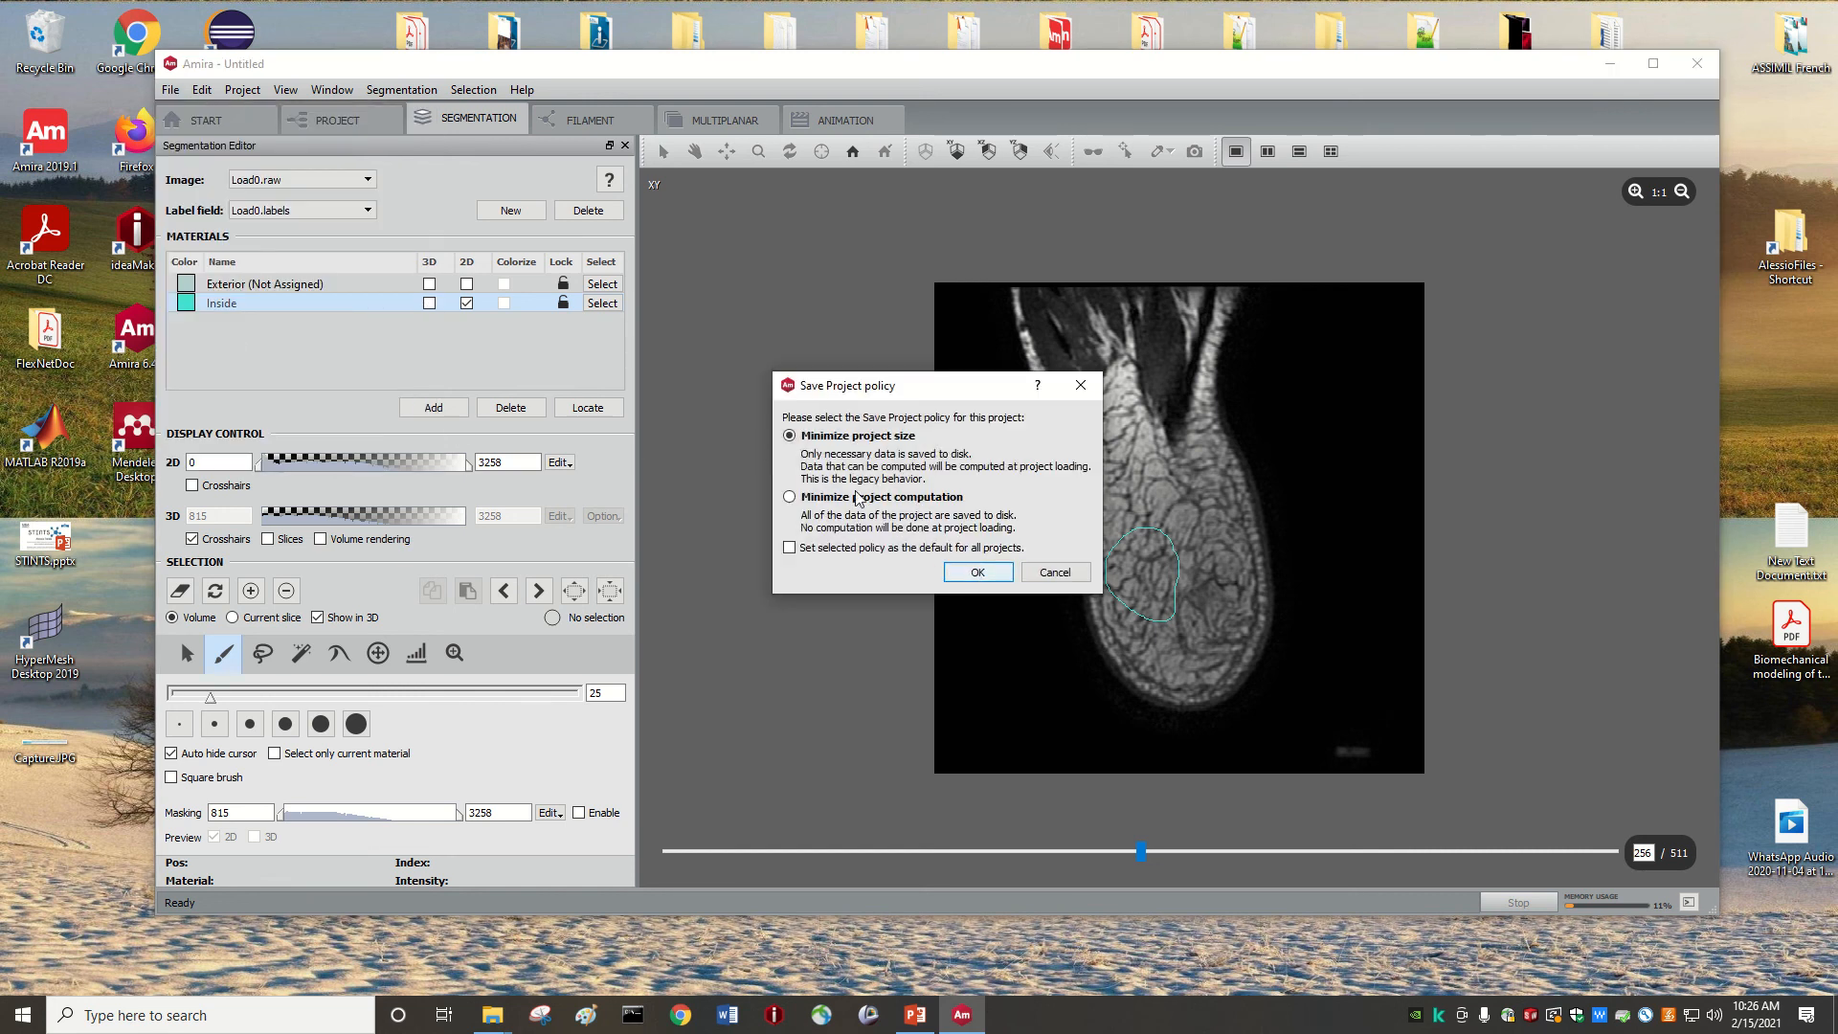
- Accept the minimize-project-size policy and choose saving as pack & go with data files
left_click(976, 573)
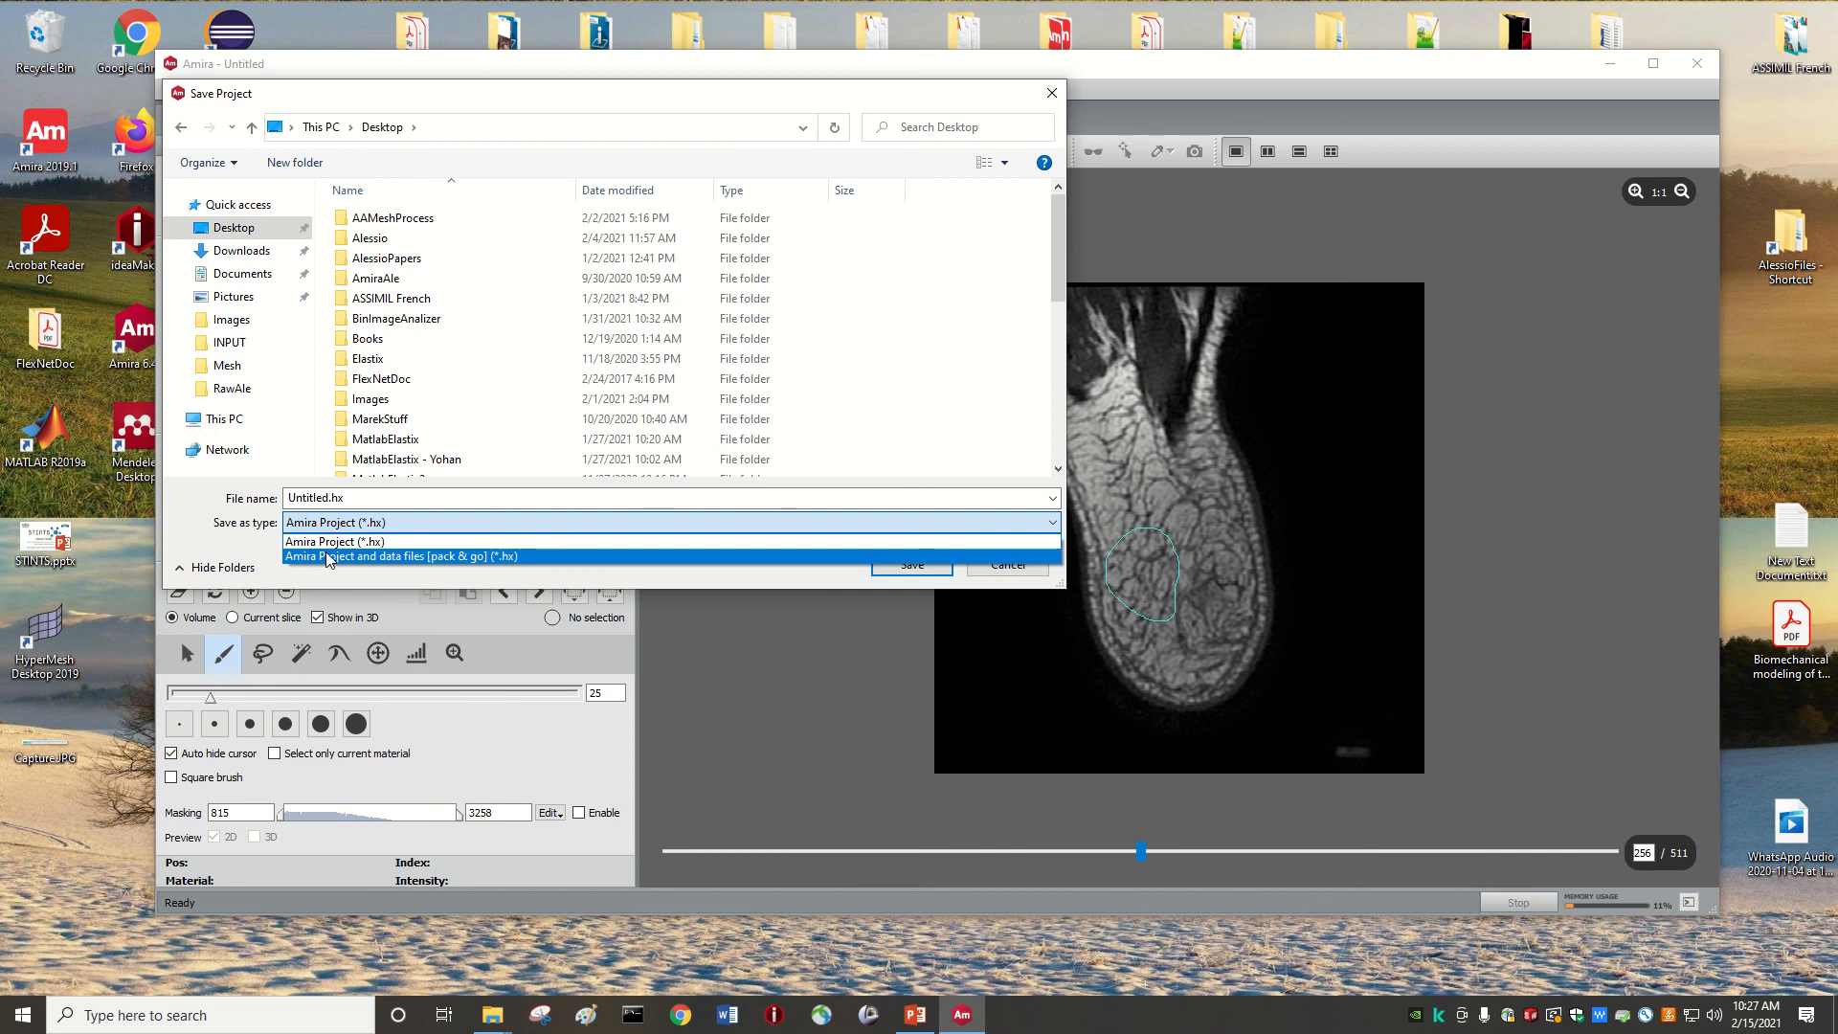
mouse_move(368, 563)
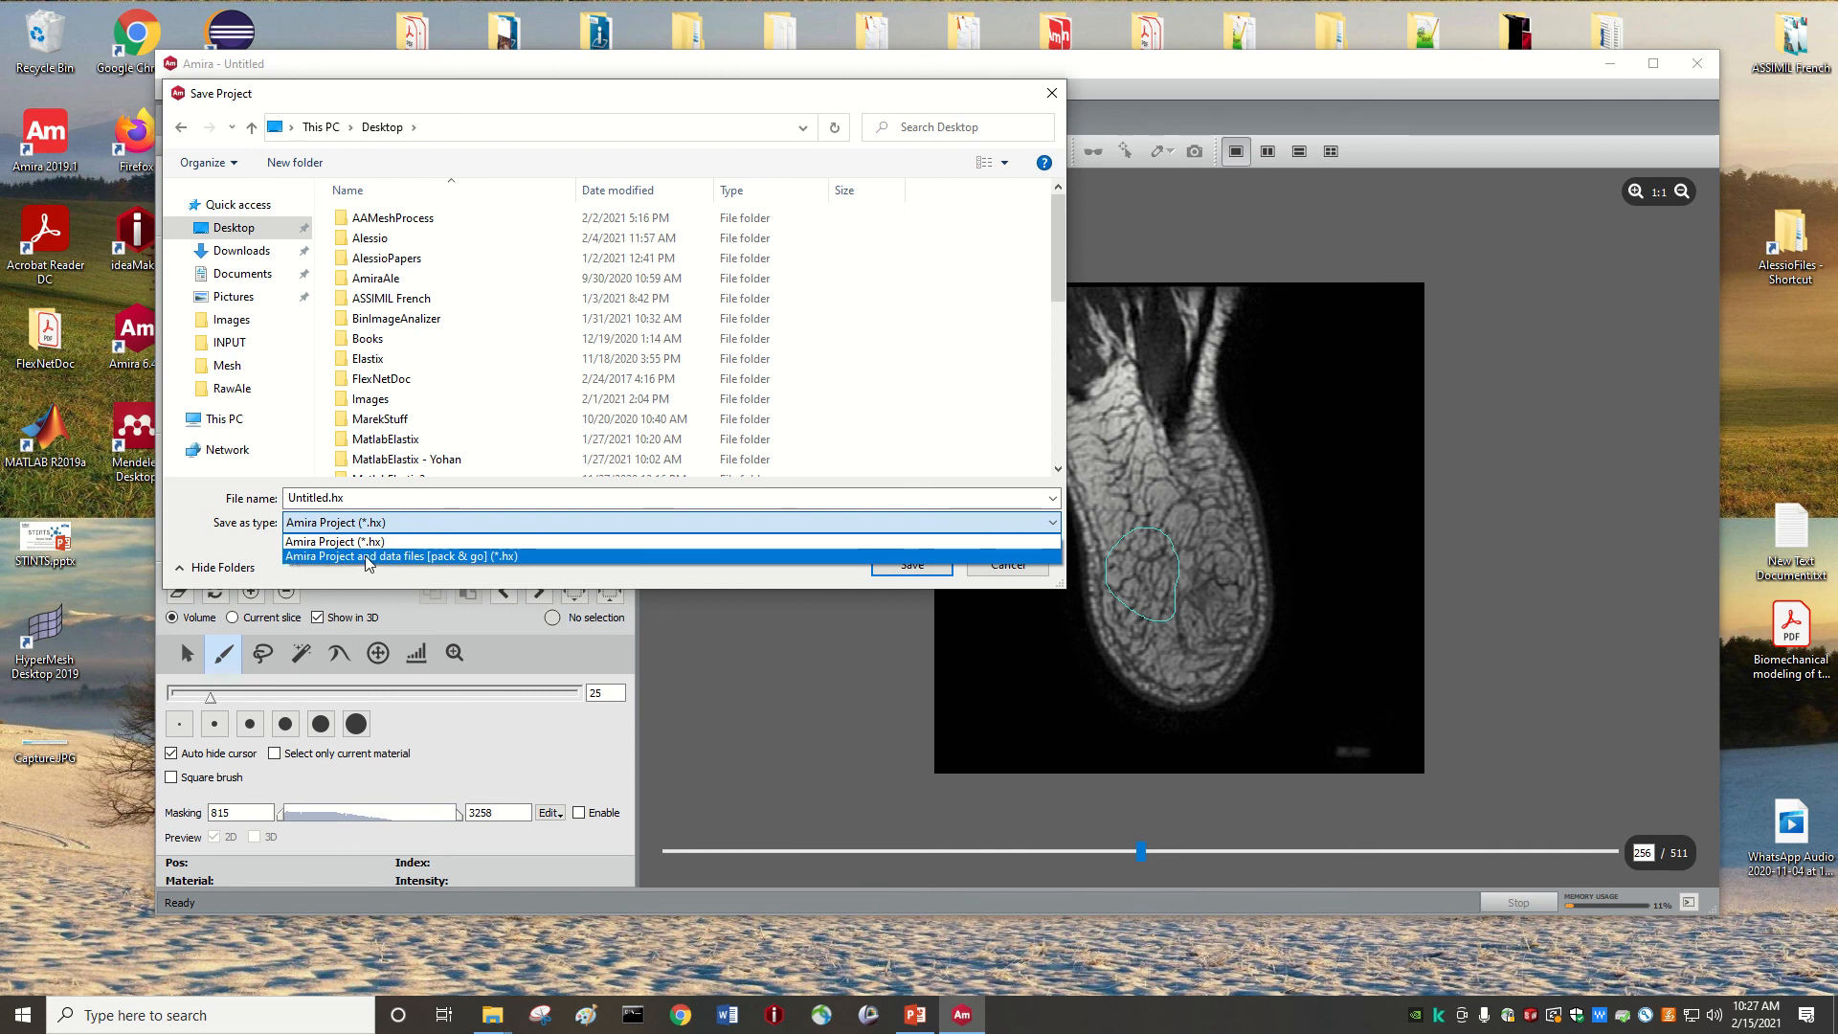
mouse_move(412, 570)
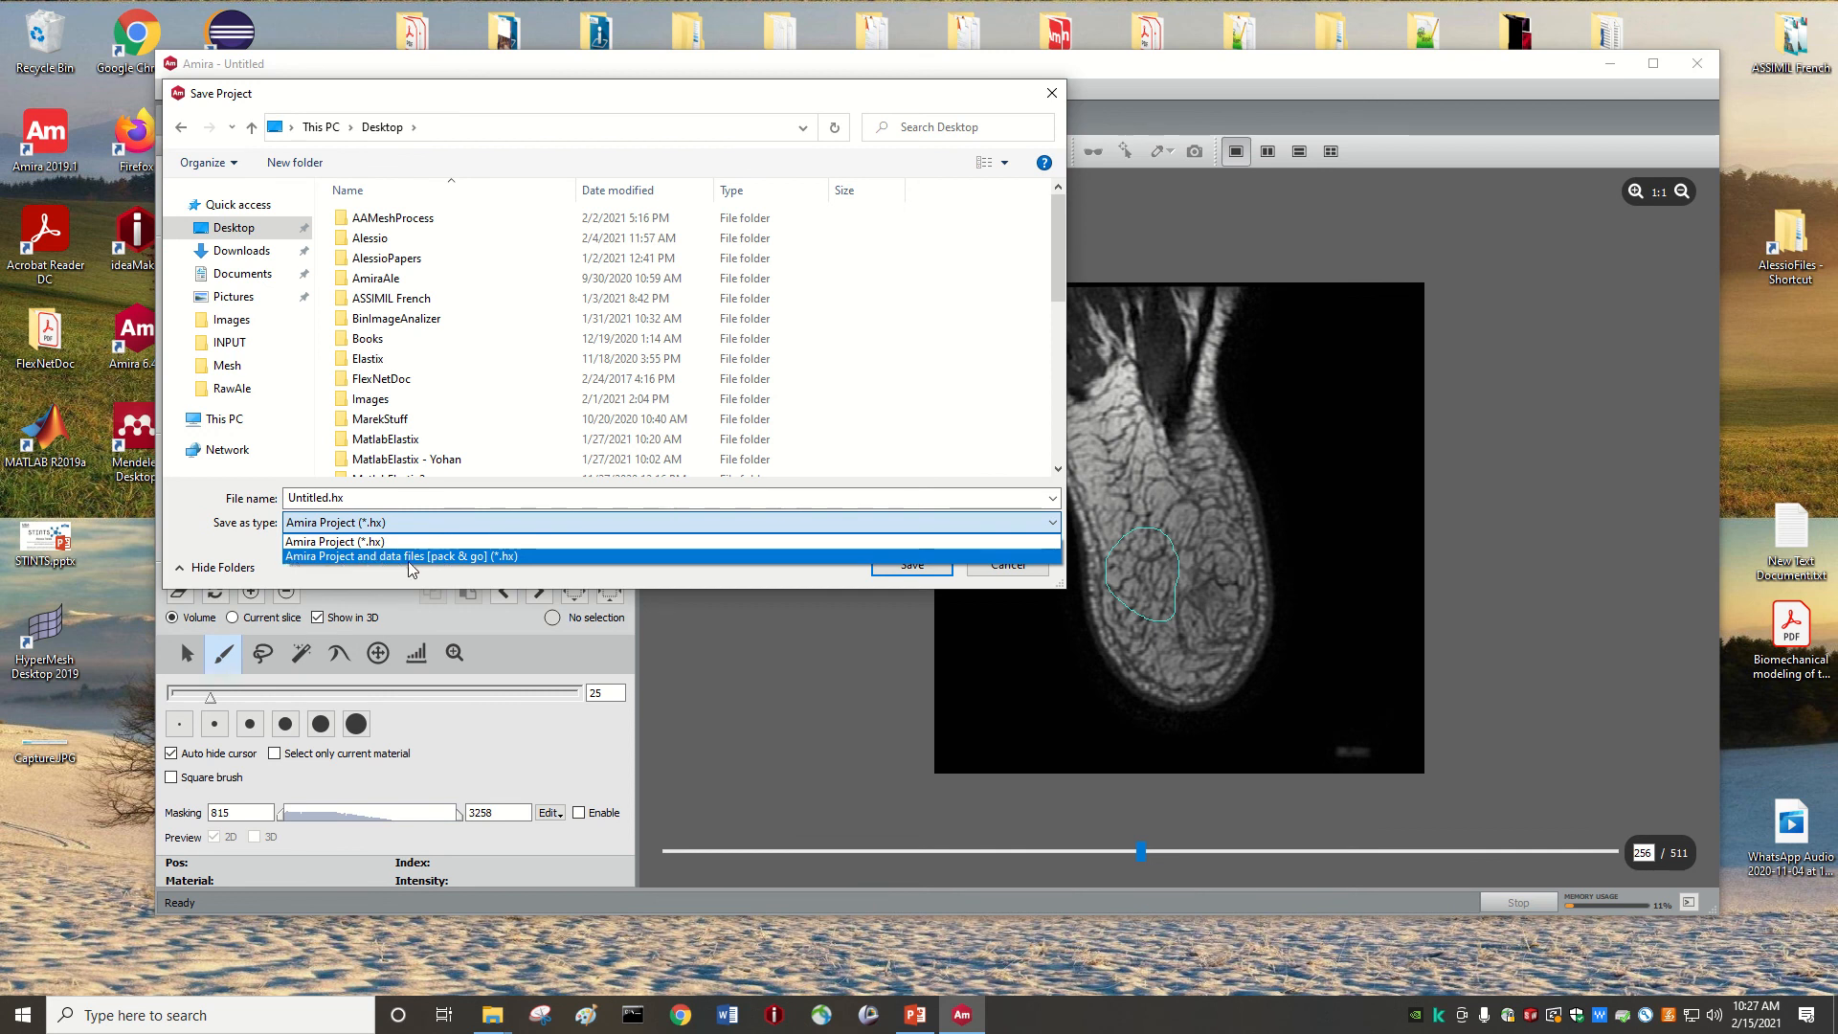
left_click(398, 555)
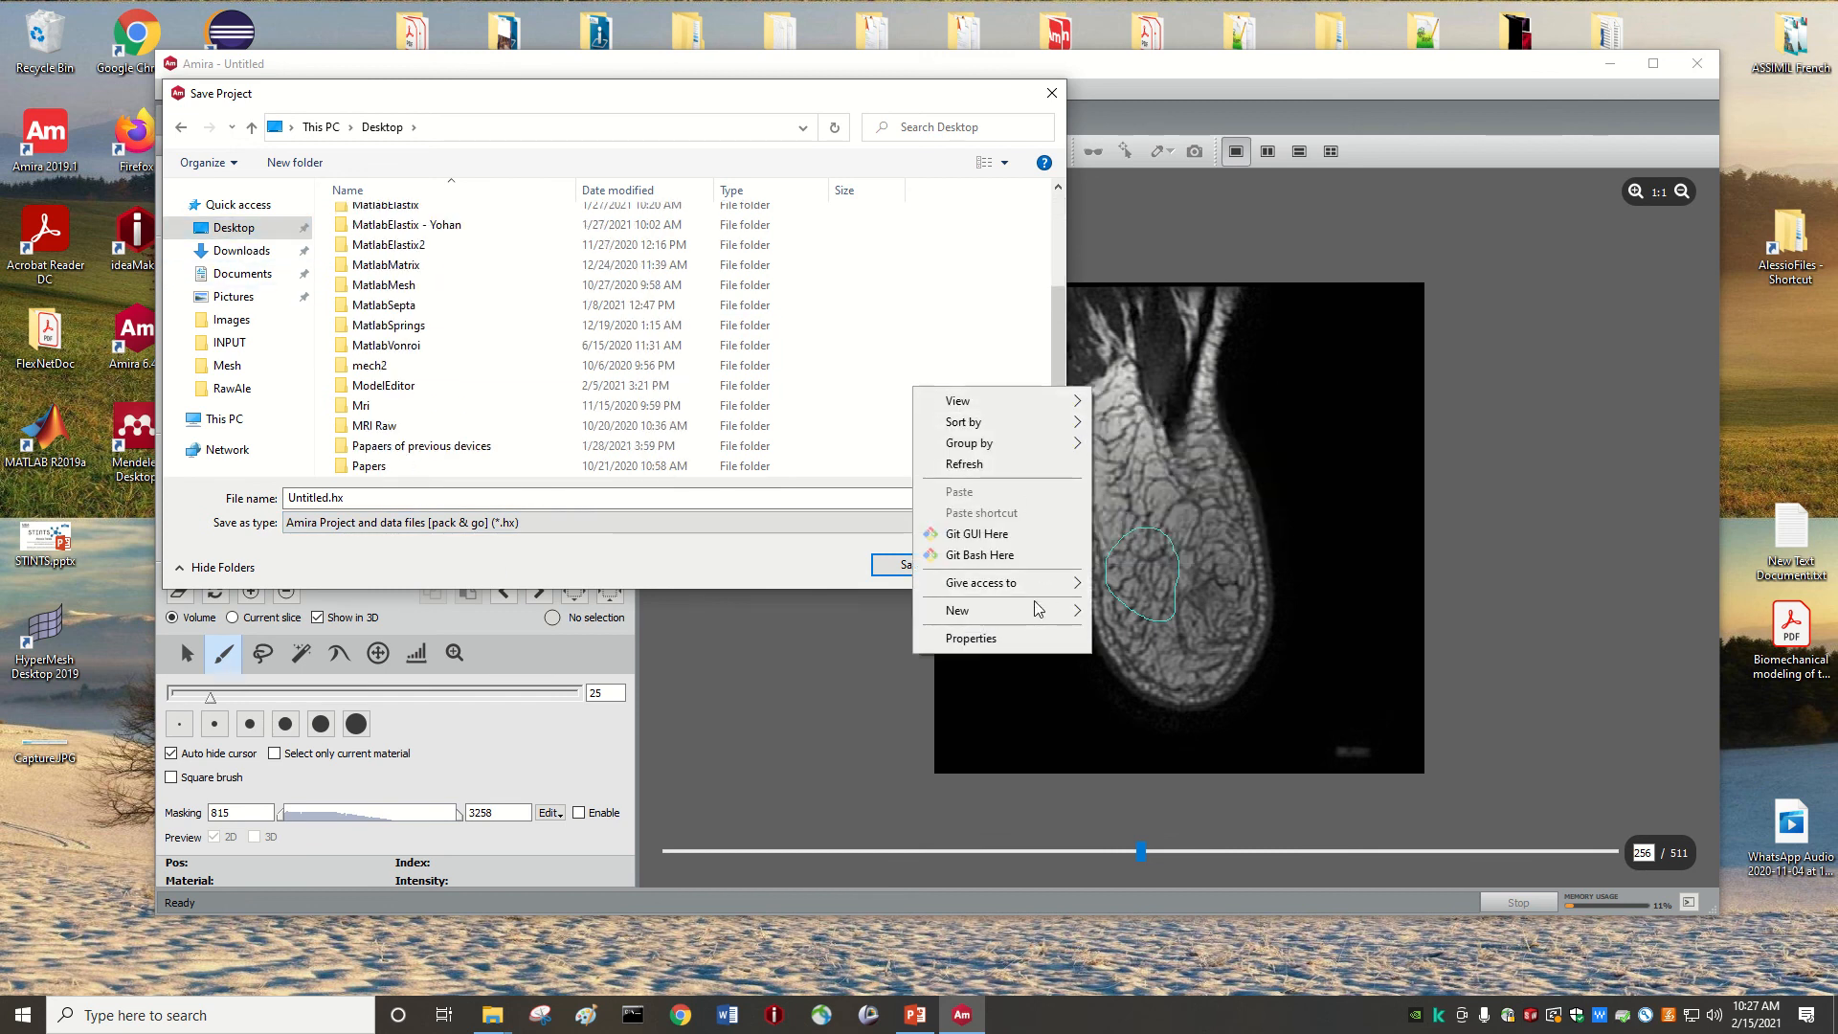
- Create a new AmiraTutorial folder on the Desktop and enter it
left_click(957, 609)
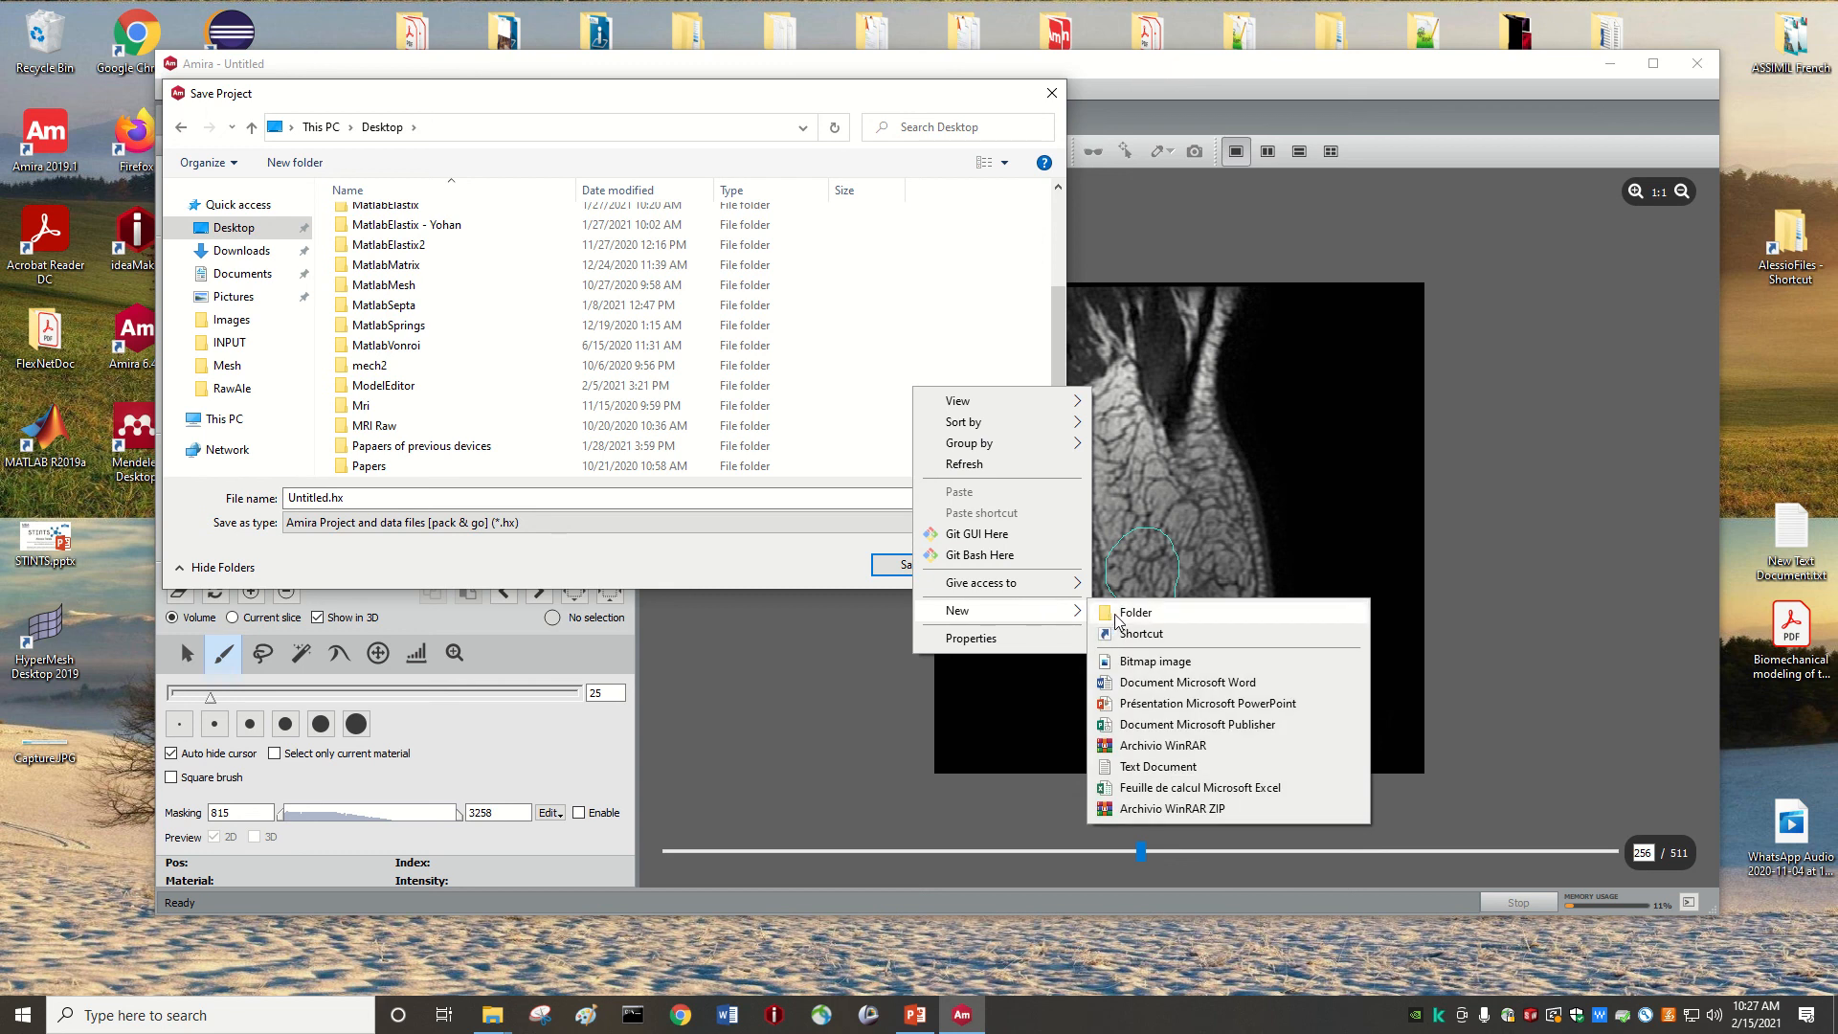
left_click(1133, 612)
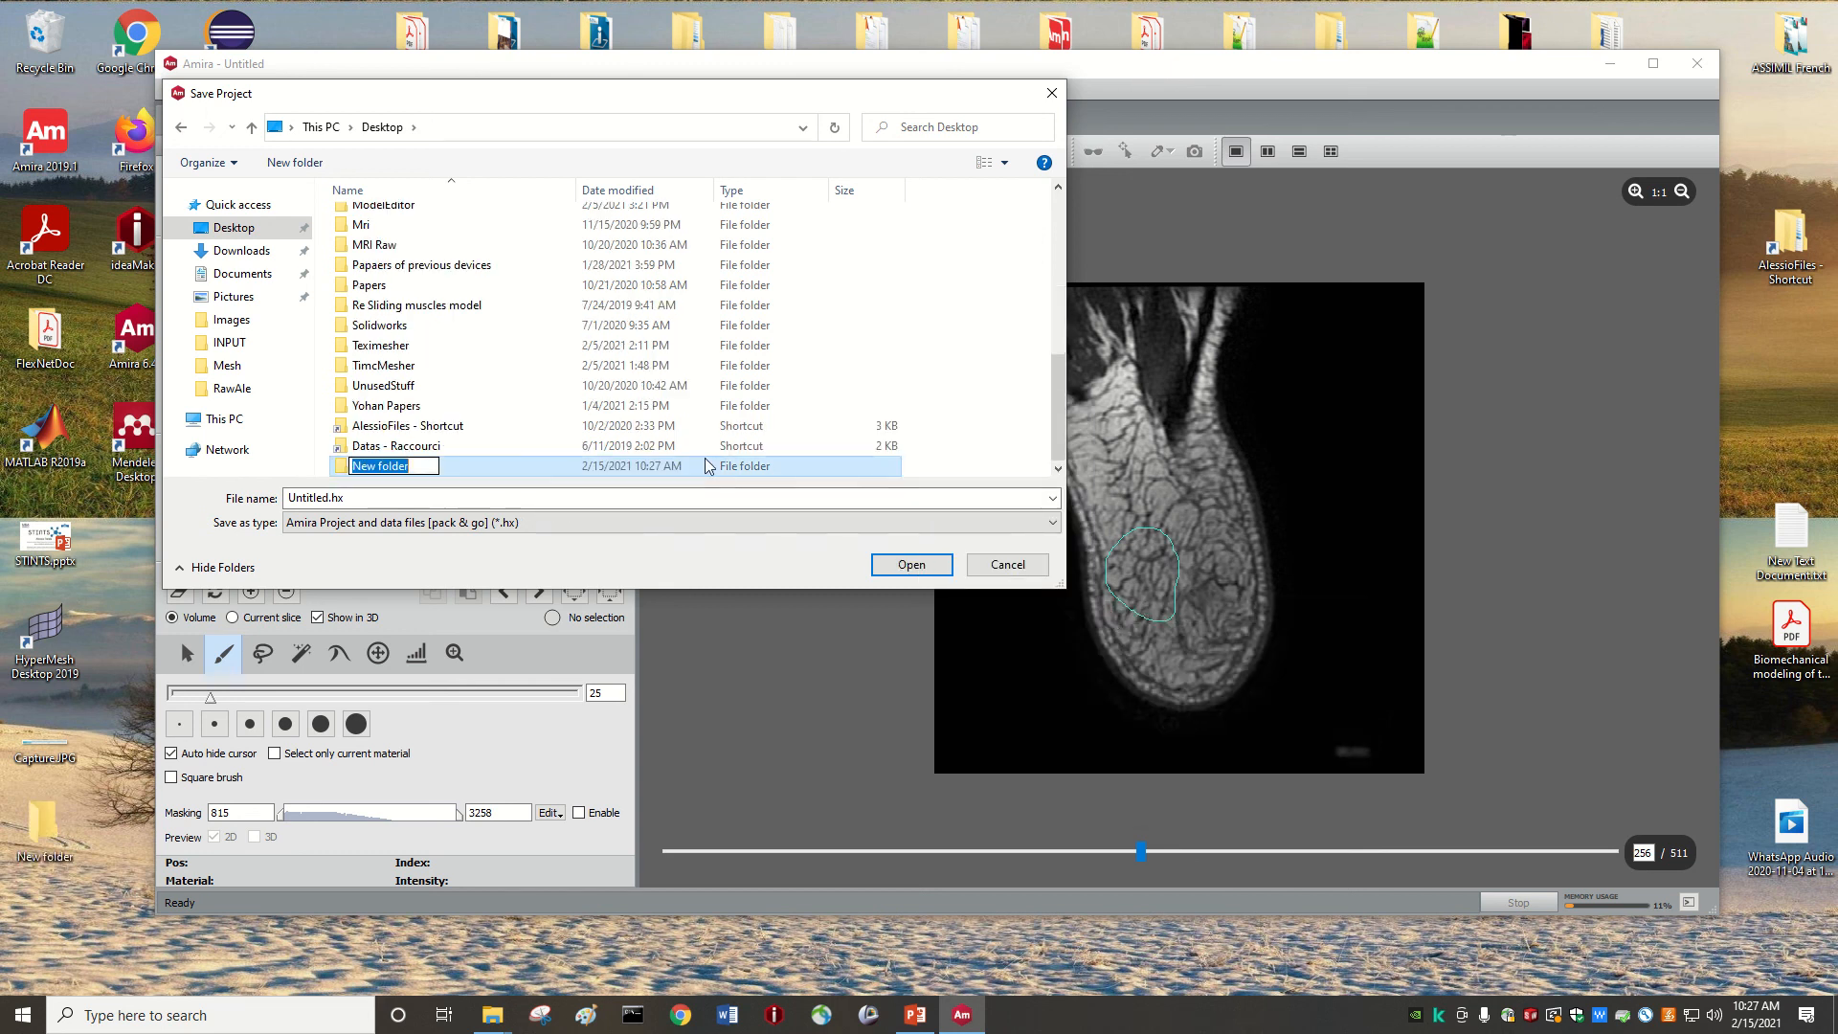
type("Amira1")
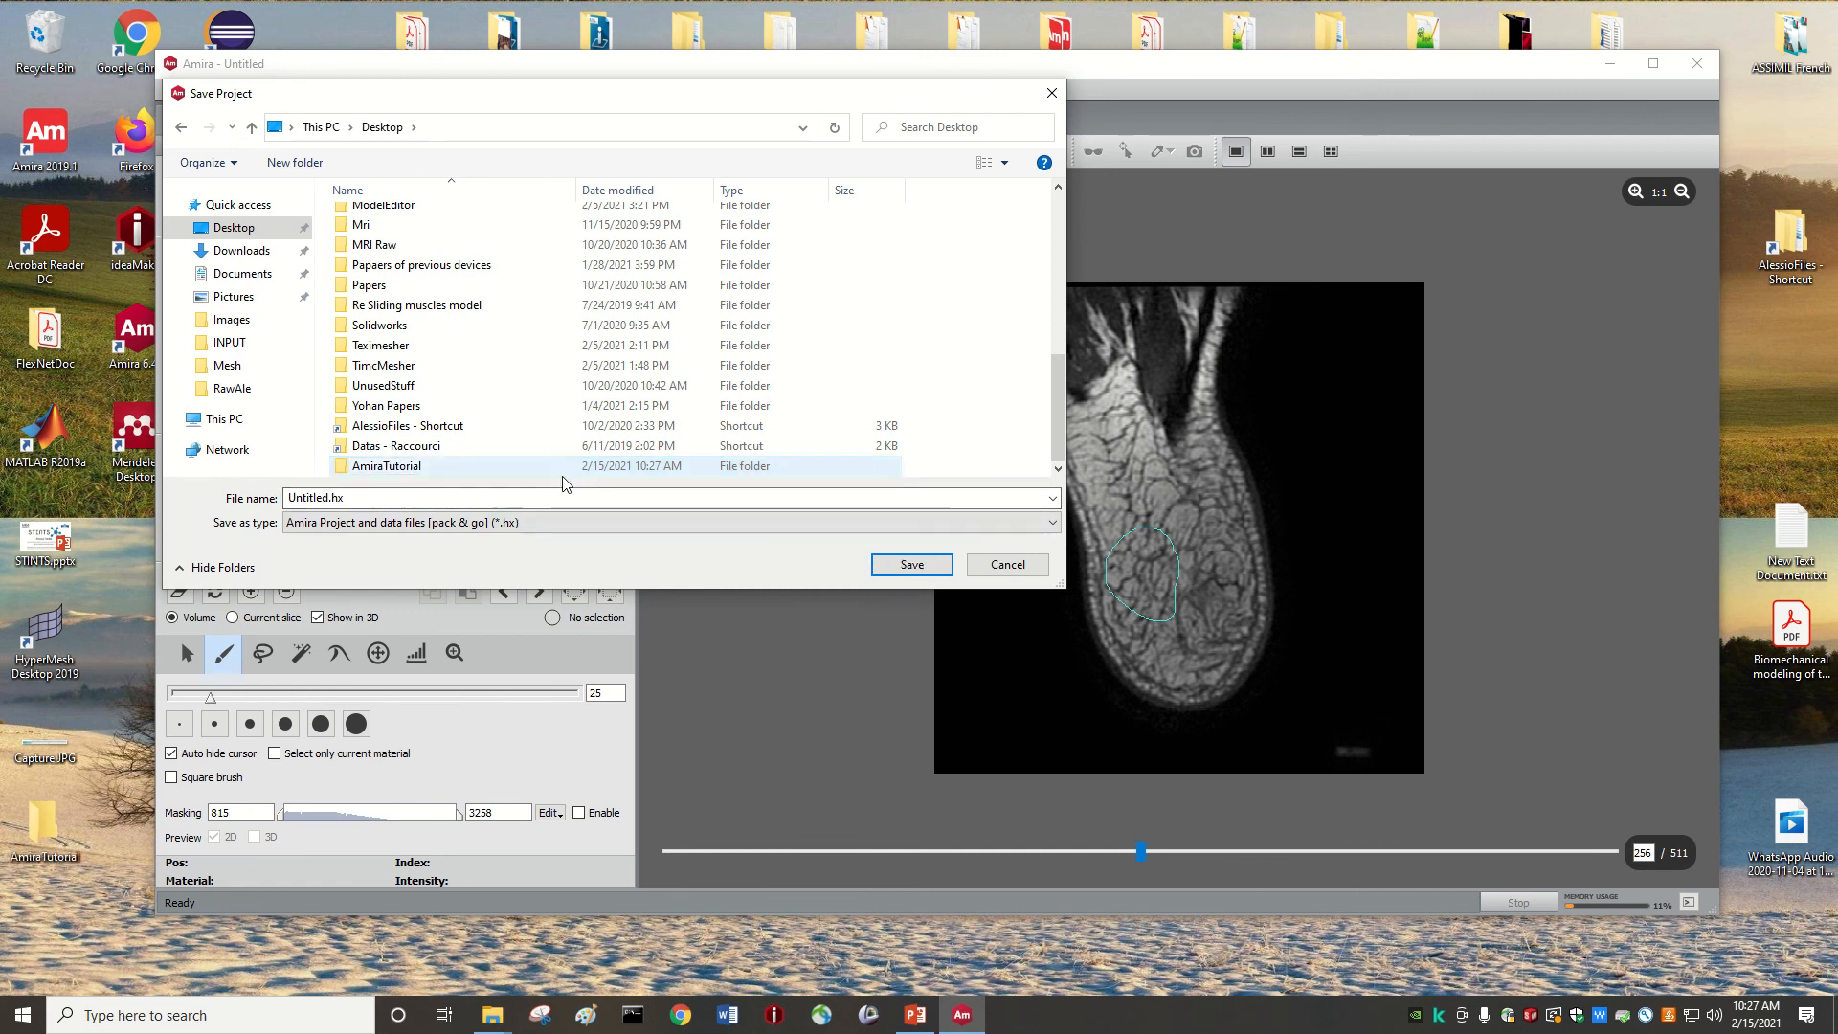
double_click(385, 466)
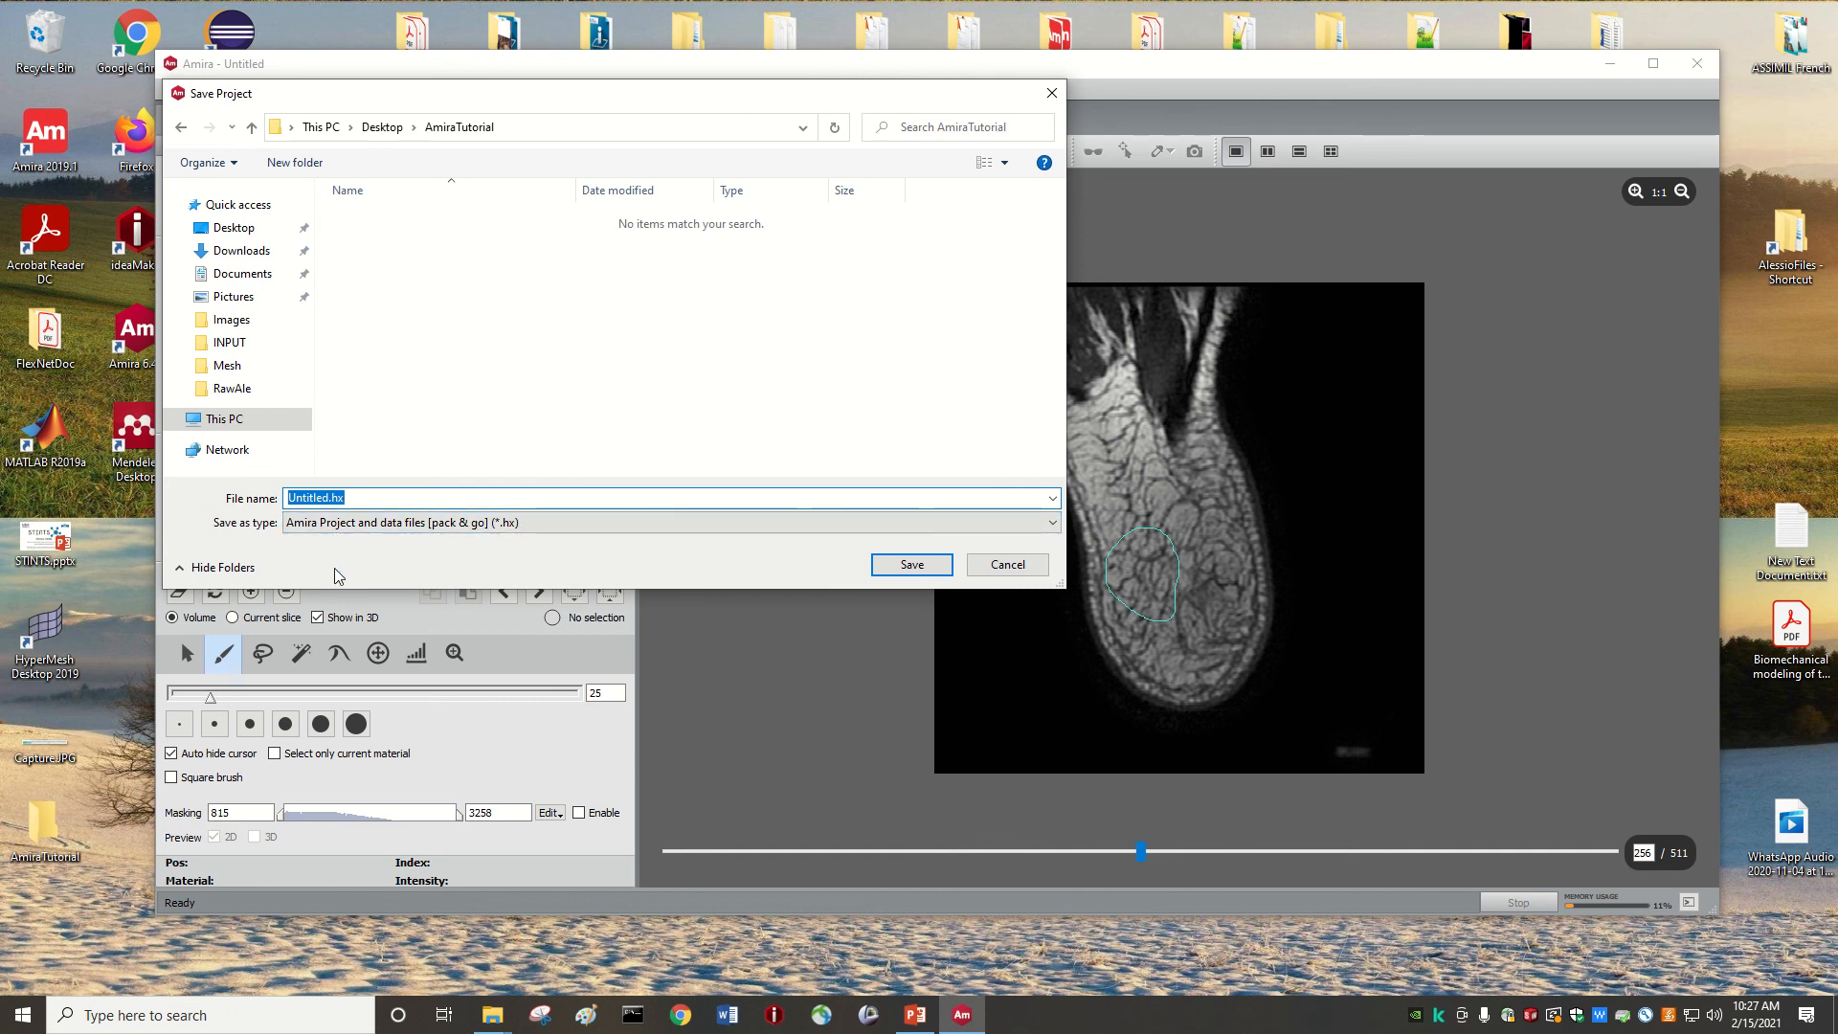
- Save the project there under the name AmiraTutorialHeel
type("AmiraTutorialHeel")
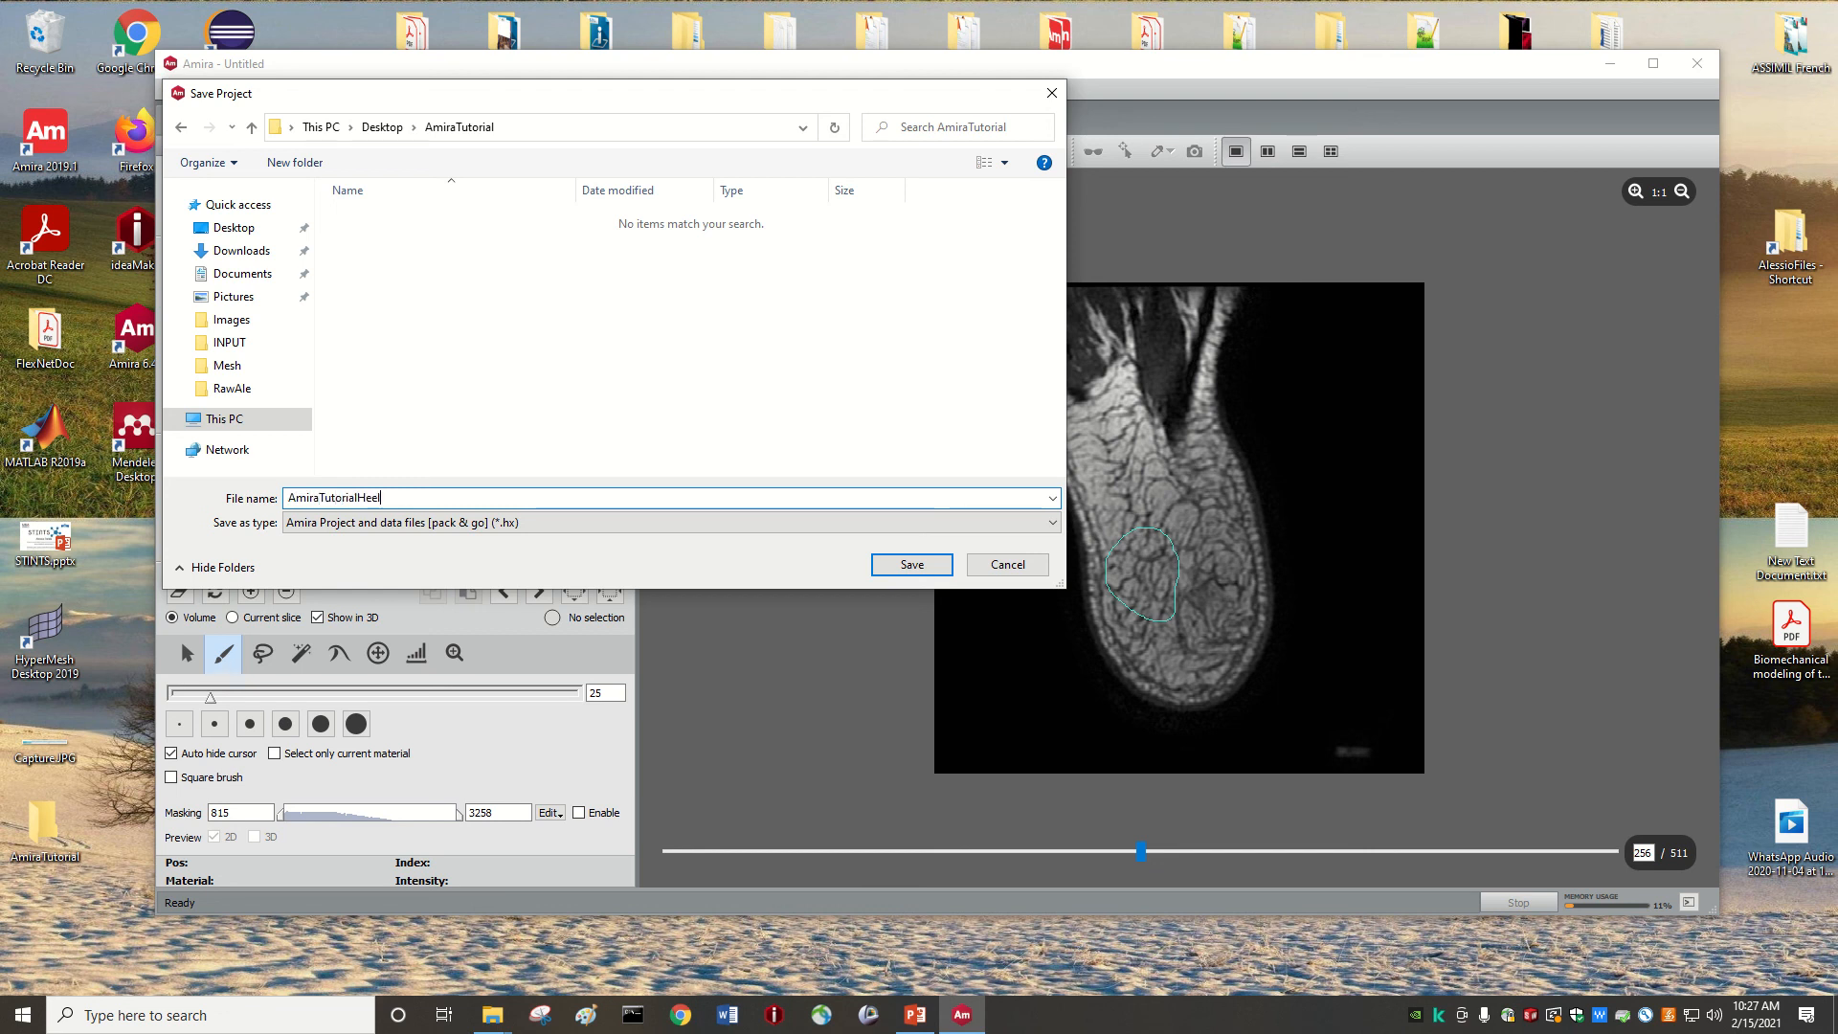
left_click(911, 563)
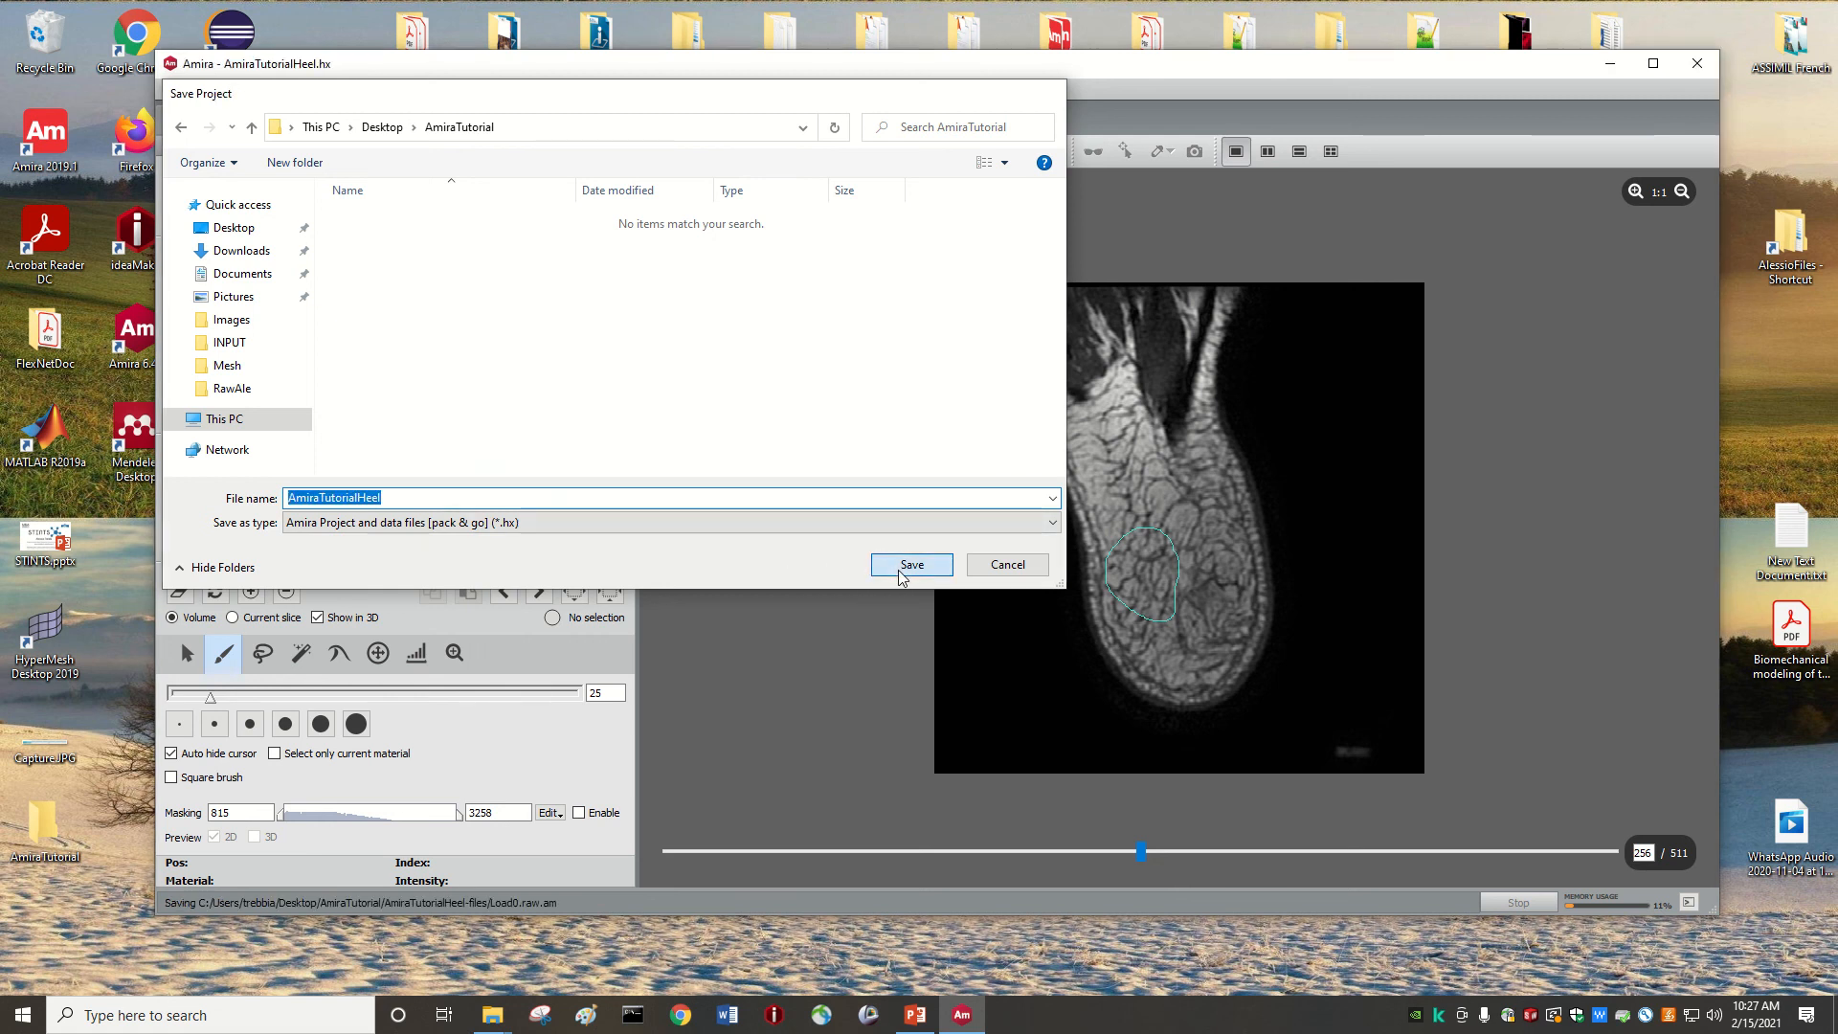
- View the saved AmiraTutorialHeel.hx and its -files data folder in the AmiraTutorial folder
left_click(910, 563)
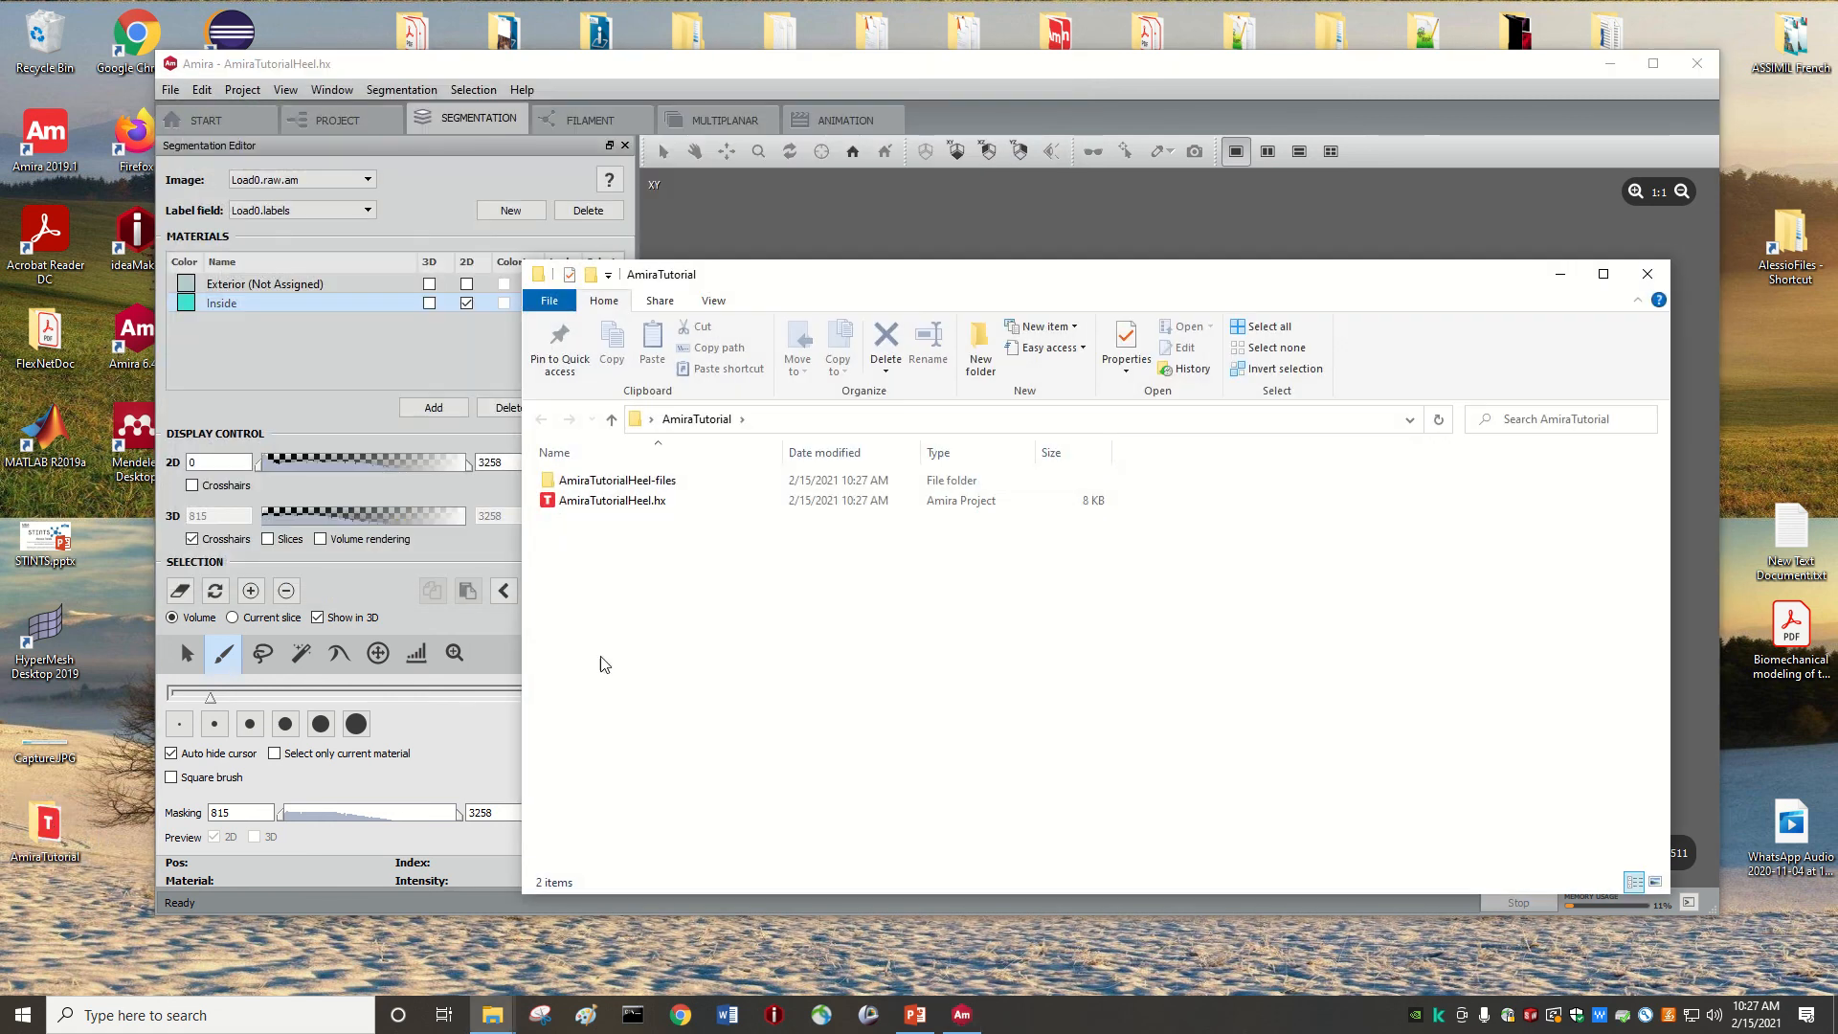
mouse_move(1448, 301)
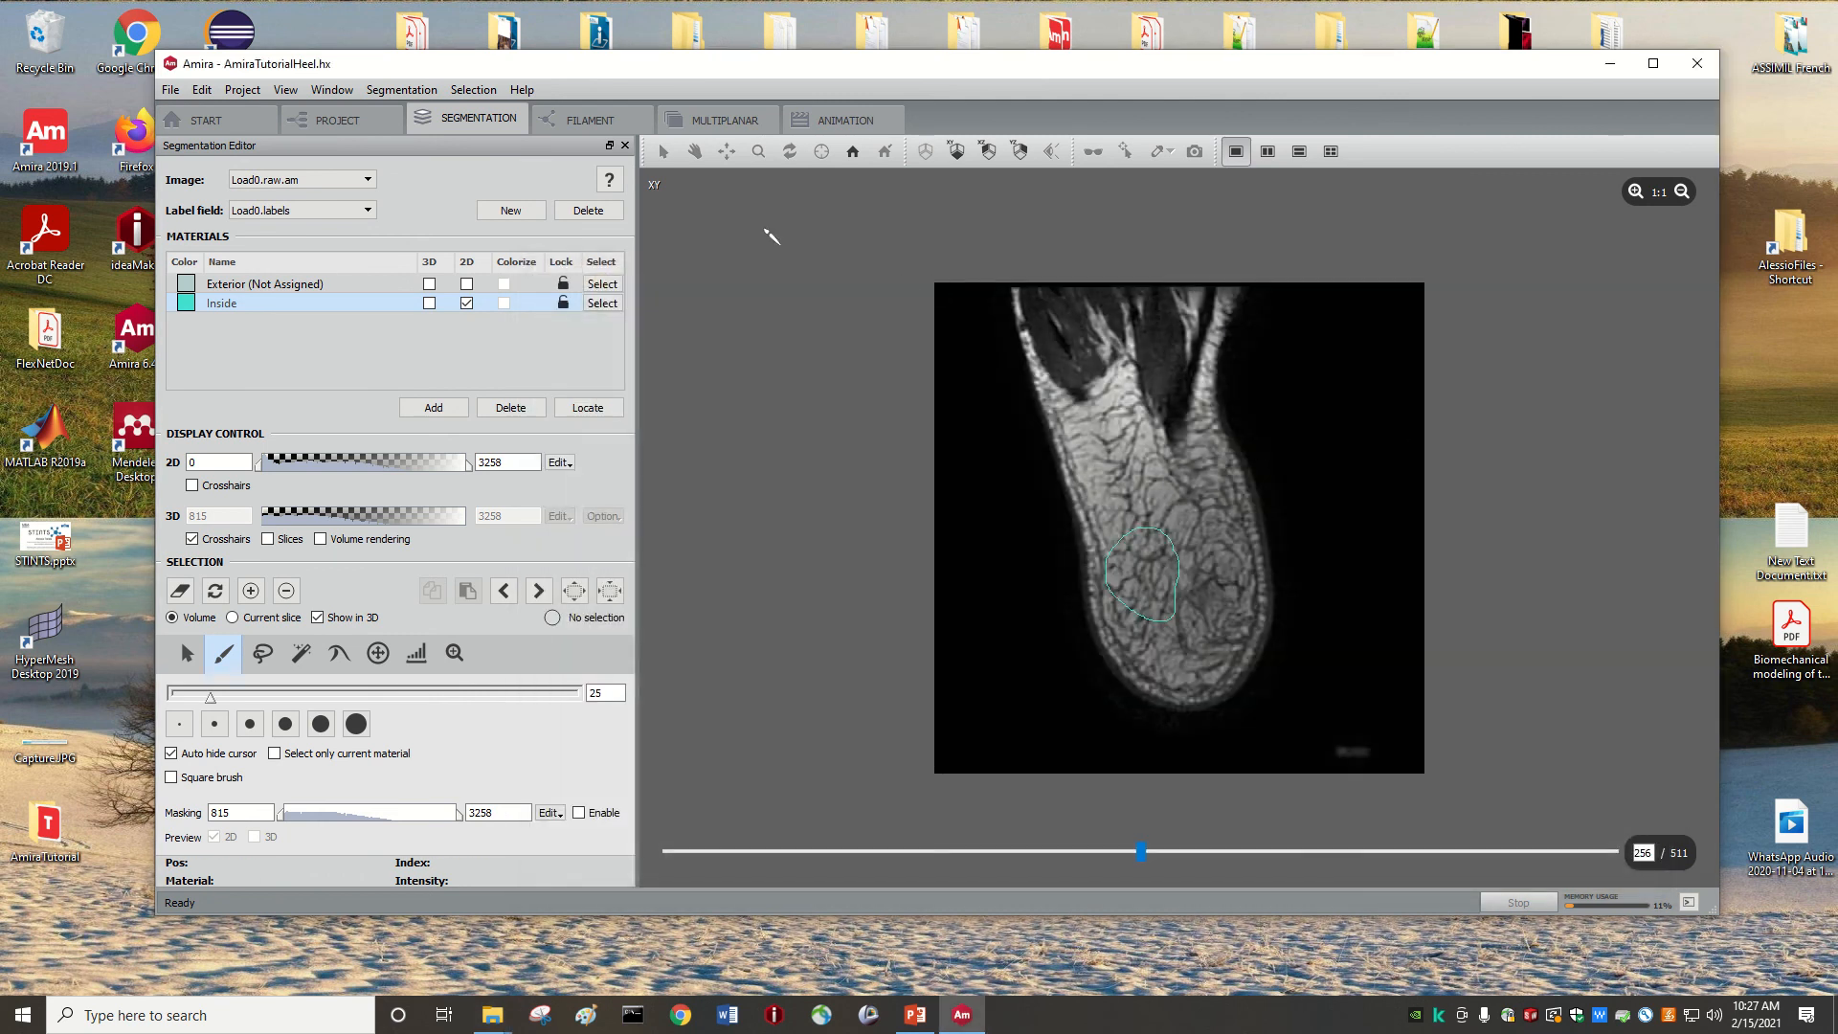
mouse_move(1156, 341)
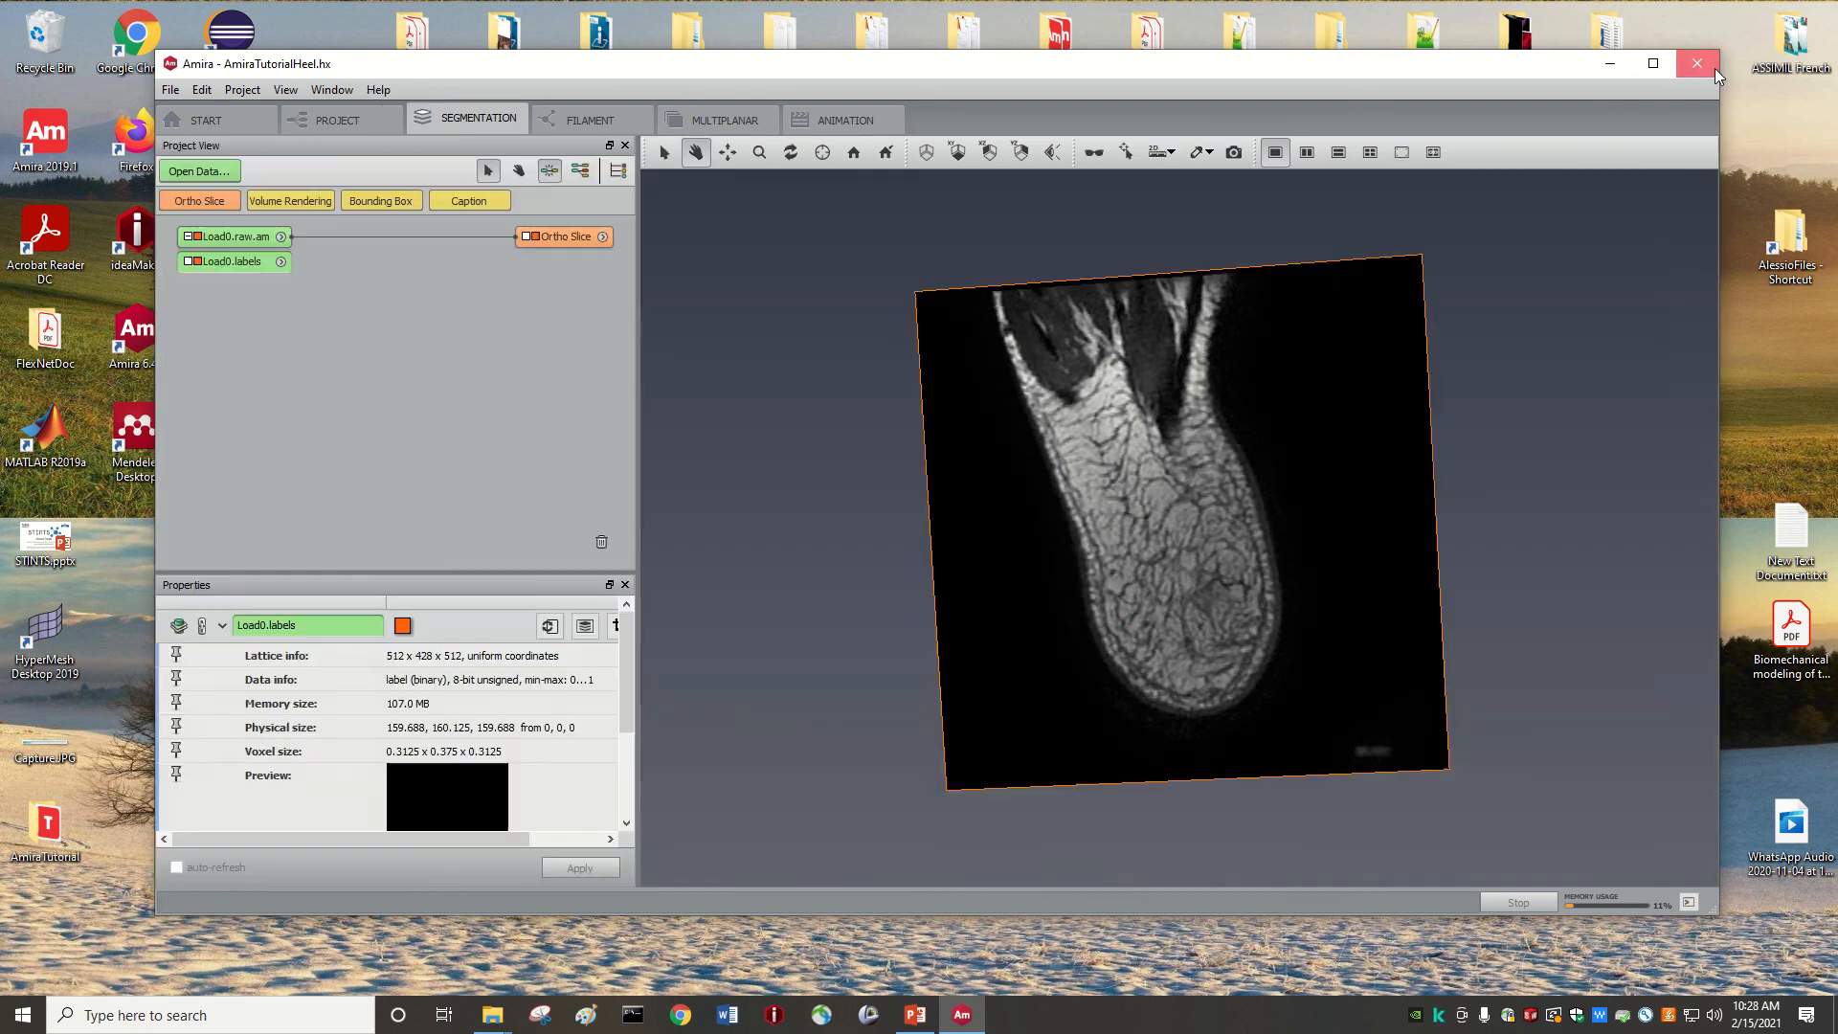
- Close Amira and launch AmiraTutorialHeel.hx from the AmiraTutorial desktop folder
left_click(1695, 63)
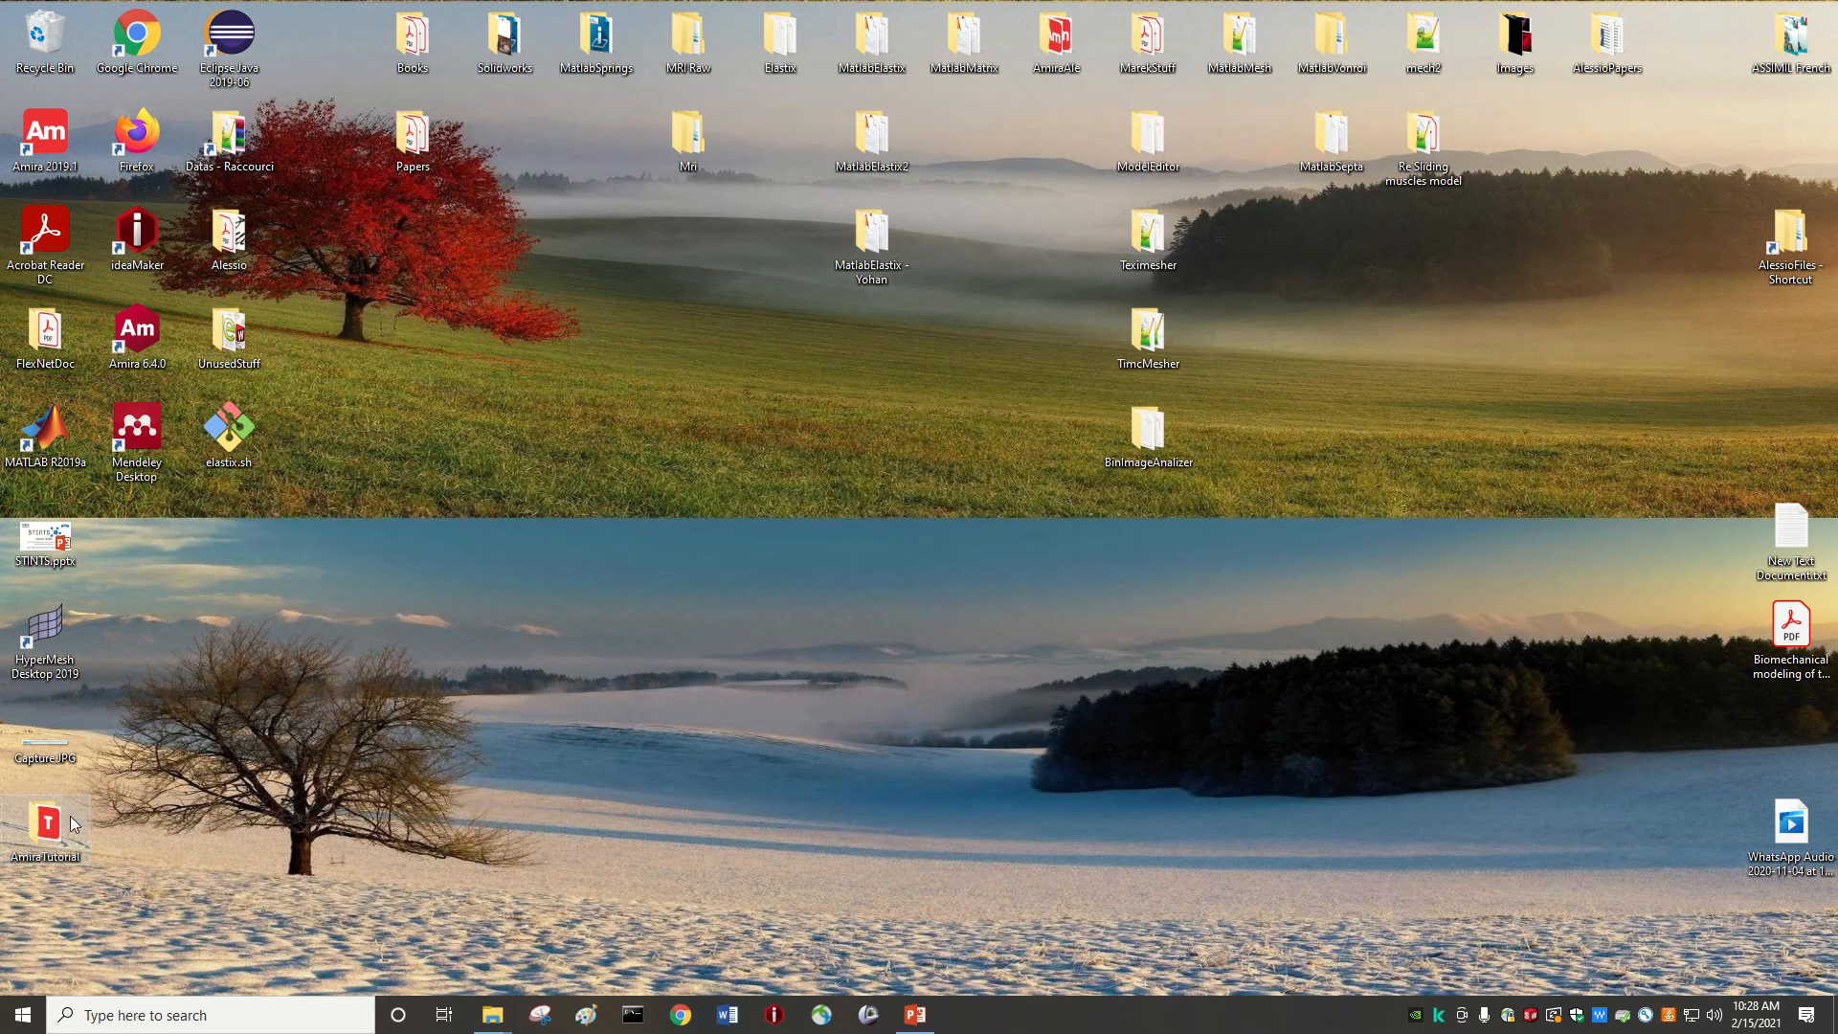
double_click(44, 823)
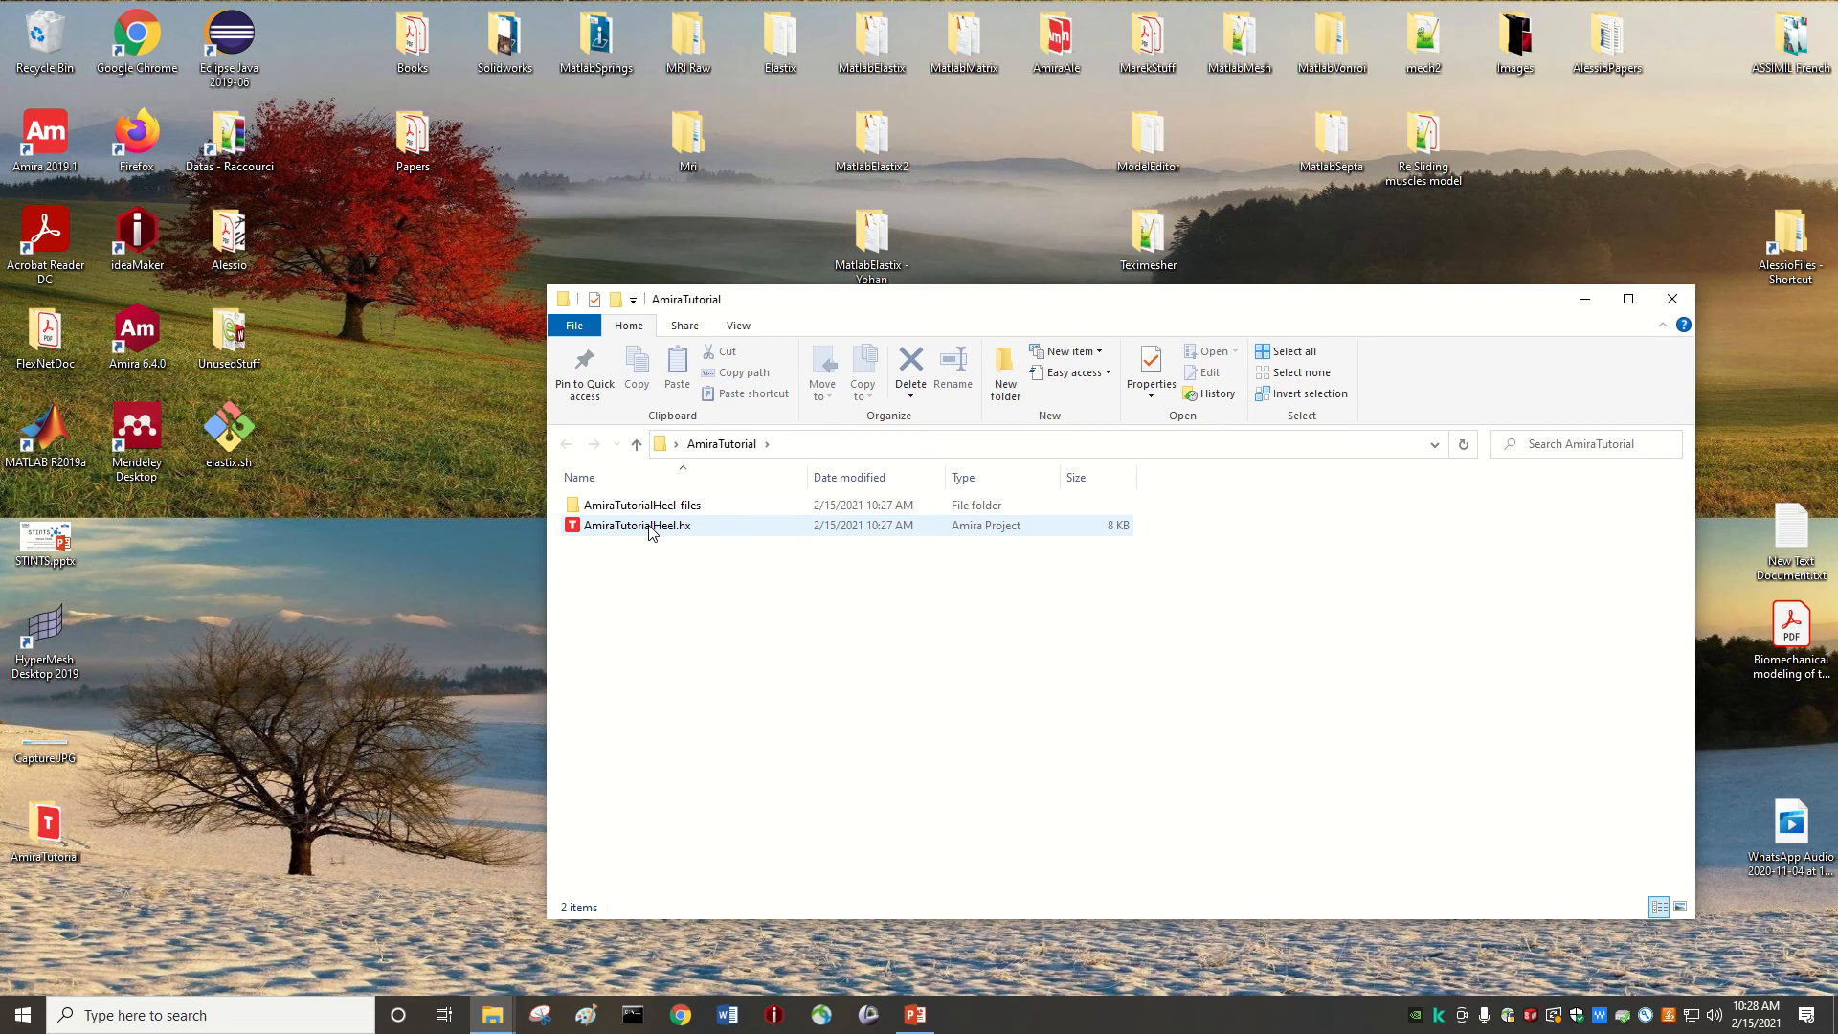
left_click(635, 525)
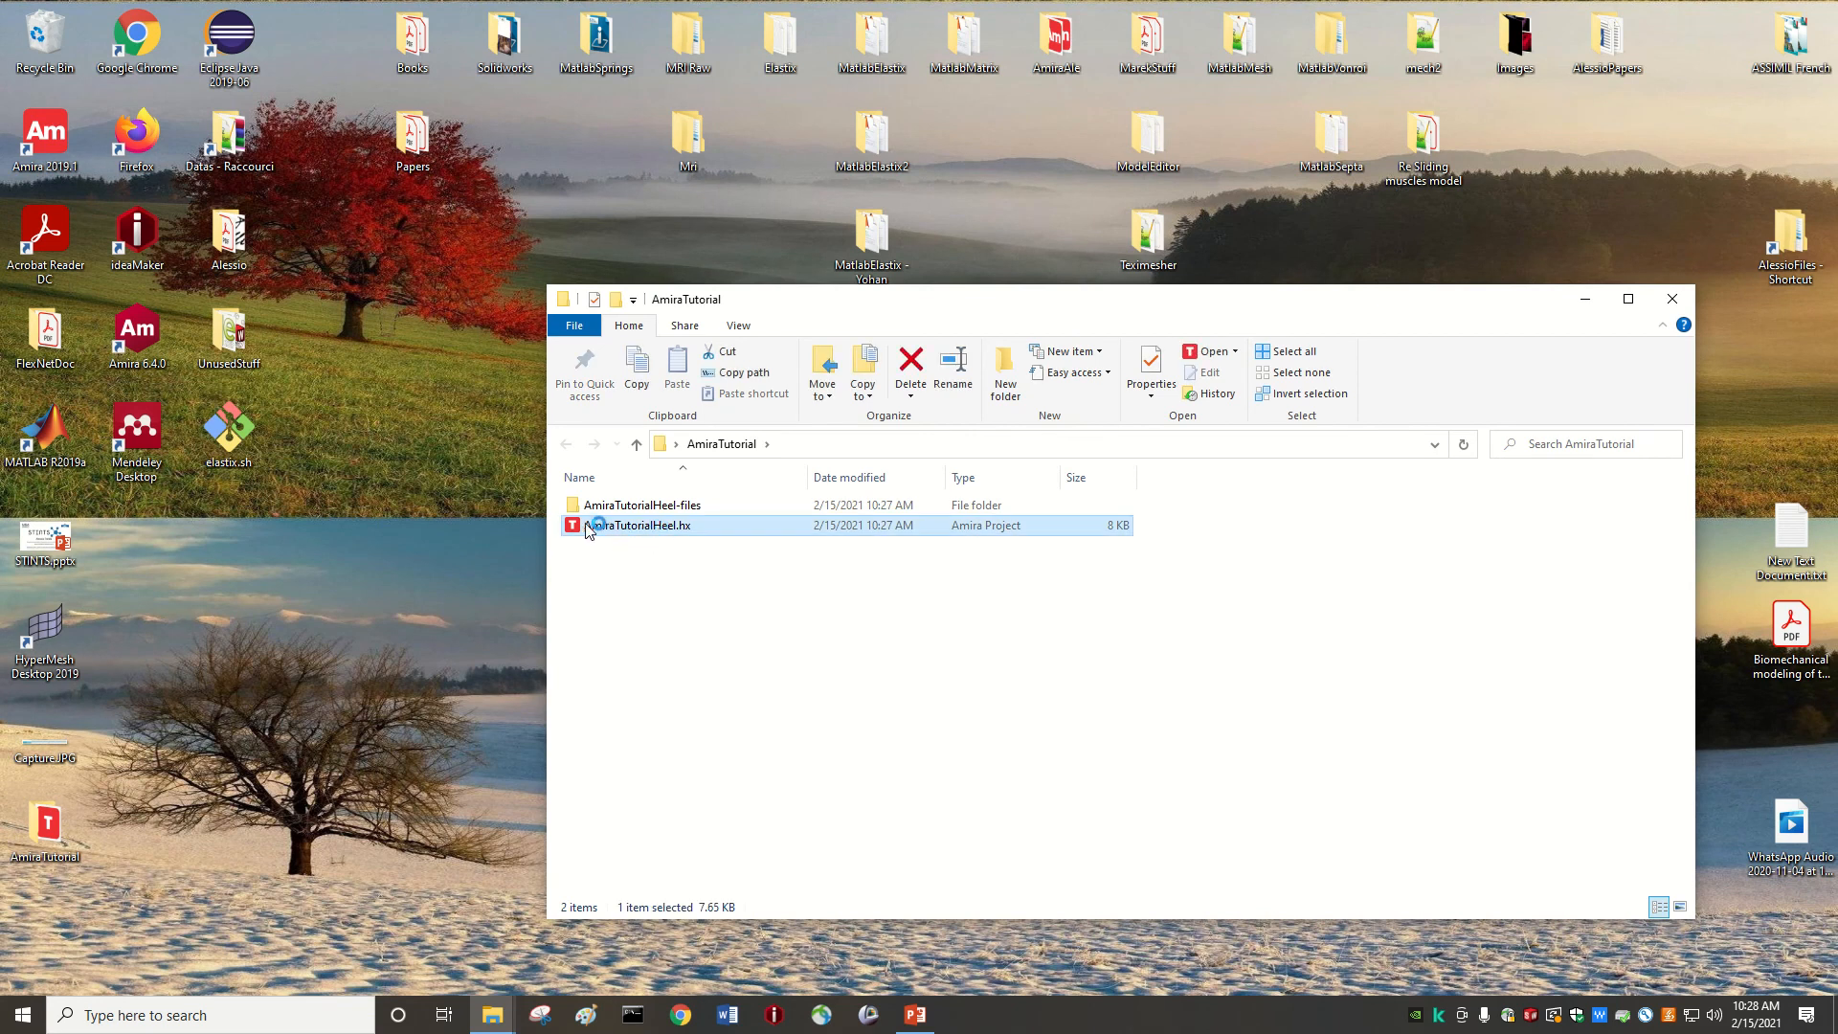
double_click(644, 525)
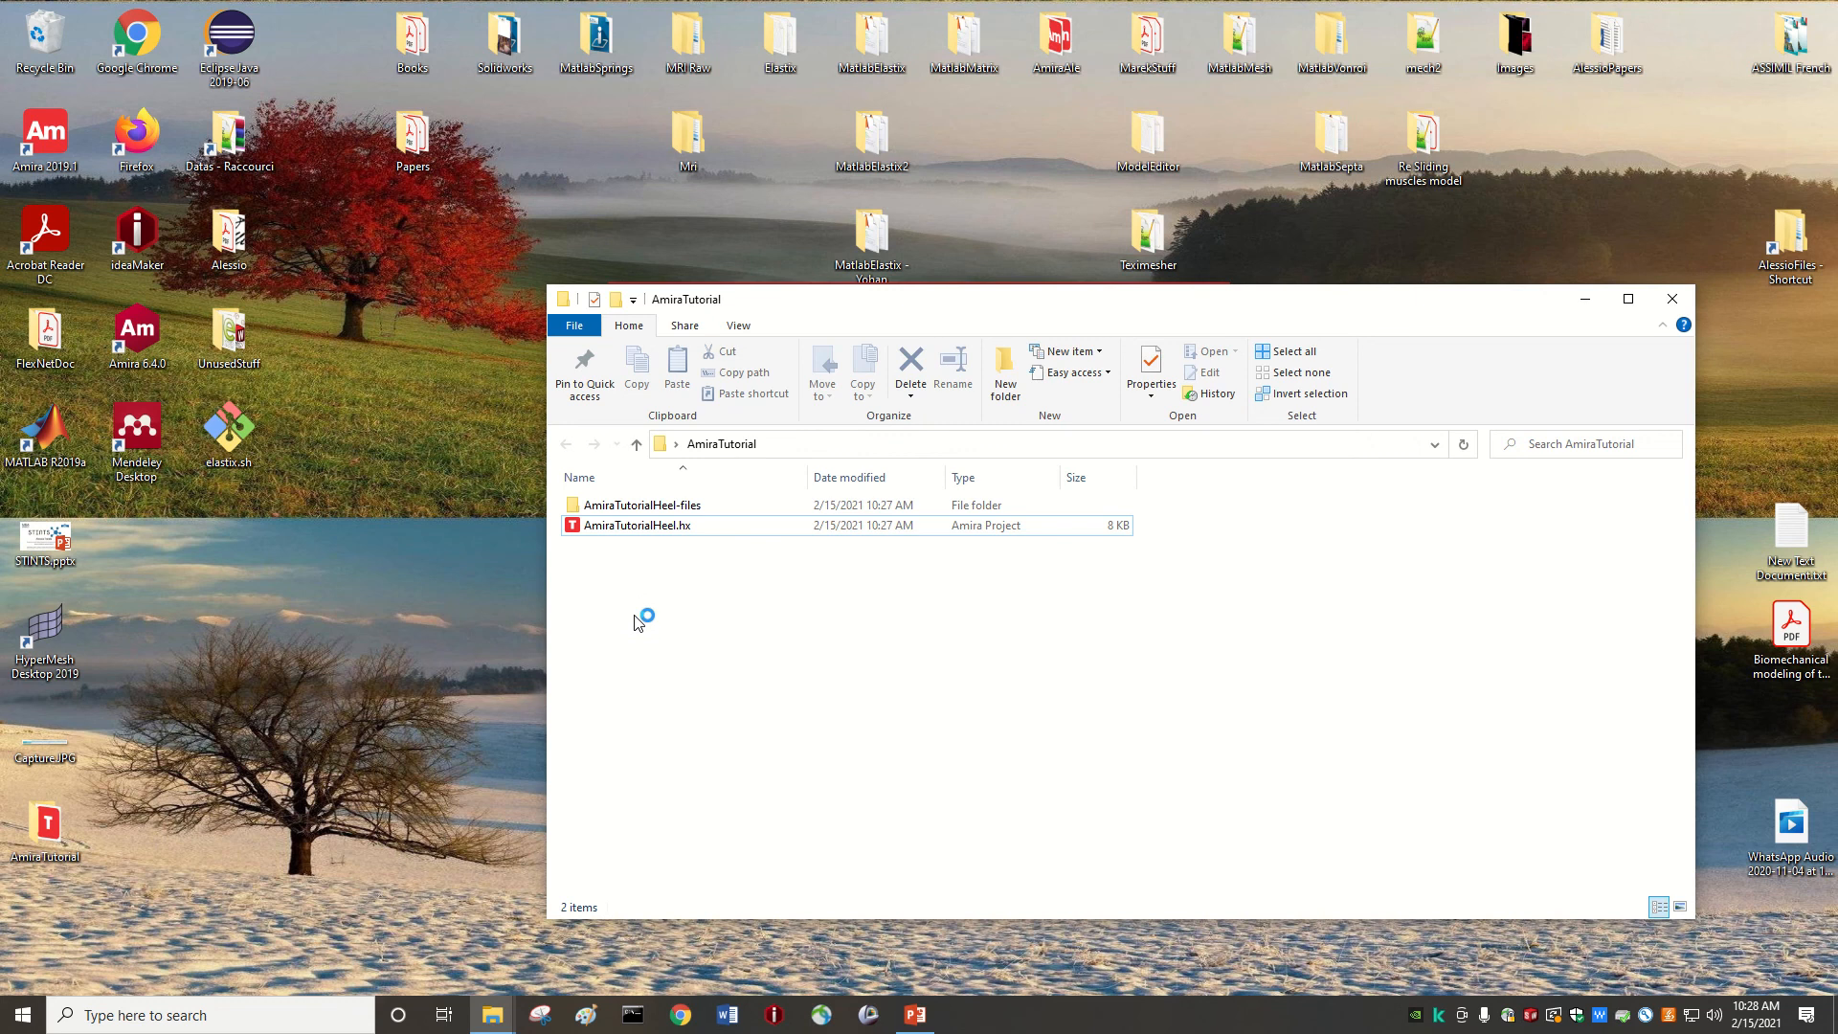
mouse_move(657, 636)
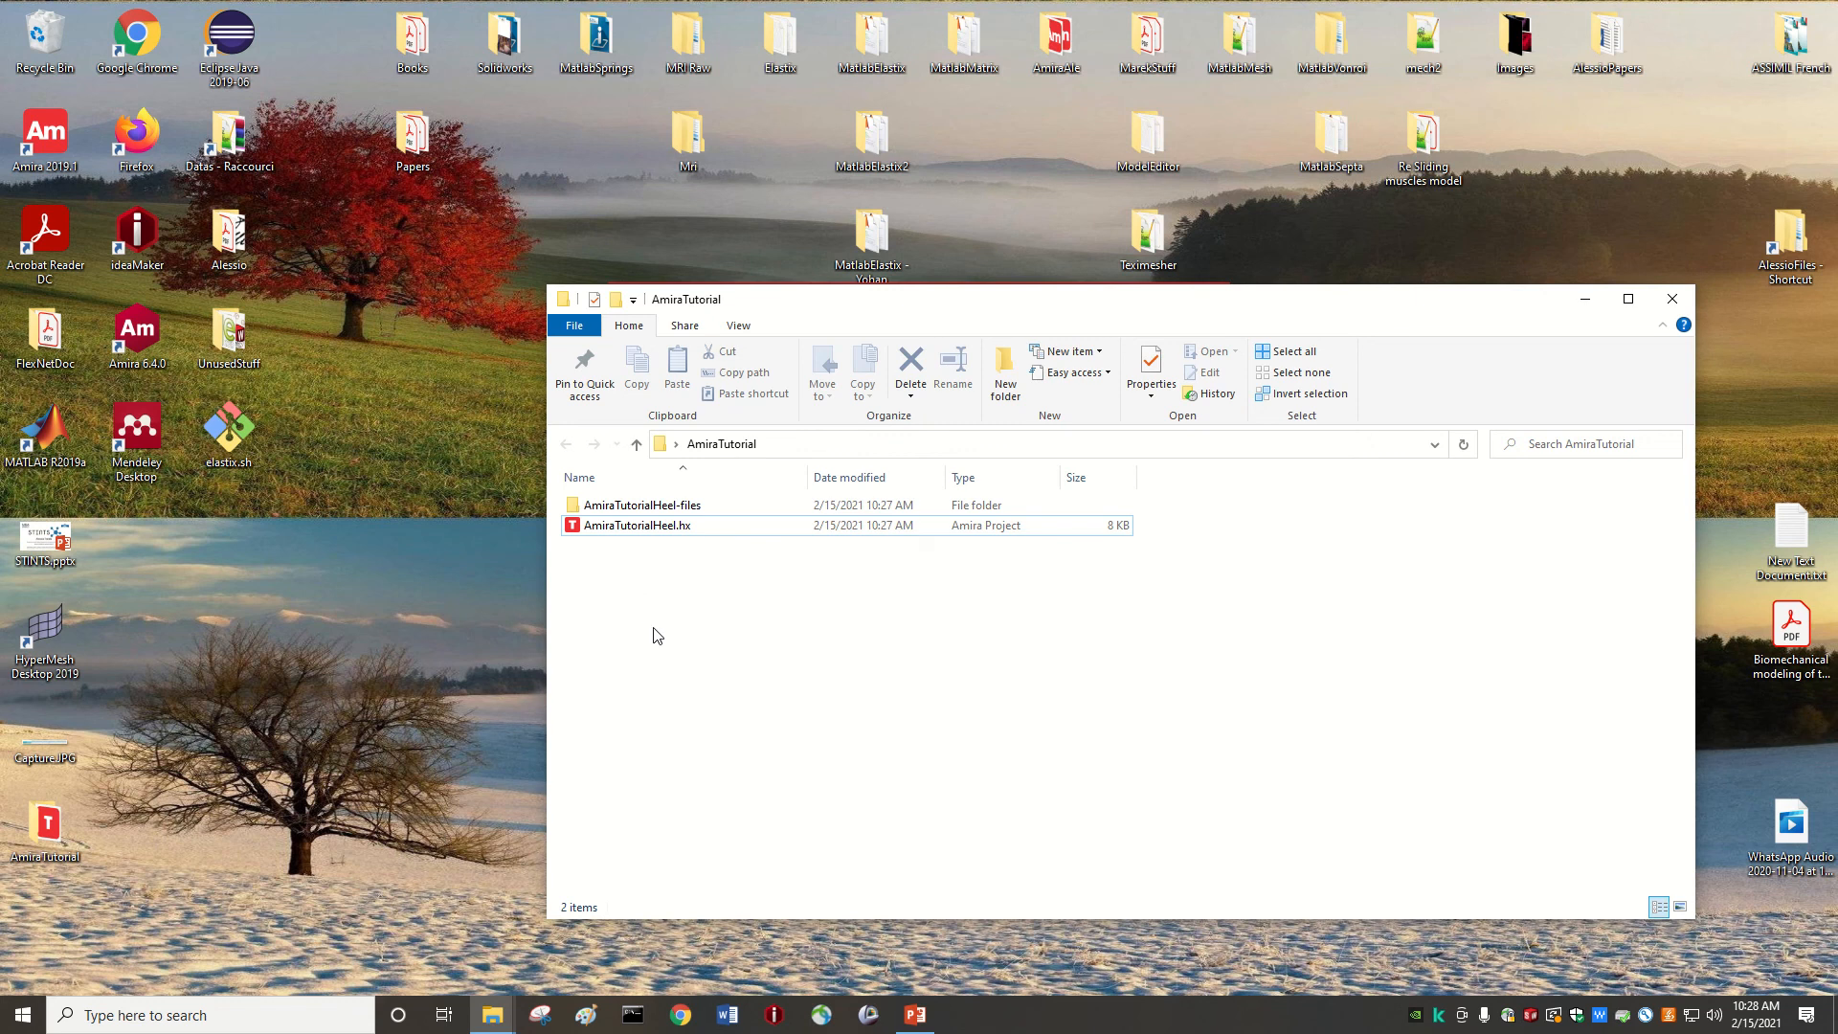
- Retry launching the AmiraTutorialHeel.hx project file until it opens
left_click(636, 525)
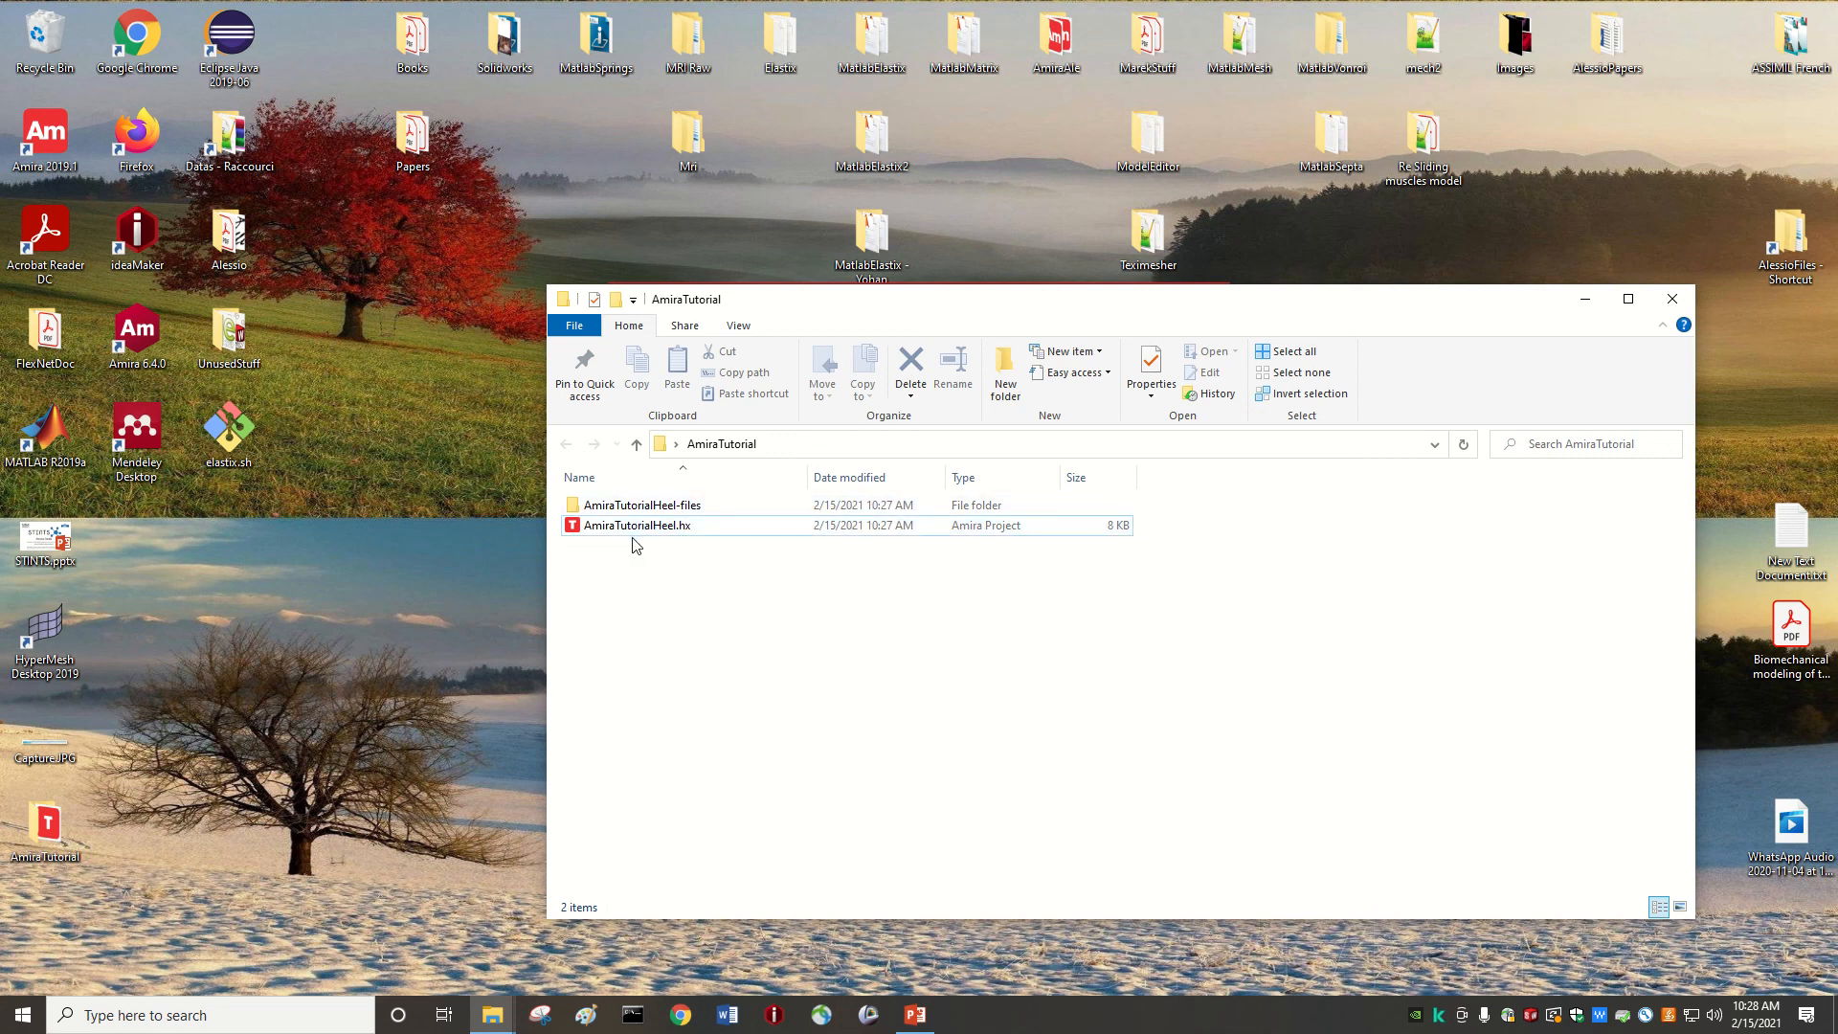
left_click(636, 525)
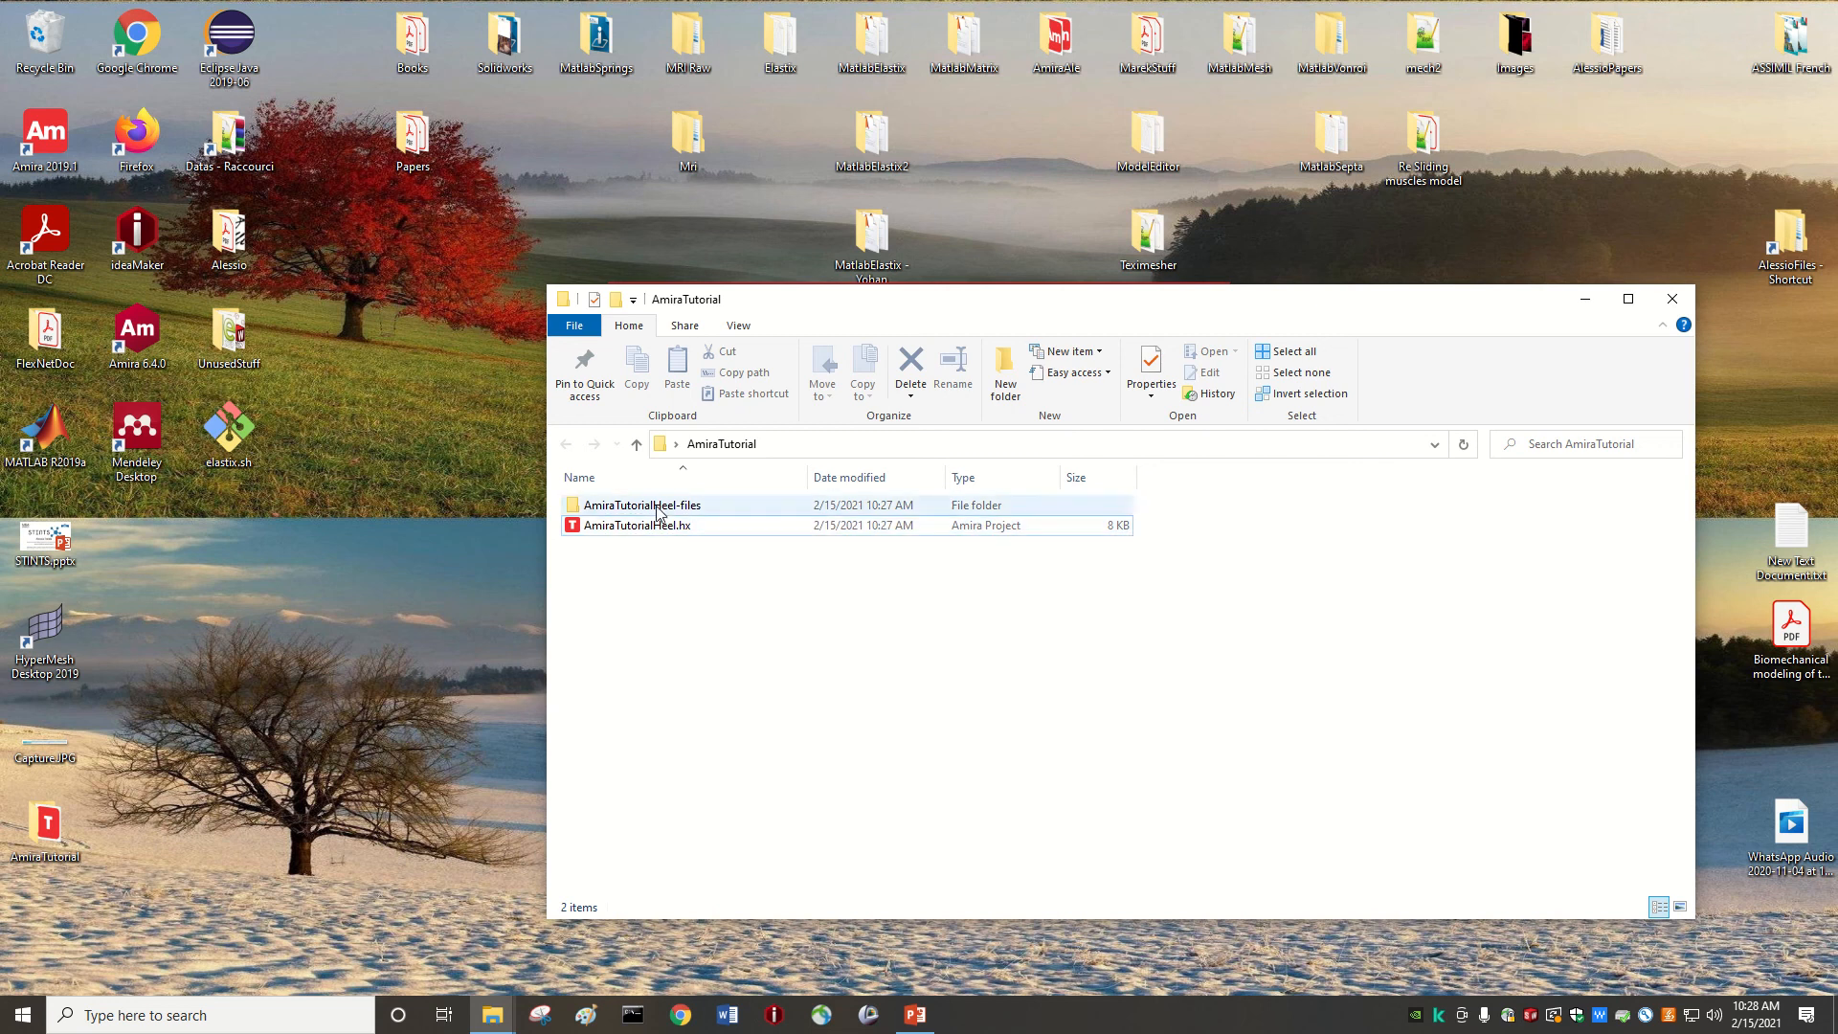
double_click(644, 504)
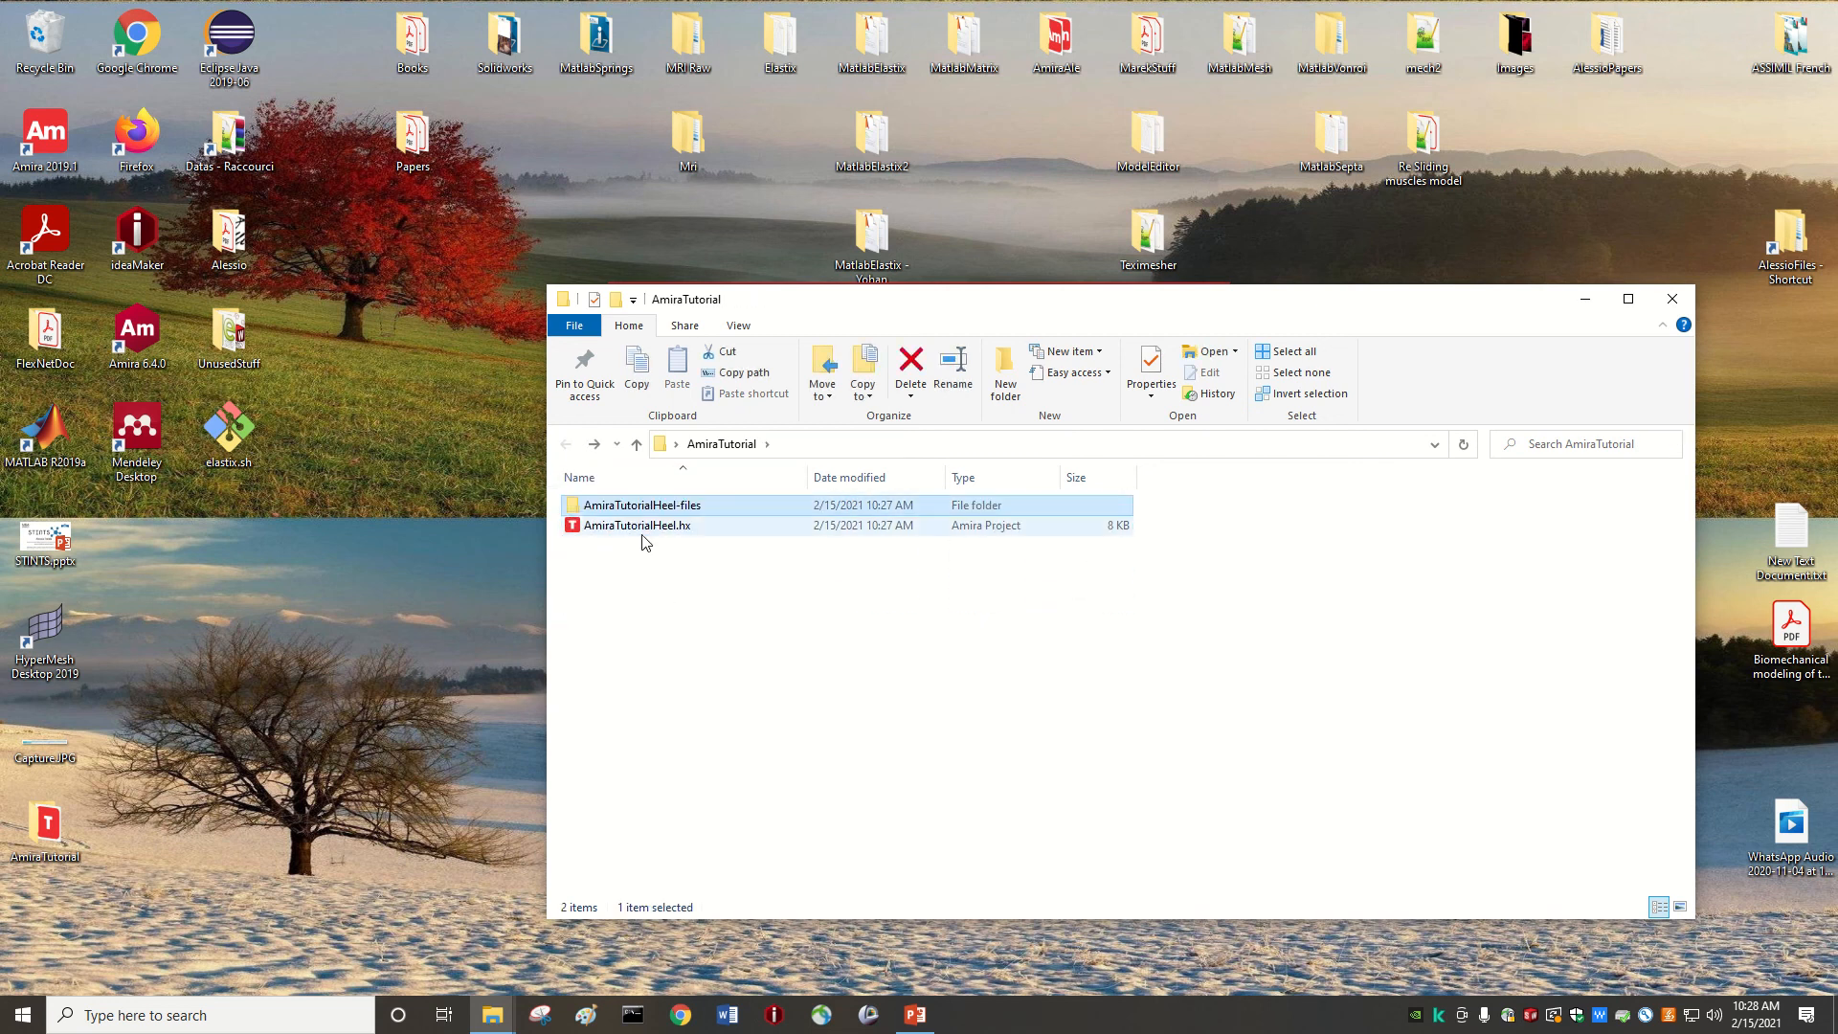
mouse_move(636, 525)
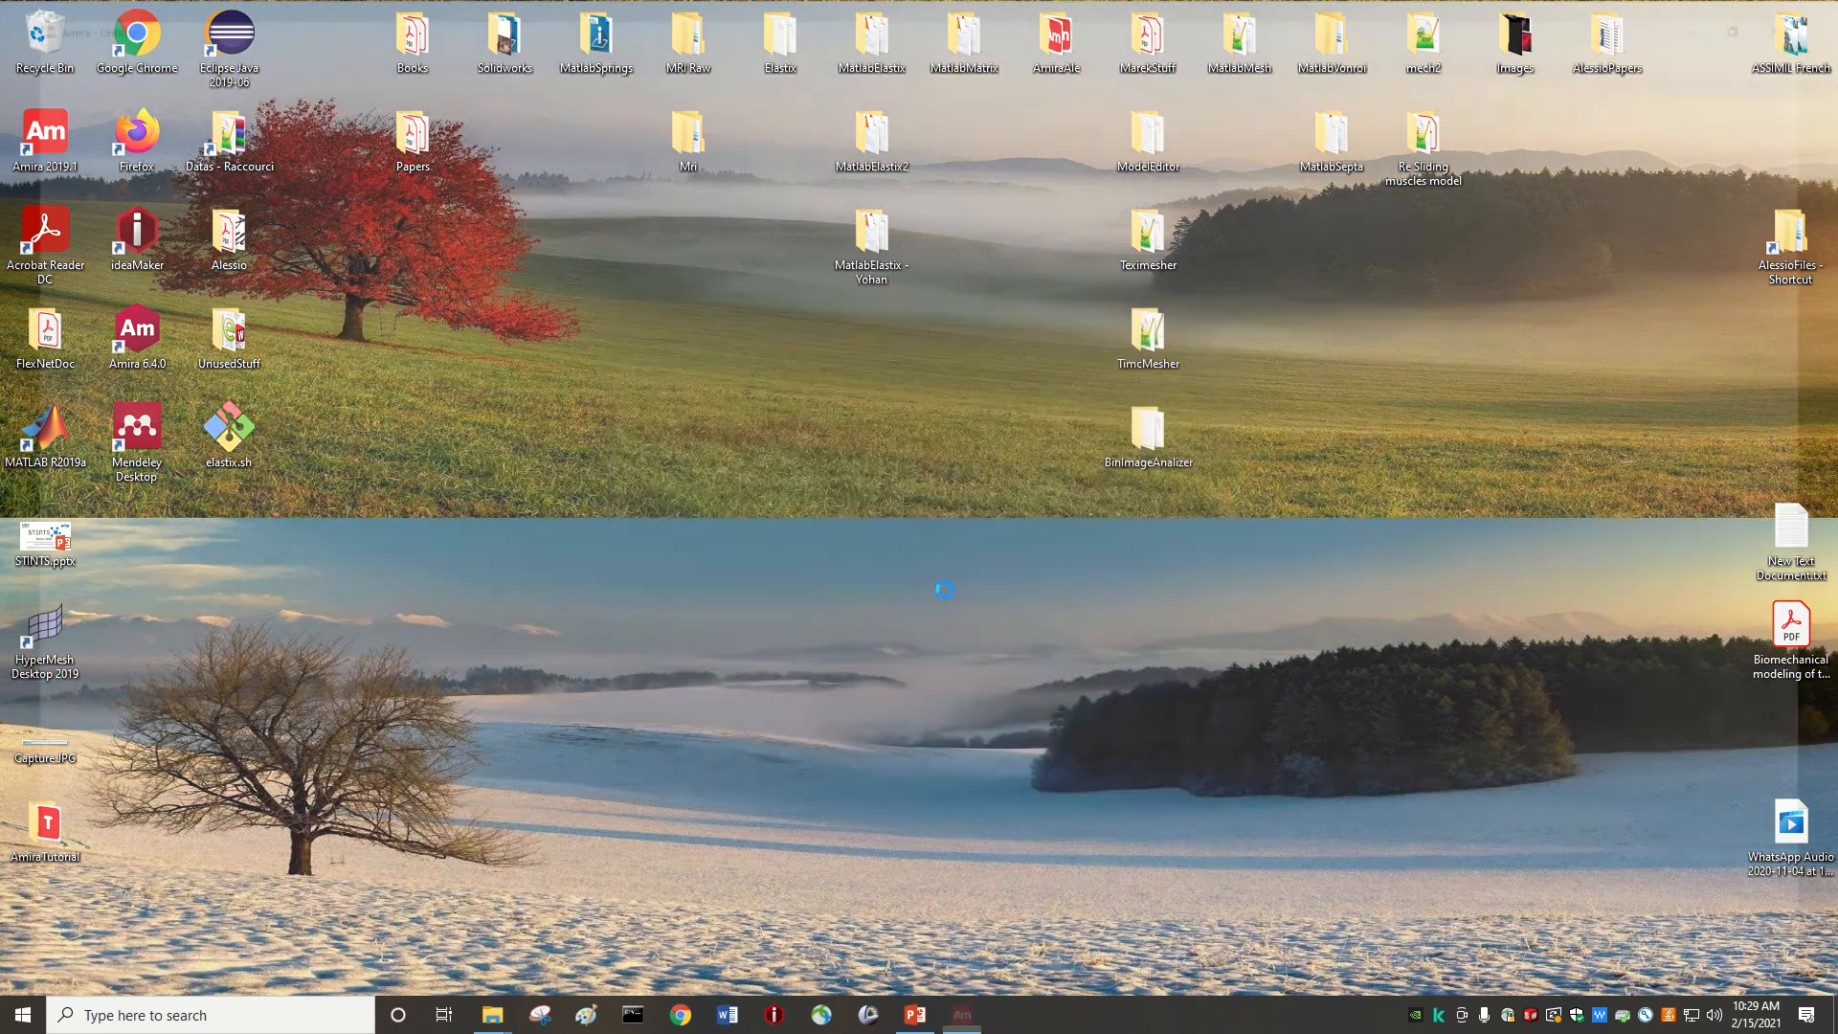
- Inspect the reopened project's Ortho Slice properties, then show the saved Inside segmentation
left_click(962, 1014)
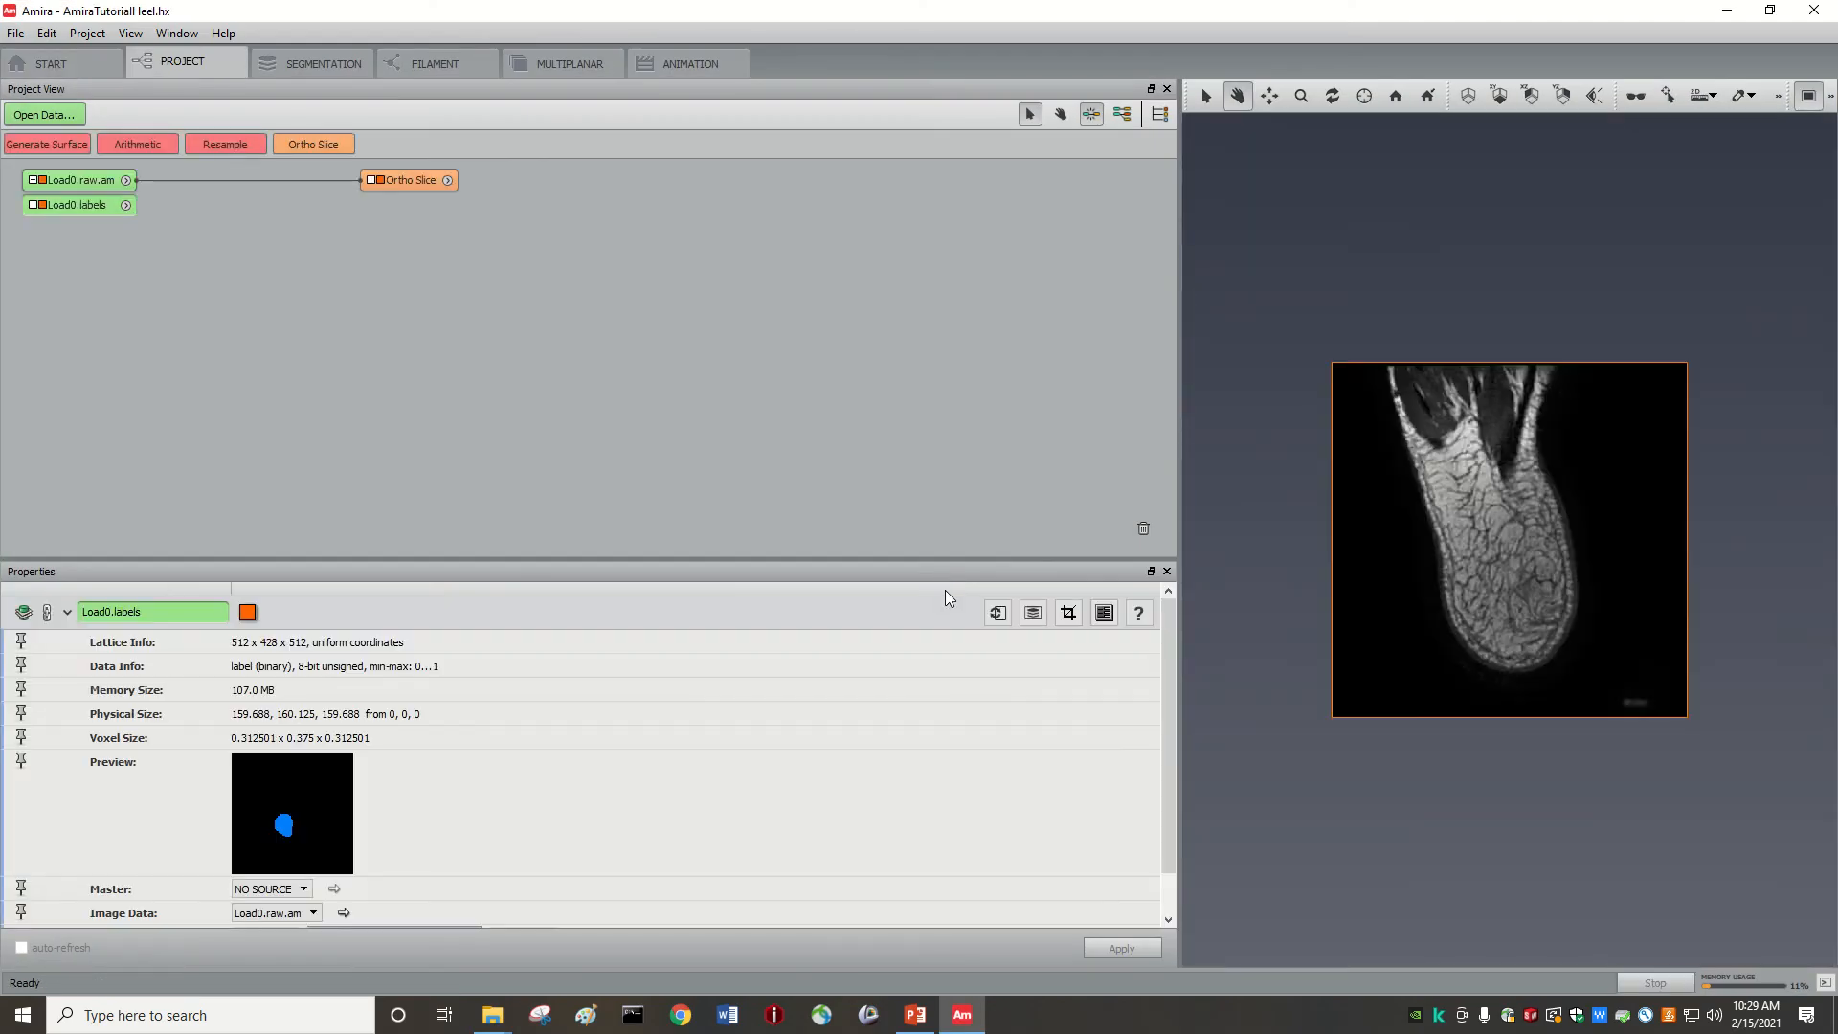
mouse_move(410, 282)
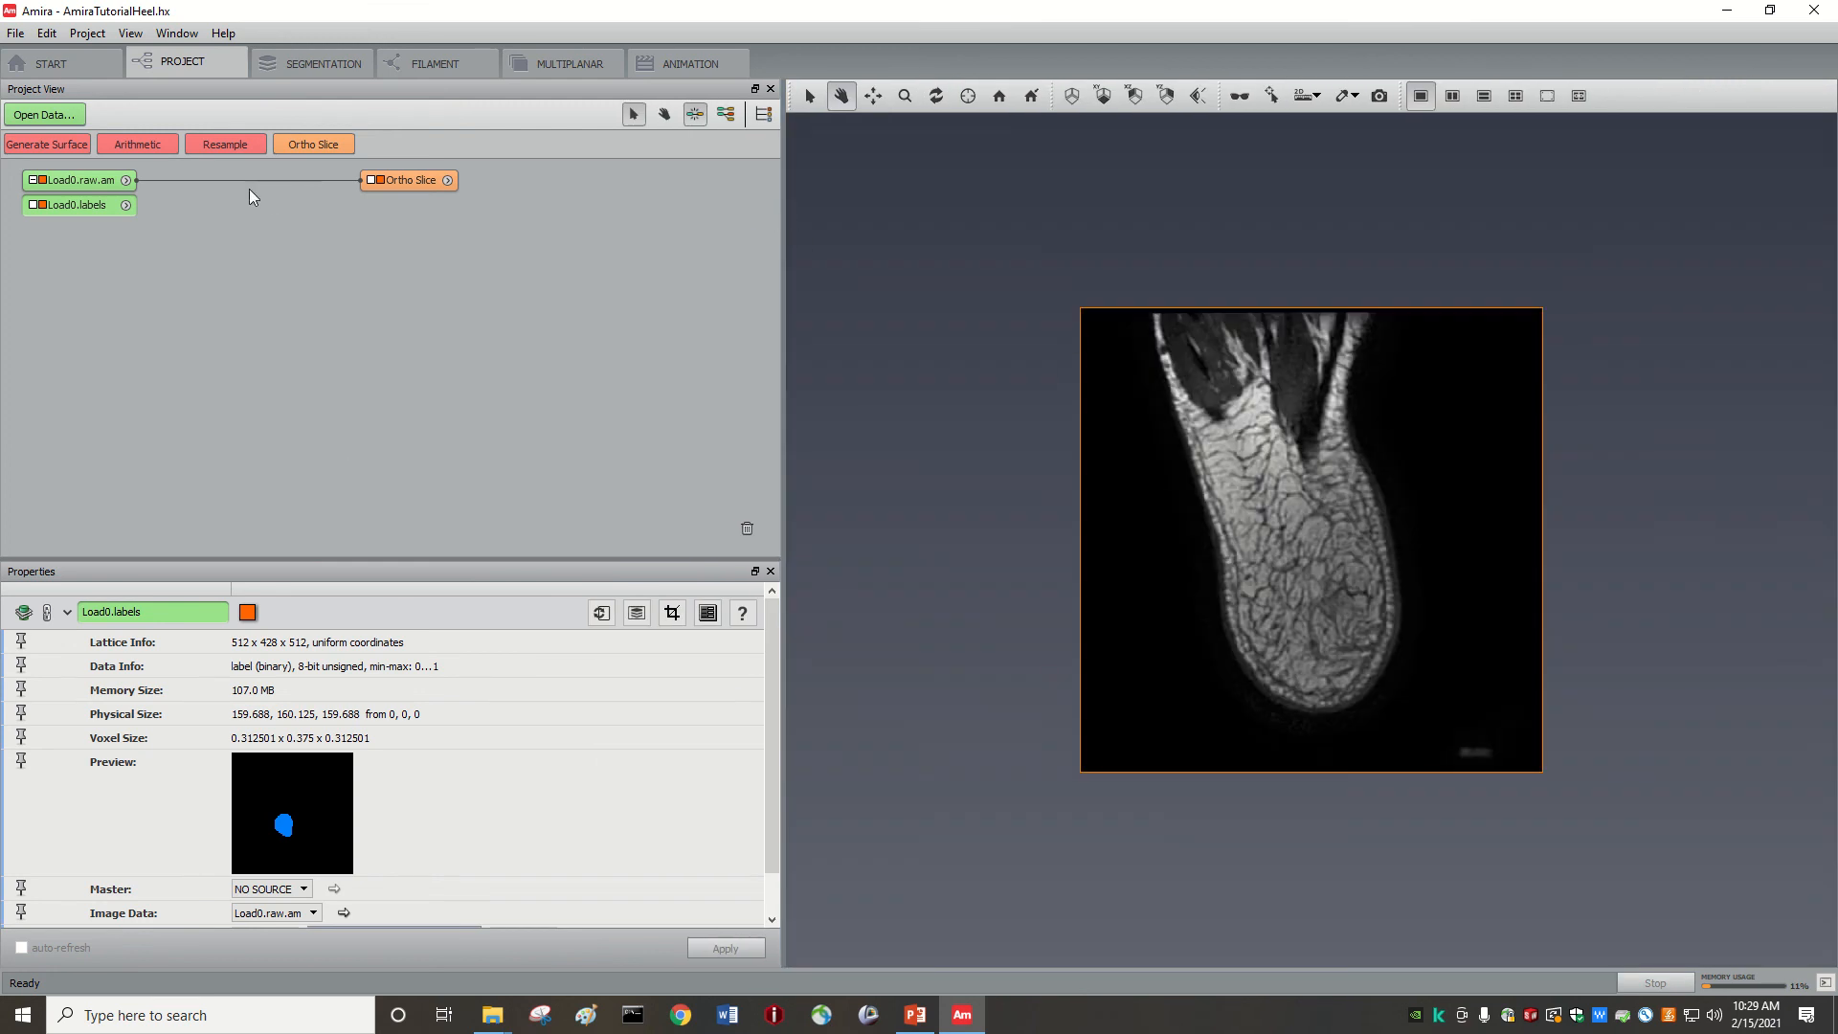
left_click(412, 180)
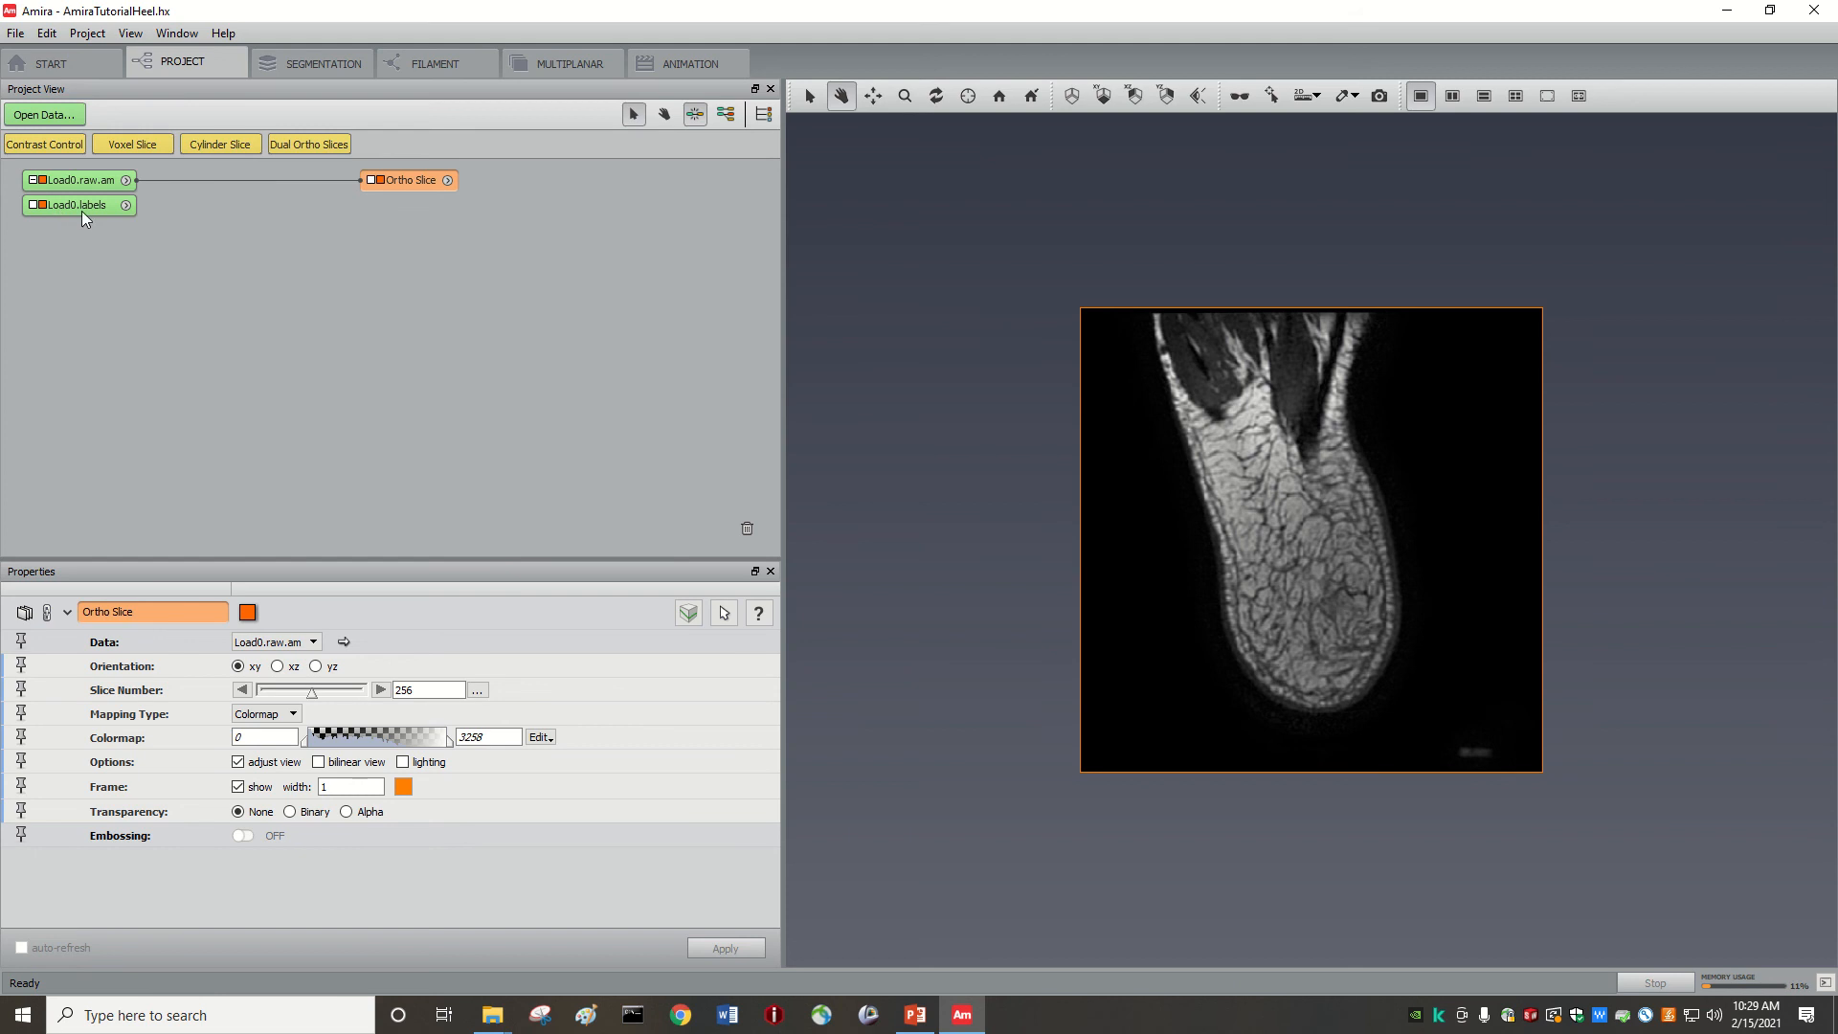
mouse_move(100, 216)
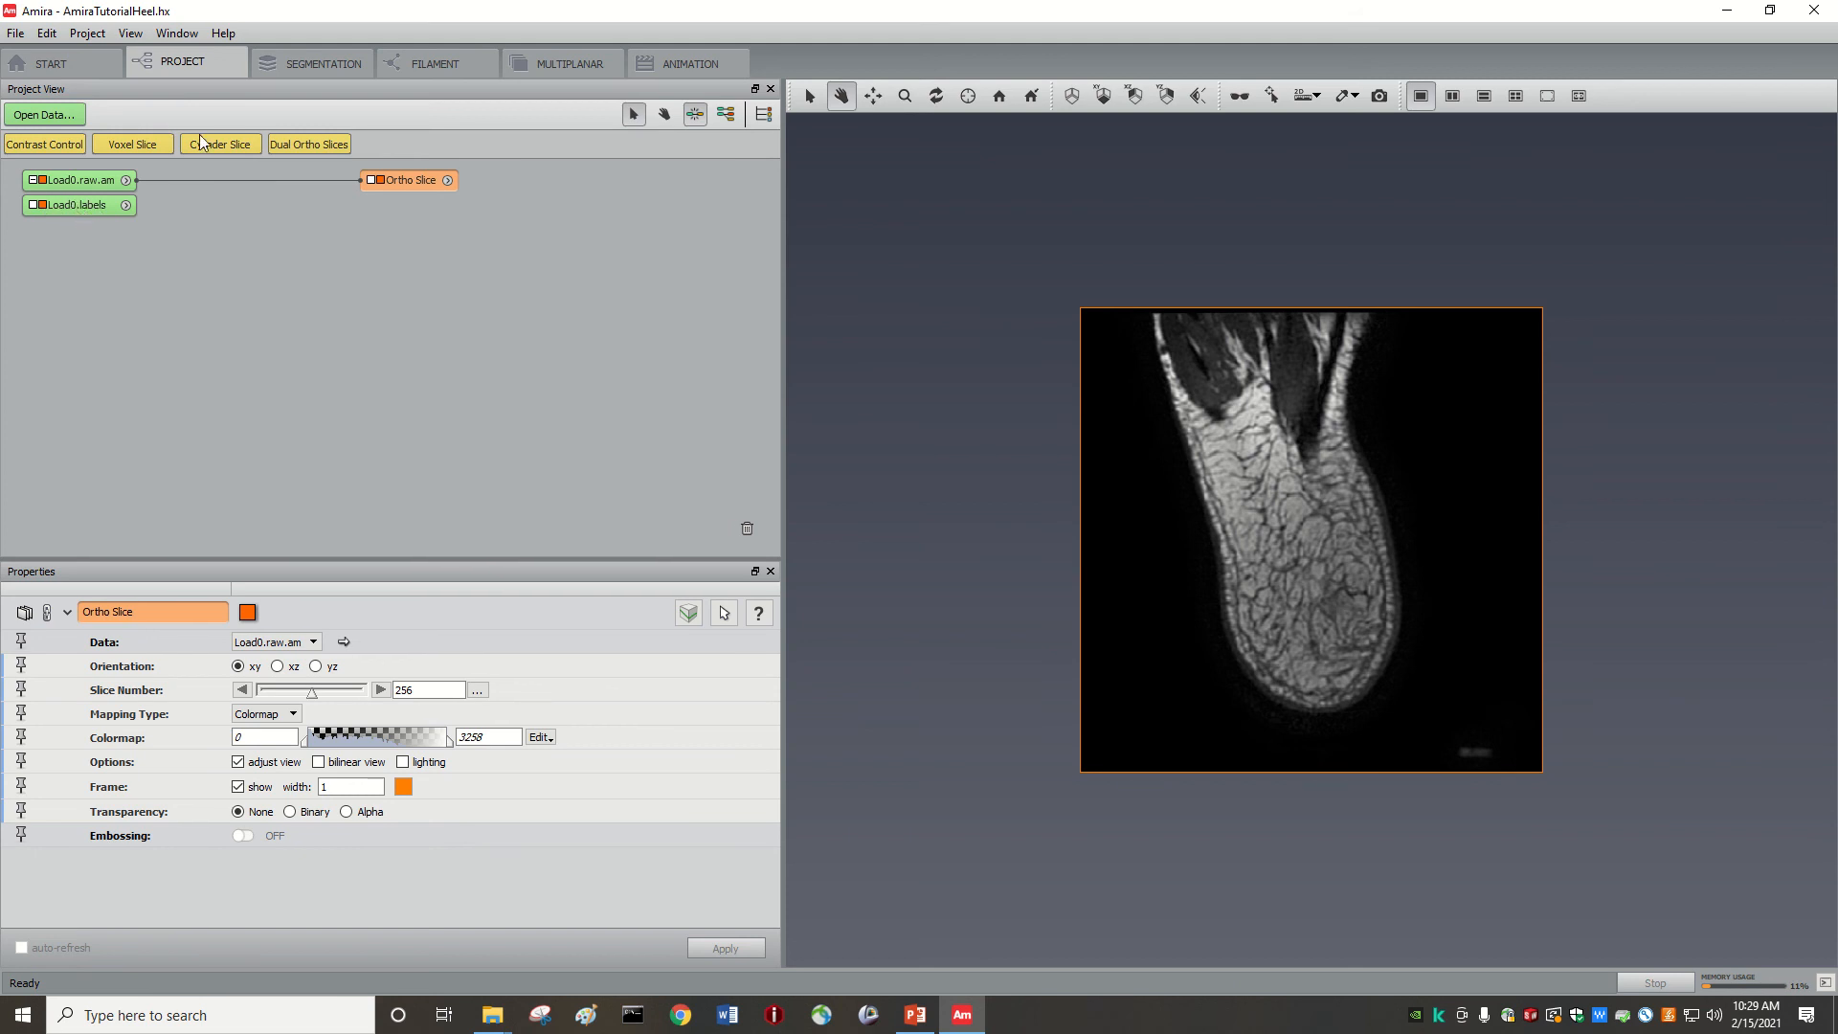
left_click(310, 62)
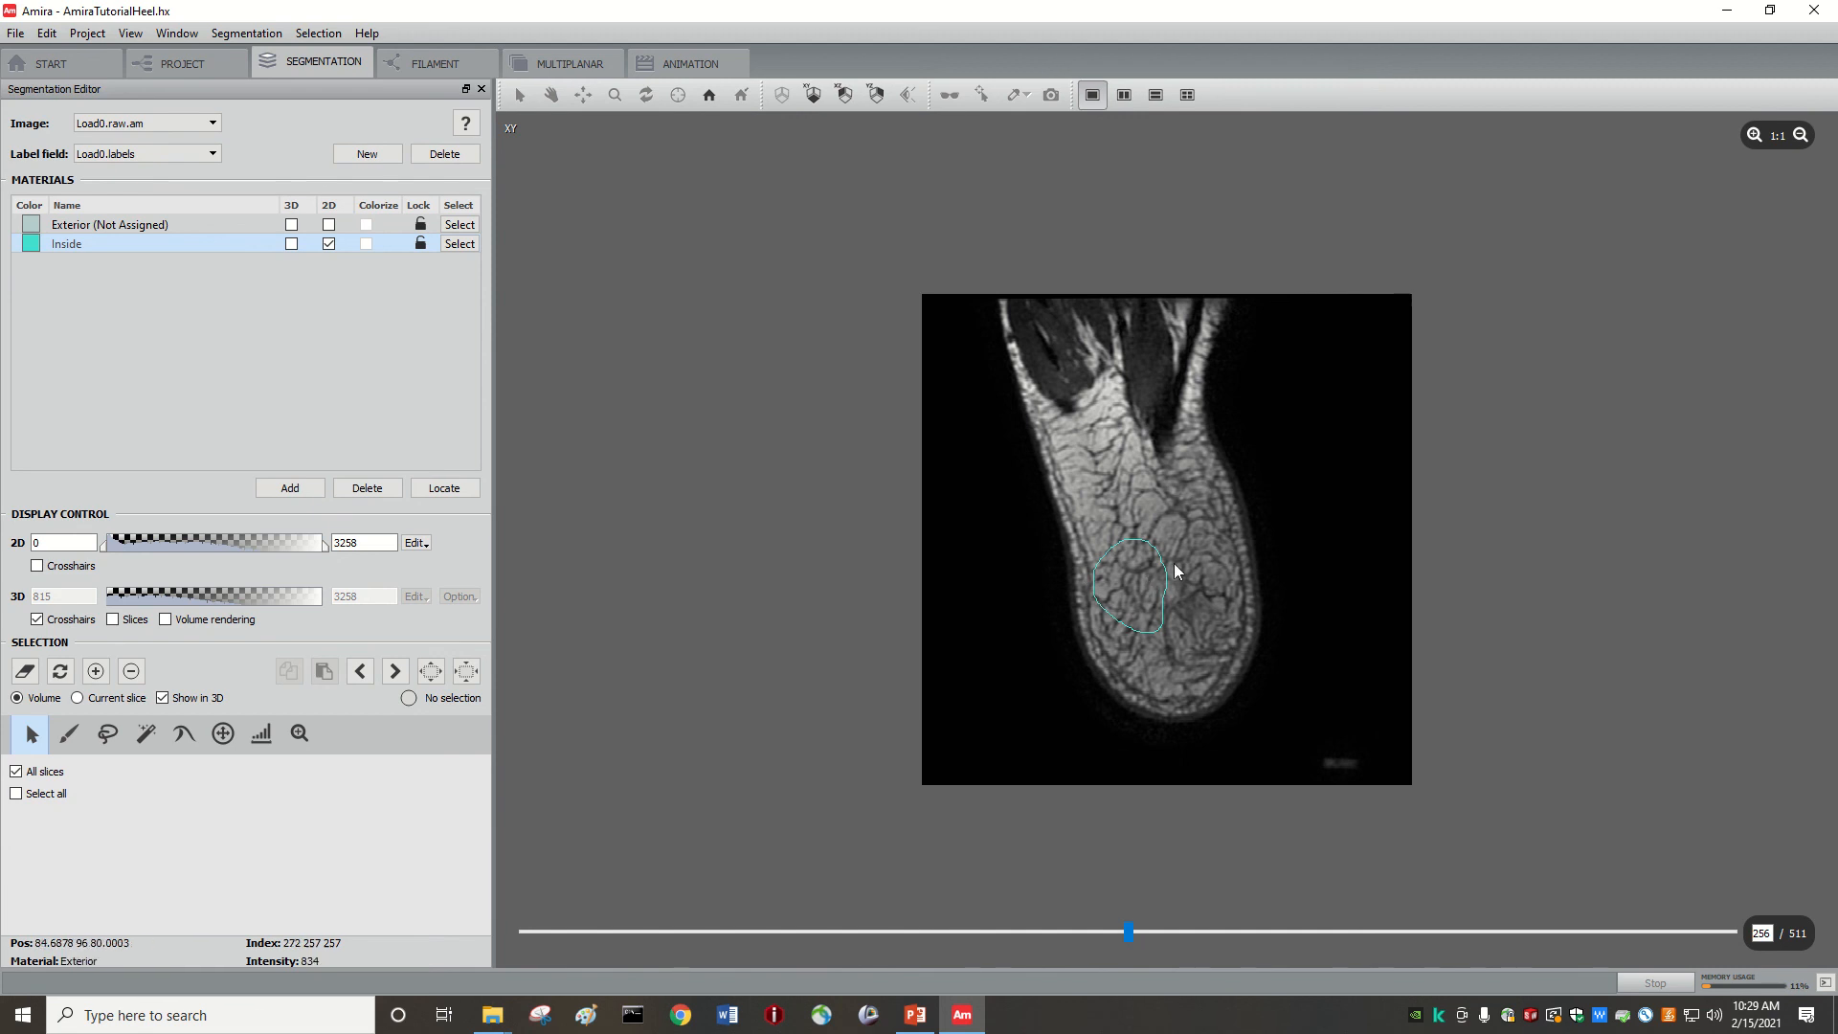
mouse_move(1145, 618)
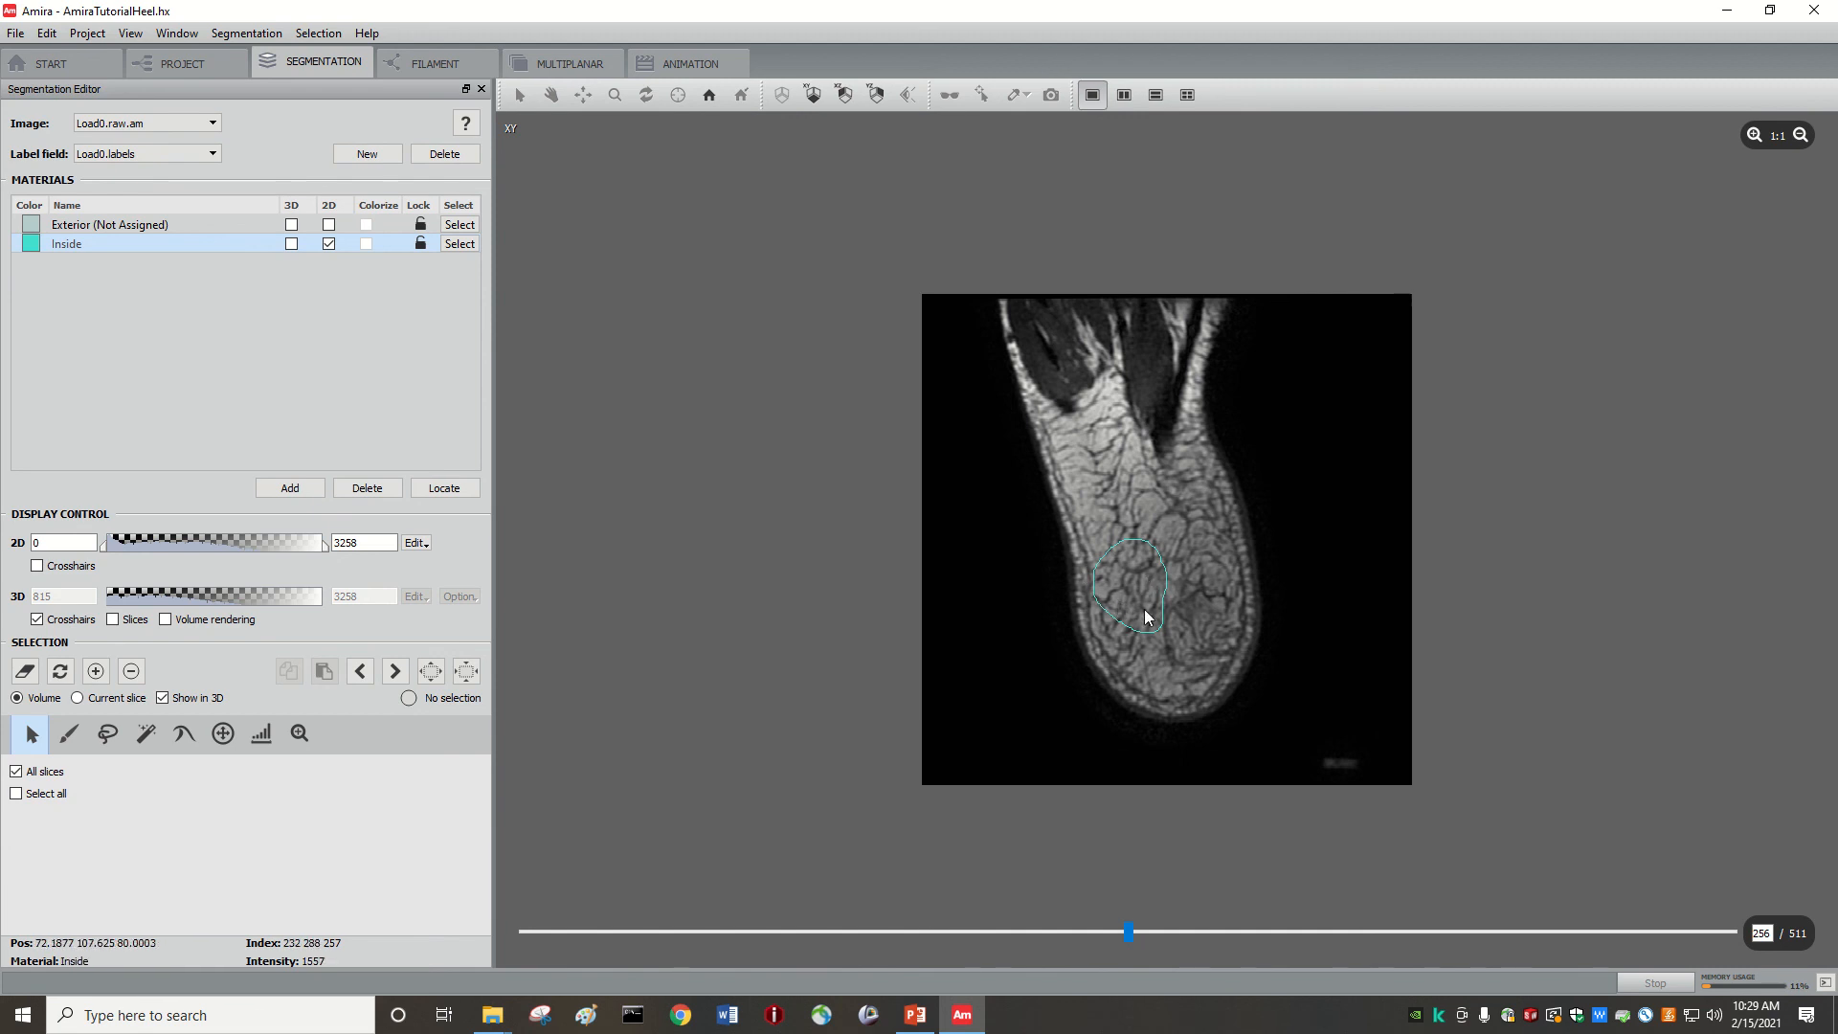
mouse_move(1122, 622)
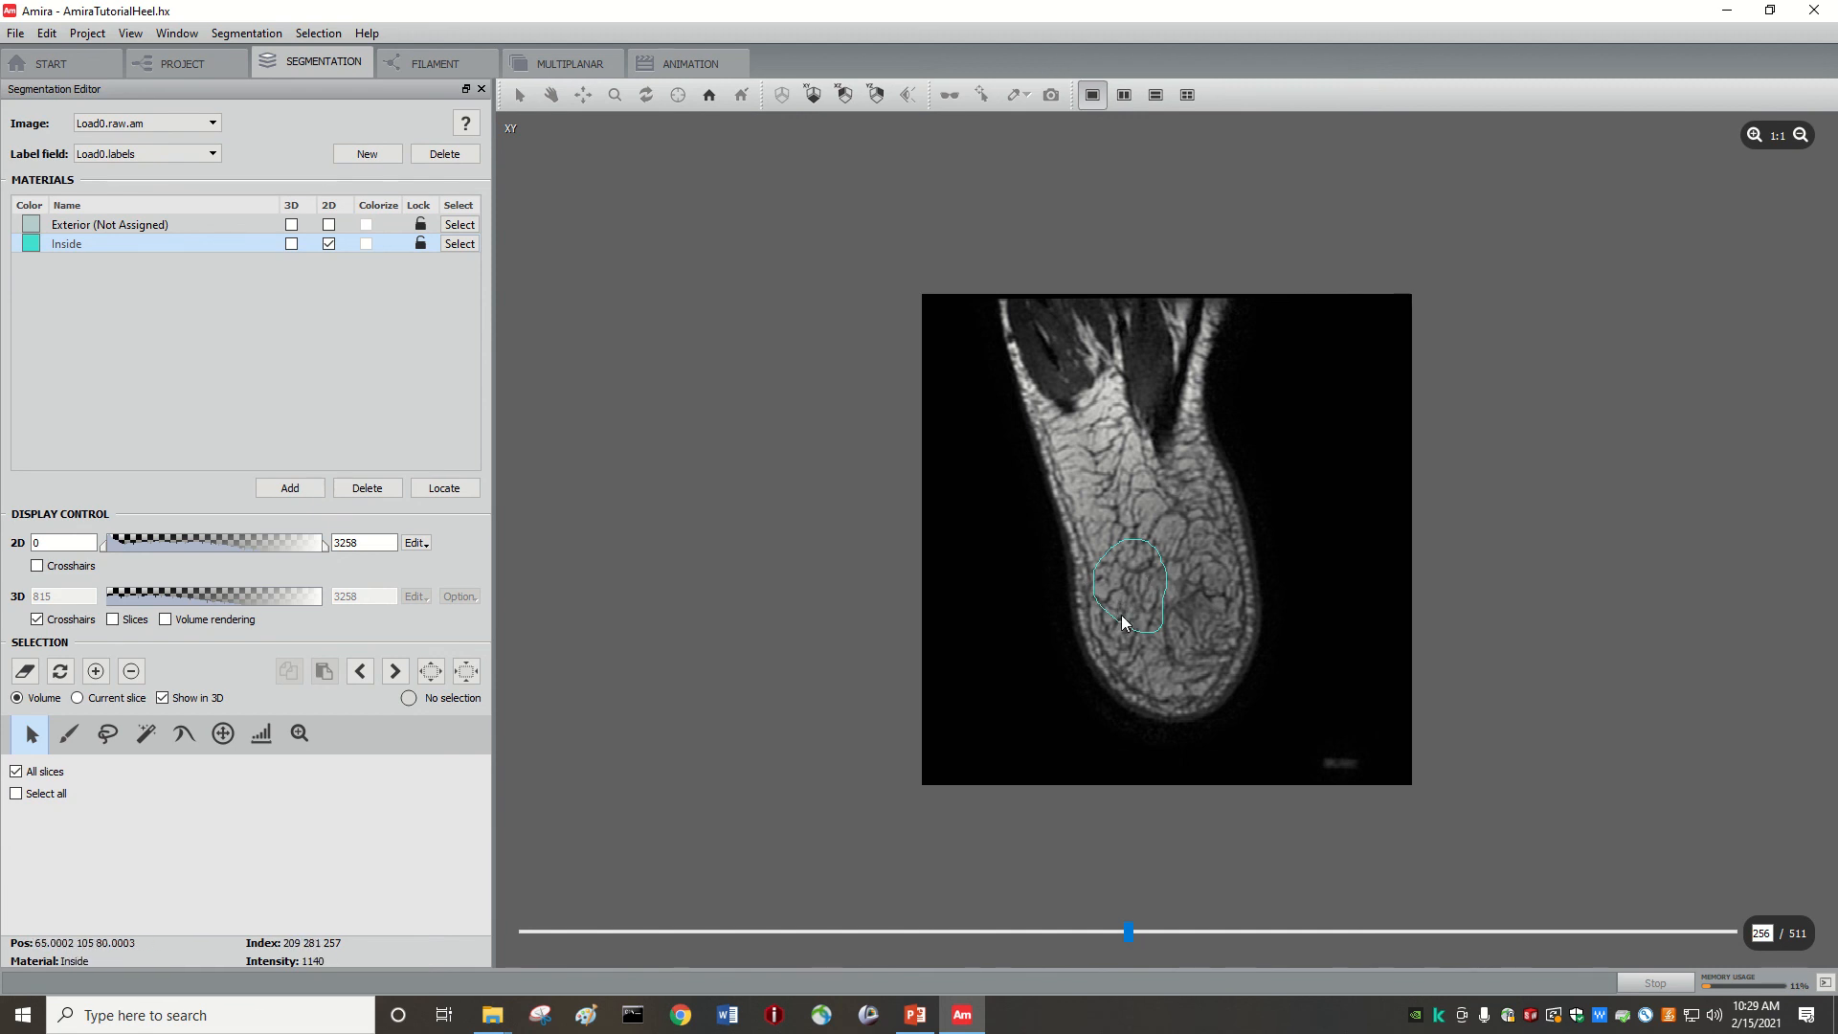
mouse_move(1114, 622)
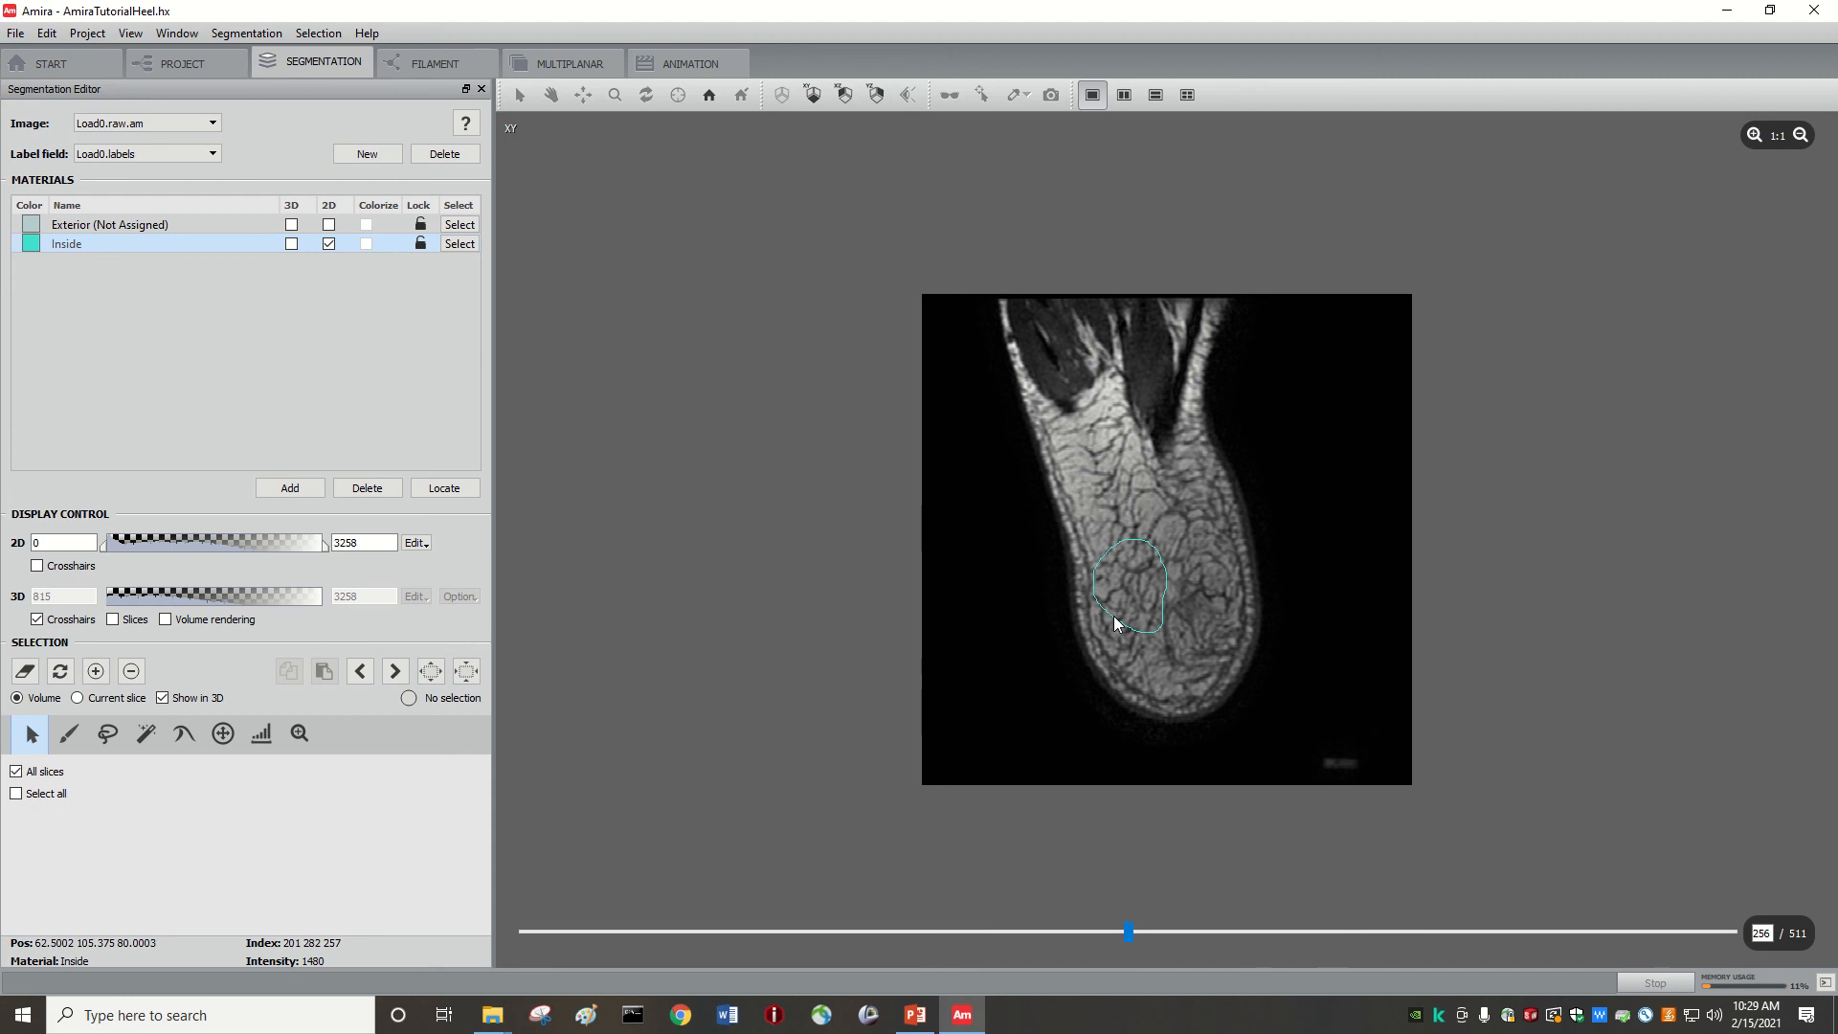
mouse_move(1111, 622)
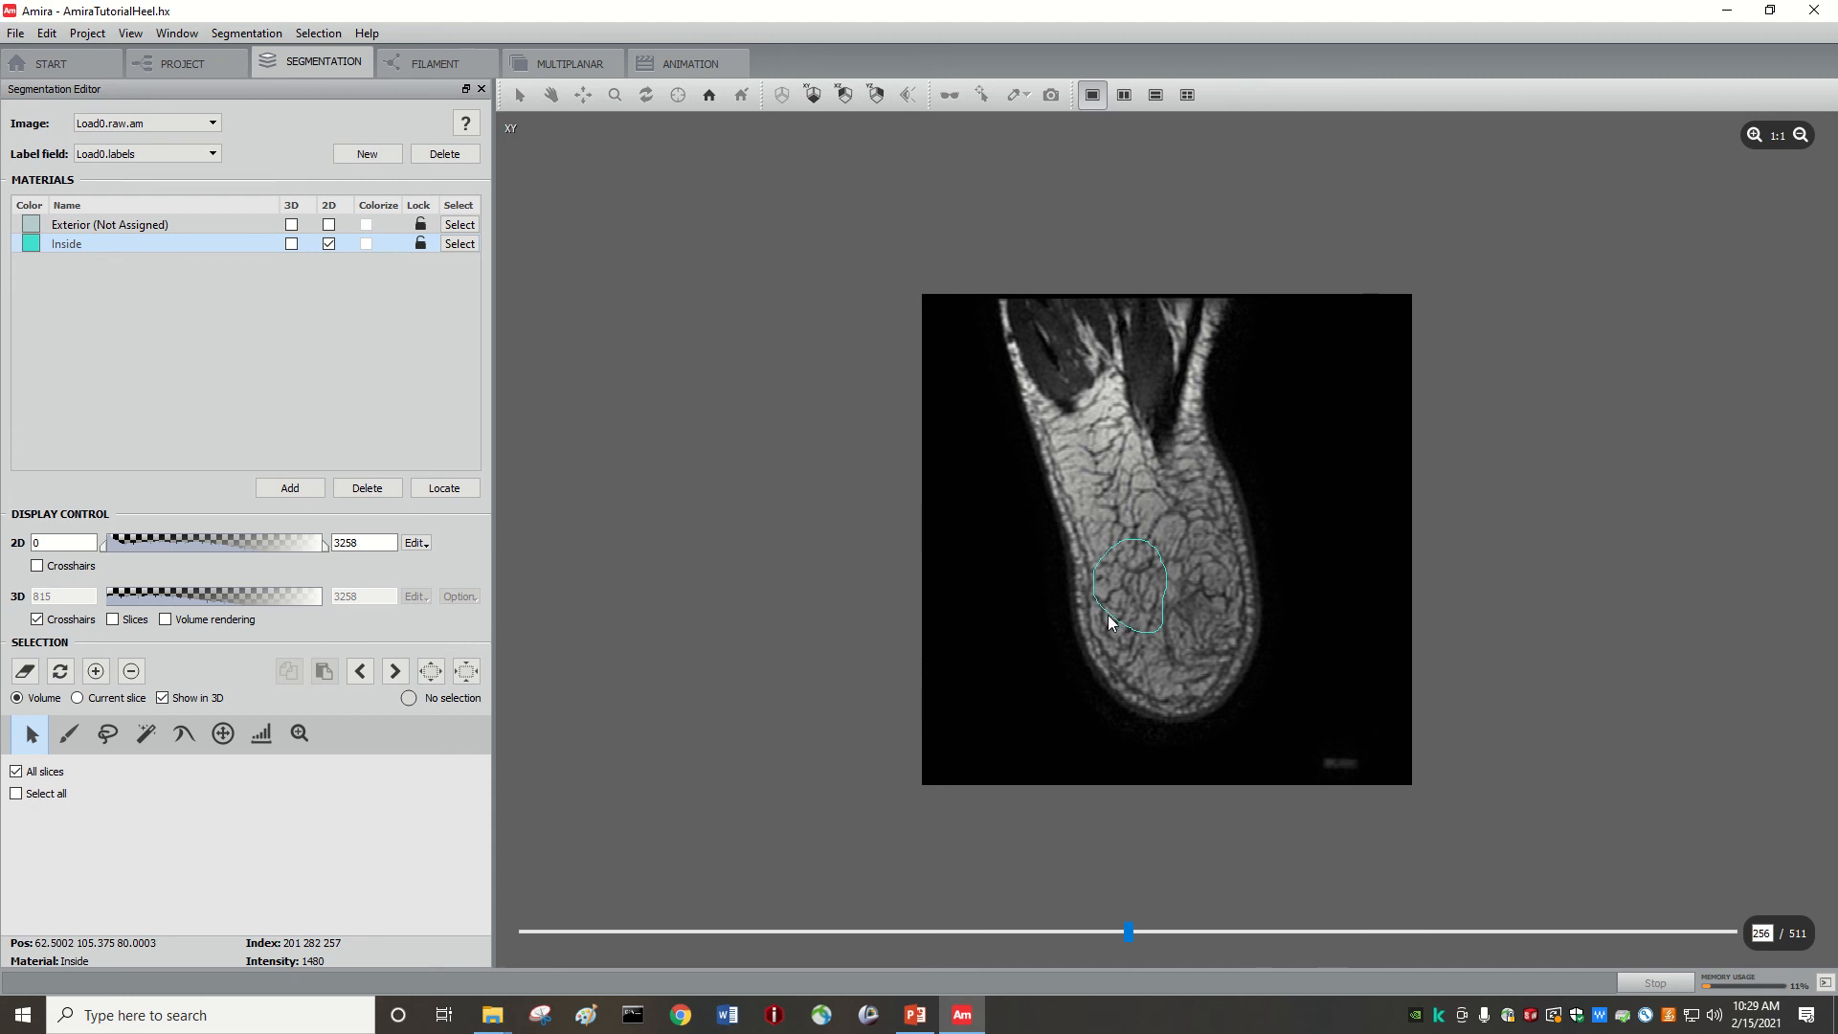
mouse_move(992, 578)
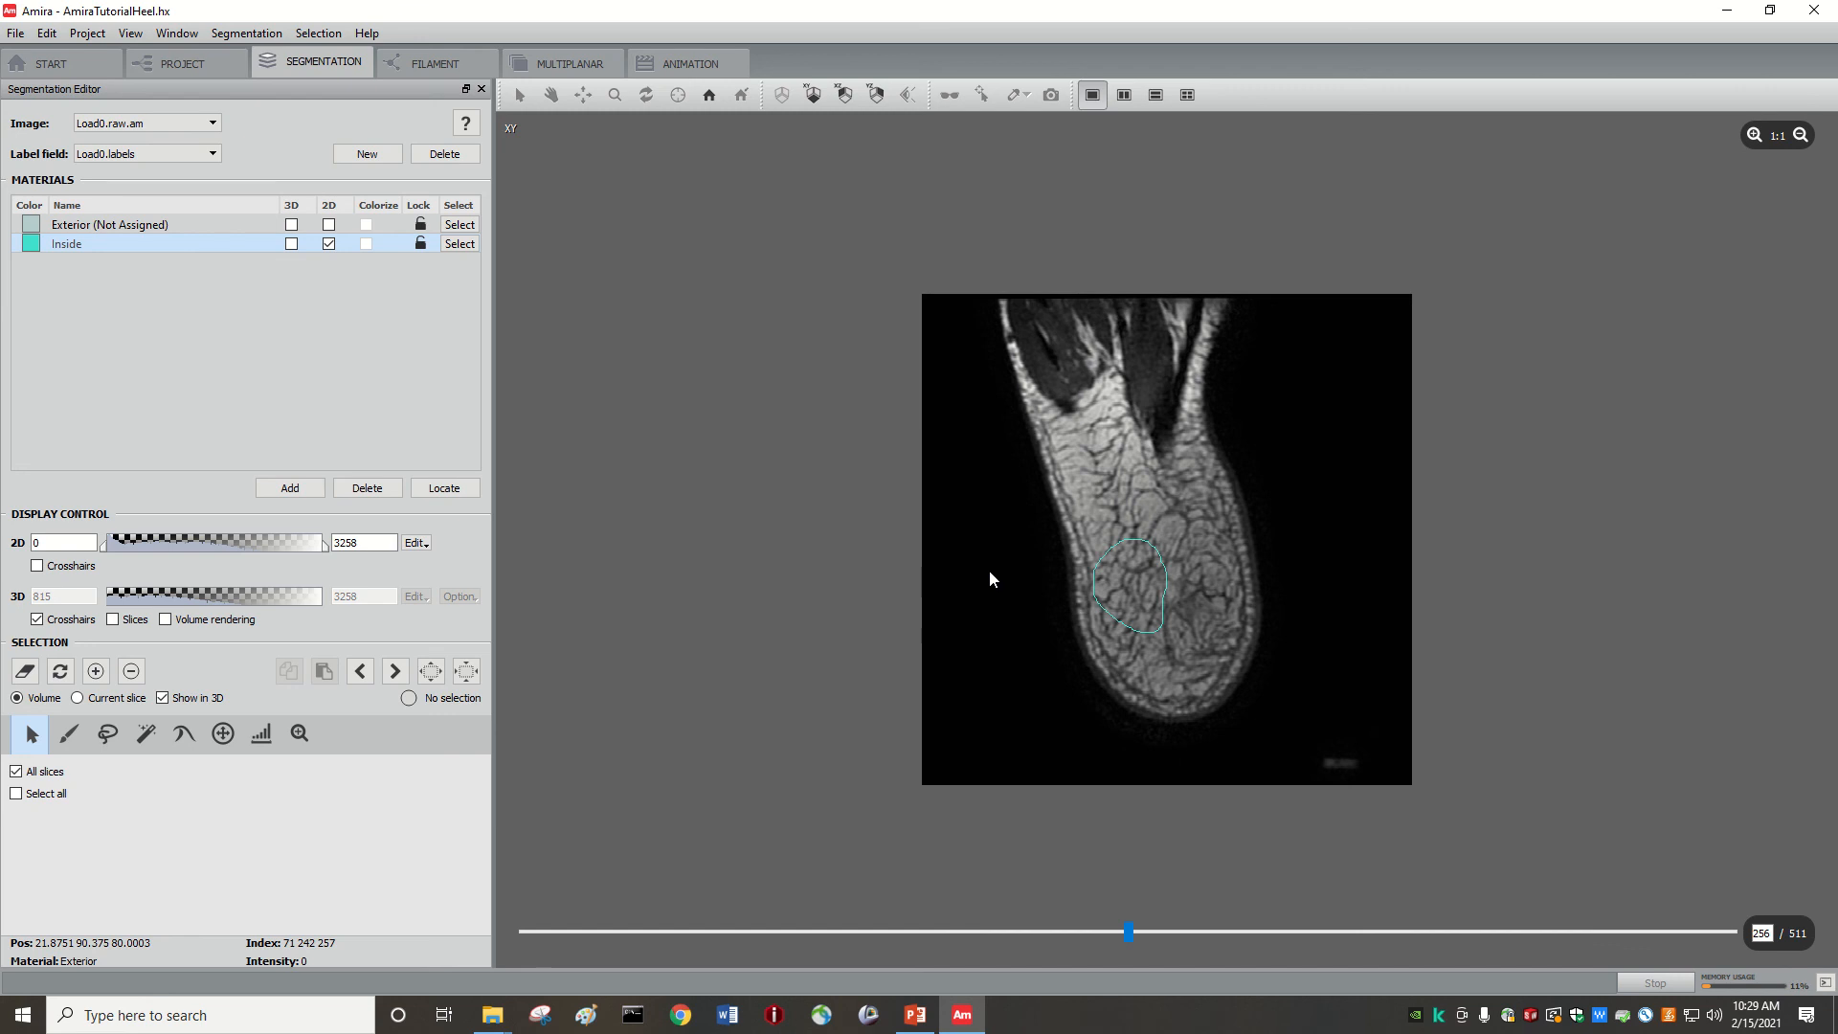
mouse_move(879, 408)
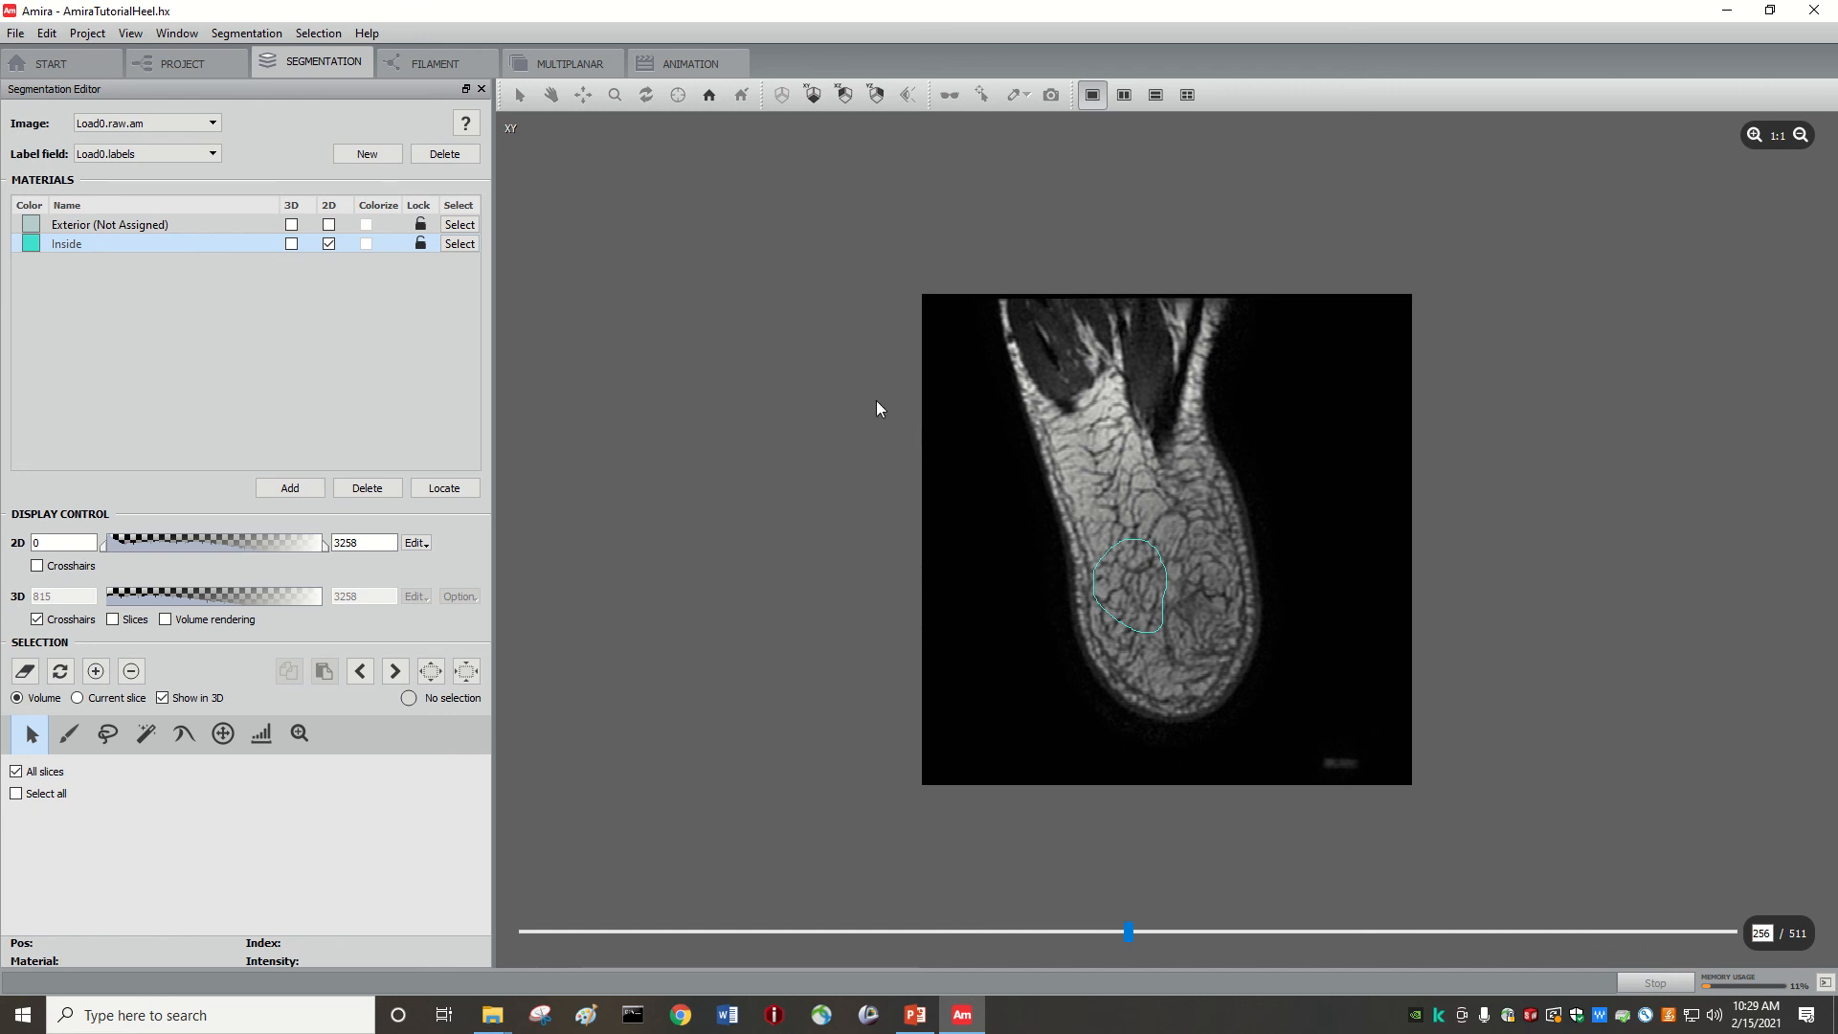